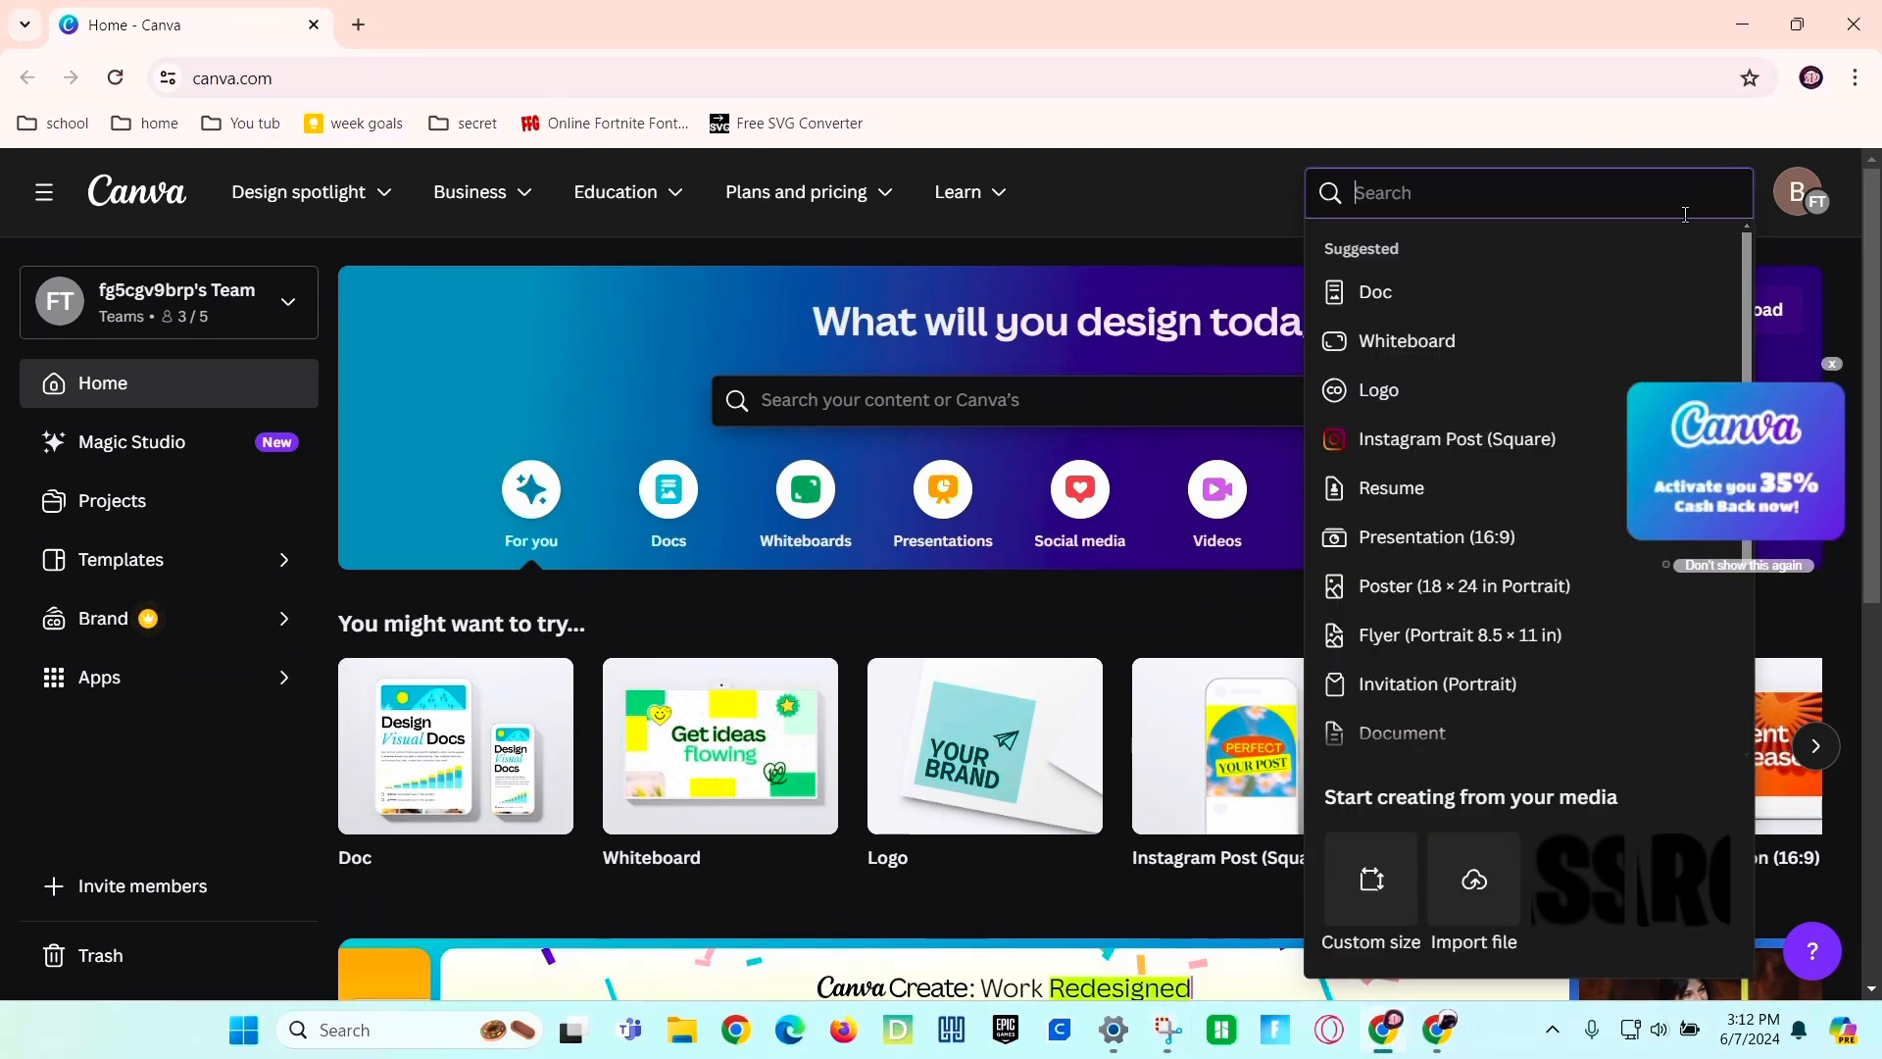
# Start a new Canva logo design and add a text box reading 'Jackson'.
pyautogui.write('logo')
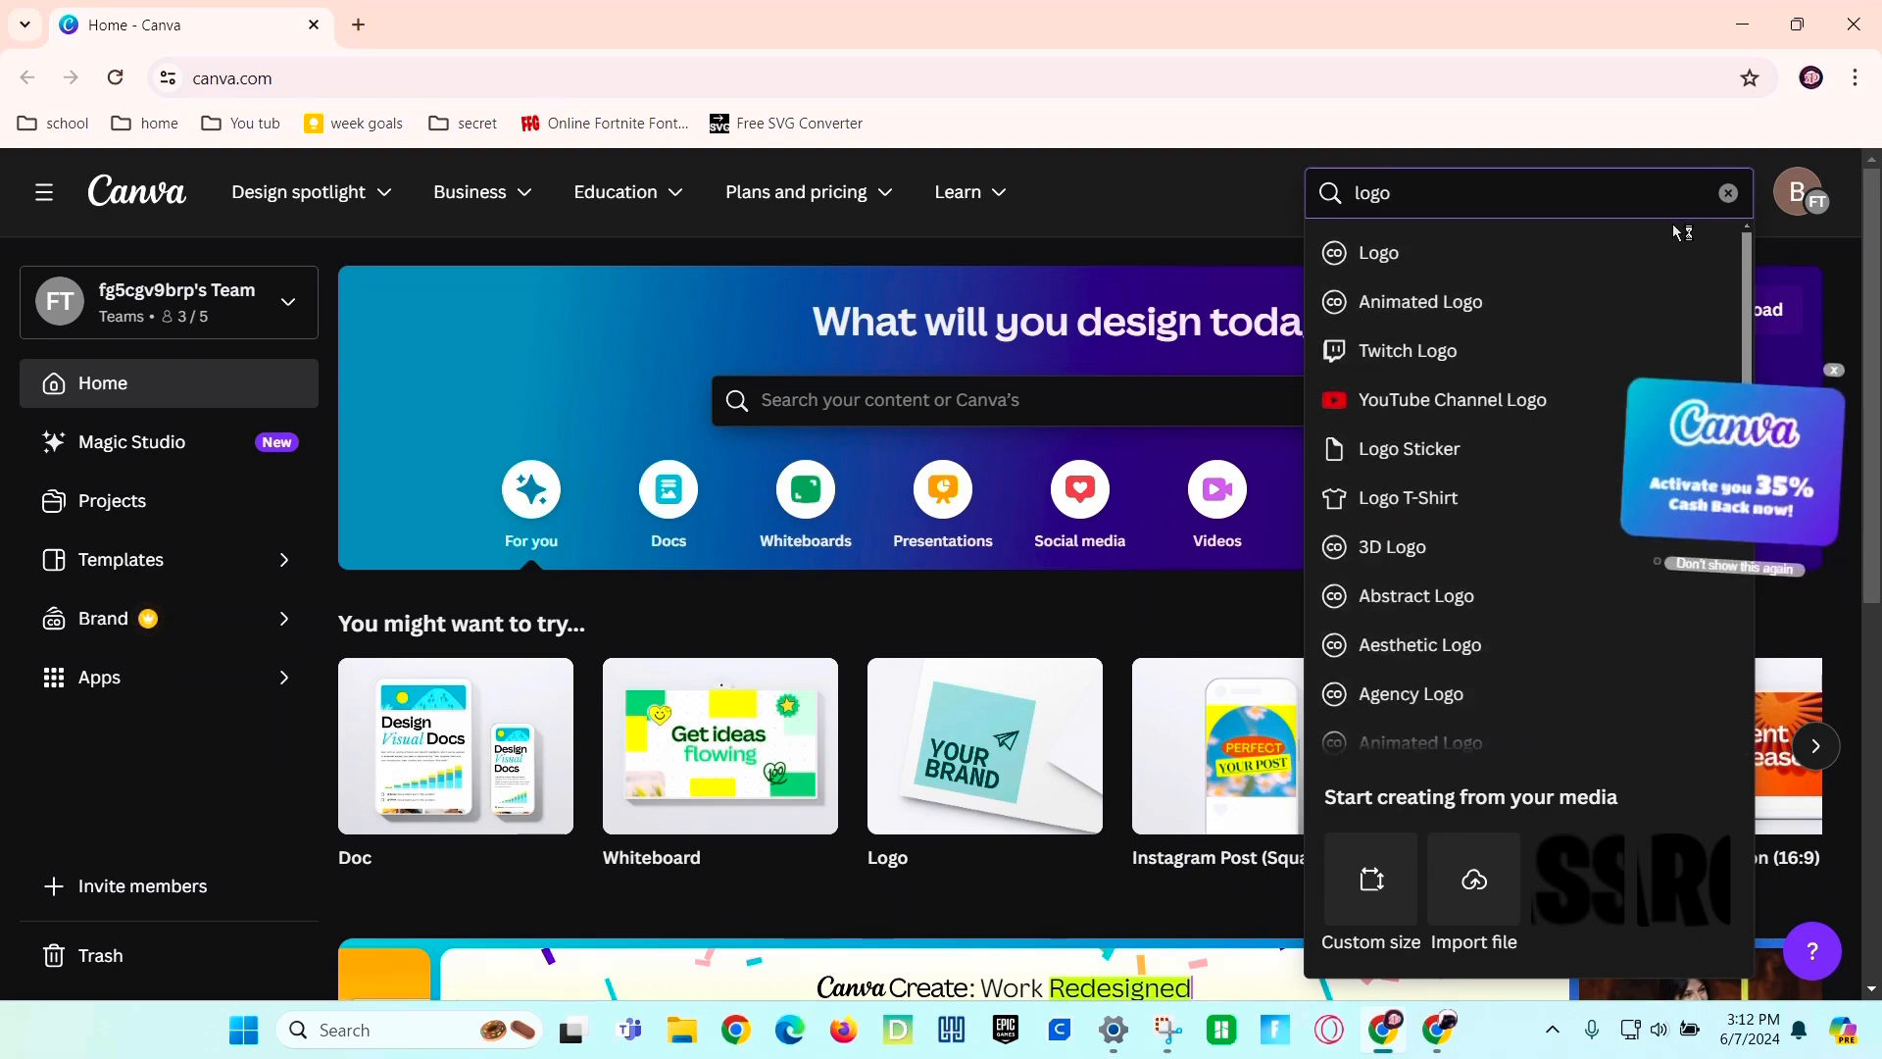
pyautogui.click(1376, 253)
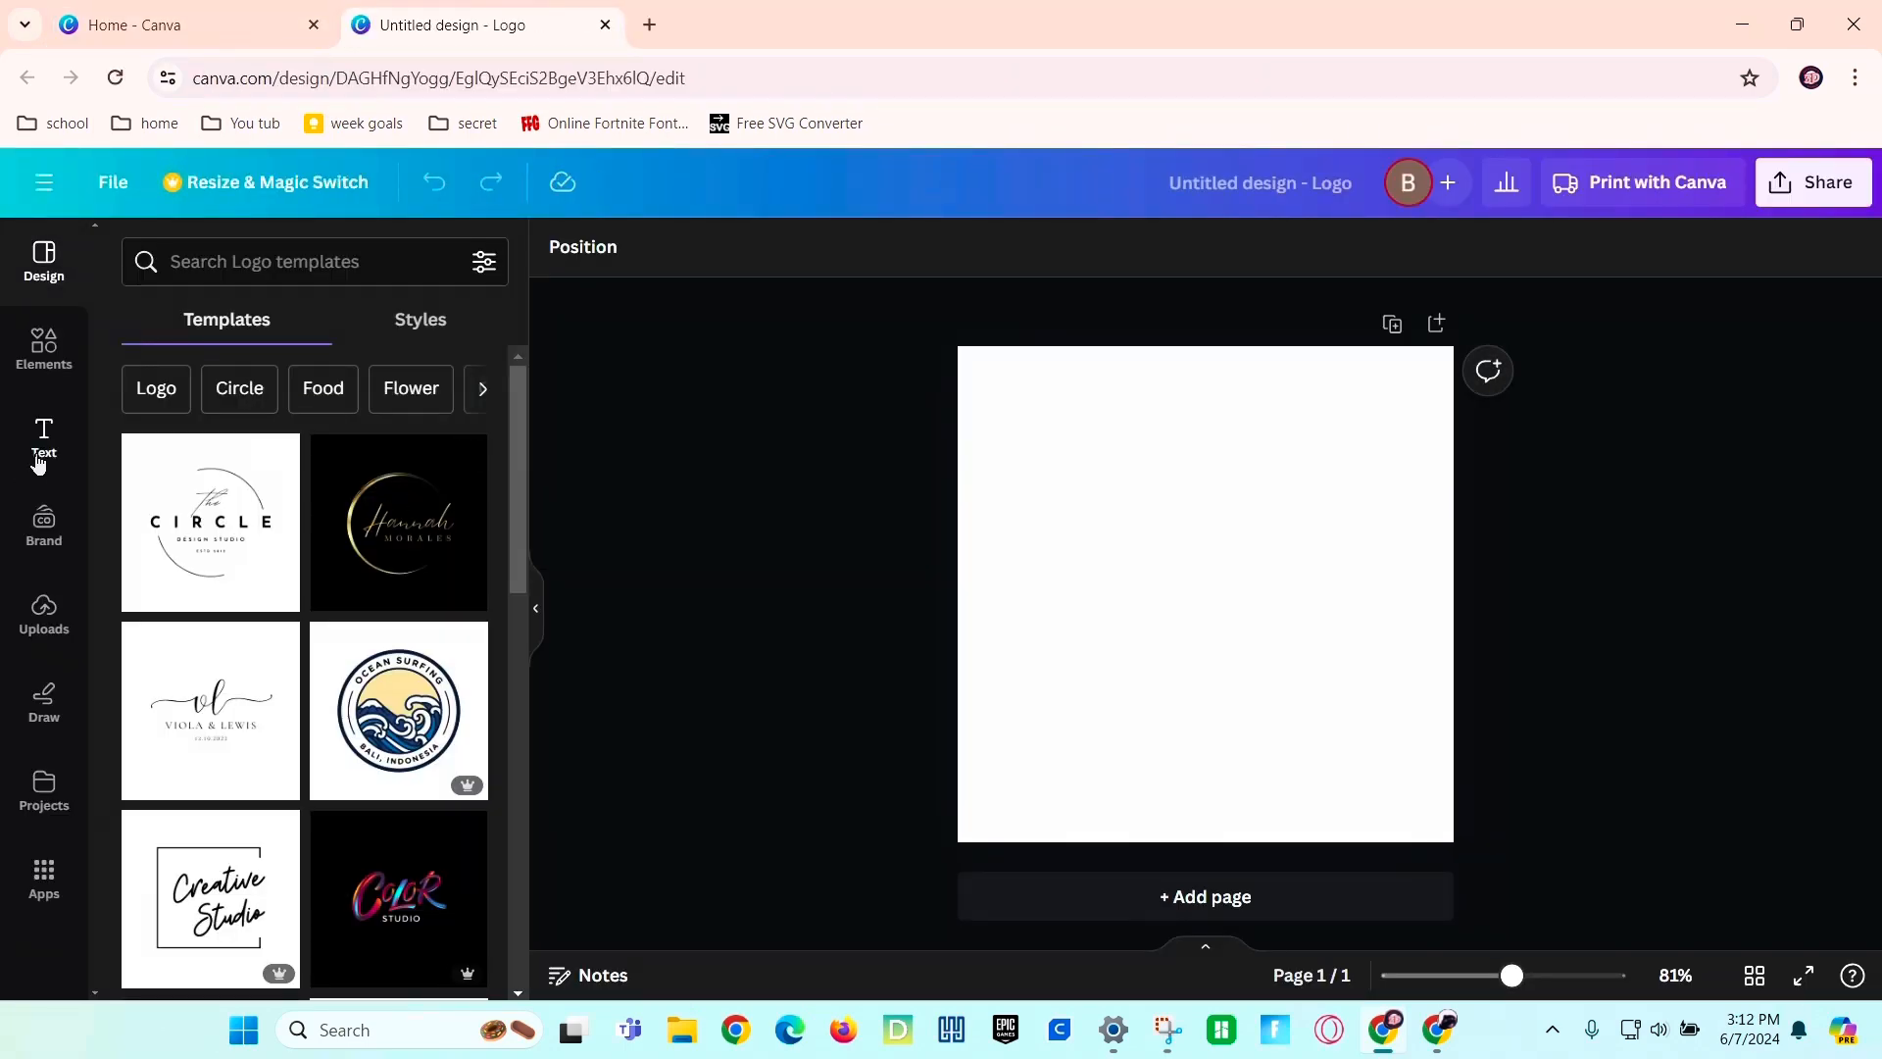
pyautogui.click(43, 438)
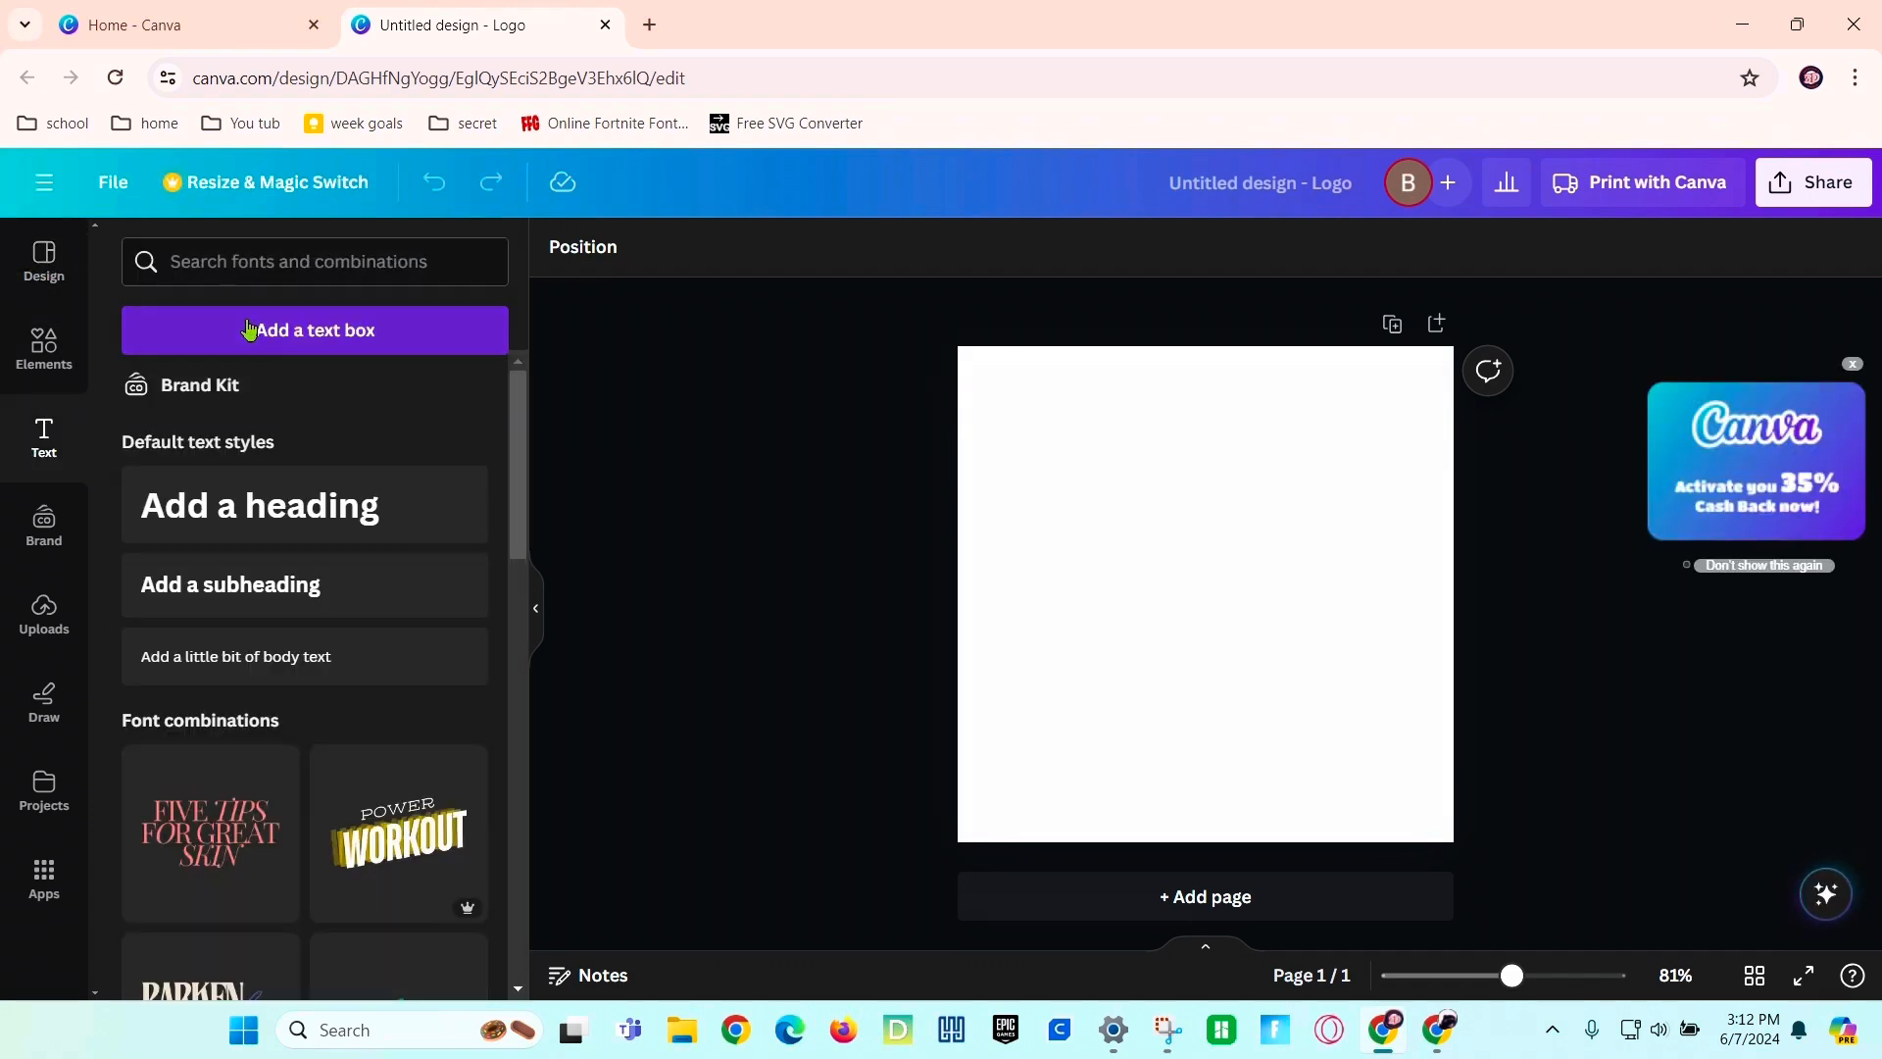
pyautogui.click(314, 329)
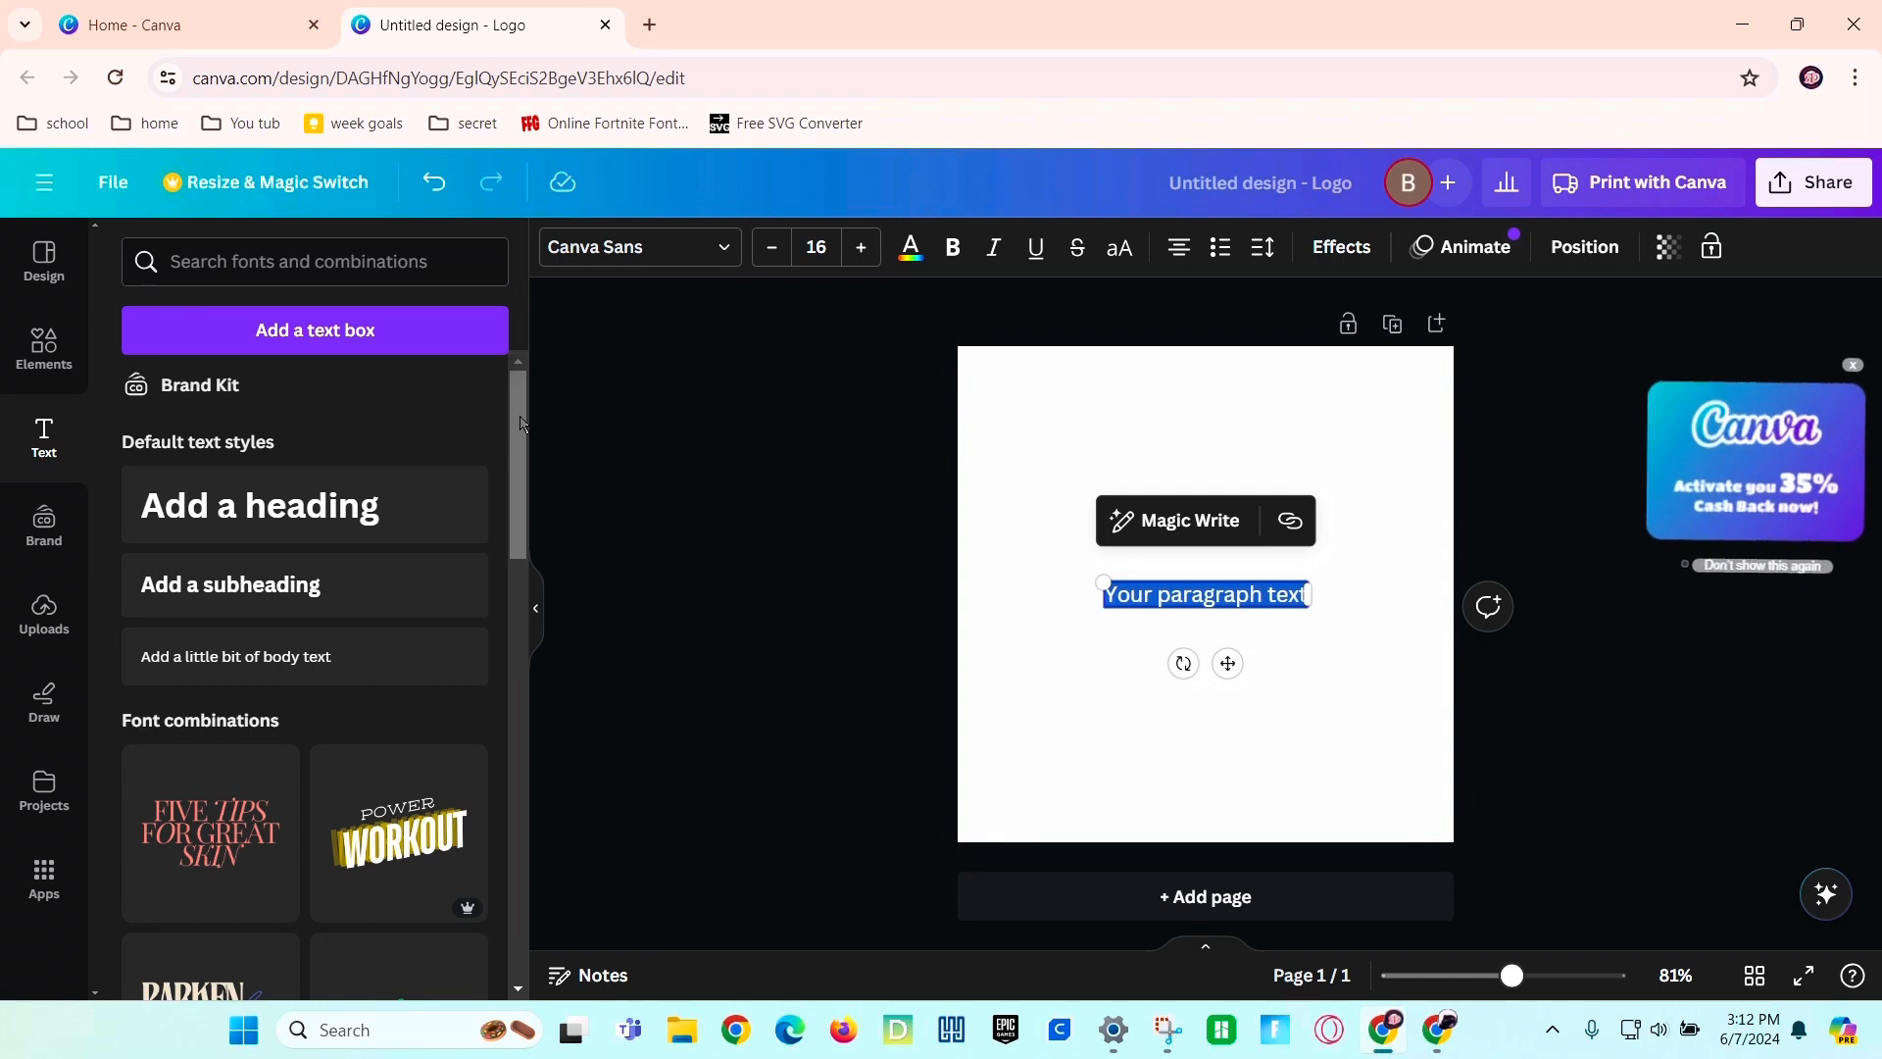
pyautogui.write('Jackson')
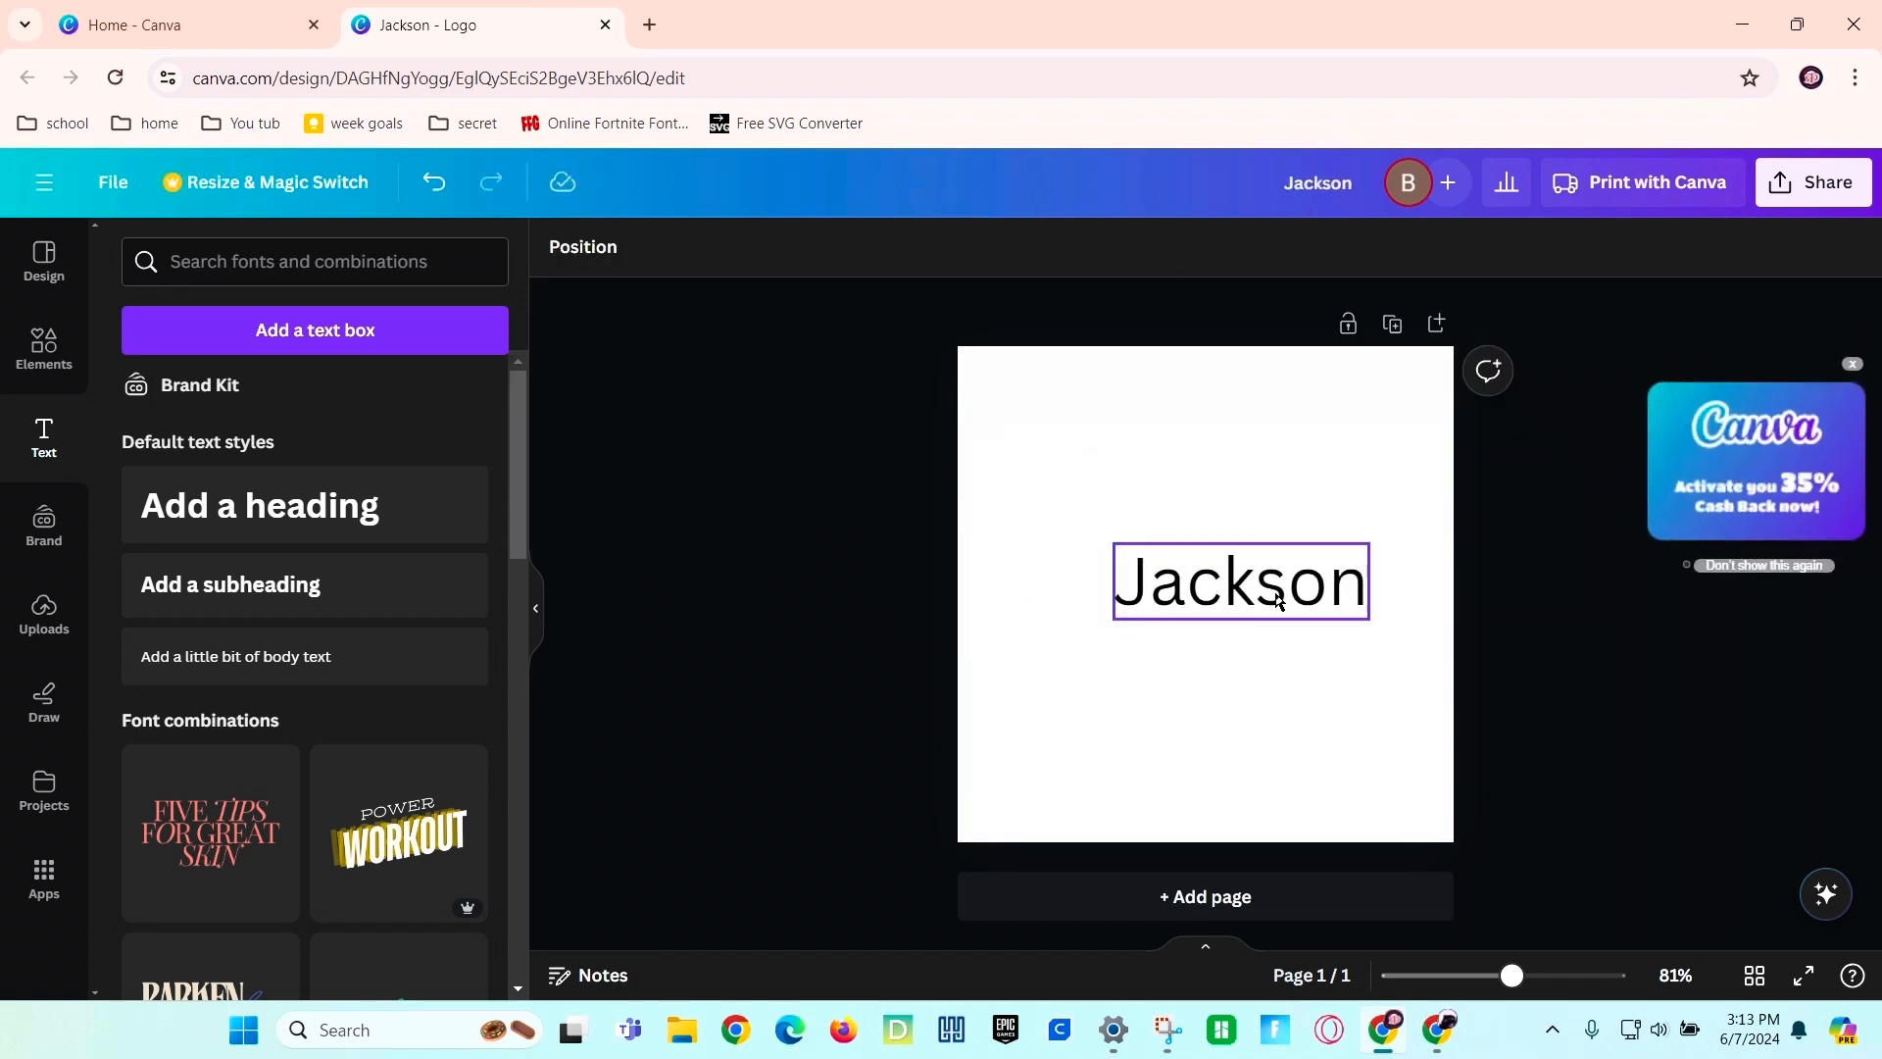
# Set 'Jackson' in the Twister script font, enlarge it and centre it on the page.
pyautogui.click(1239, 580)
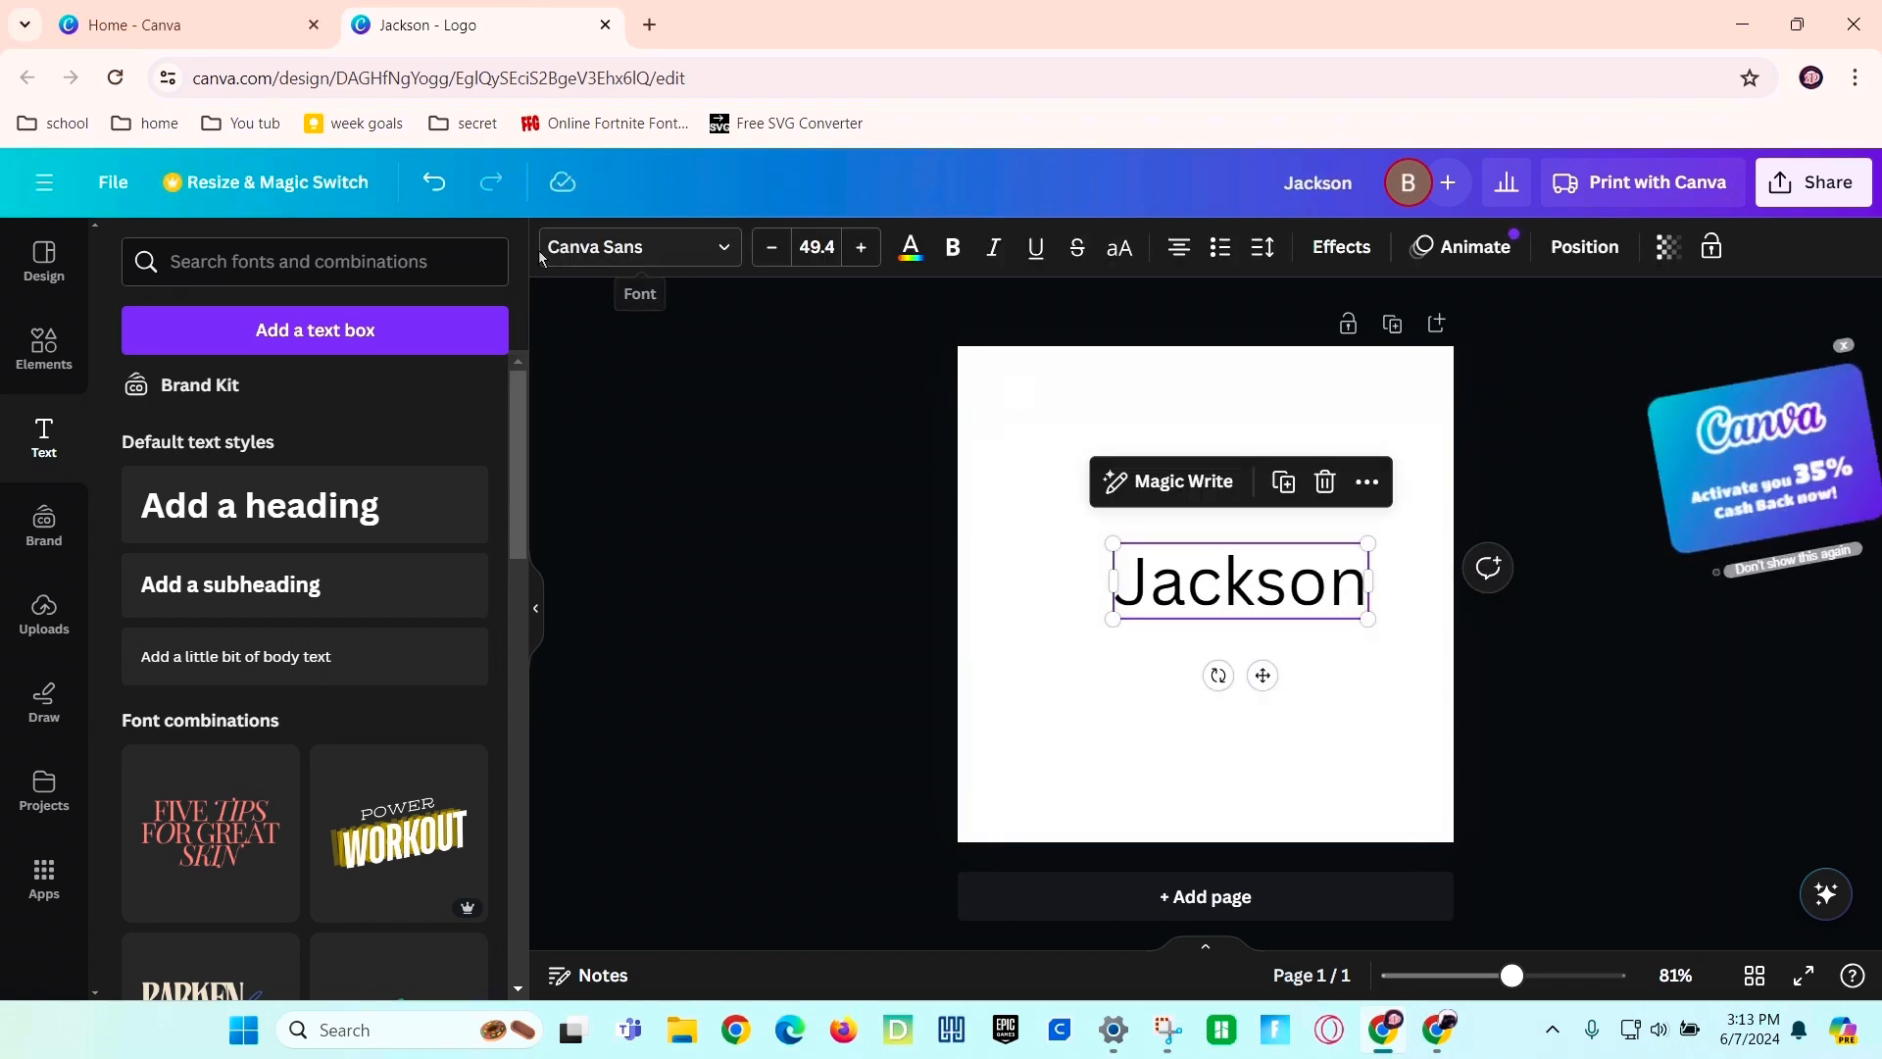
pyautogui.click(633, 247)
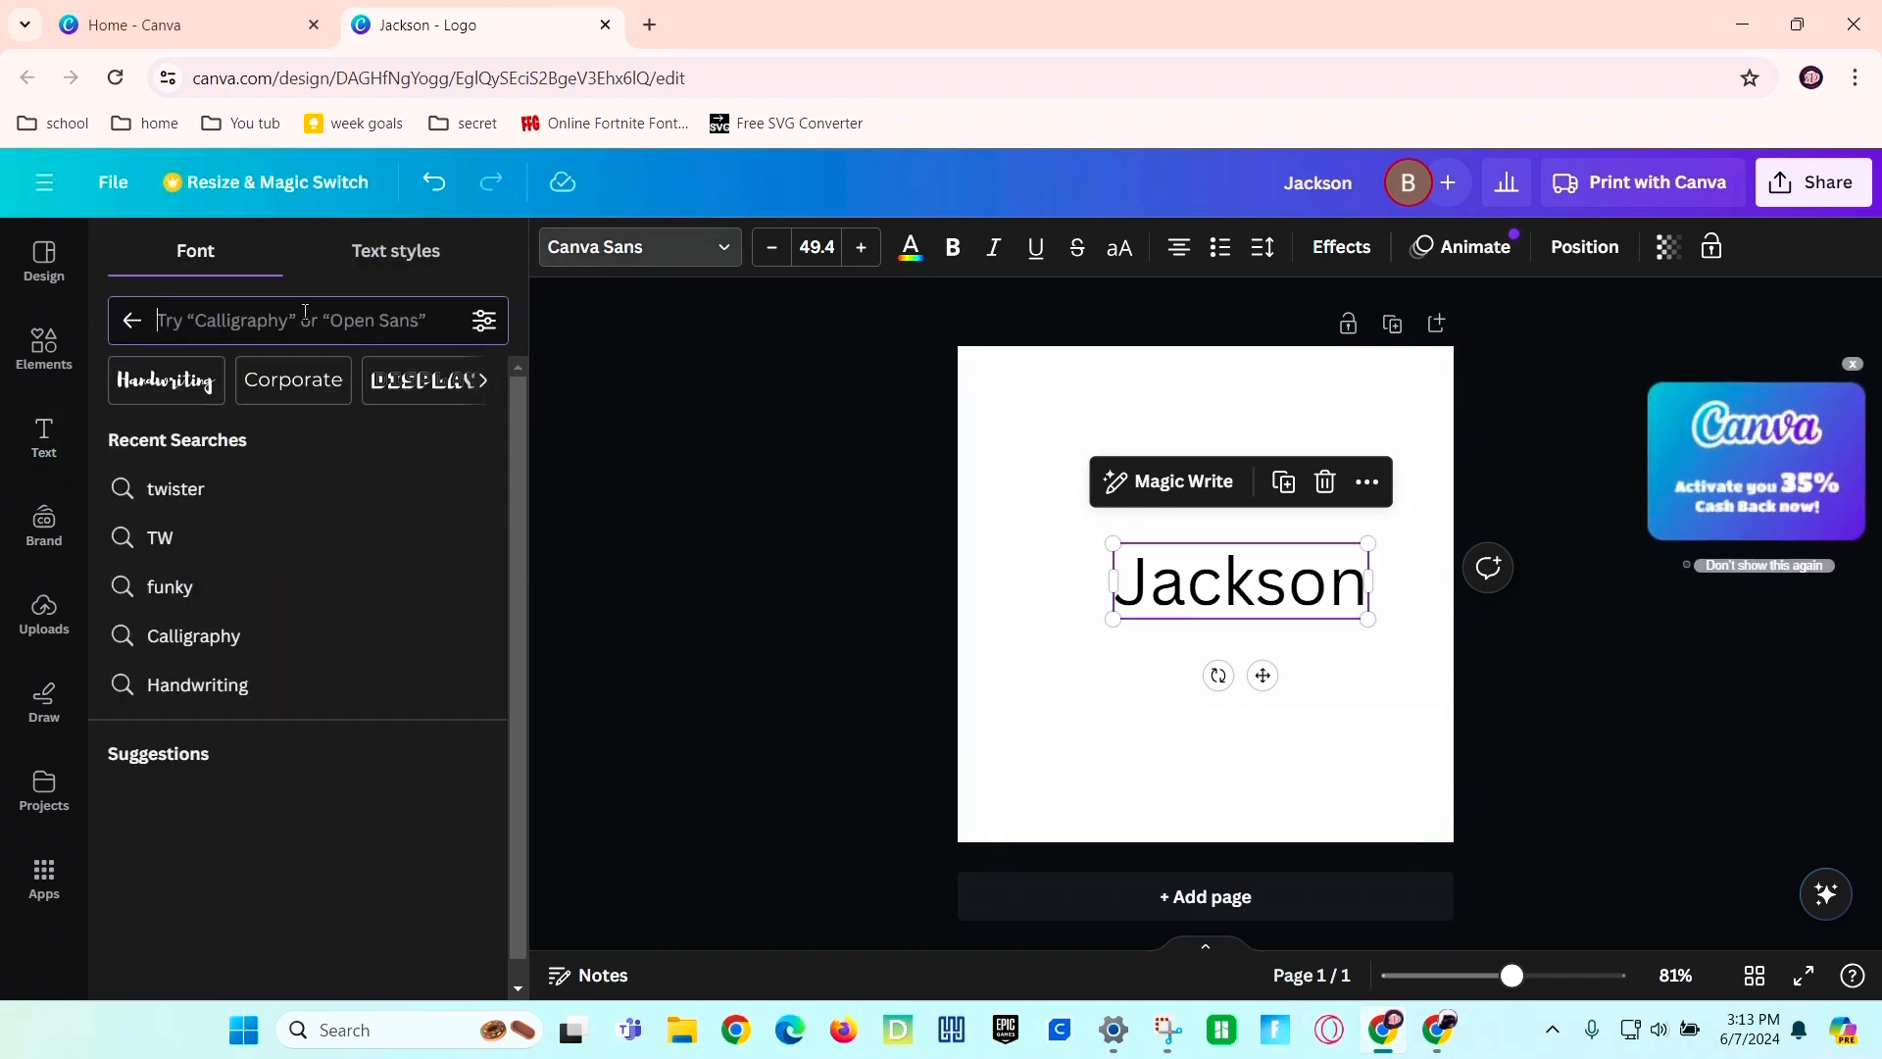
pyautogui.write('twister')
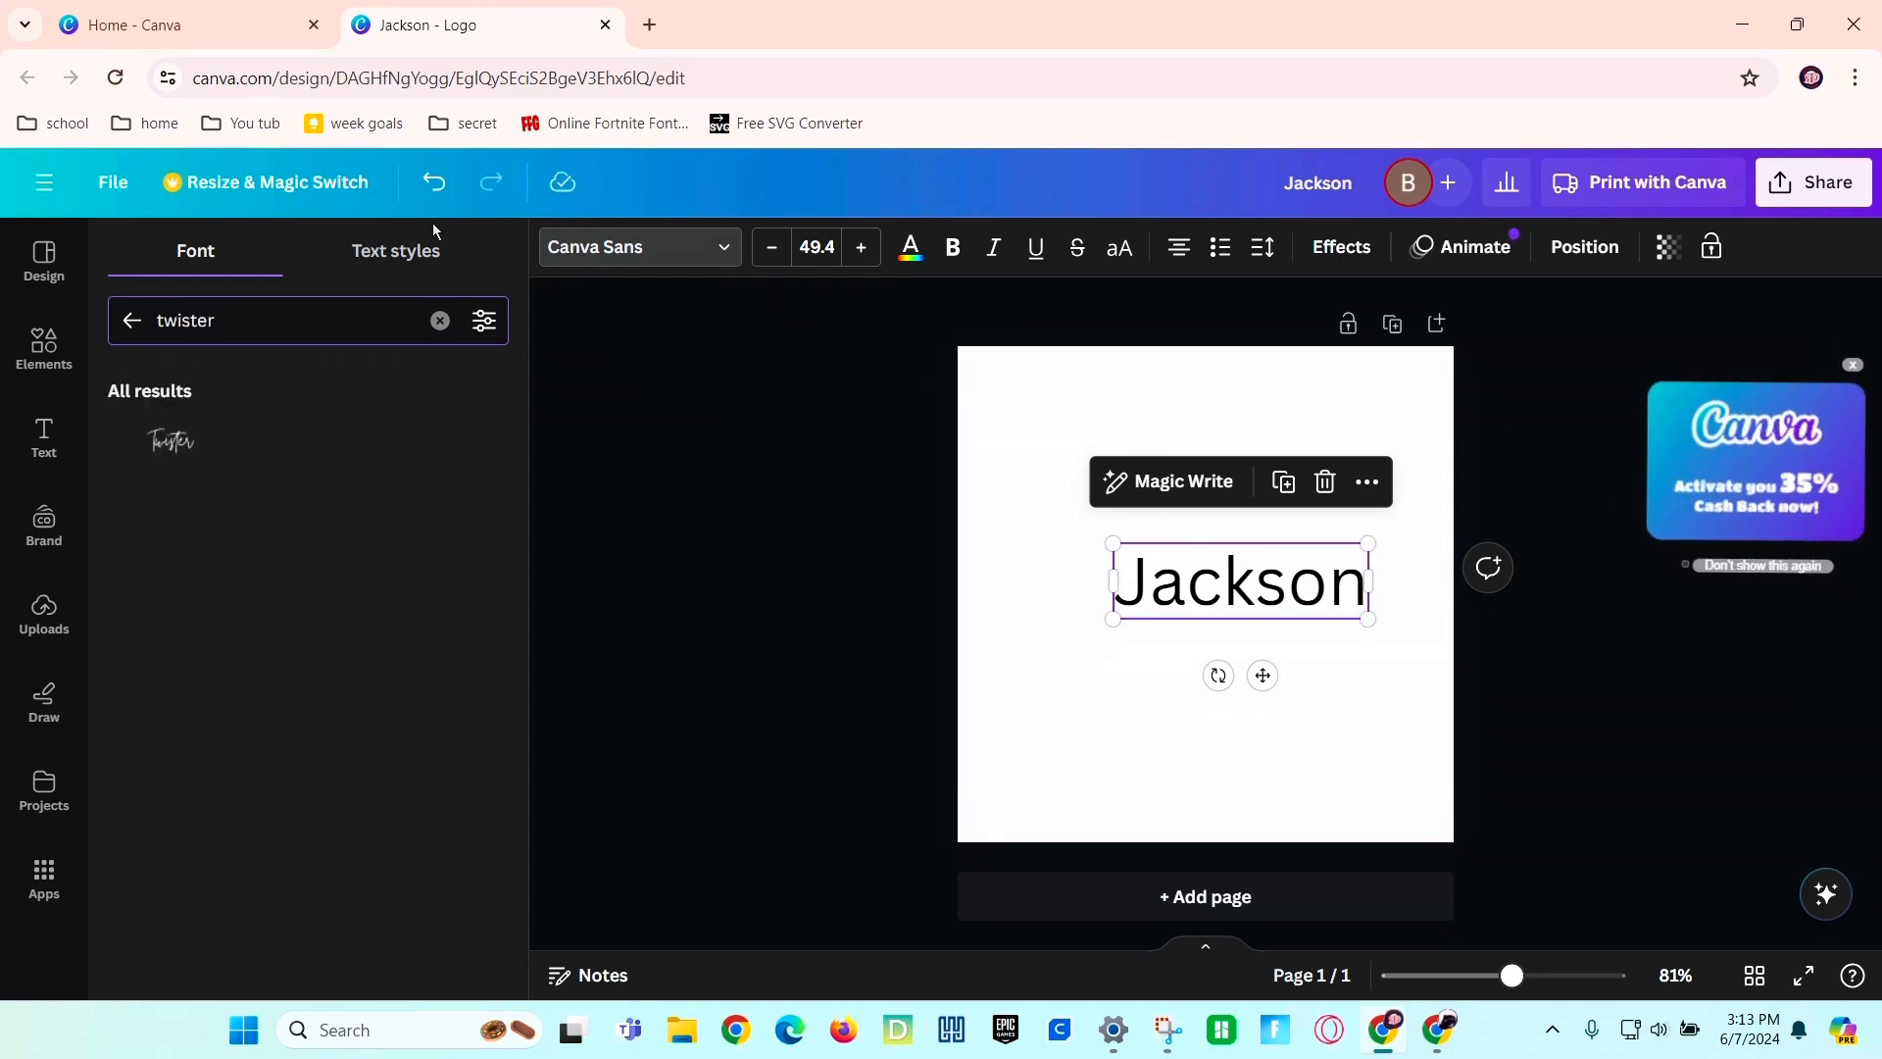
pyautogui.click(171, 441)
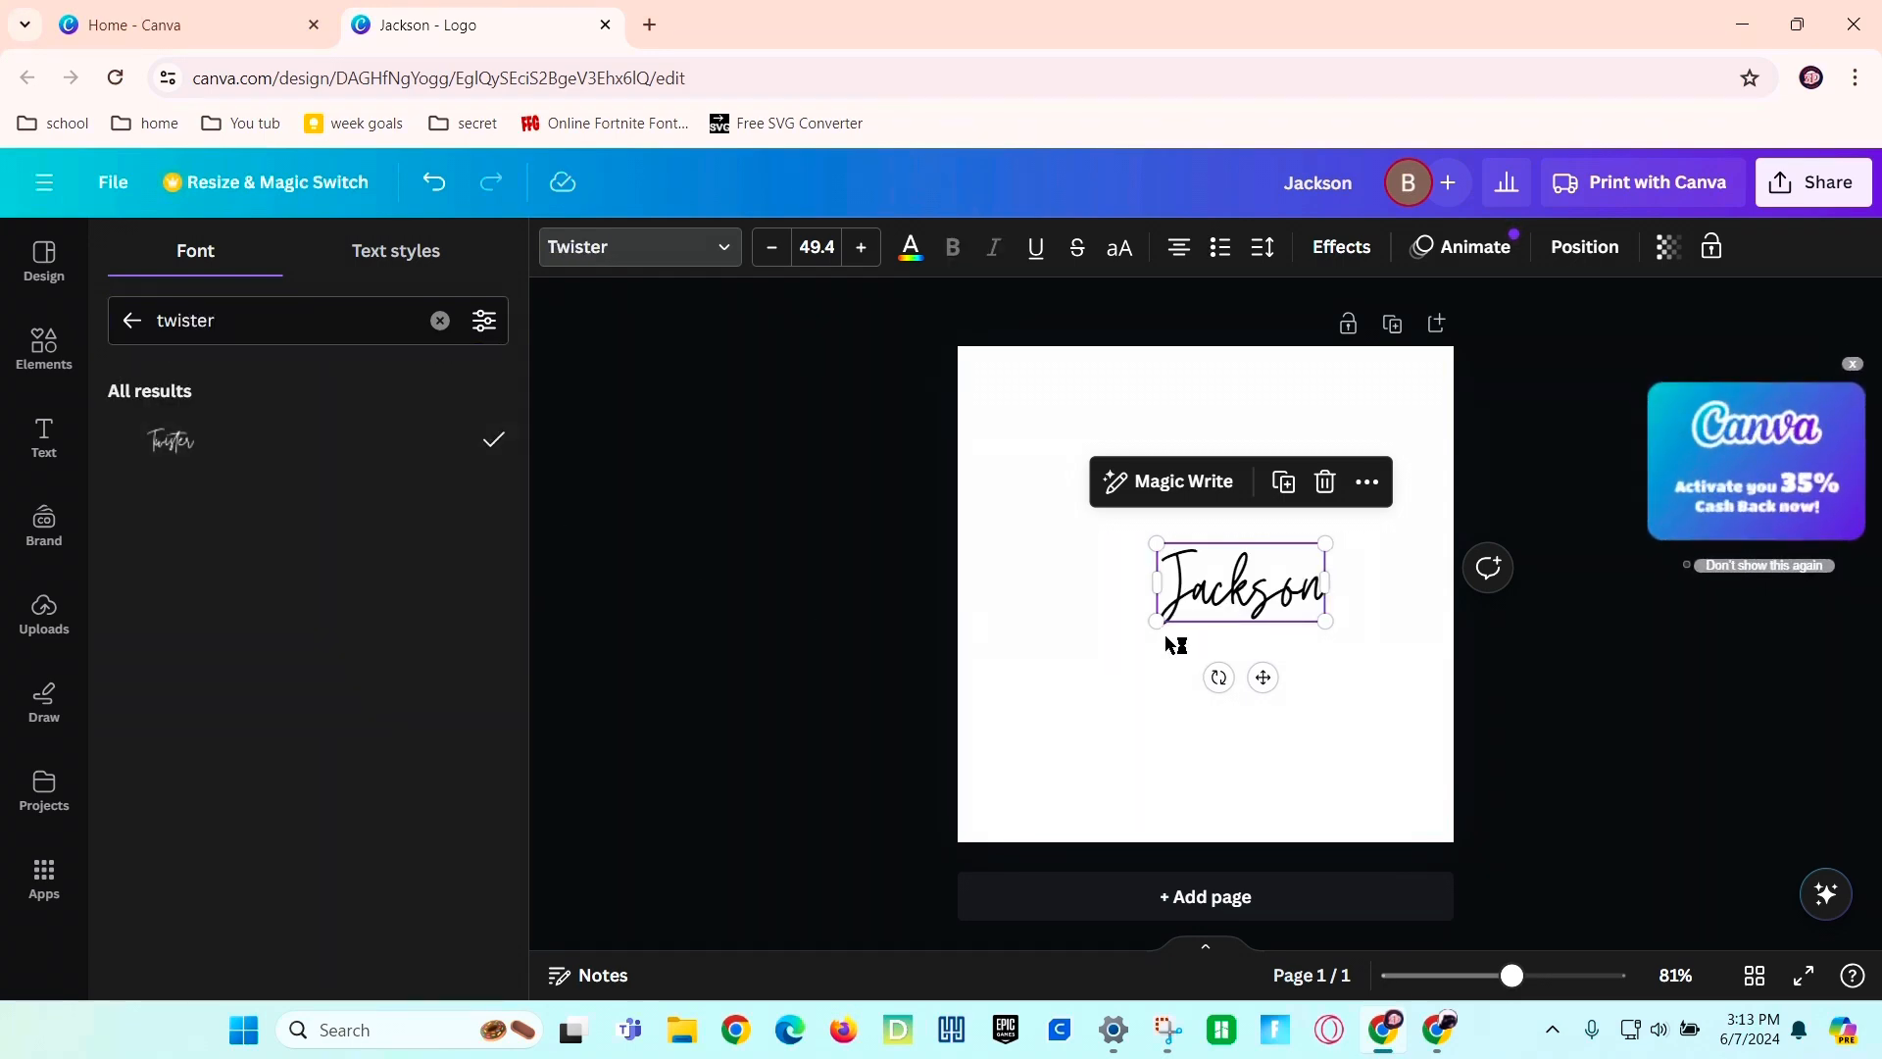
pyautogui.click(130, 319)
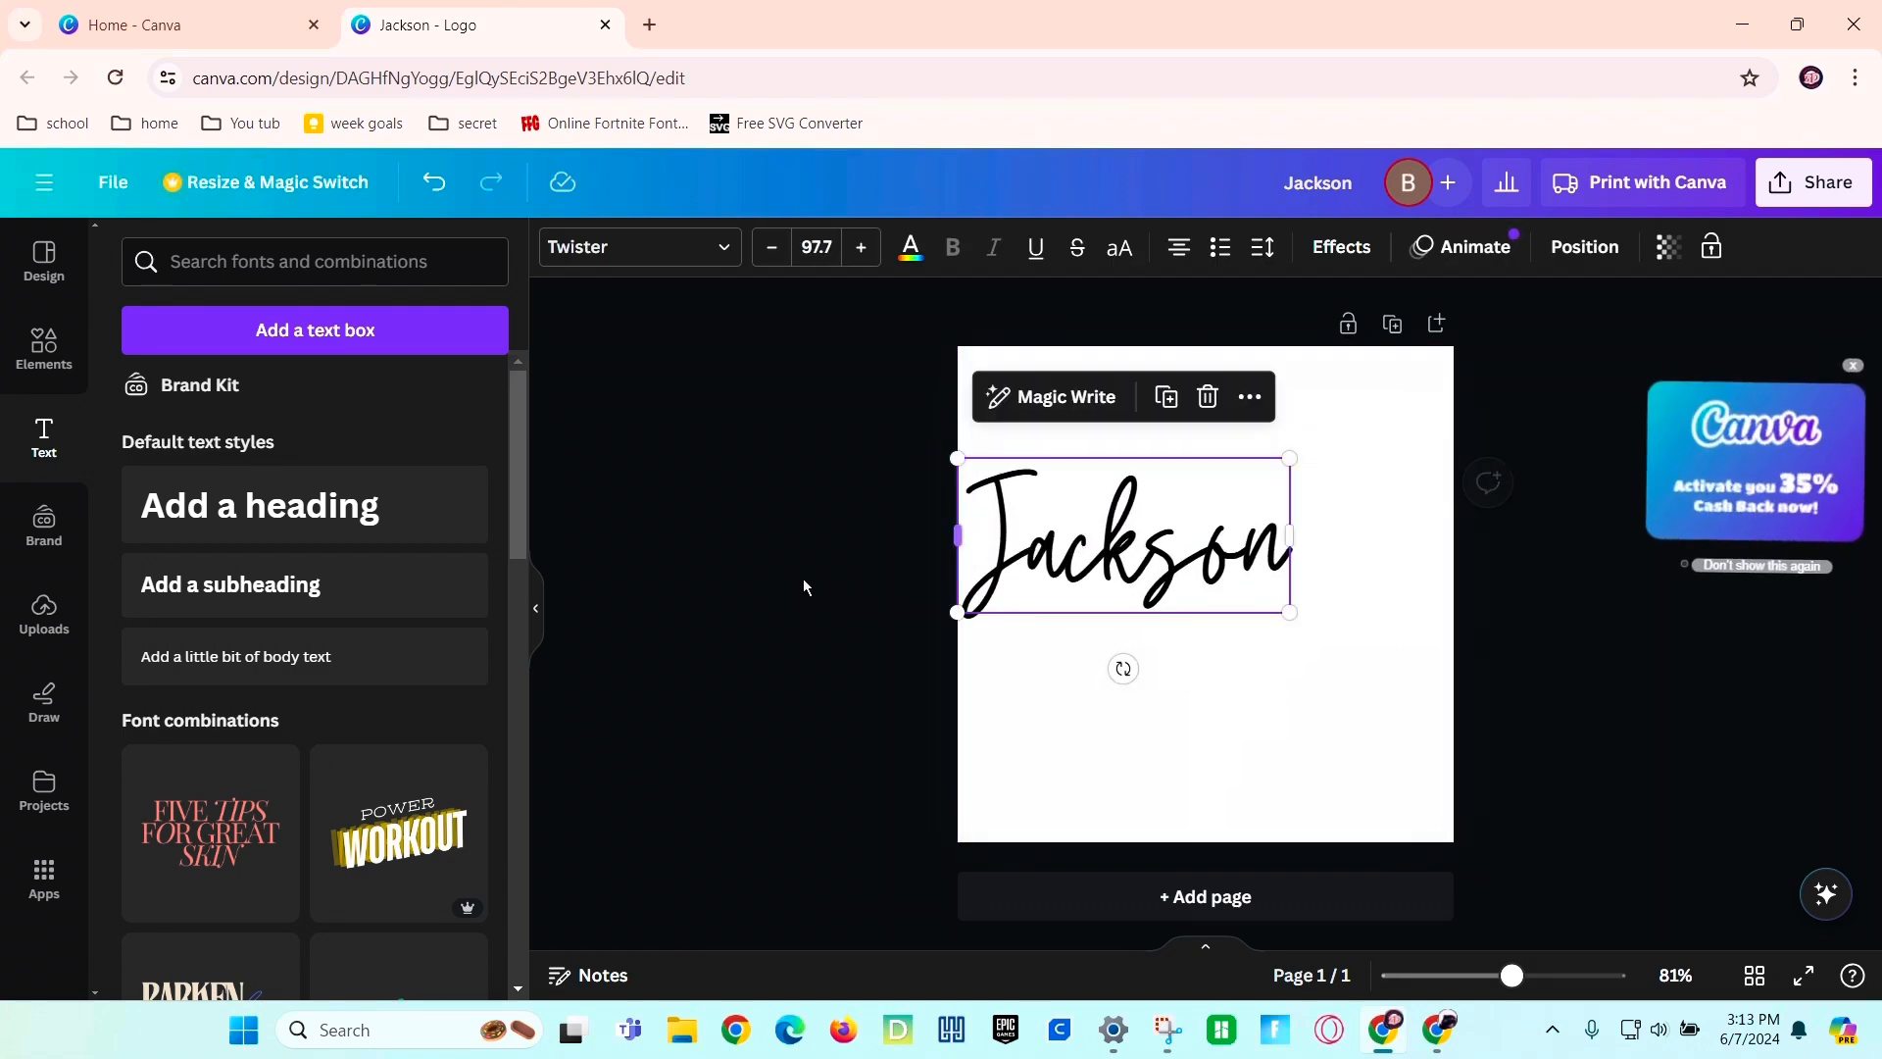
pyautogui.moveTo(1122, 533); pyautogui.dragTo(1205, 570)
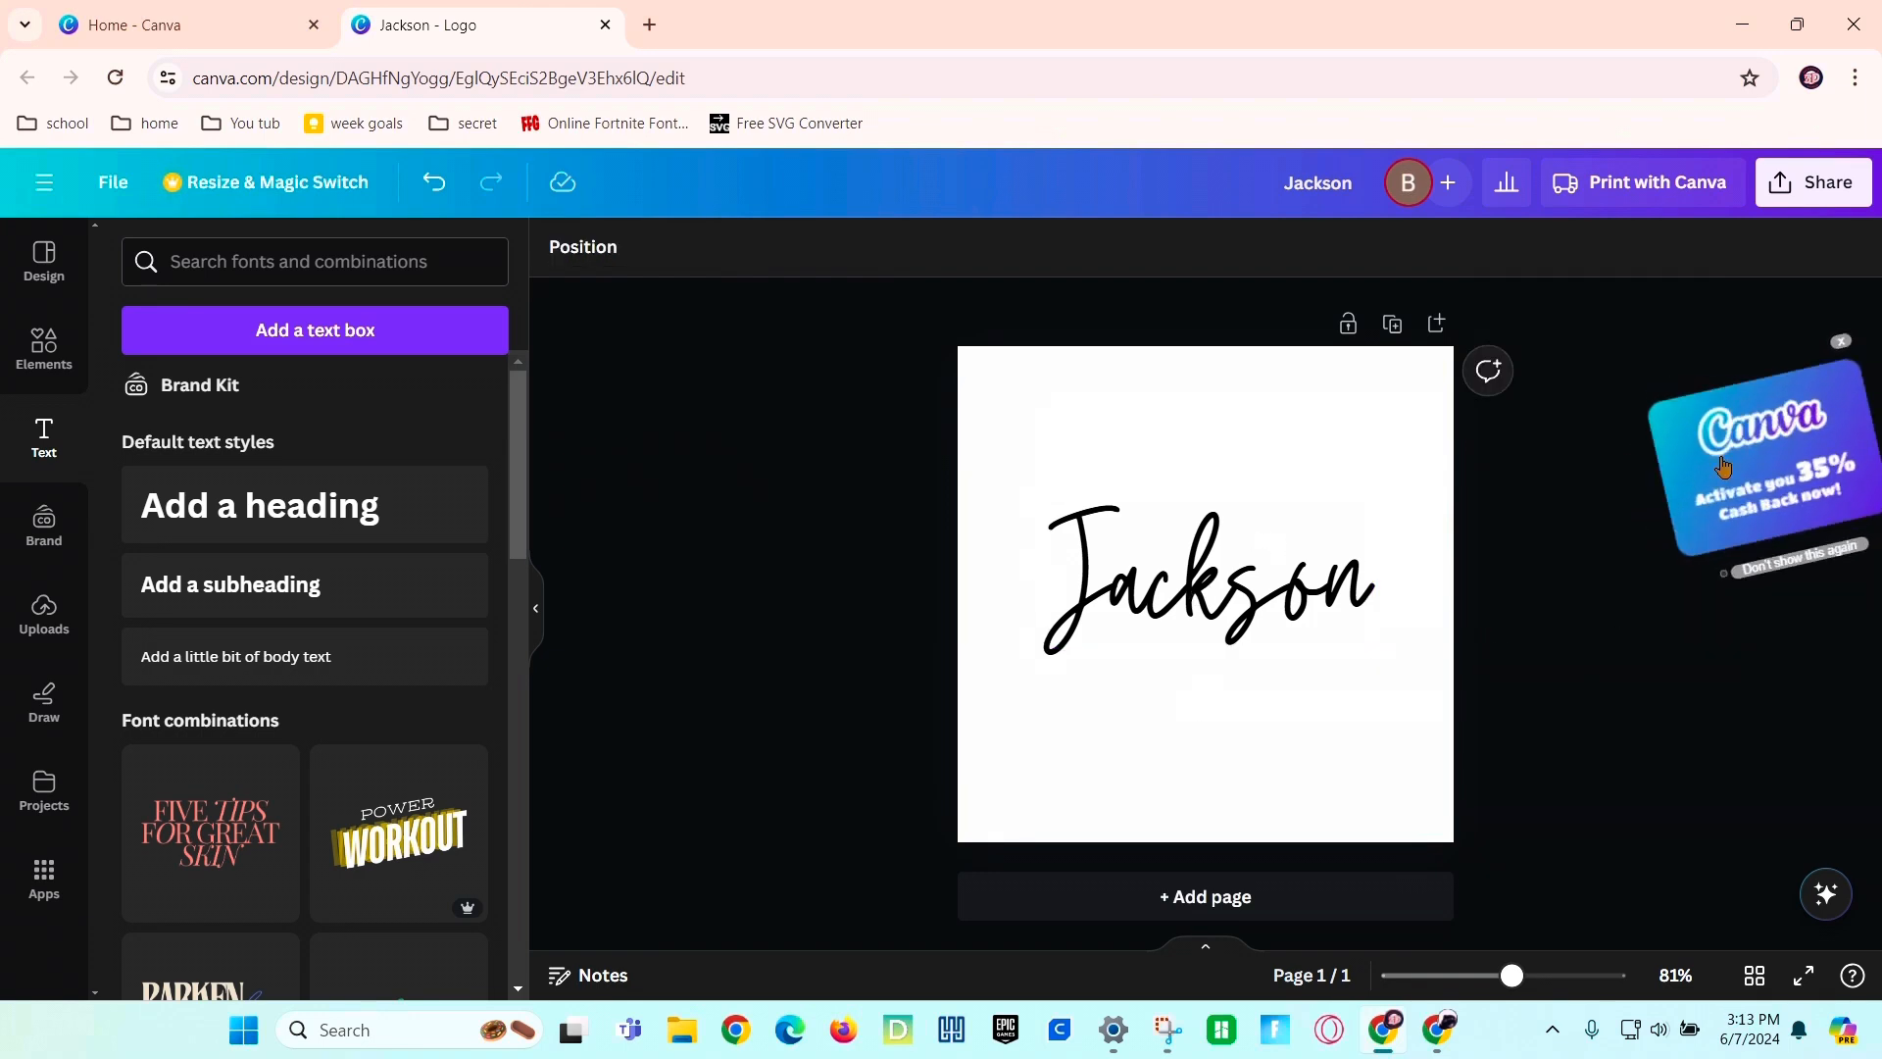
# Download the Jackson design as a PNG via Share > Download, then start a new browser tab.
pyautogui.click(1811, 182)
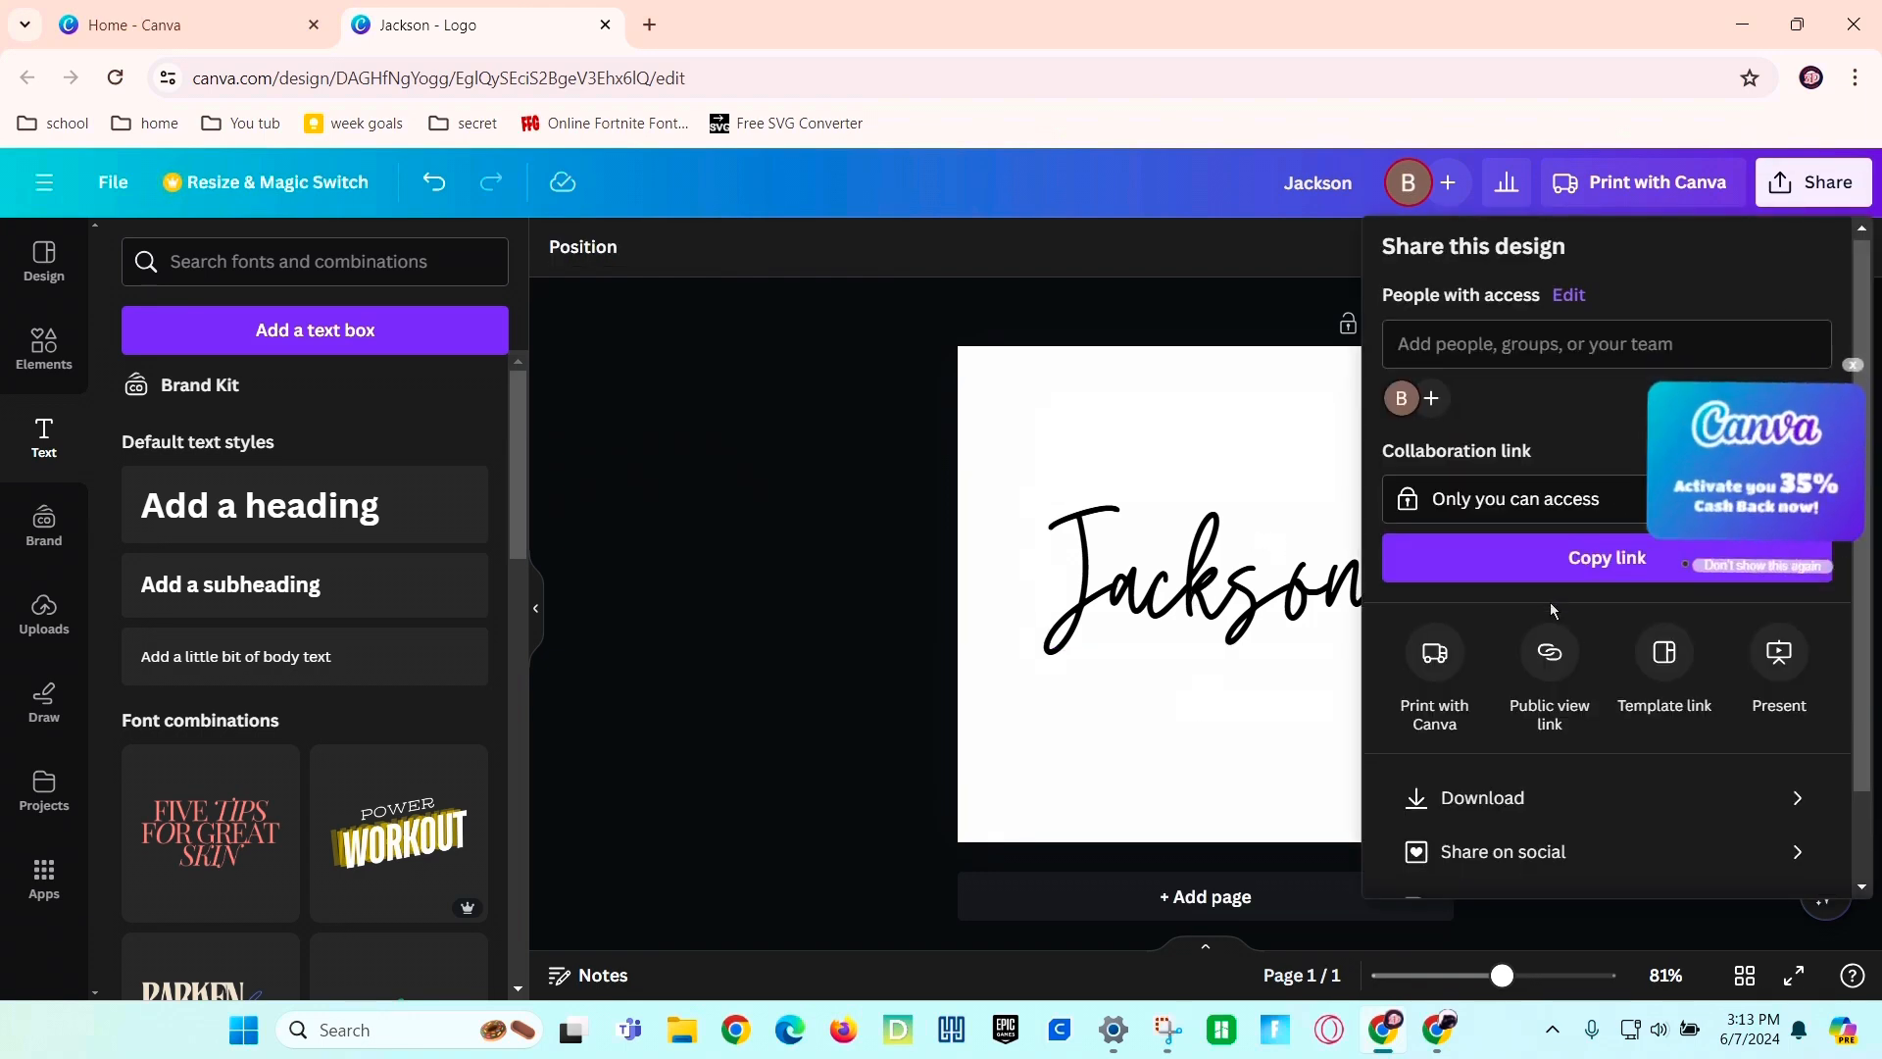
pyautogui.click(1482, 798)
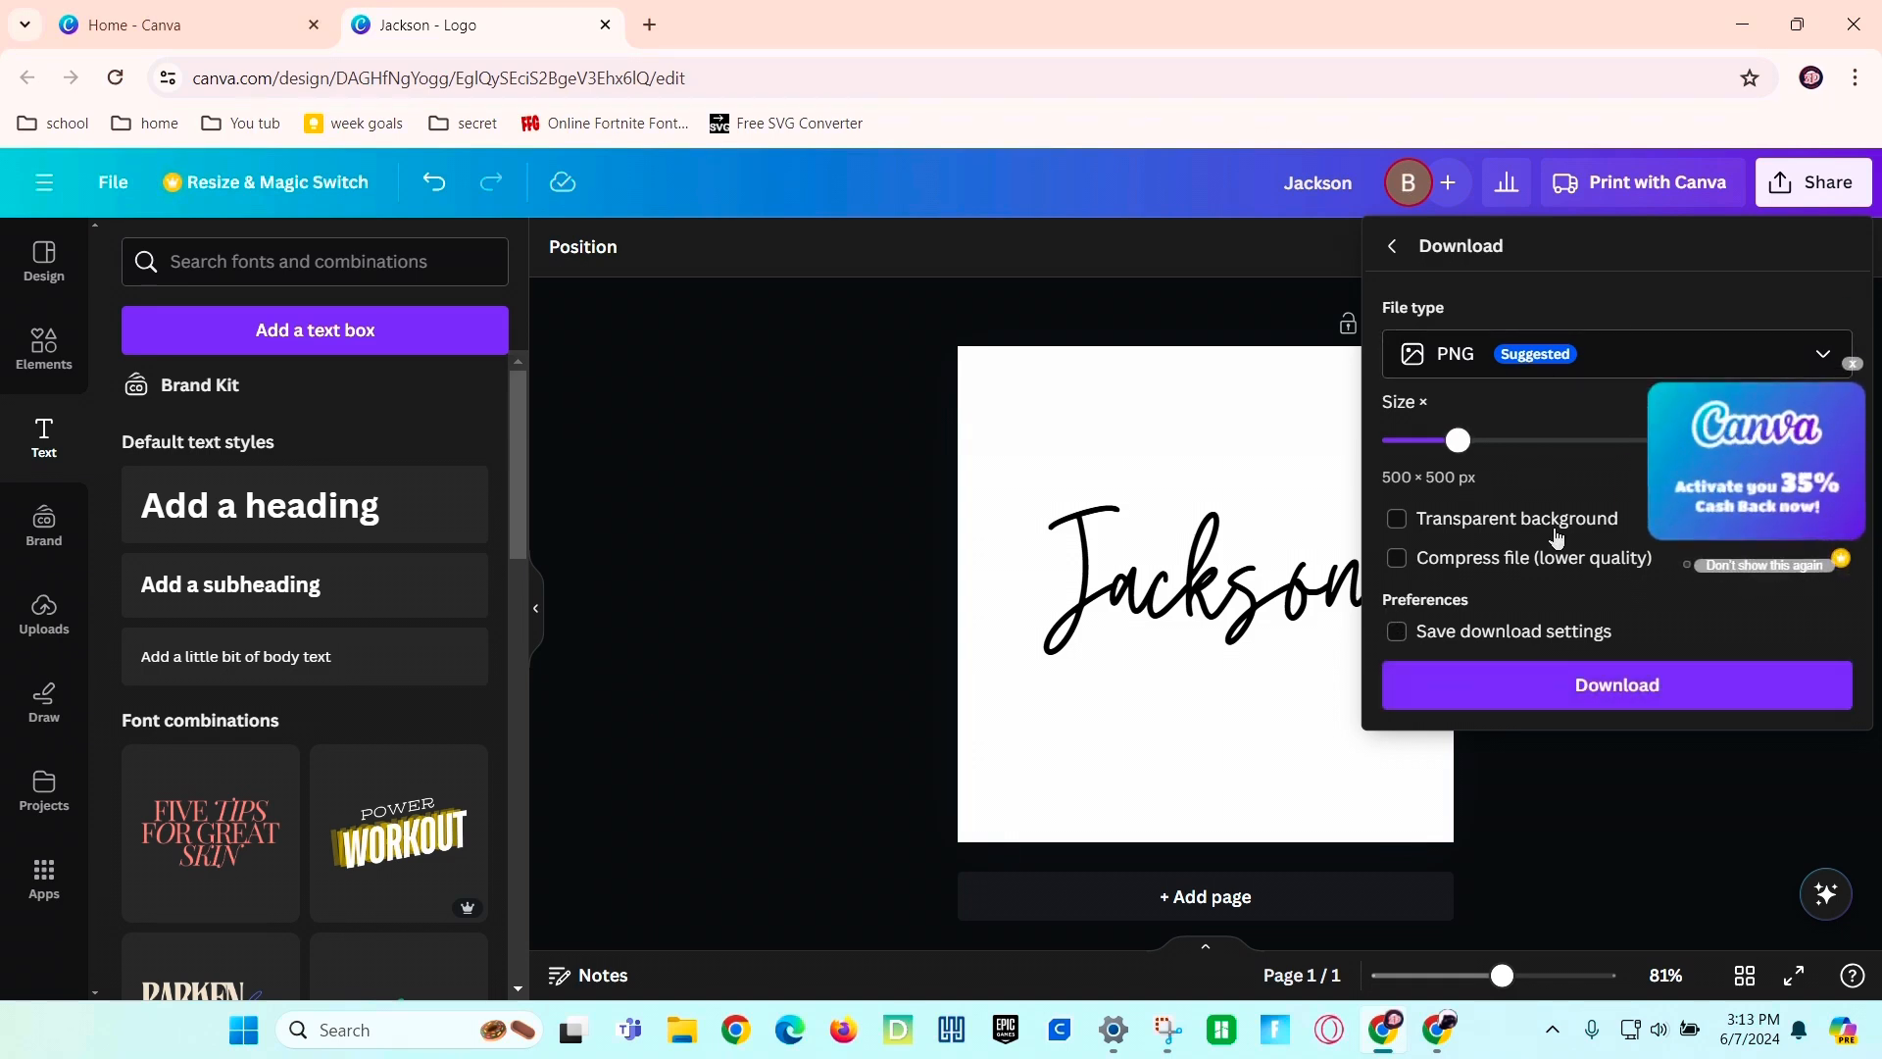
pyautogui.click(1617, 684)
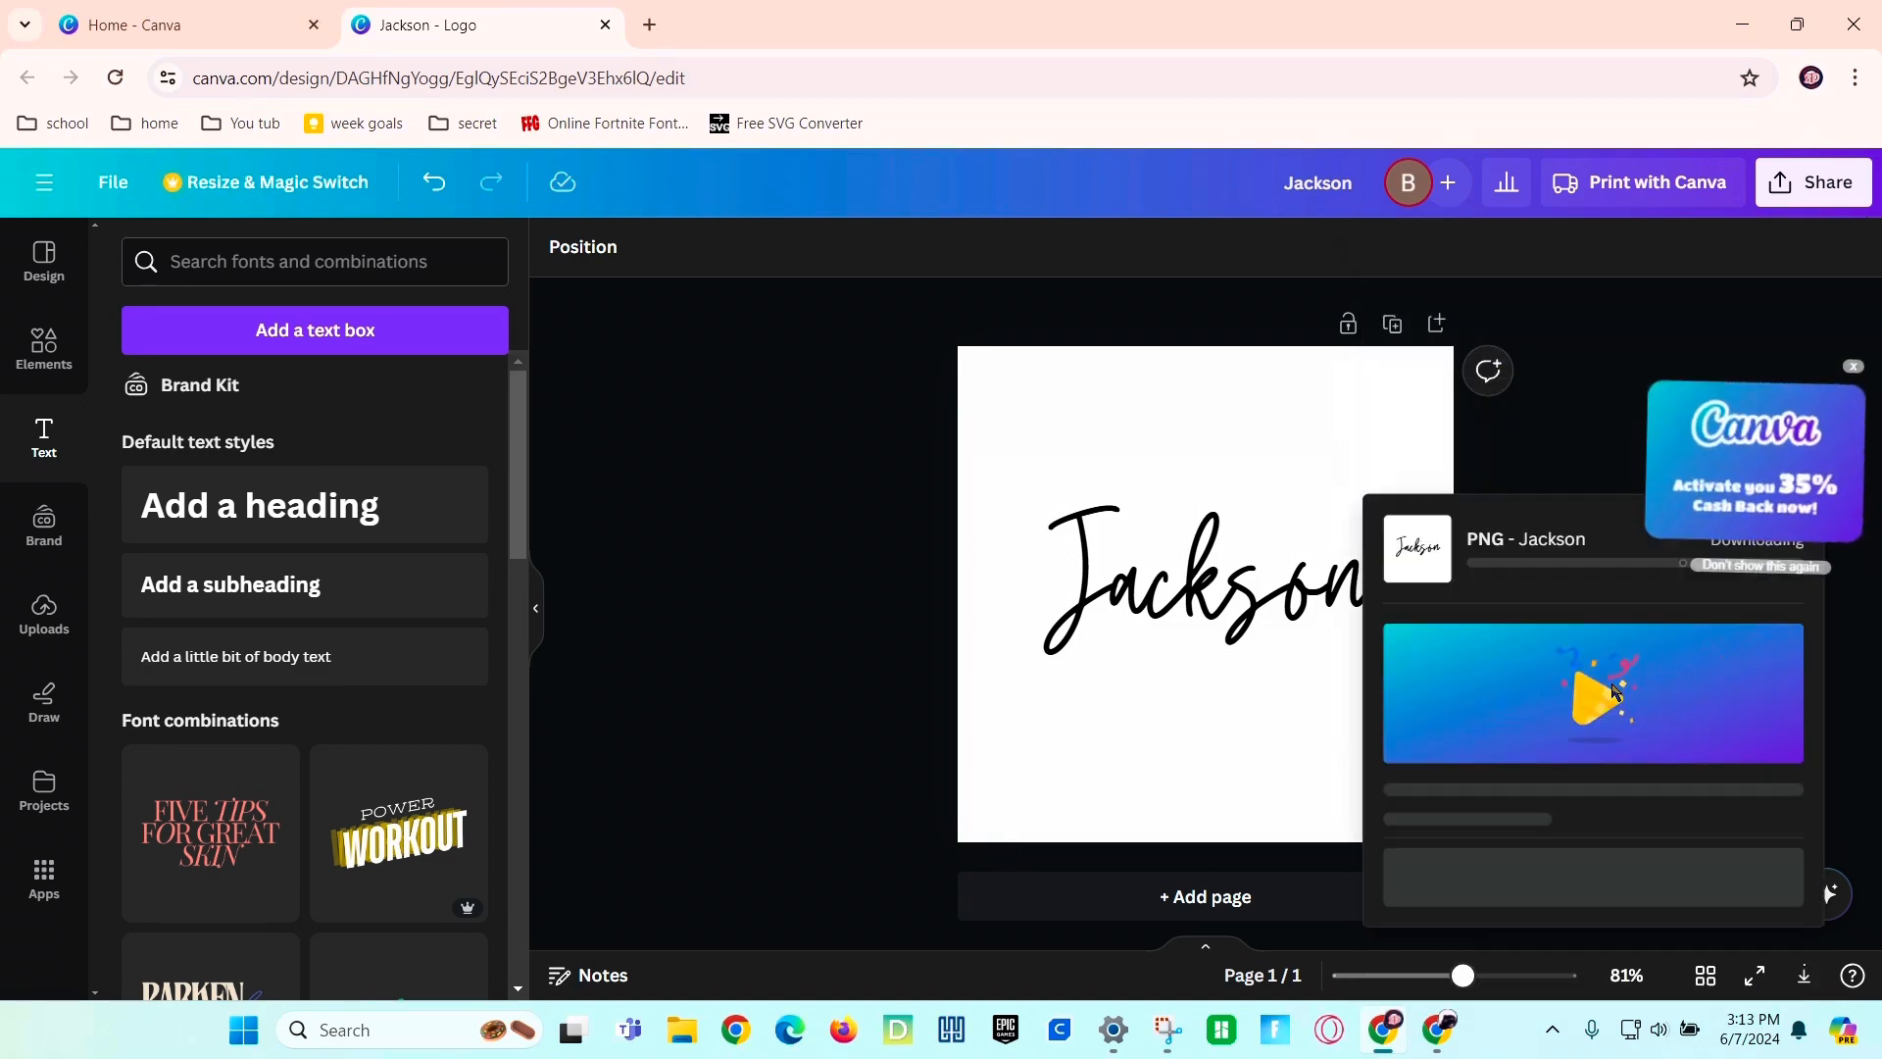
pyautogui.click(1765, 78)
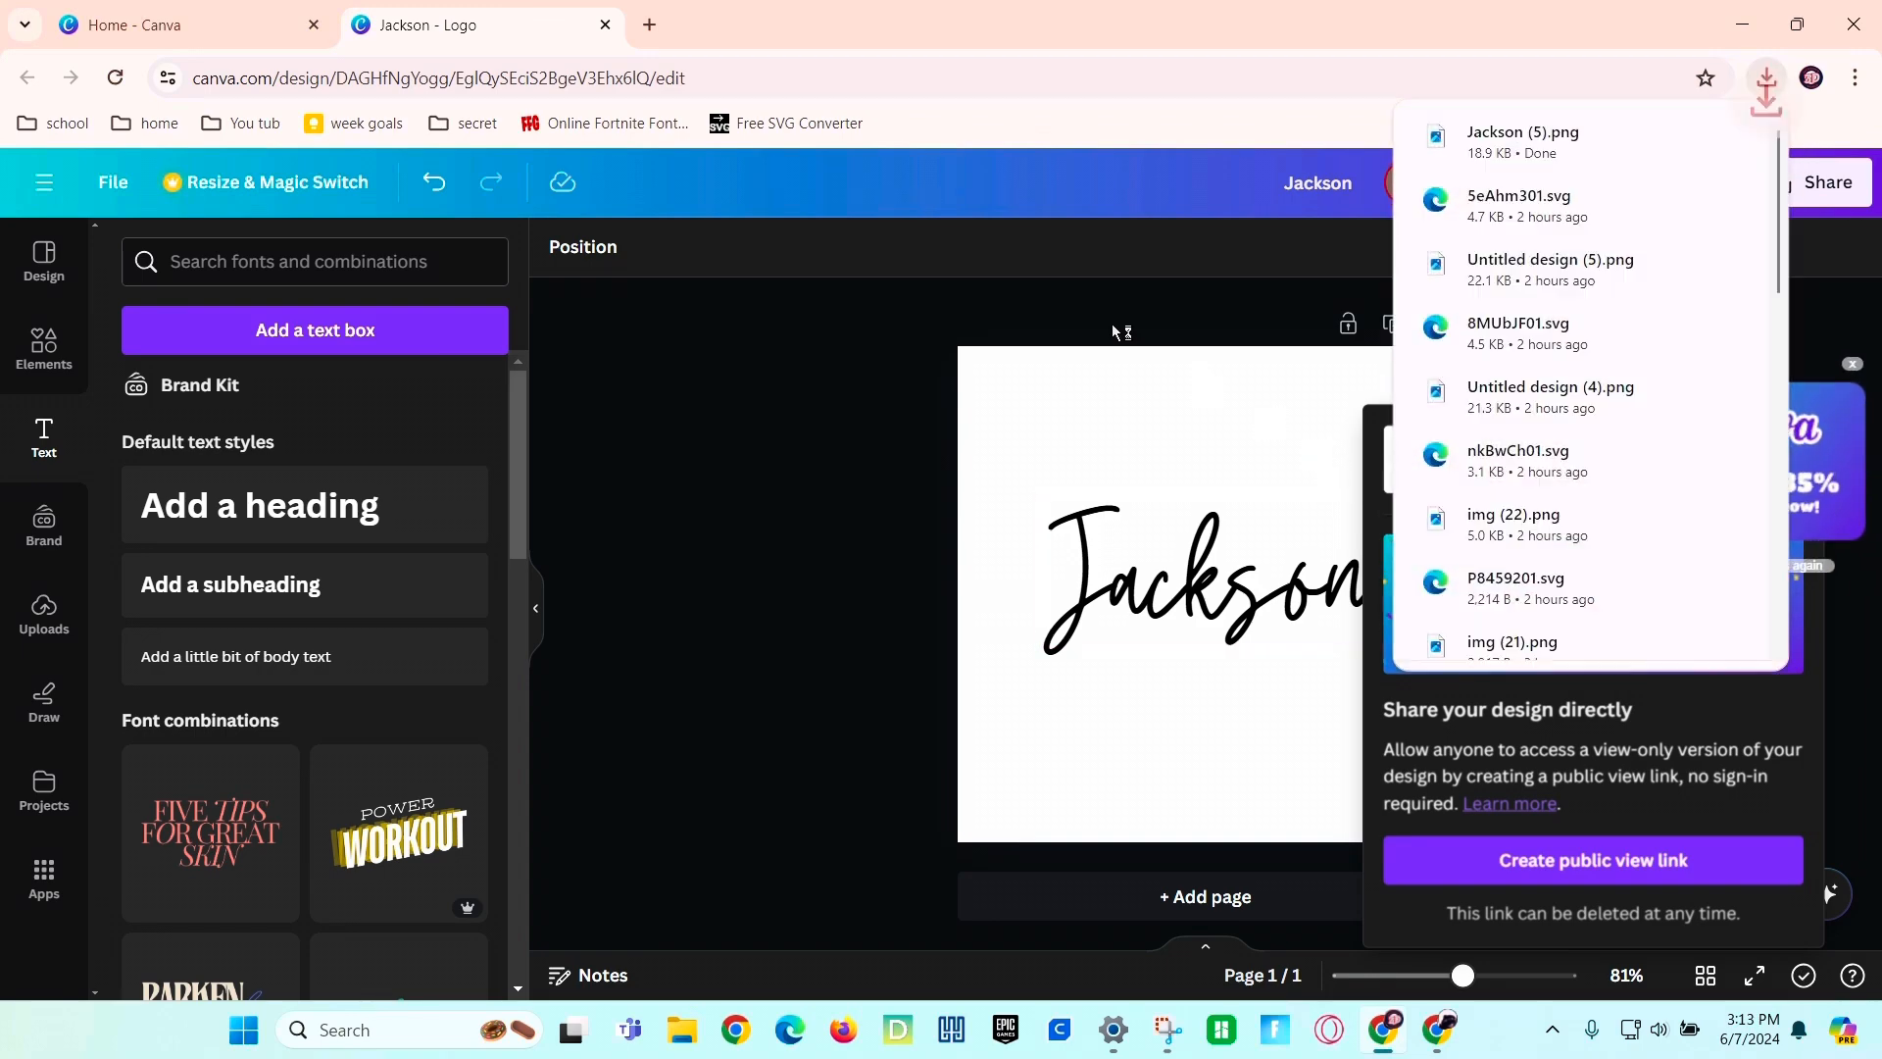
pyautogui.click(647, 23)
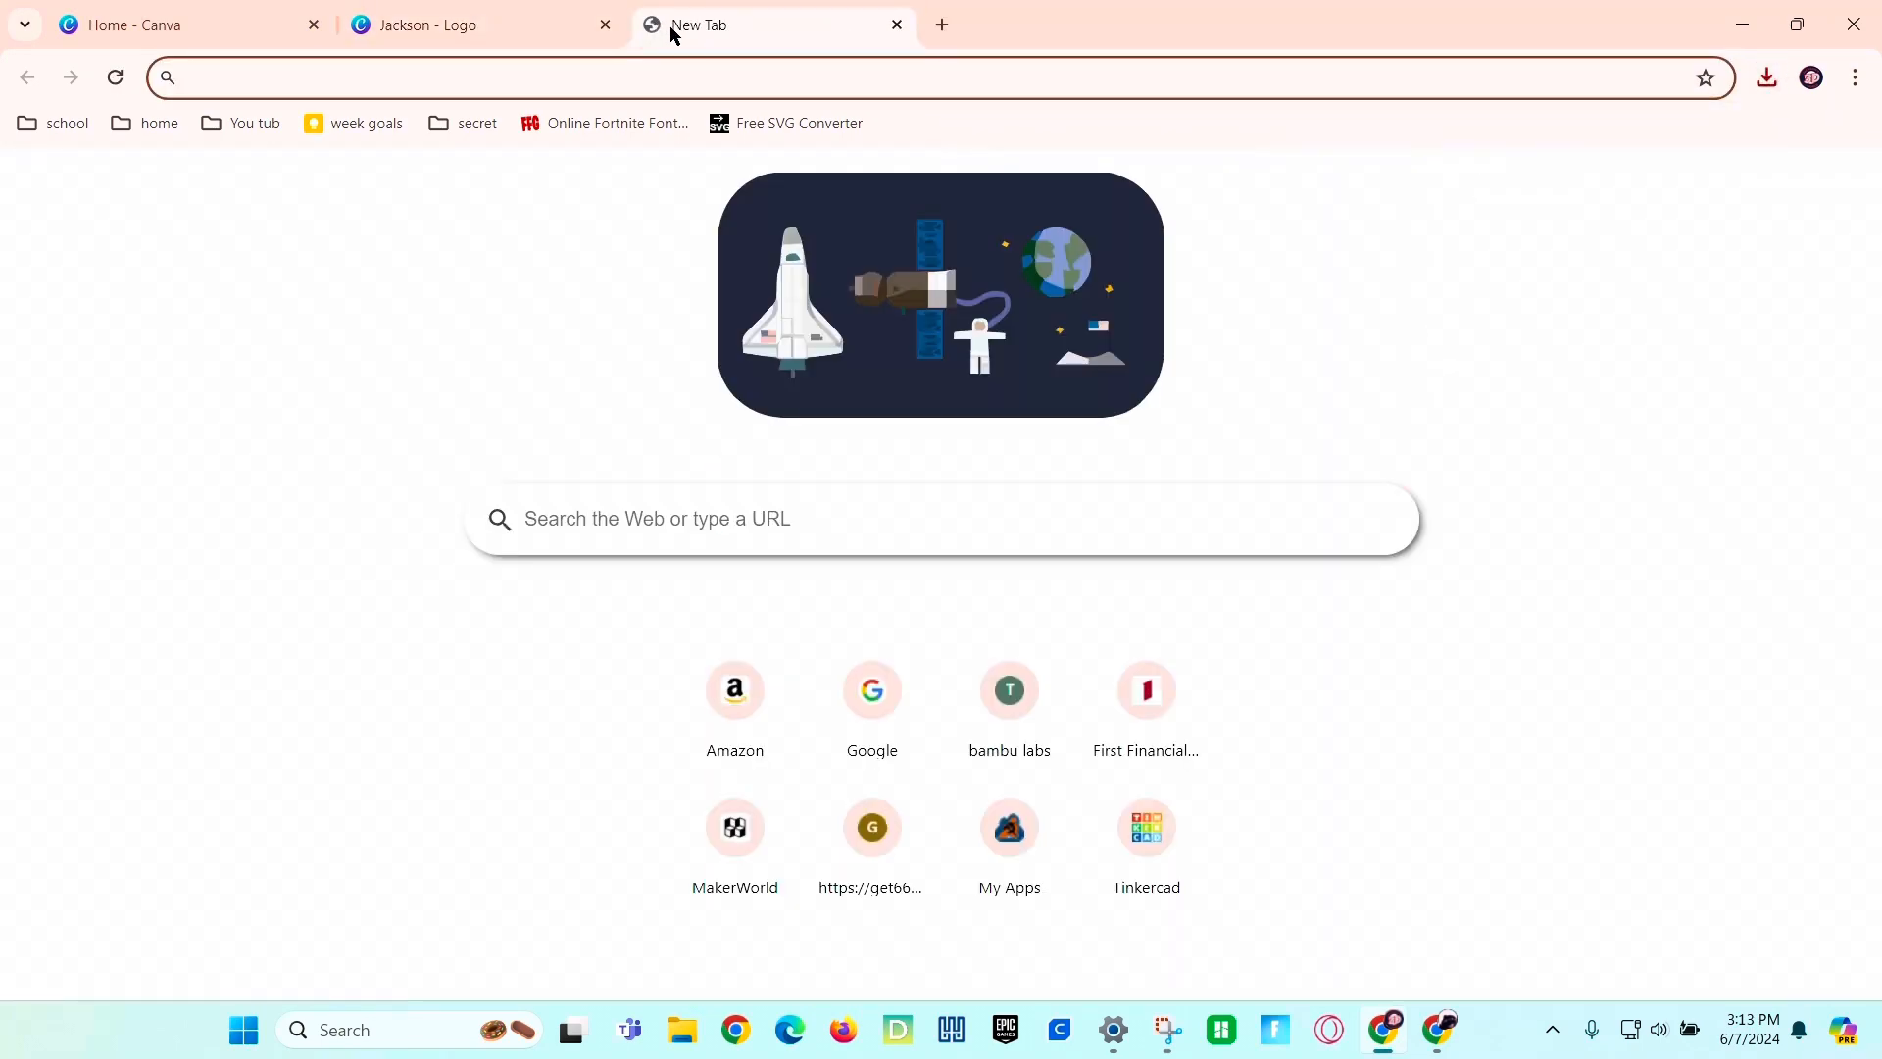
# Search 'free svg converter' and go to the Picsvg free SVG converter result.
pyautogui.write('free svg converter')
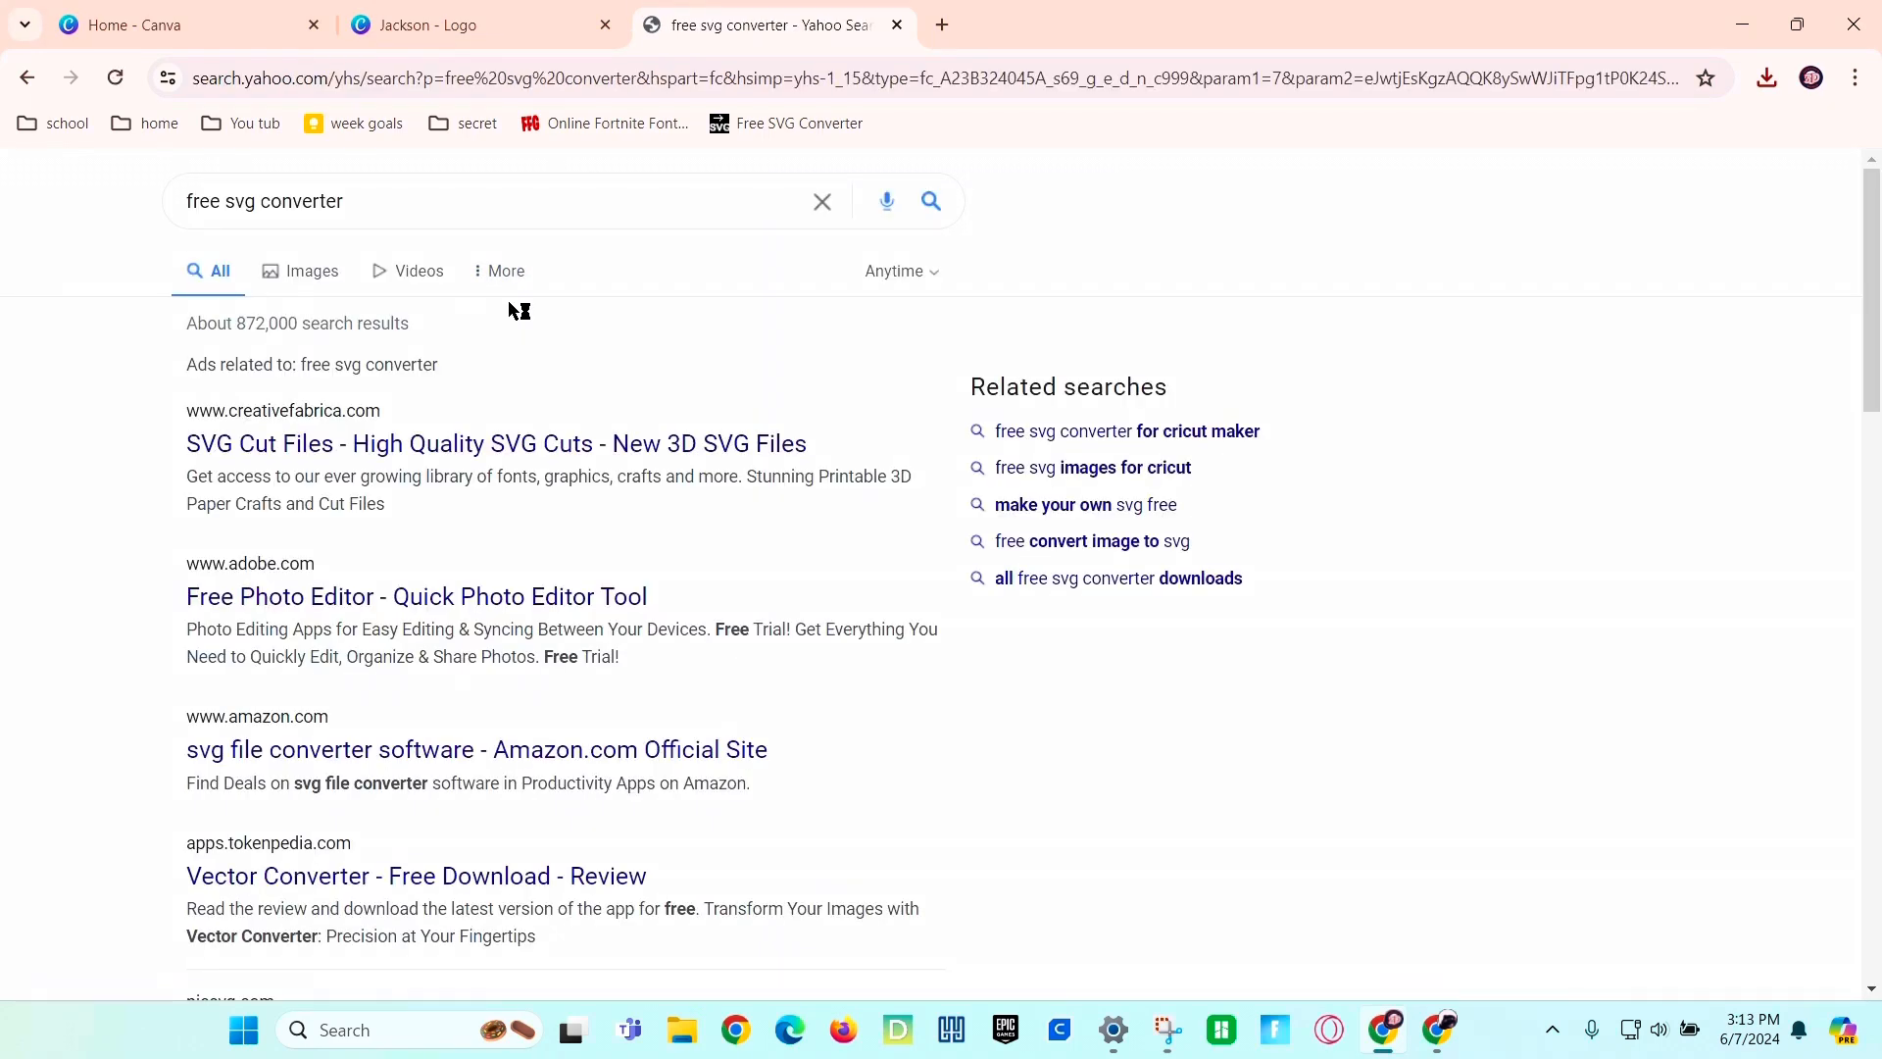
pyautogui.scroll(-3)
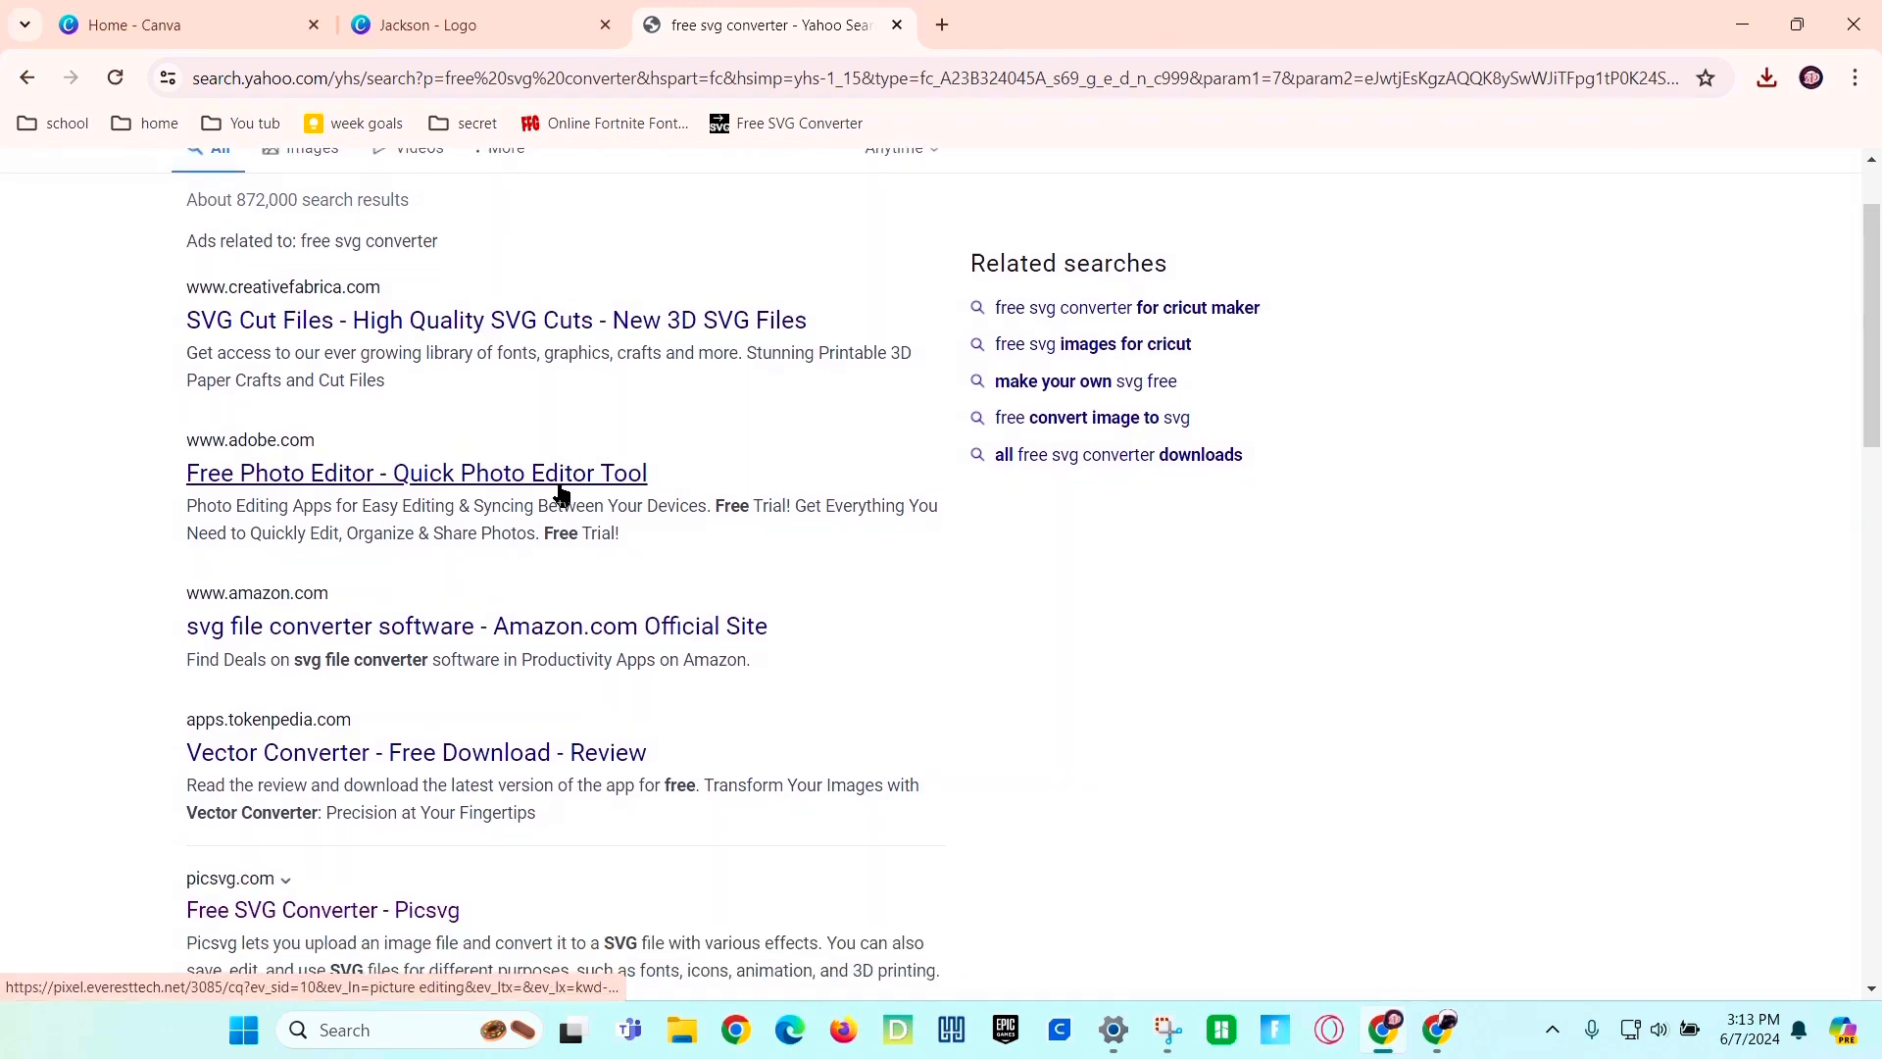
pyautogui.scroll(-3)
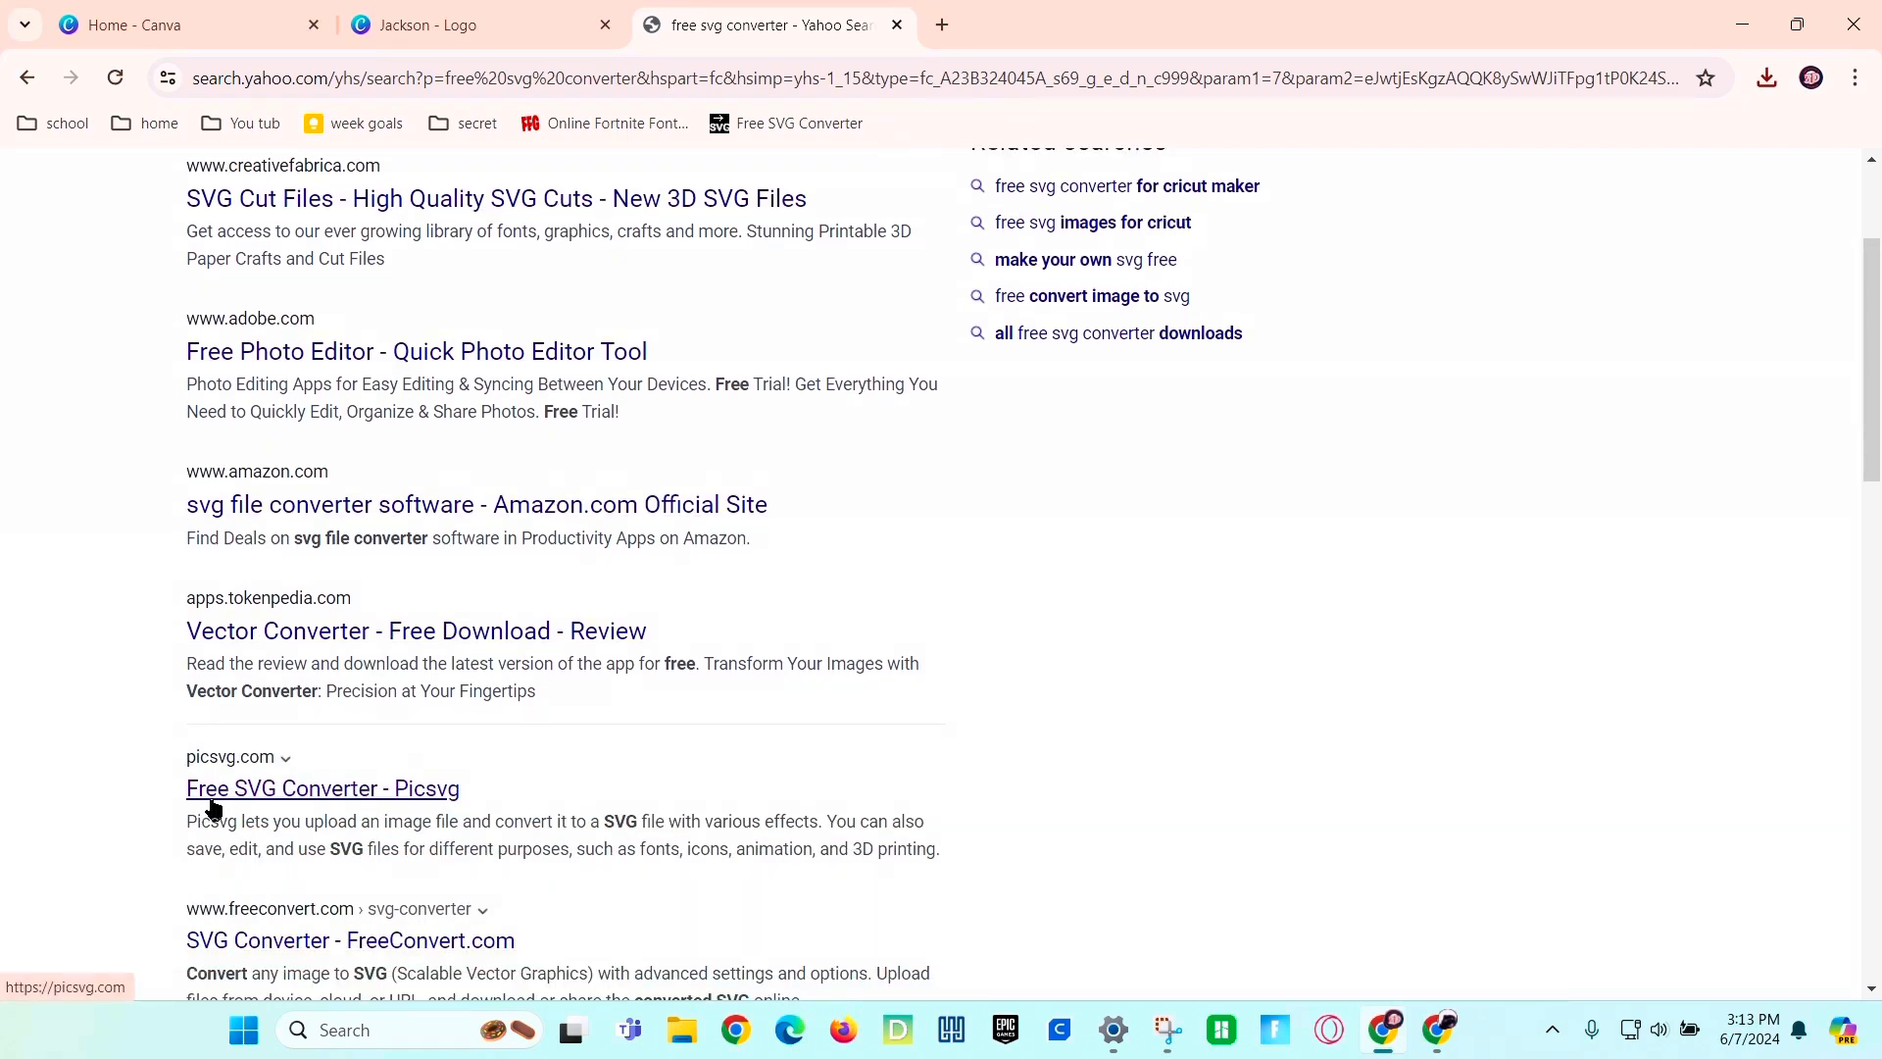
pyautogui.moveTo(414, 806)
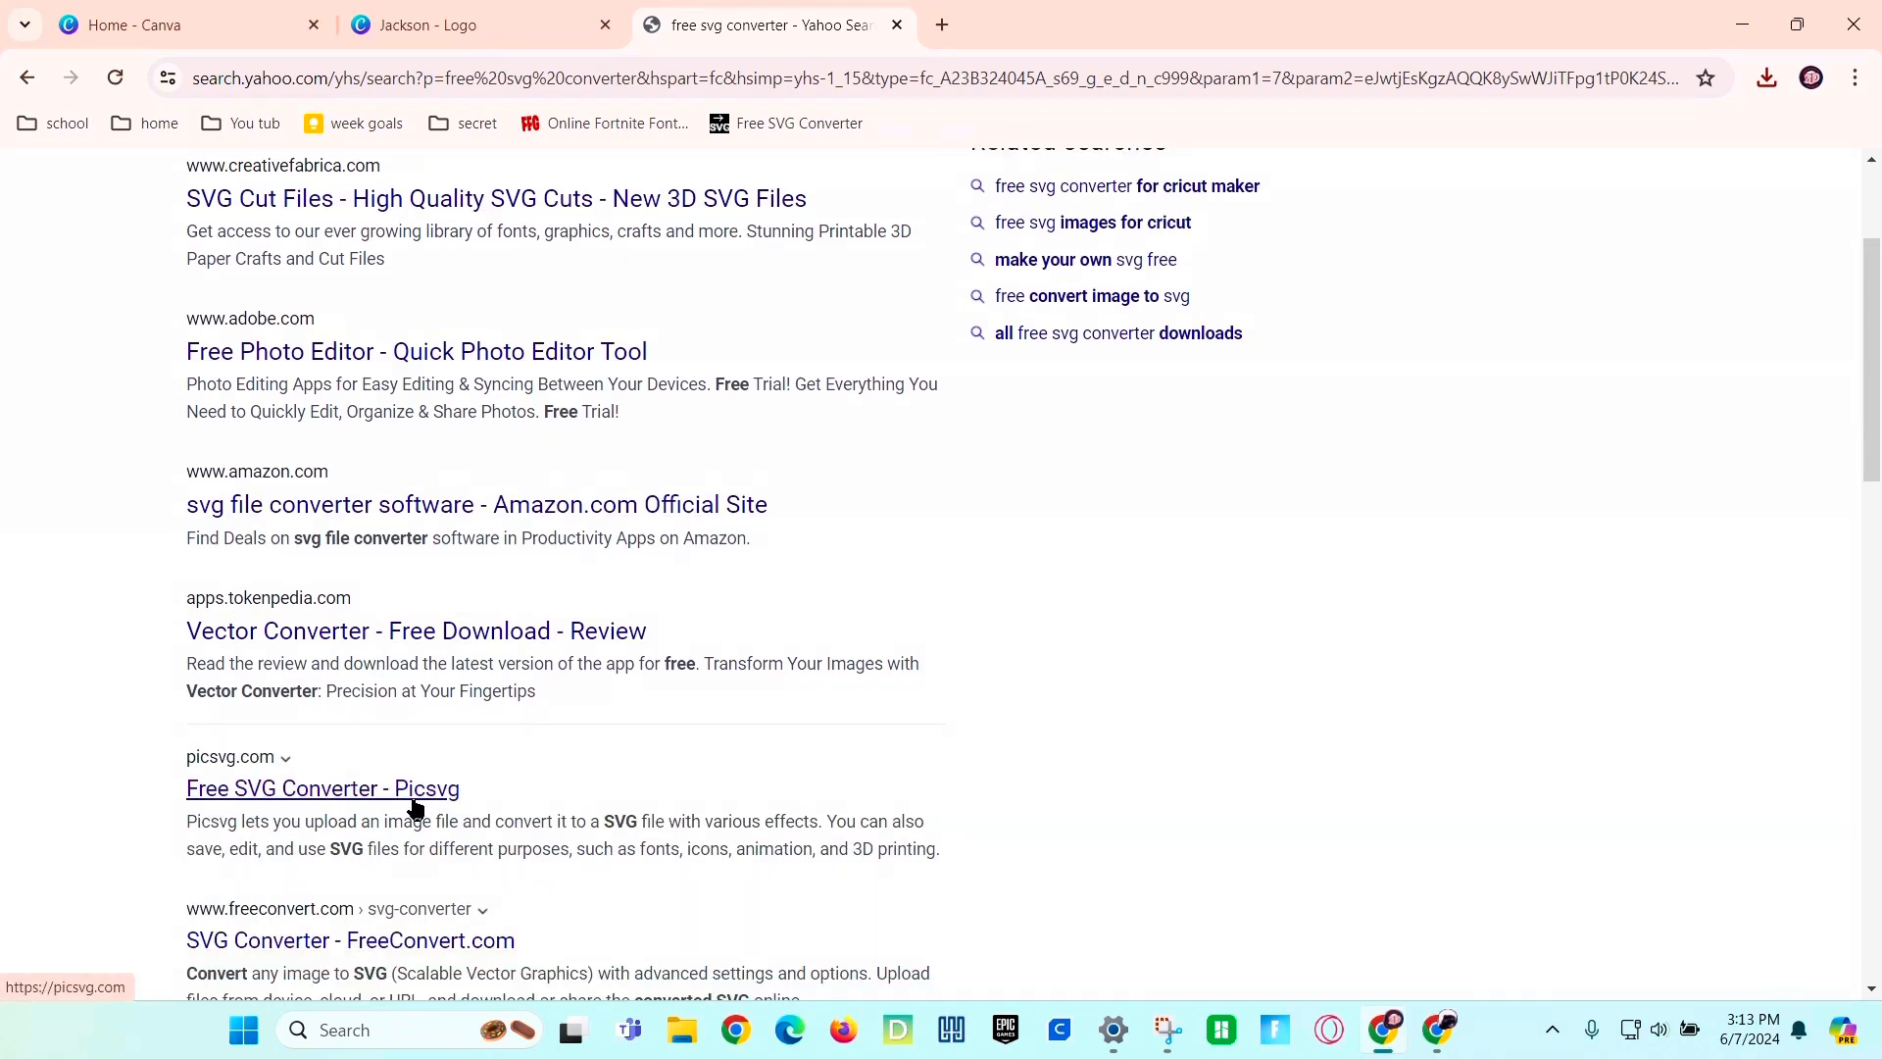
pyautogui.click(322, 788)
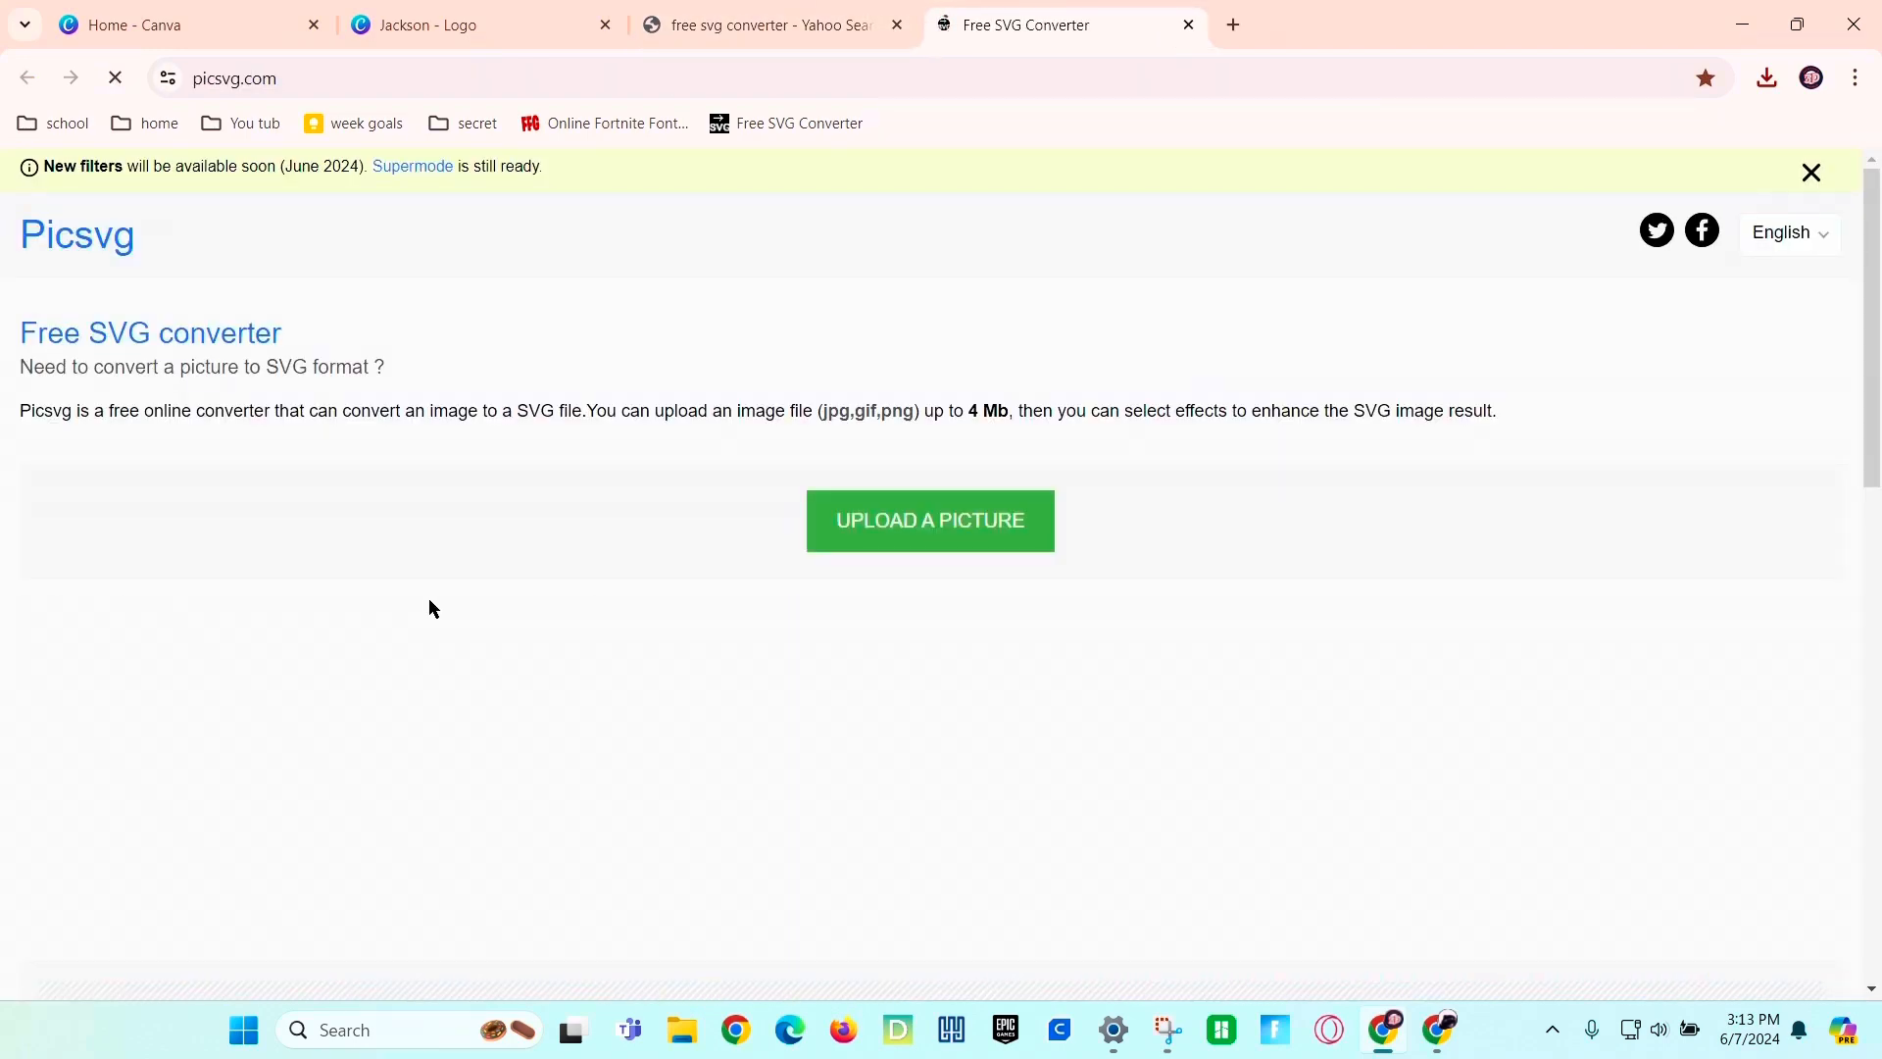
# Upload the Jackson PNG to Picsvg and view its SVG conversion preview.
pyautogui.click(929, 520)
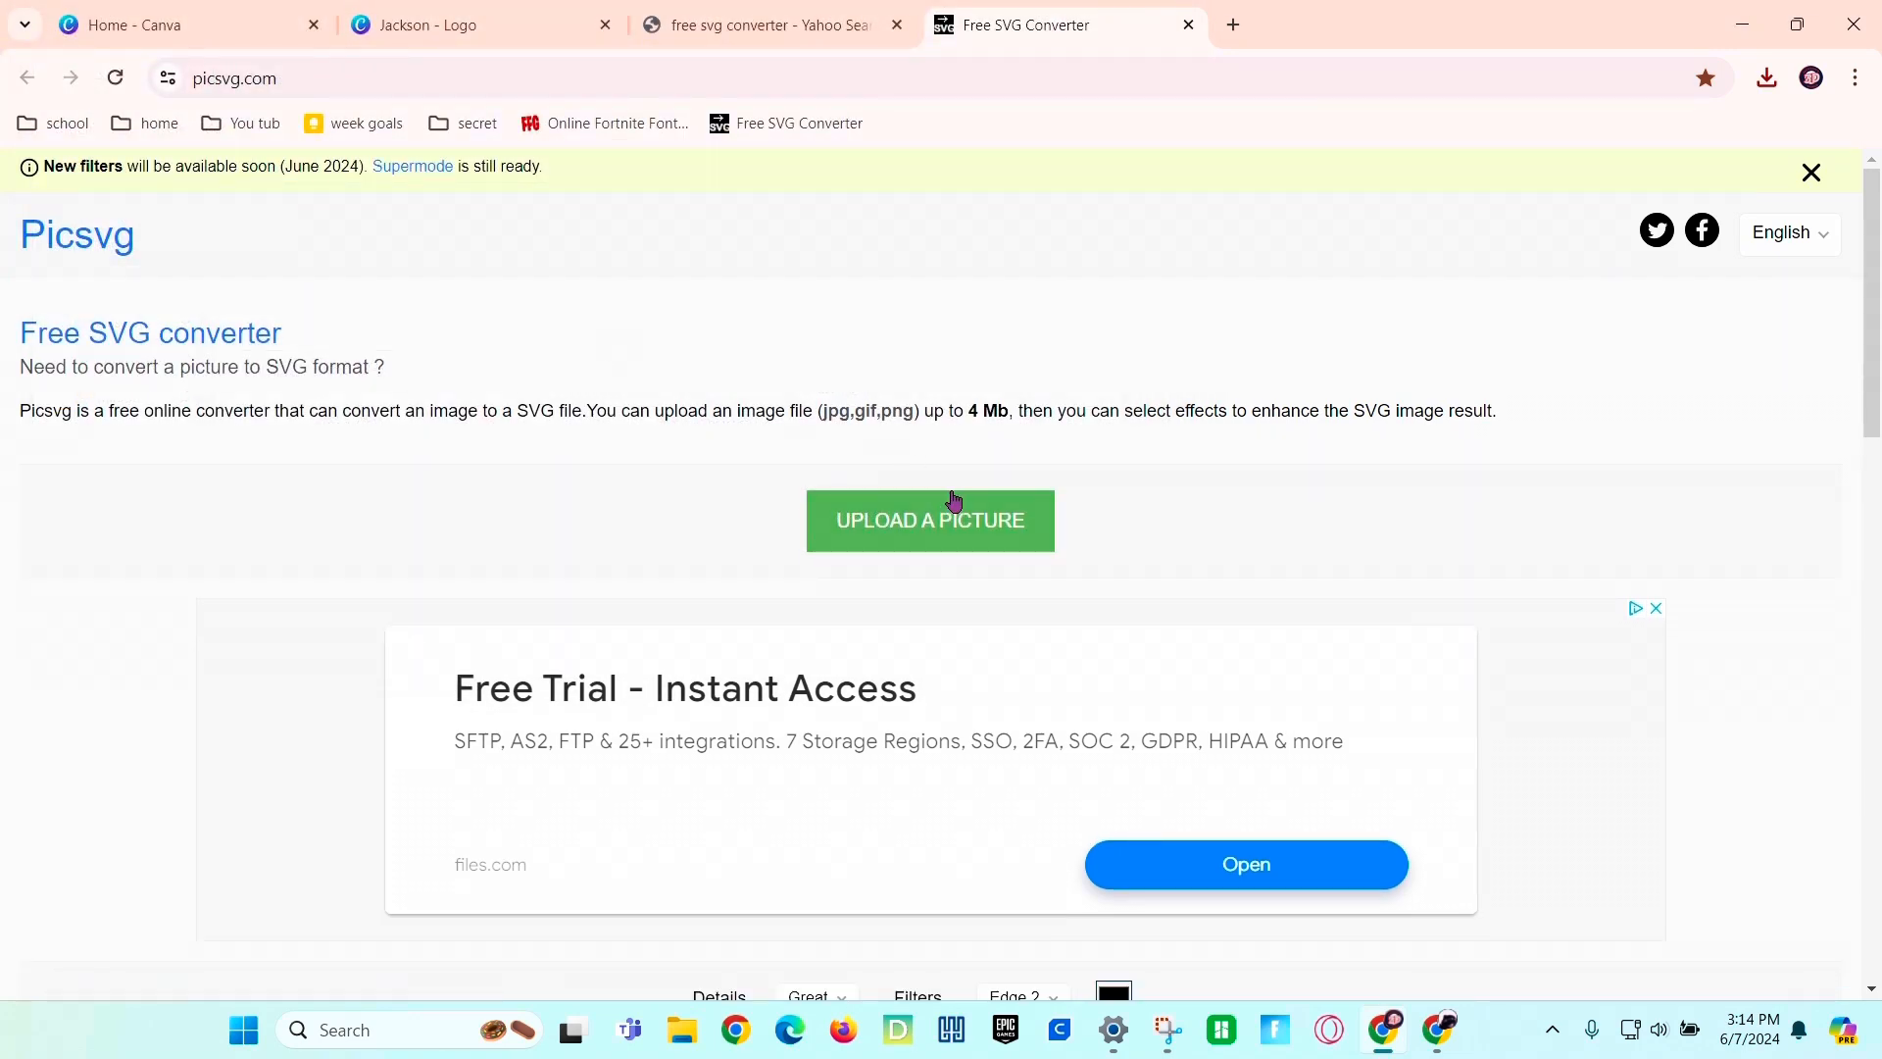
pyautogui.scroll(-3)
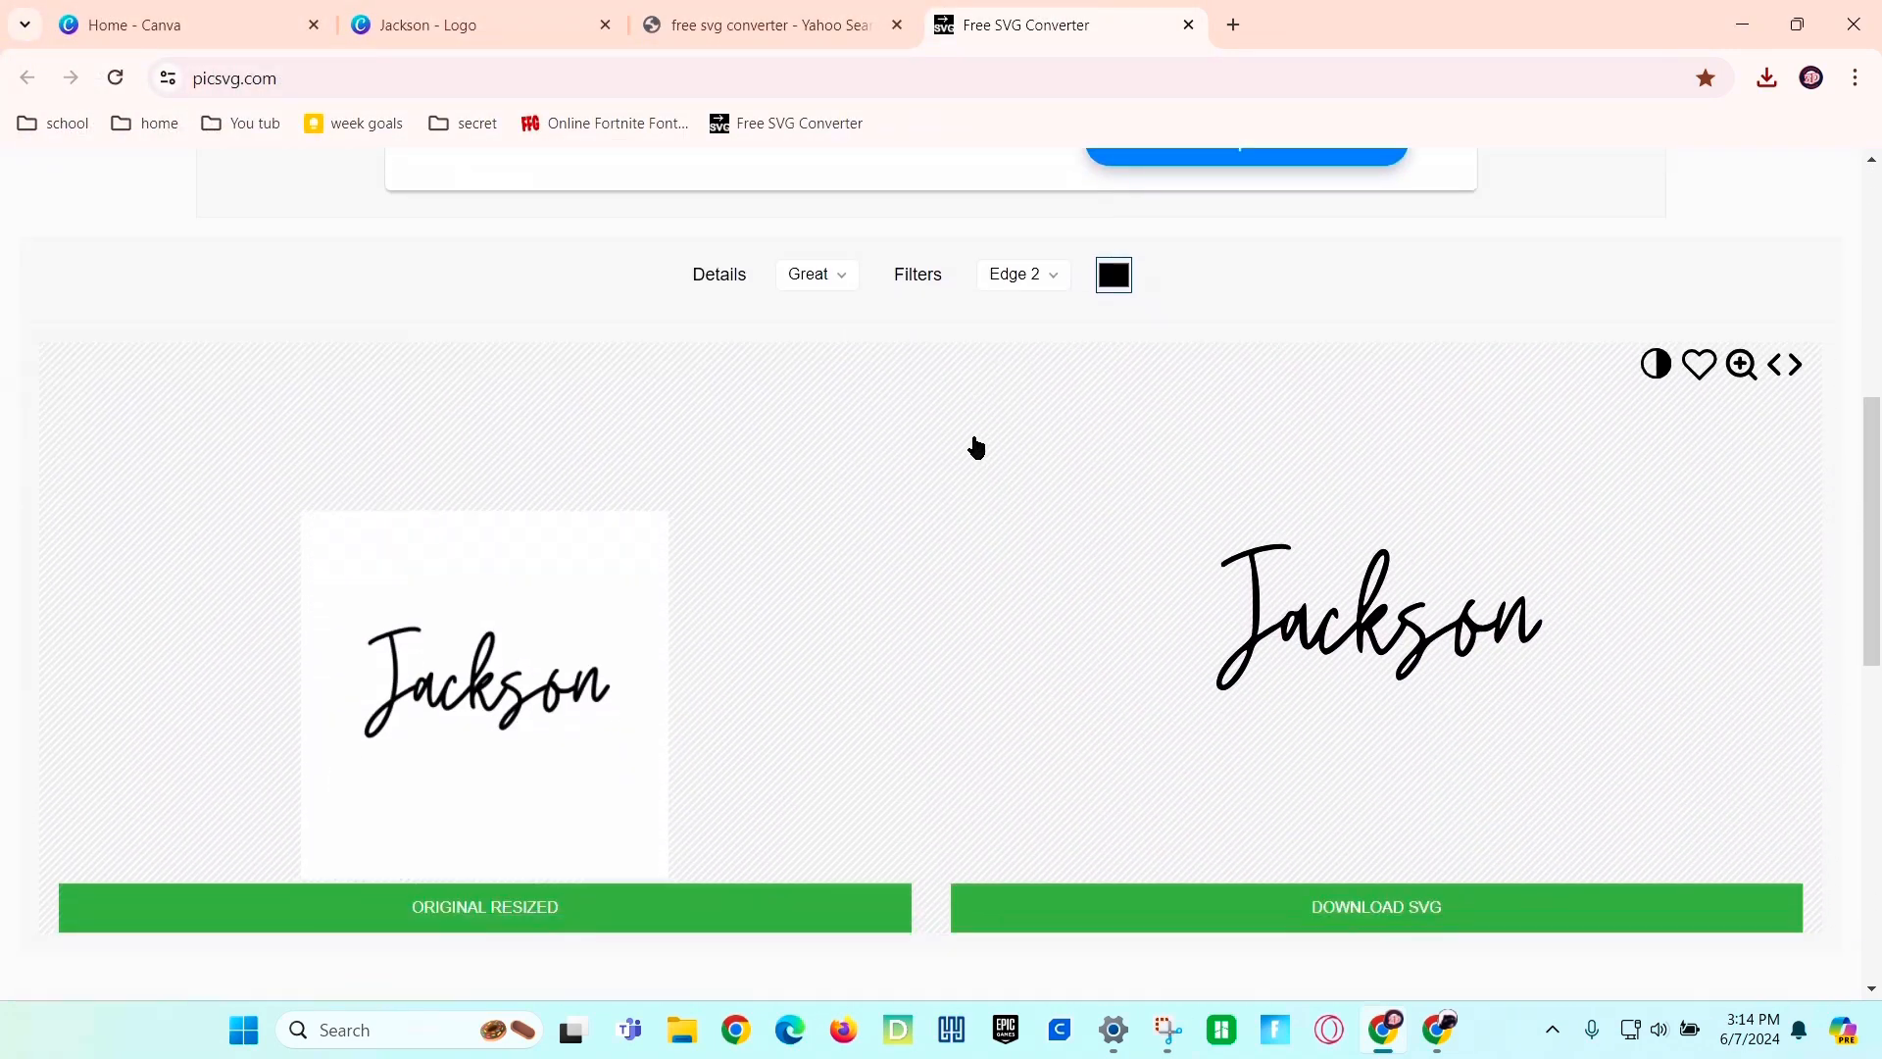
pyautogui.scroll(-3)
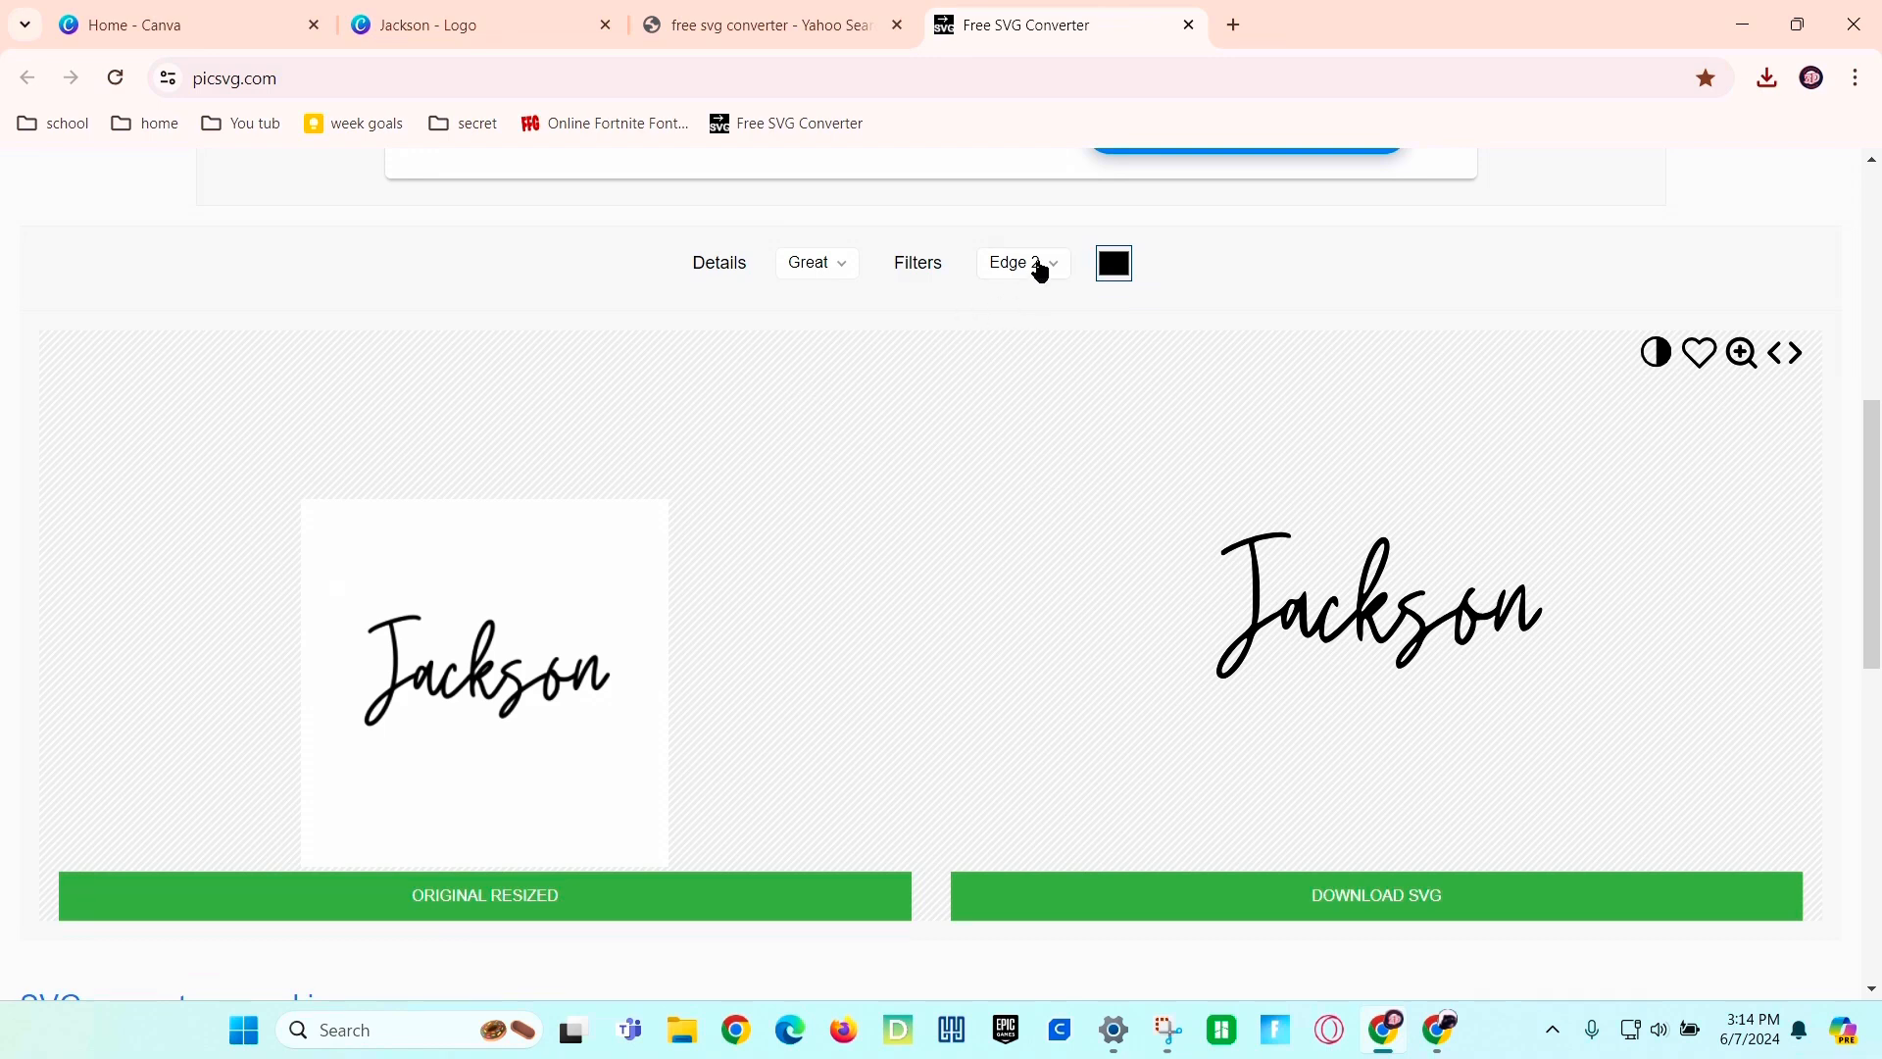
# Try the edge filters Edge 1, 3 and 4 on the conversion and download the SVG.
pyautogui.click(1020, 261)
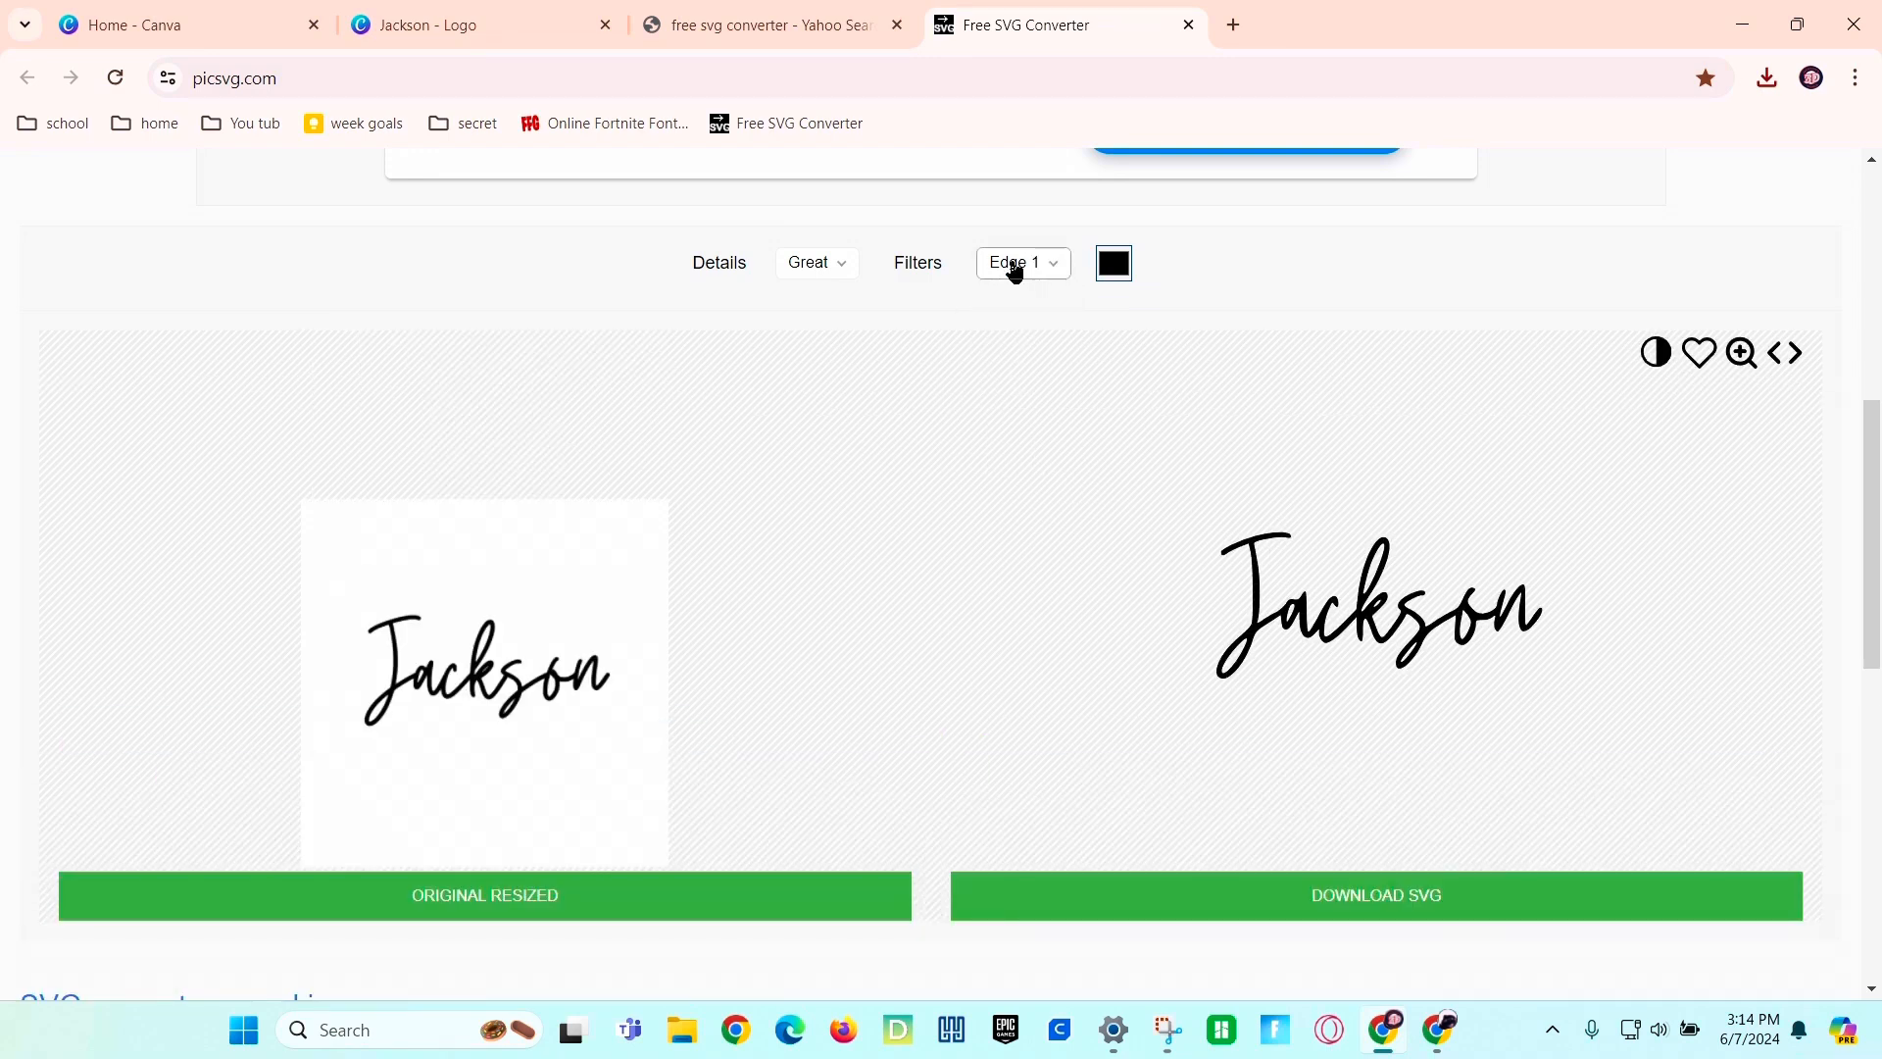
pyautogui.click(1019, 262)
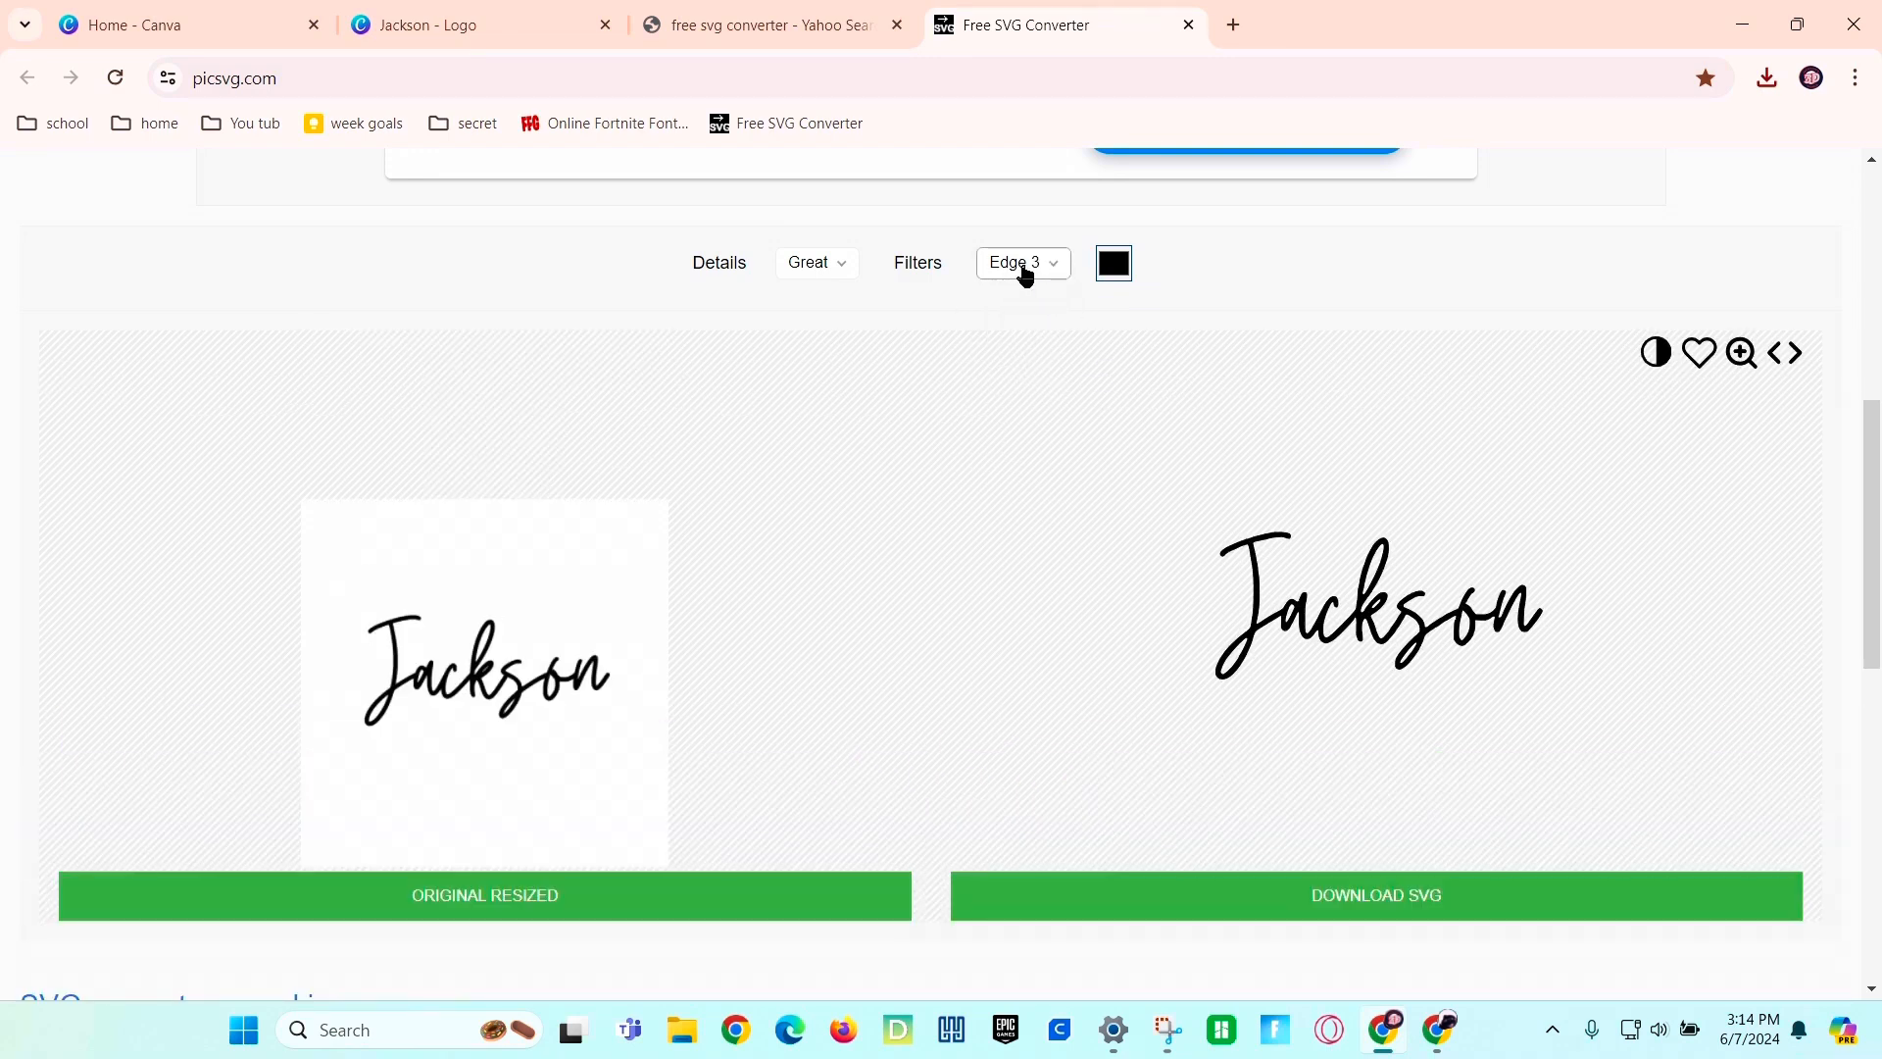
pyautogui.click(1022, 260)
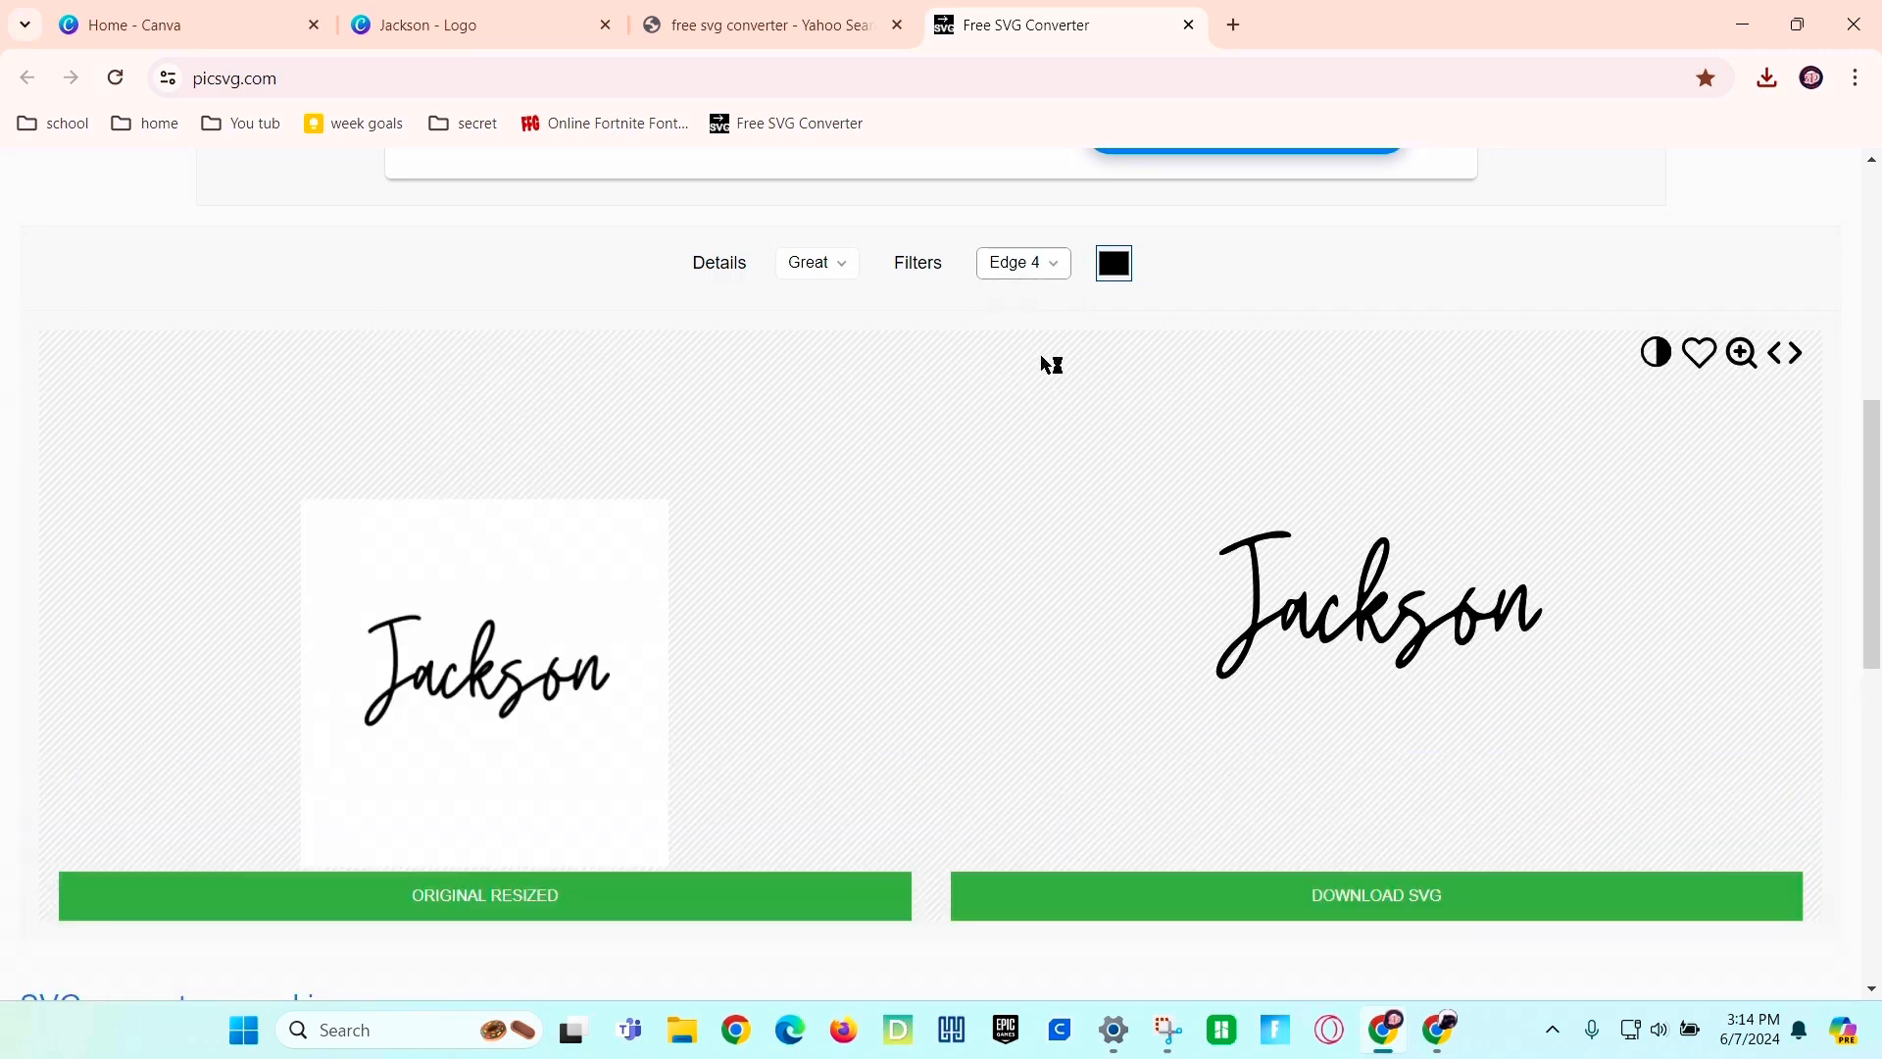
pyautogui.click(1021, 261)
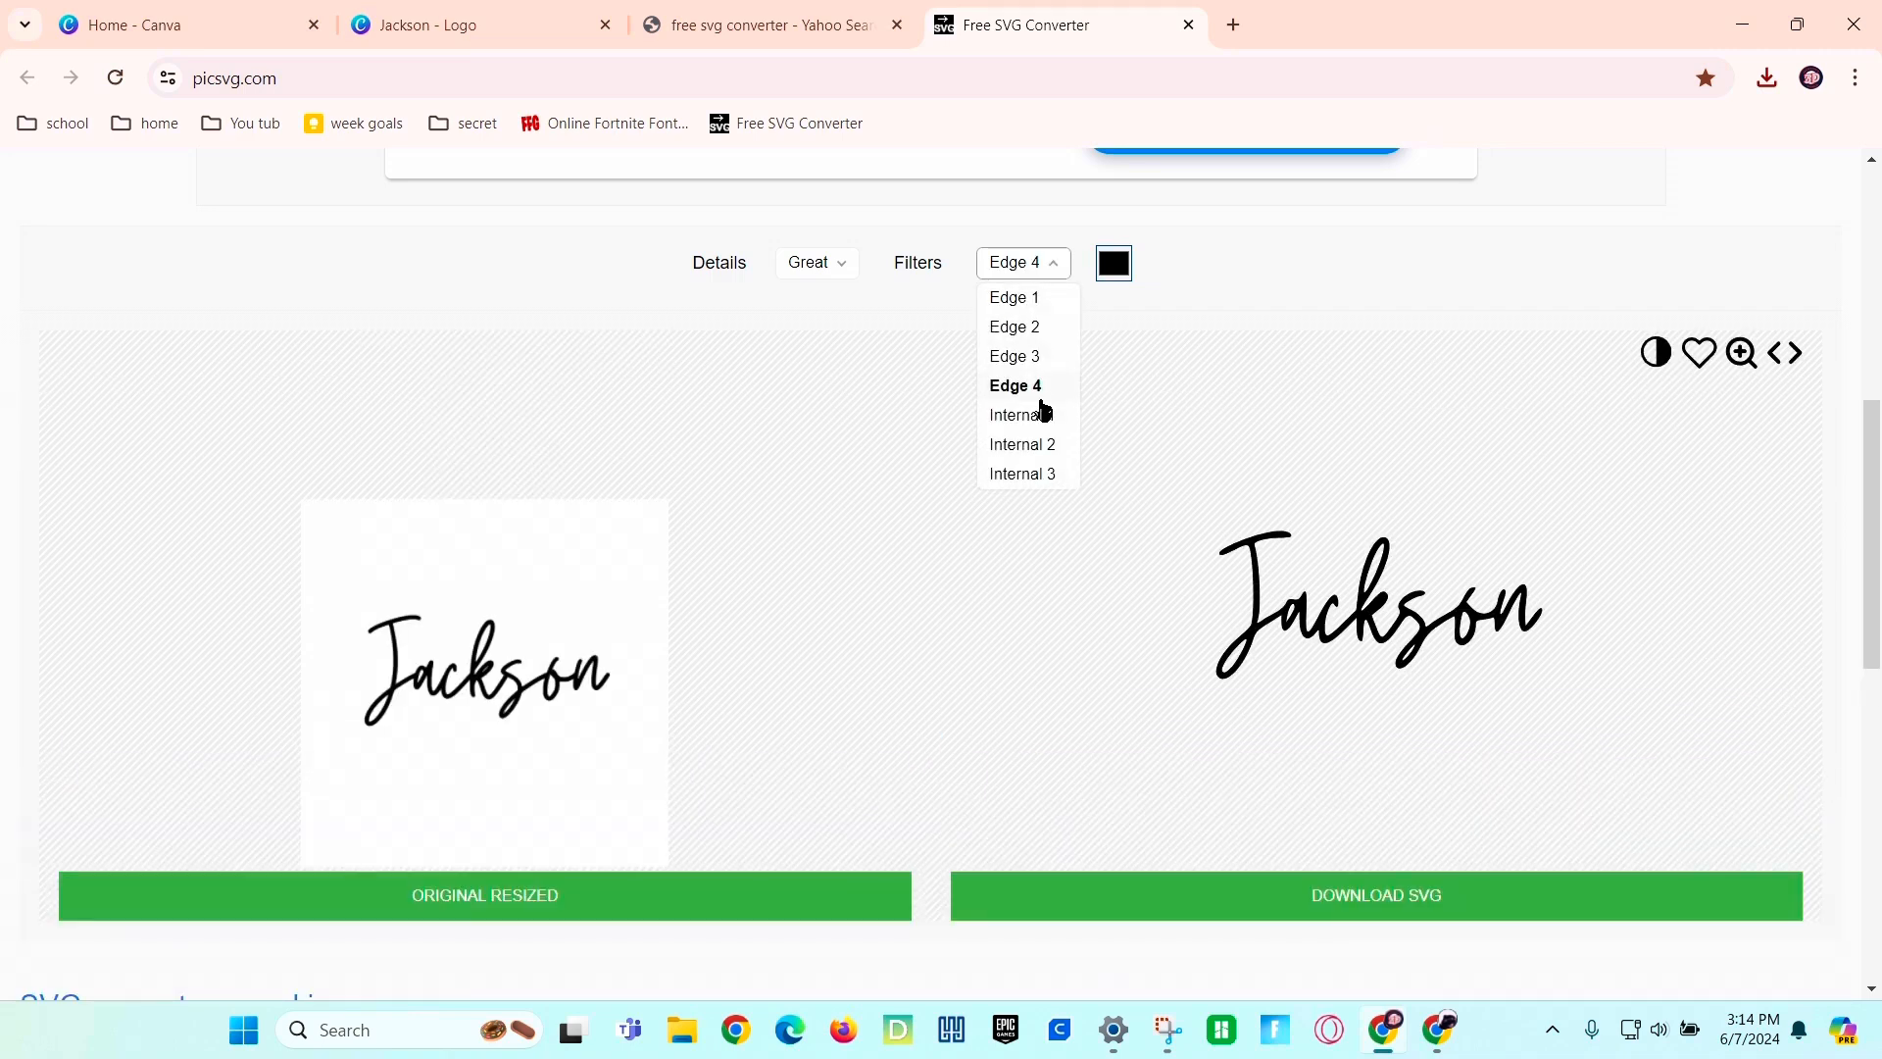
pyautogui.click(1014, 357)
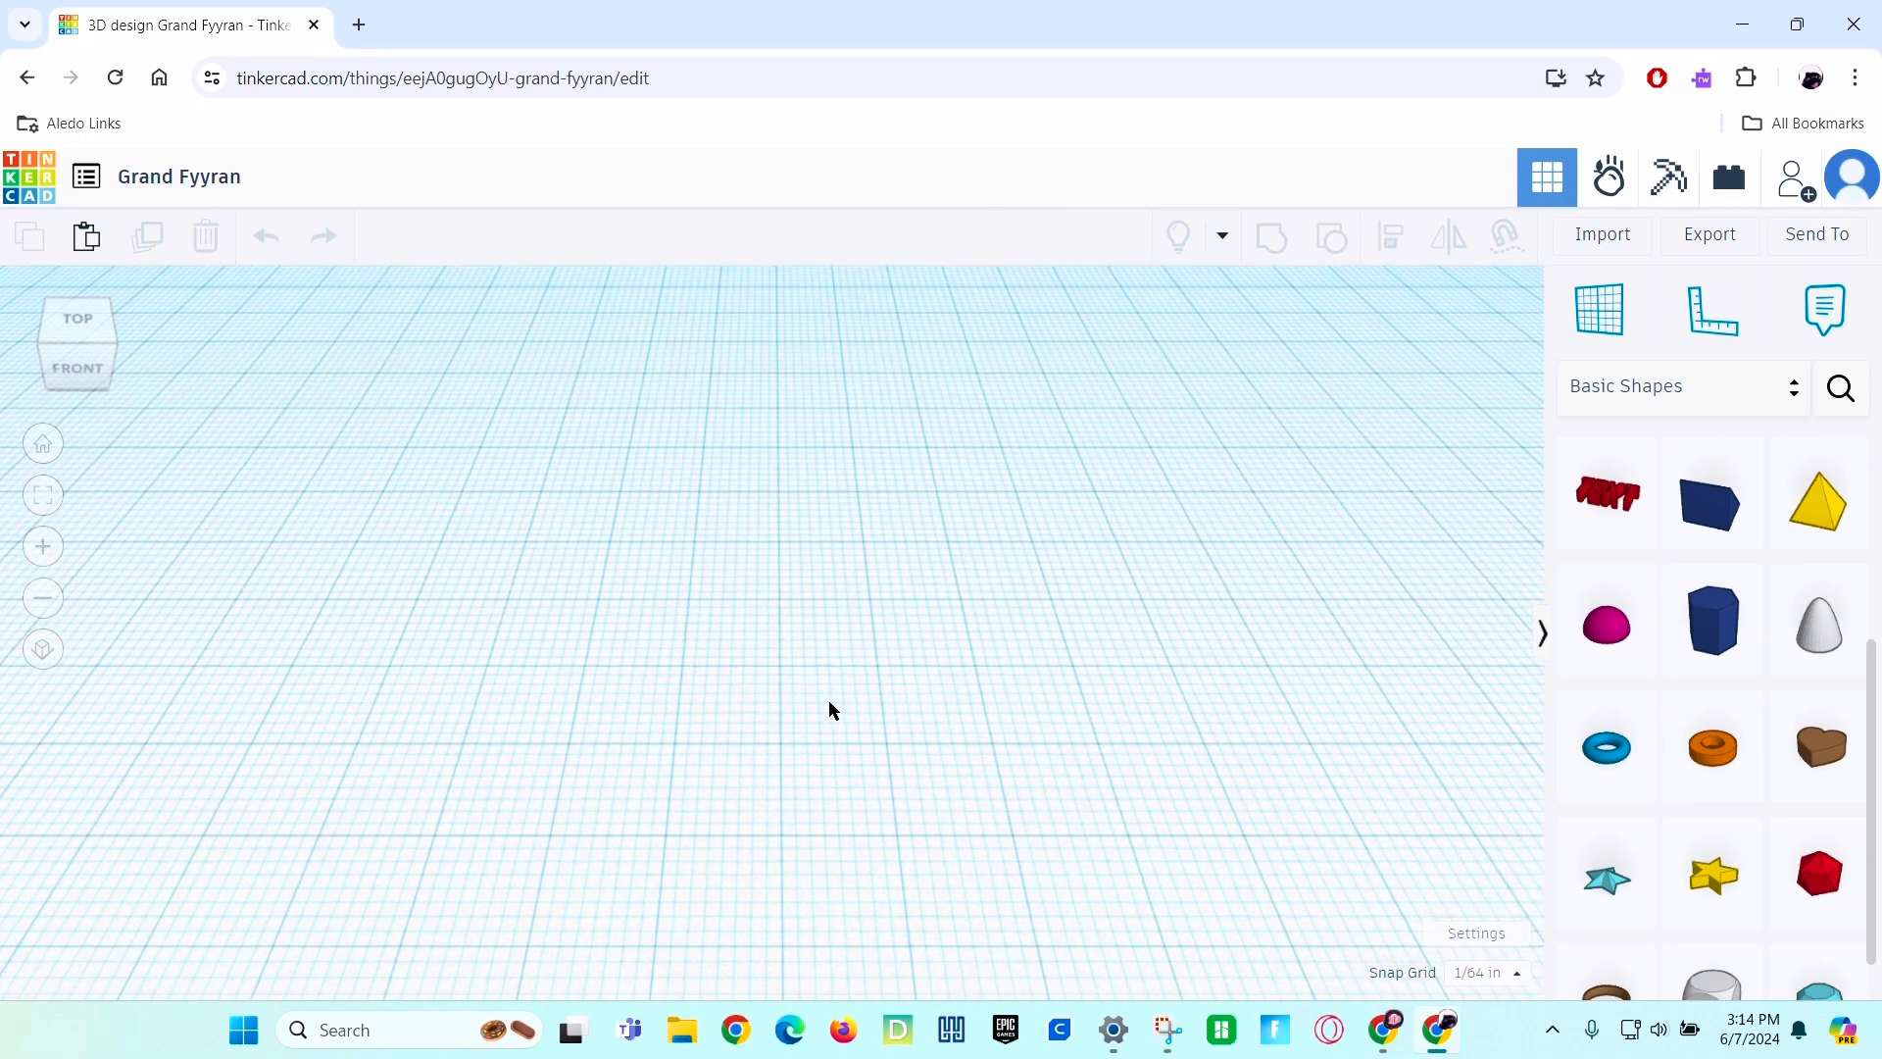
# Import mLJnZe01.svg from Downloads into Tinkercad, centred on the artwork.
pyautogui.click(1602, 234)
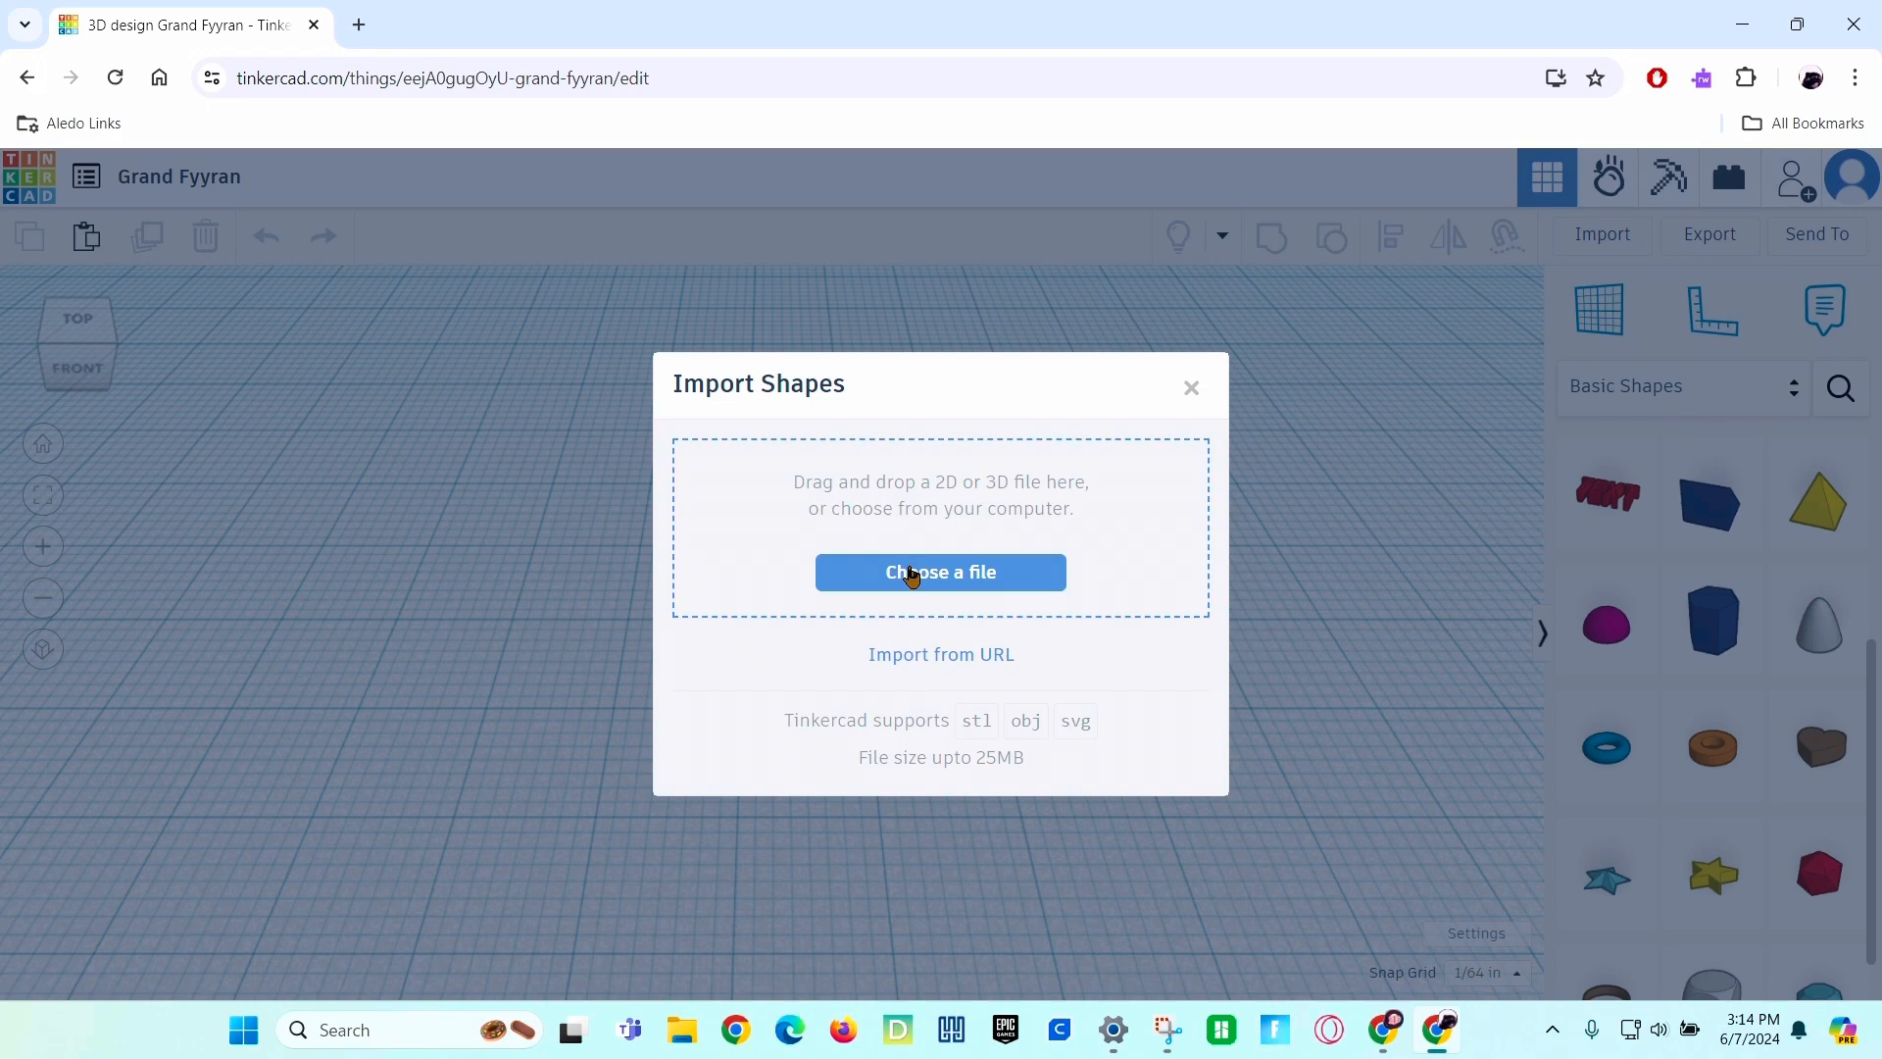
pyautogui.click(939, 570)
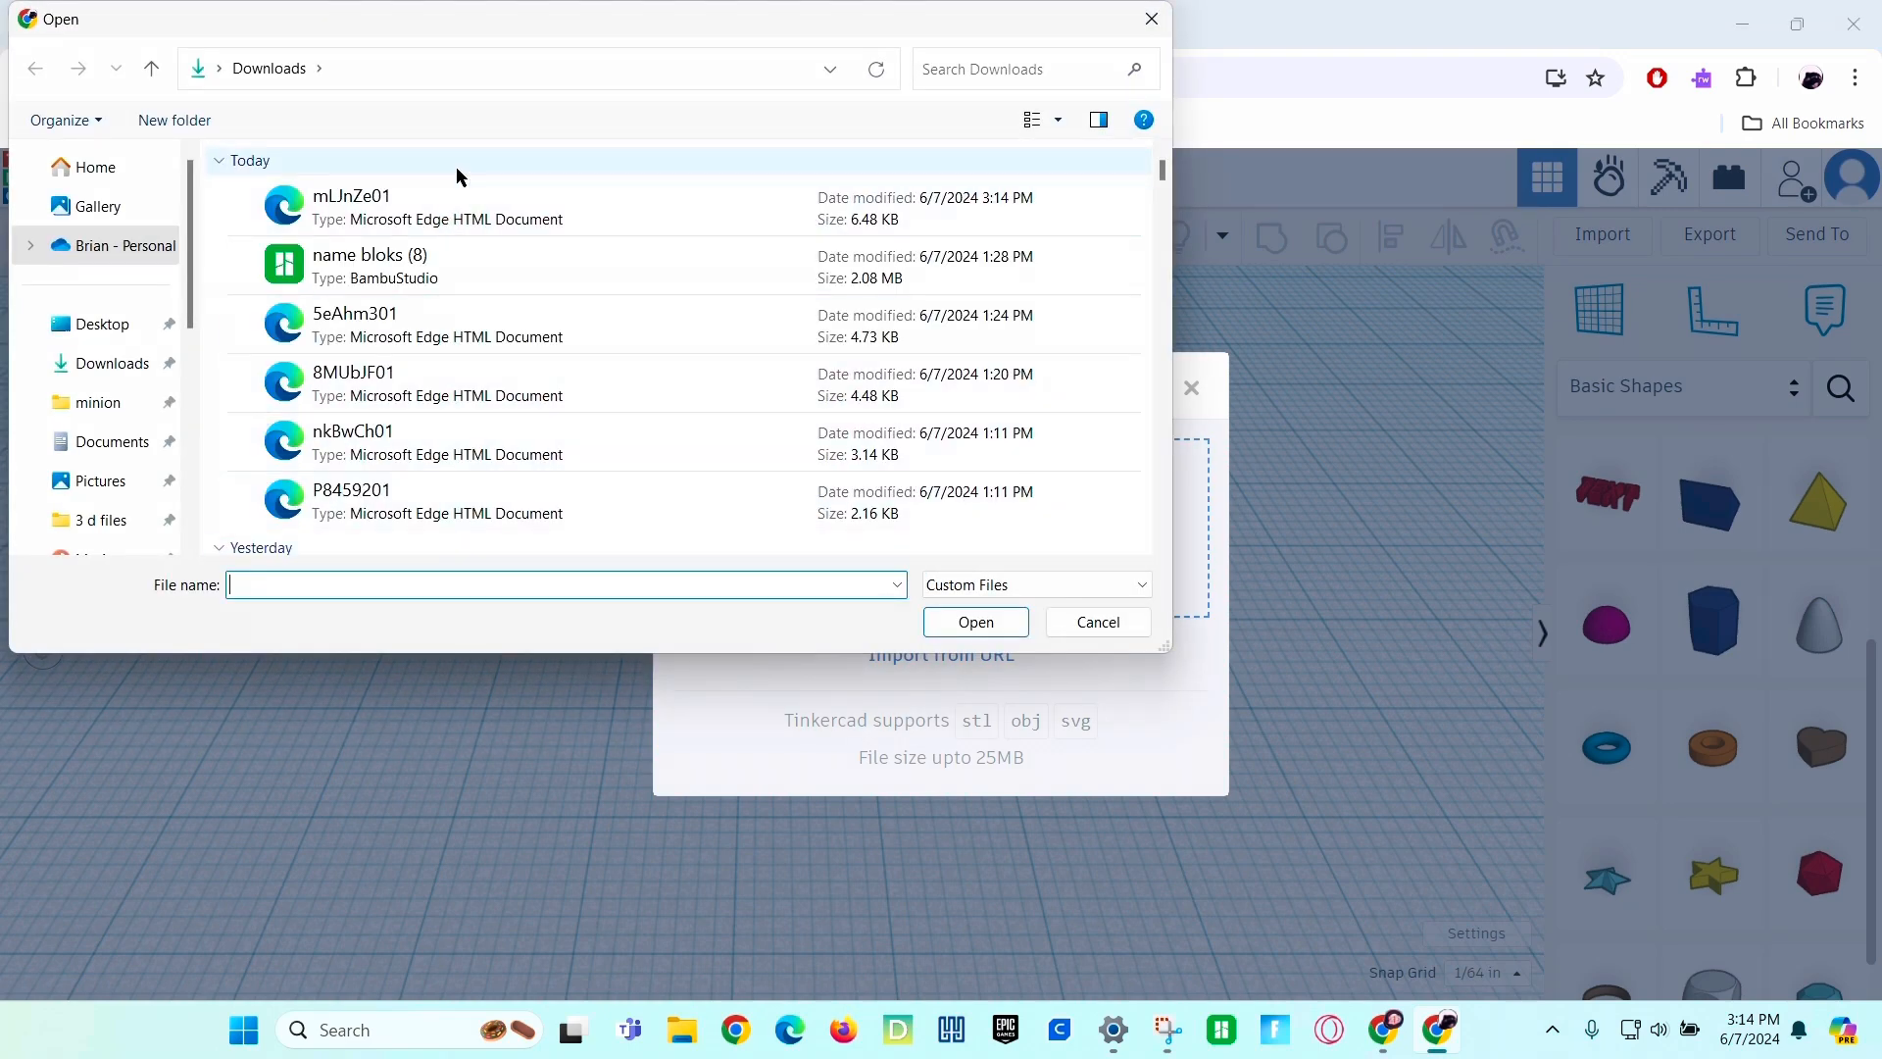
pyautogui.moveTo(472, 173)
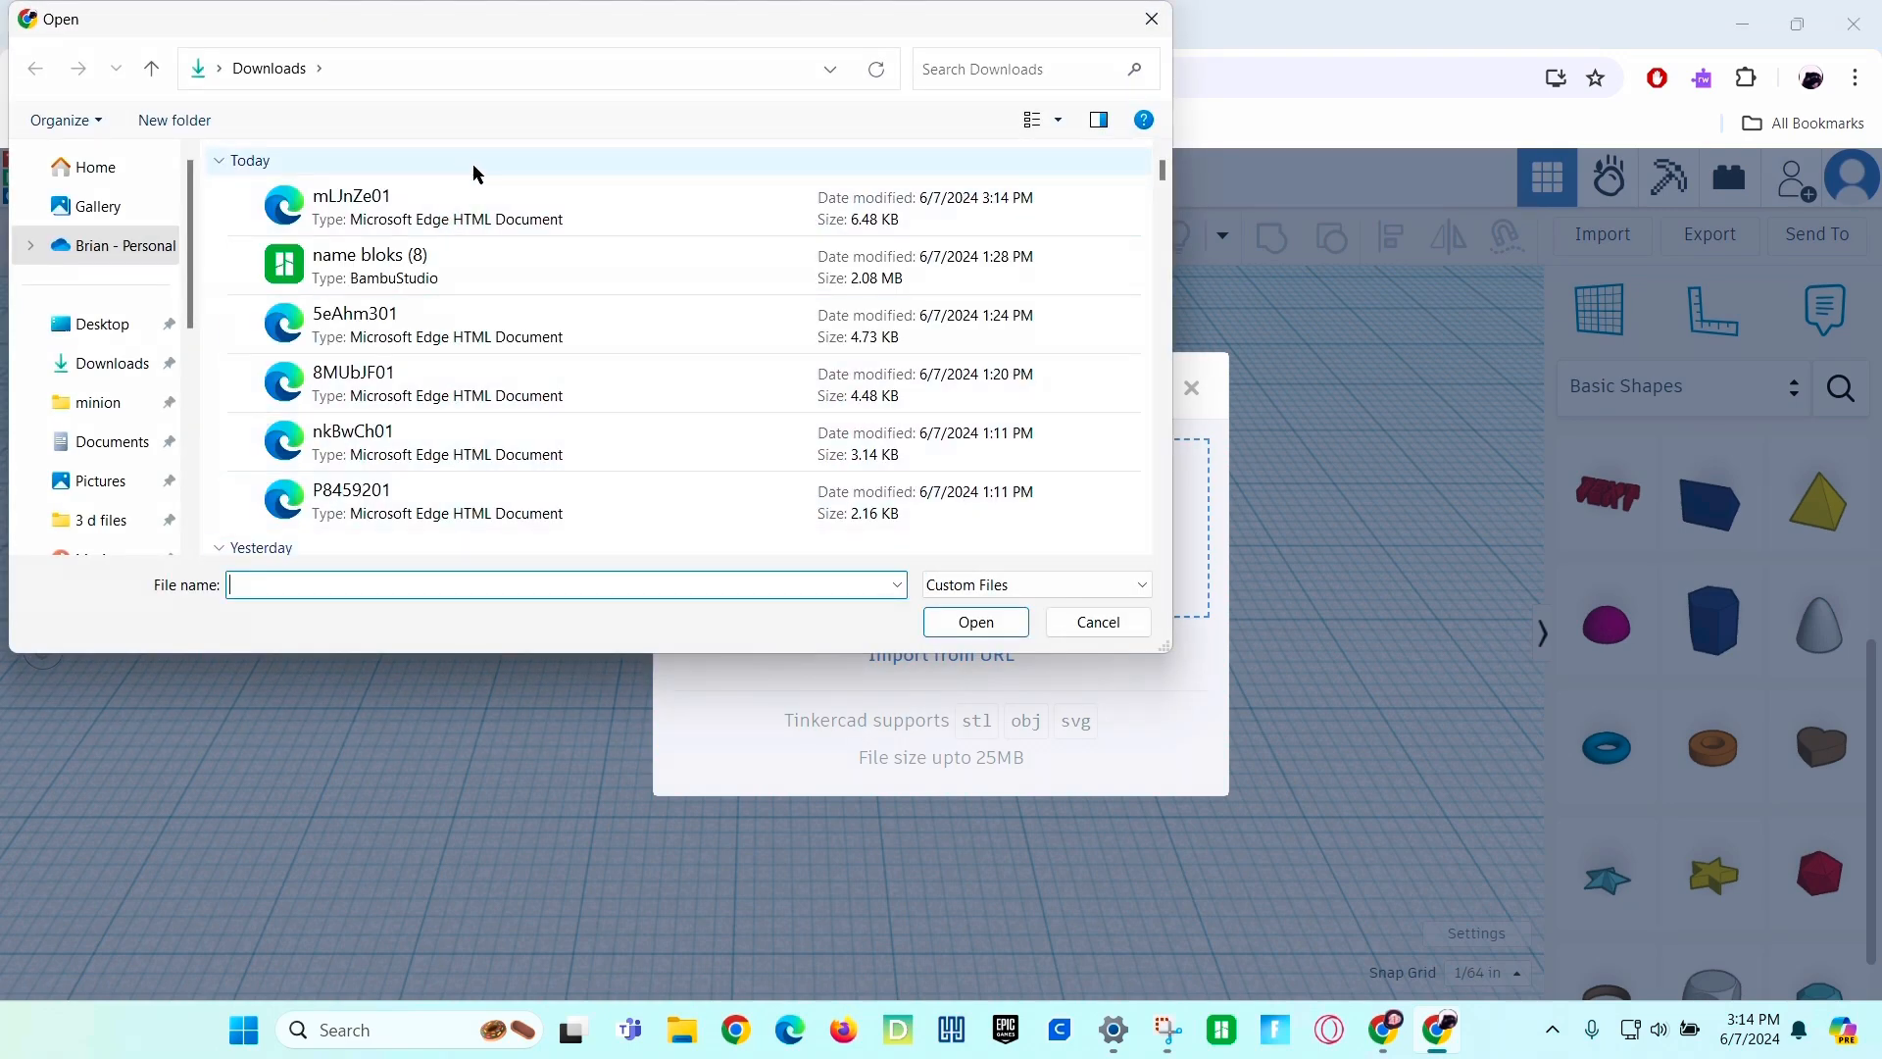
pyautogui.click(351, 206)
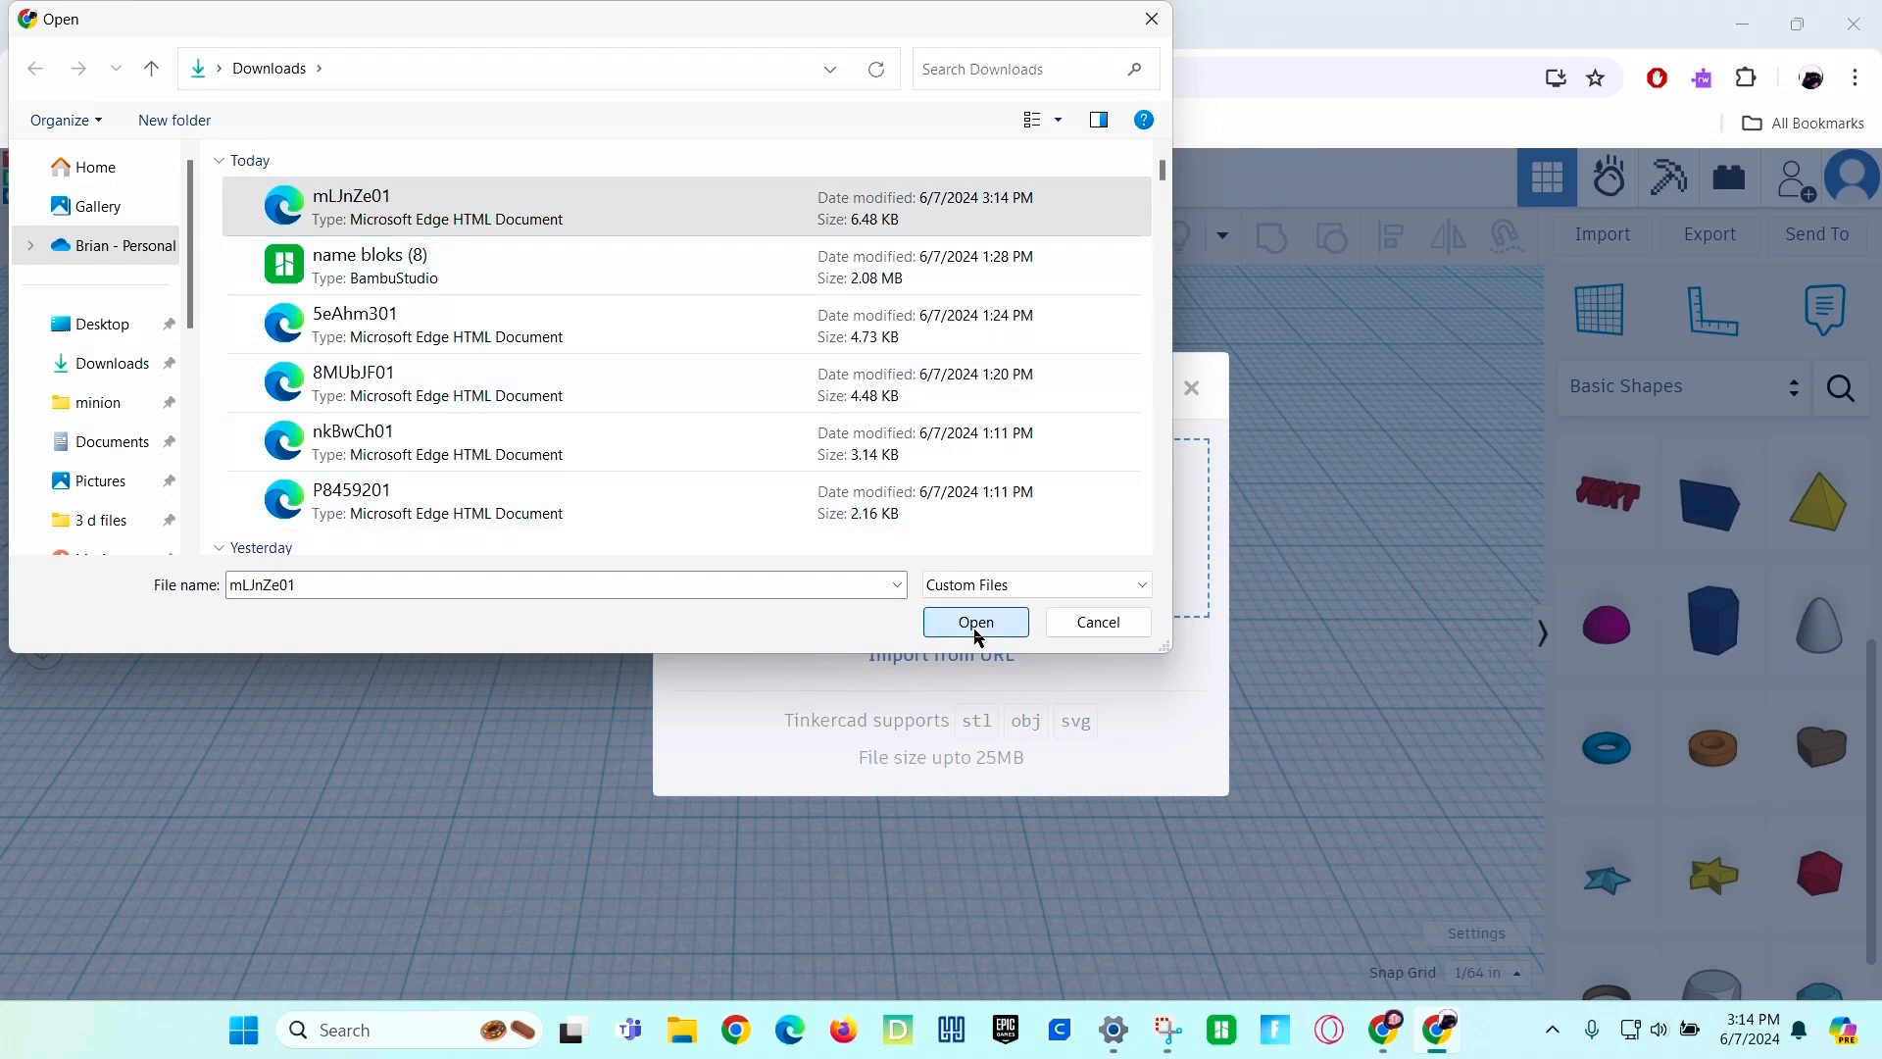
pyautogui.click(975, 622)
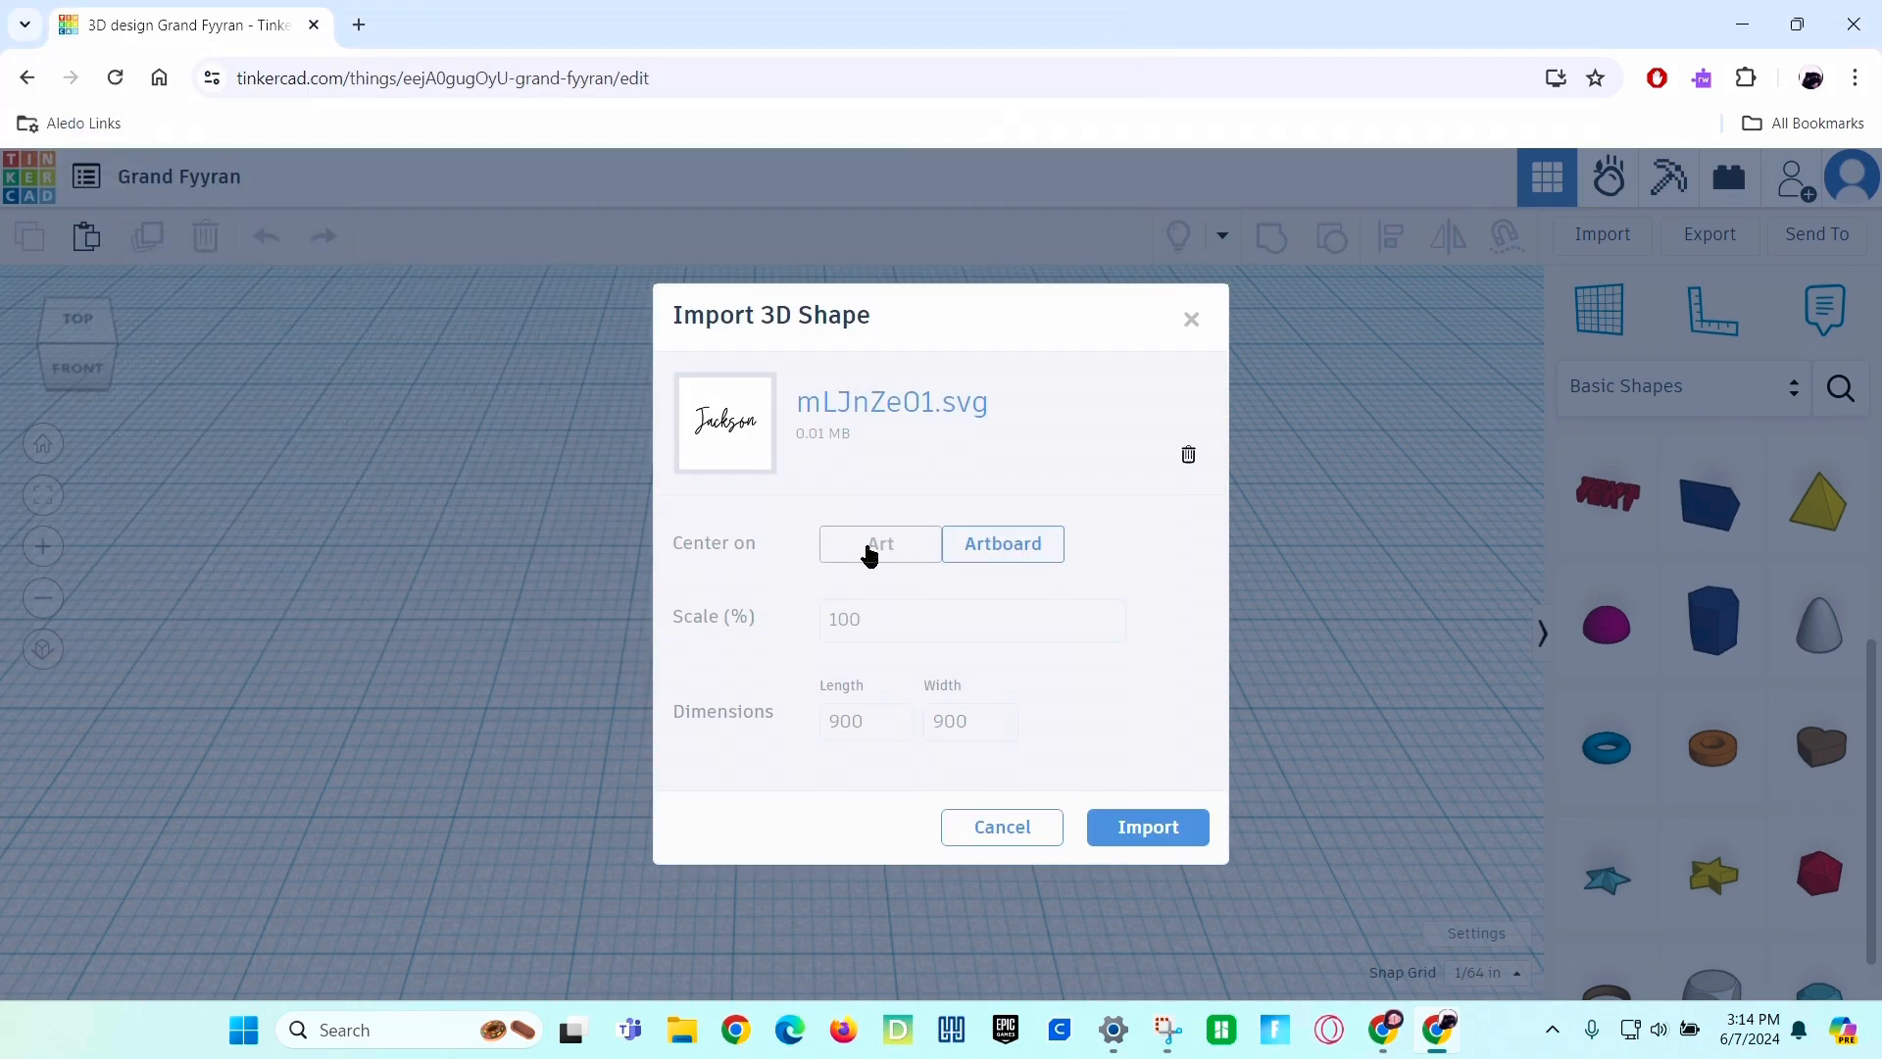
pyautogui.click(880, 543)
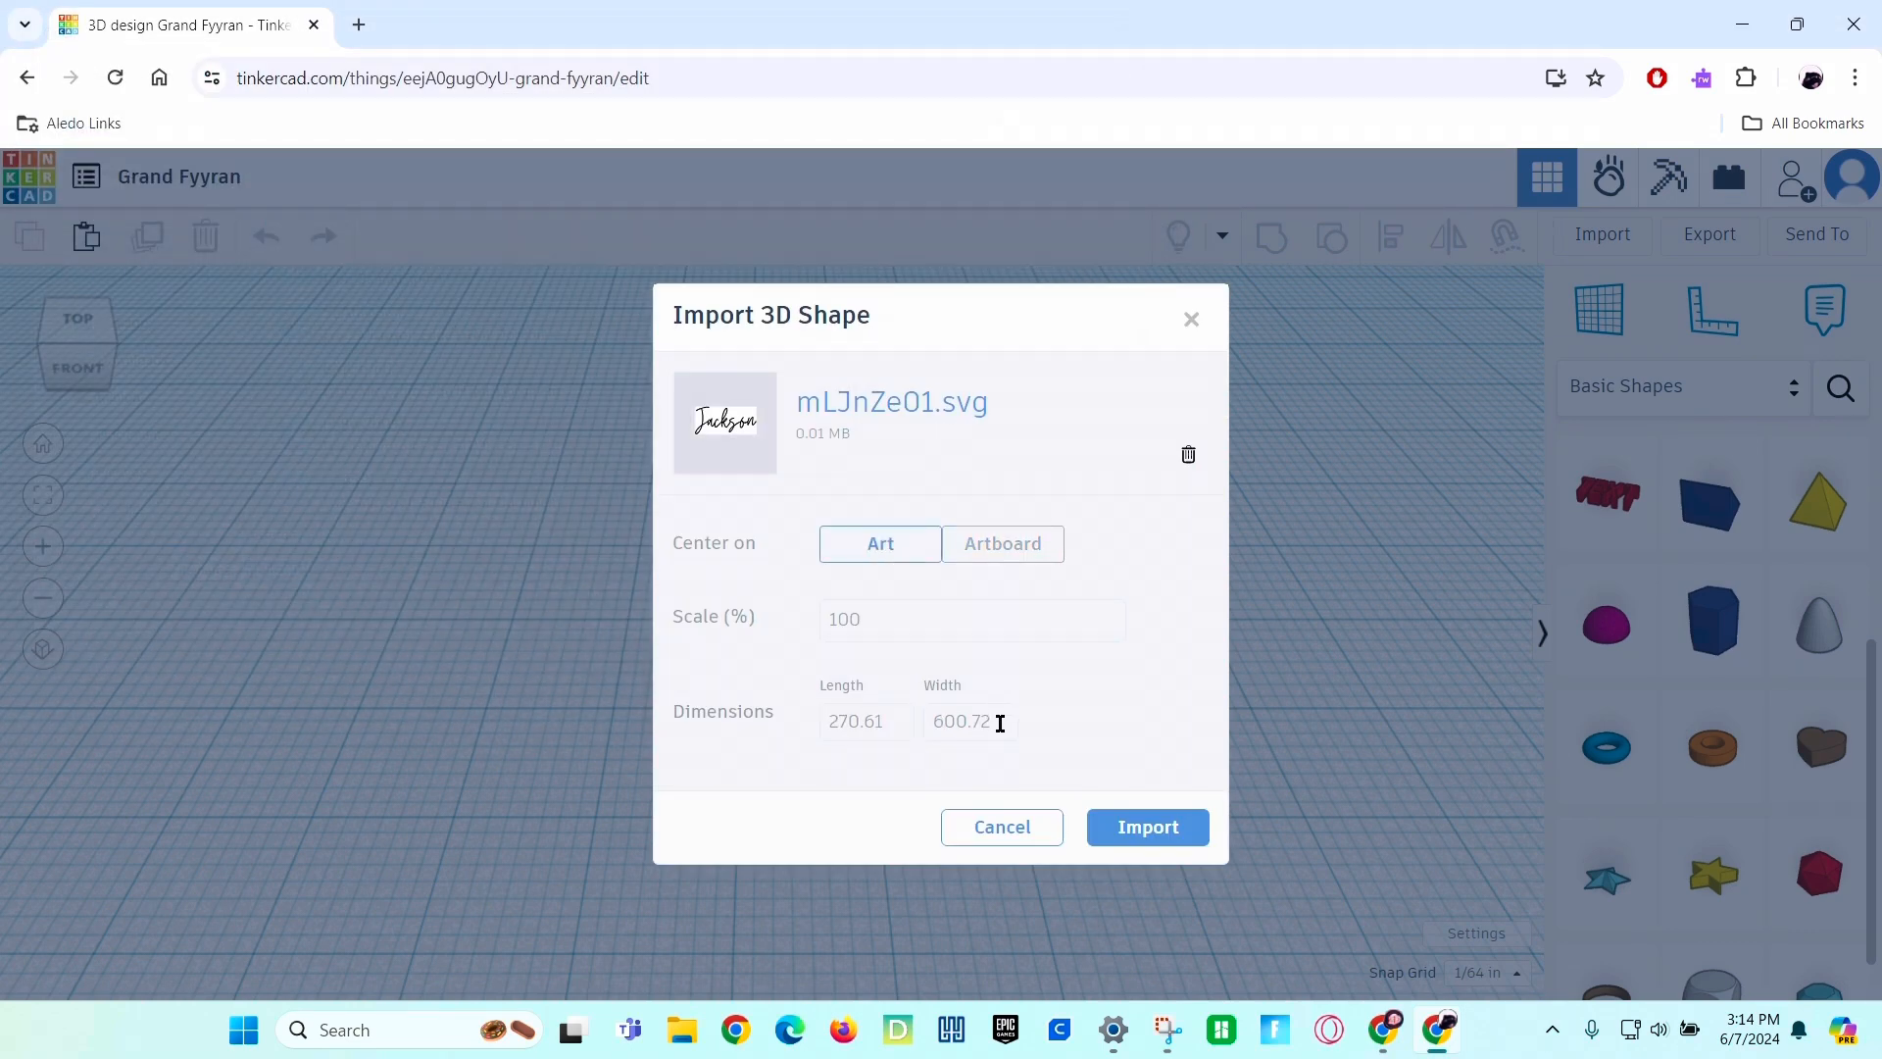
pyautogui.write('63')
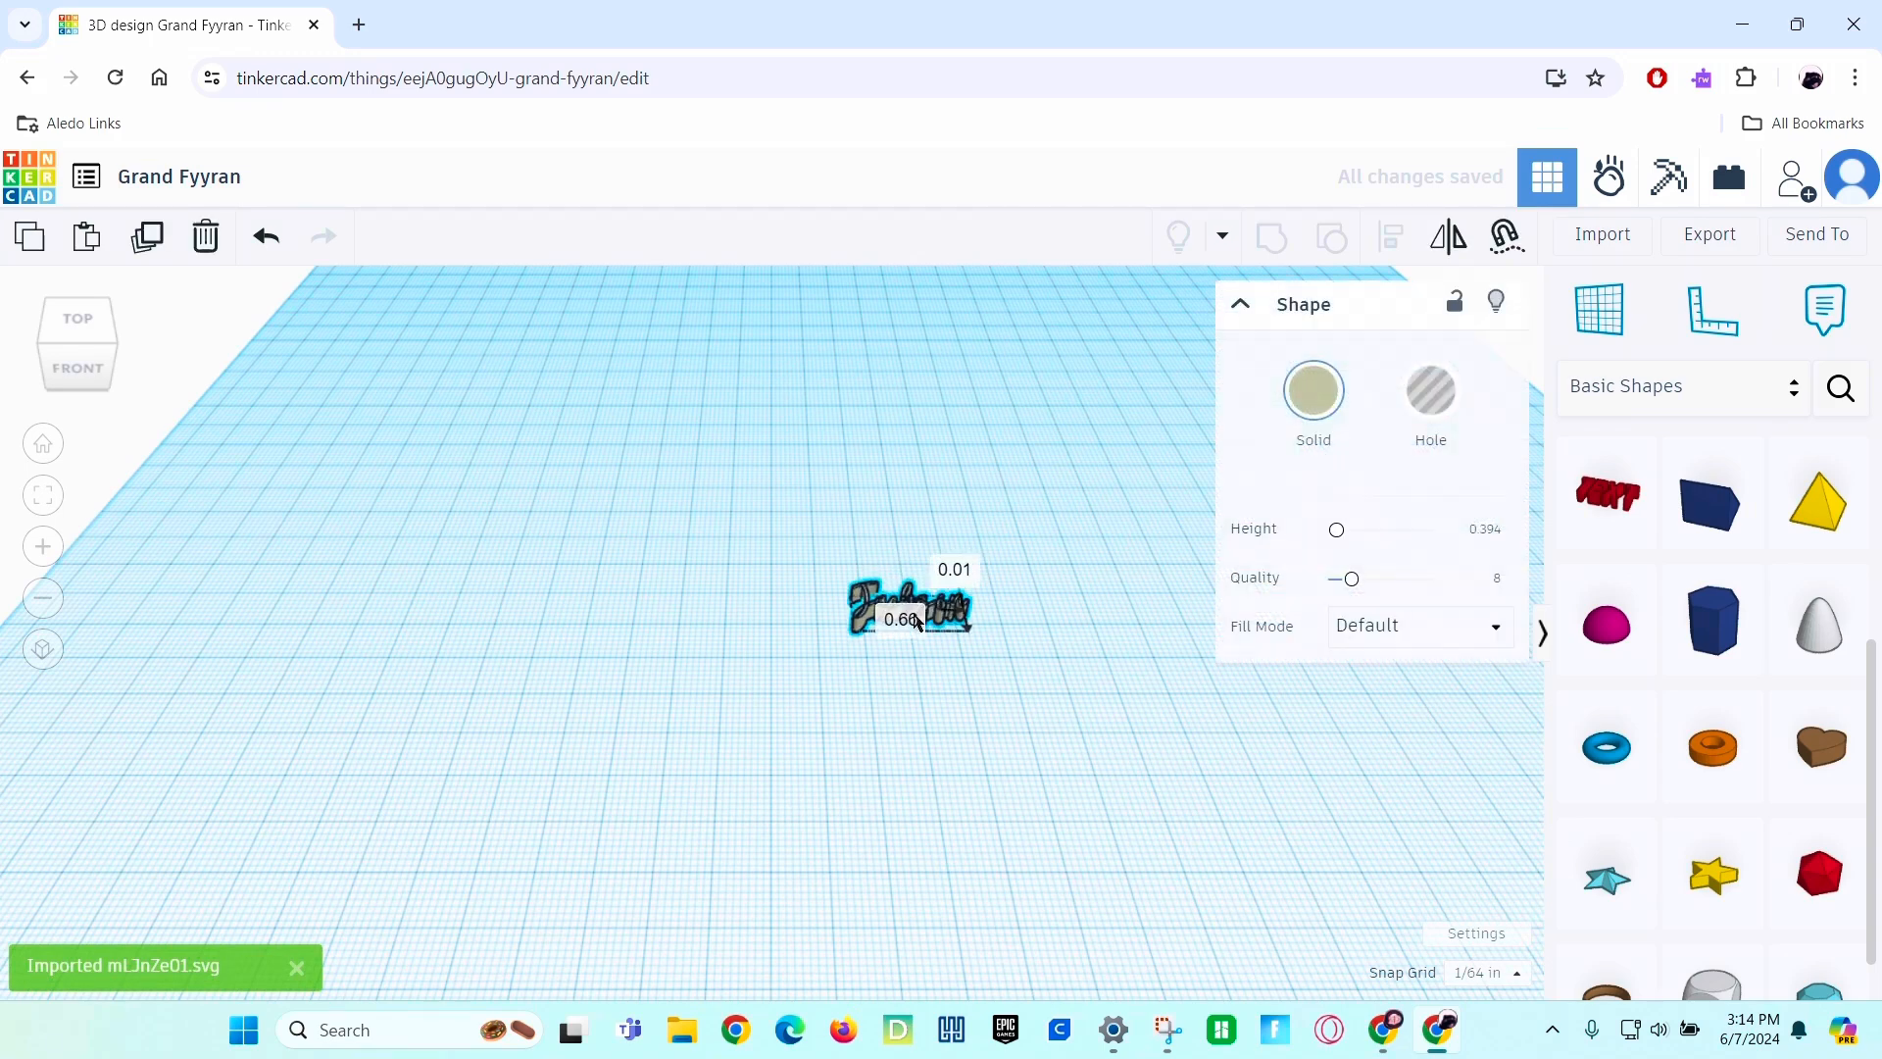
# Keep Snap Grid at 1/64 in, raise the shape's quality to 24 and make it ¼ inch thick.
pyautogui.moveTo(906, 606); pyautogui.dragTo(905, 821)
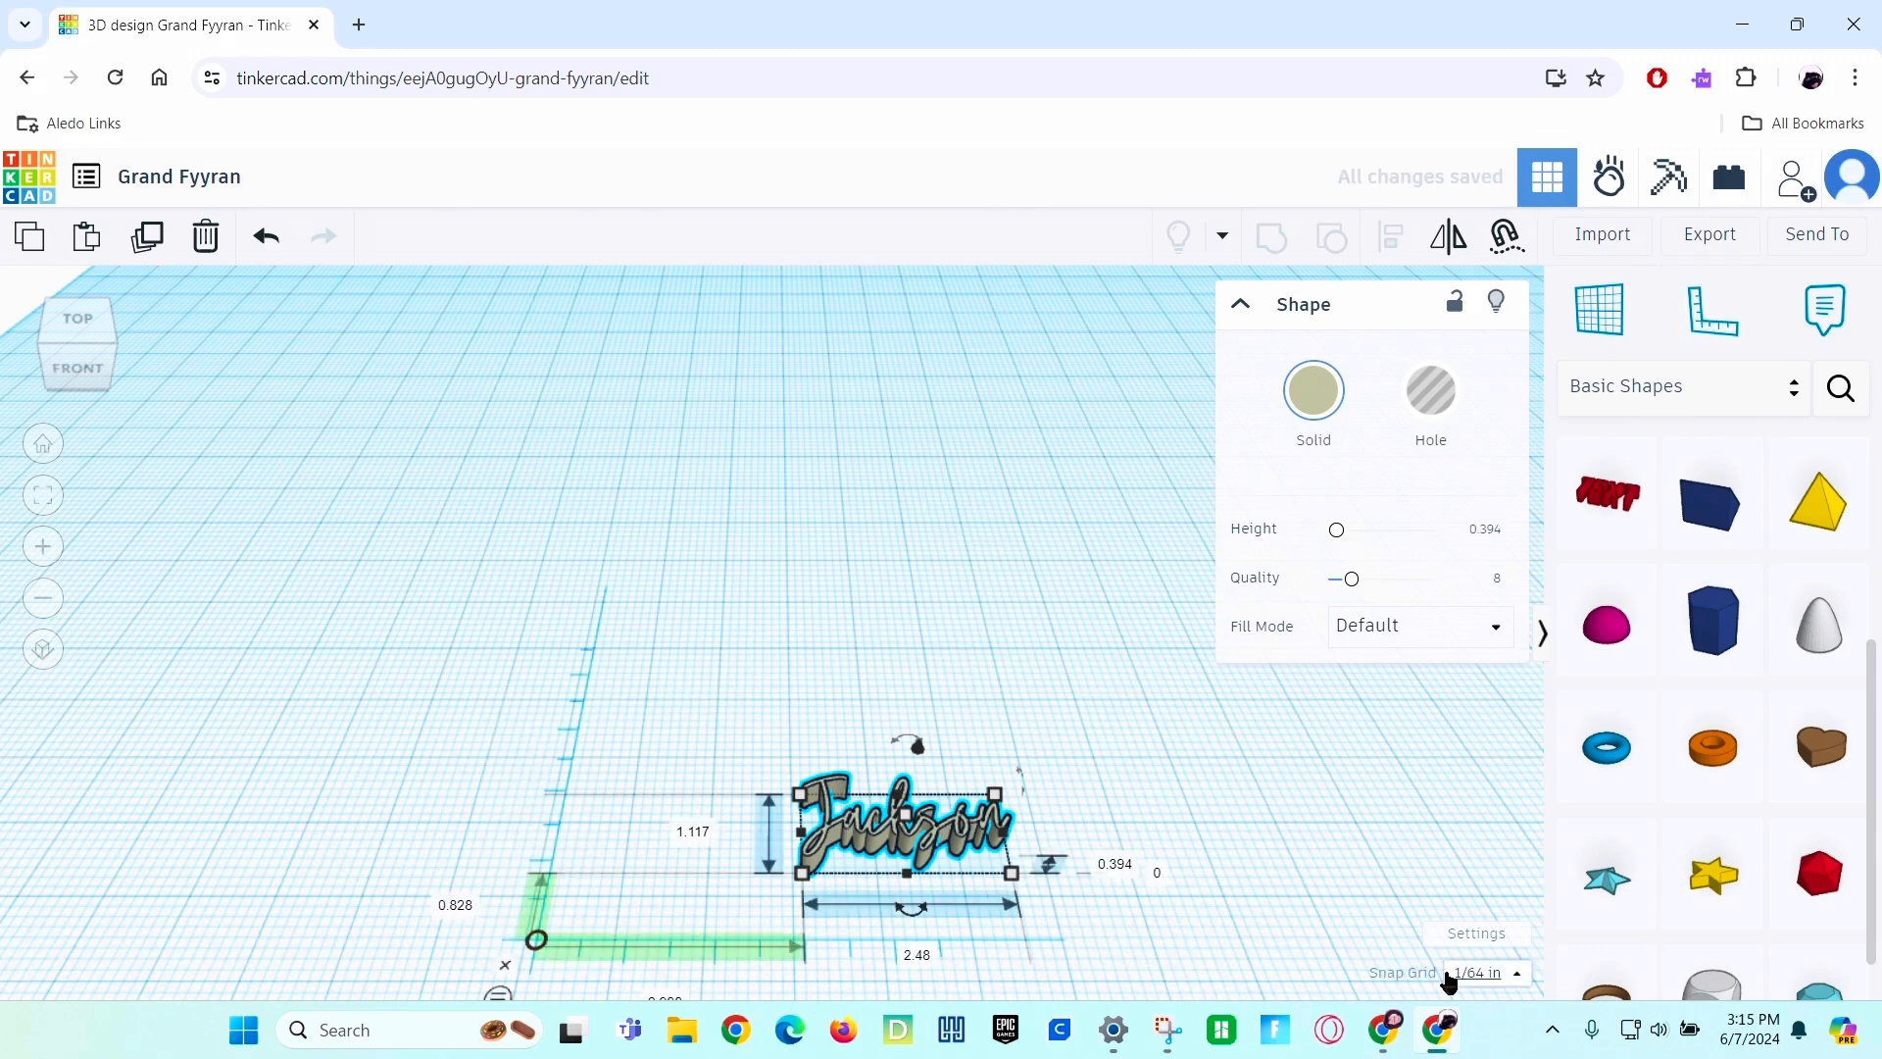
pyautogui.click(1484, 972)
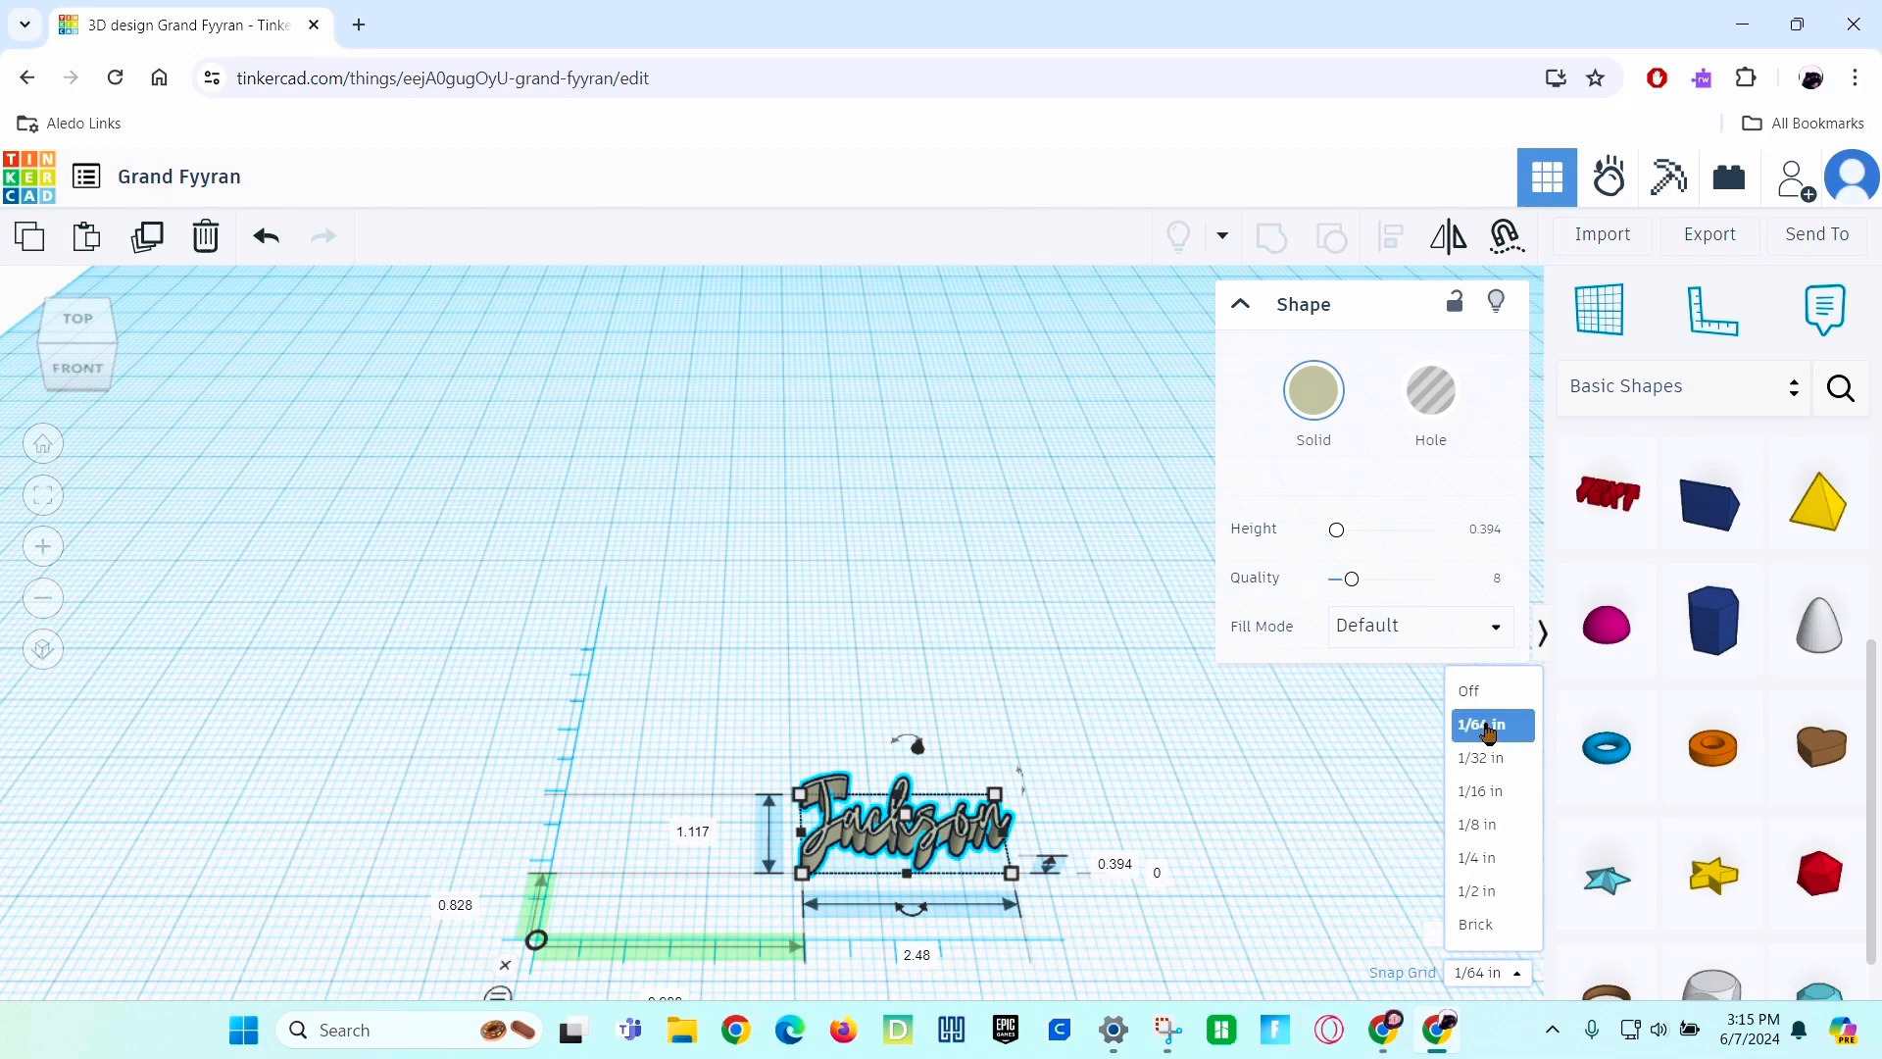
pyautogui.click(1484, 725)
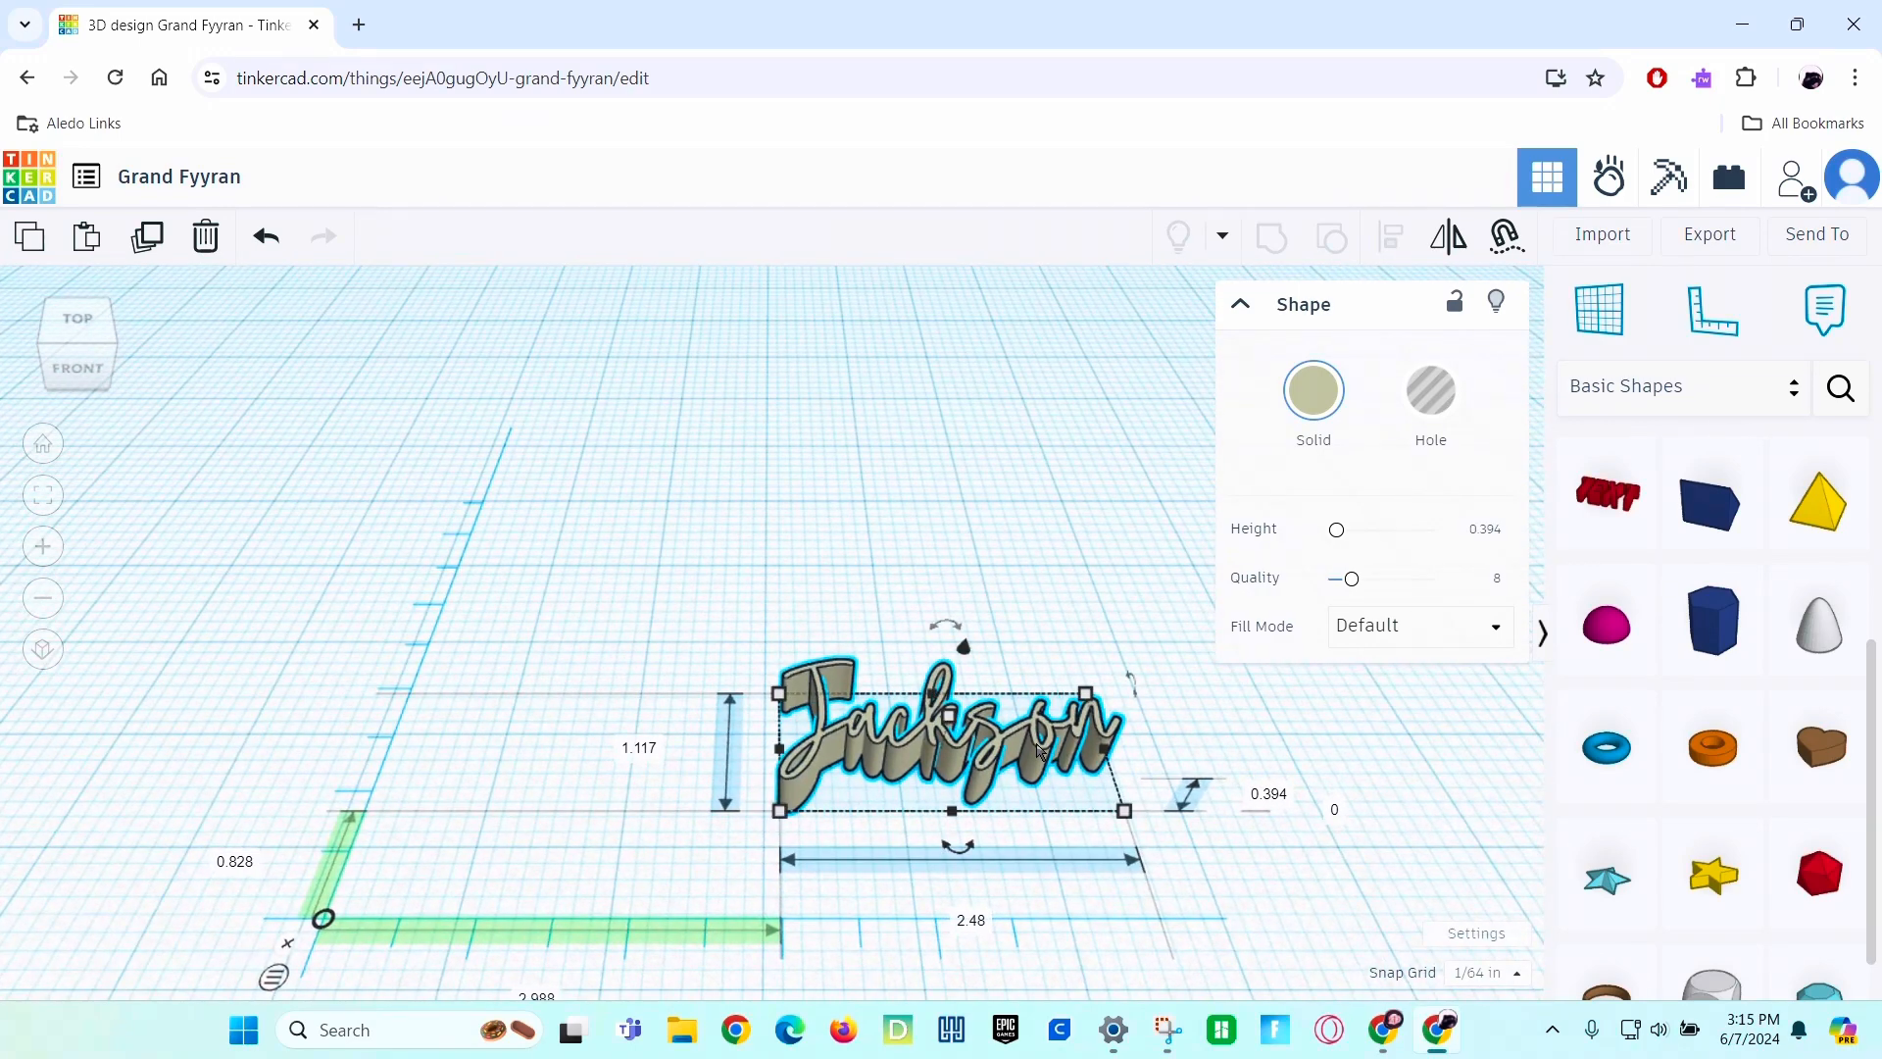
pyautogui.moveTo(1352, 578); pyautogui.dragTo(1358, 578)
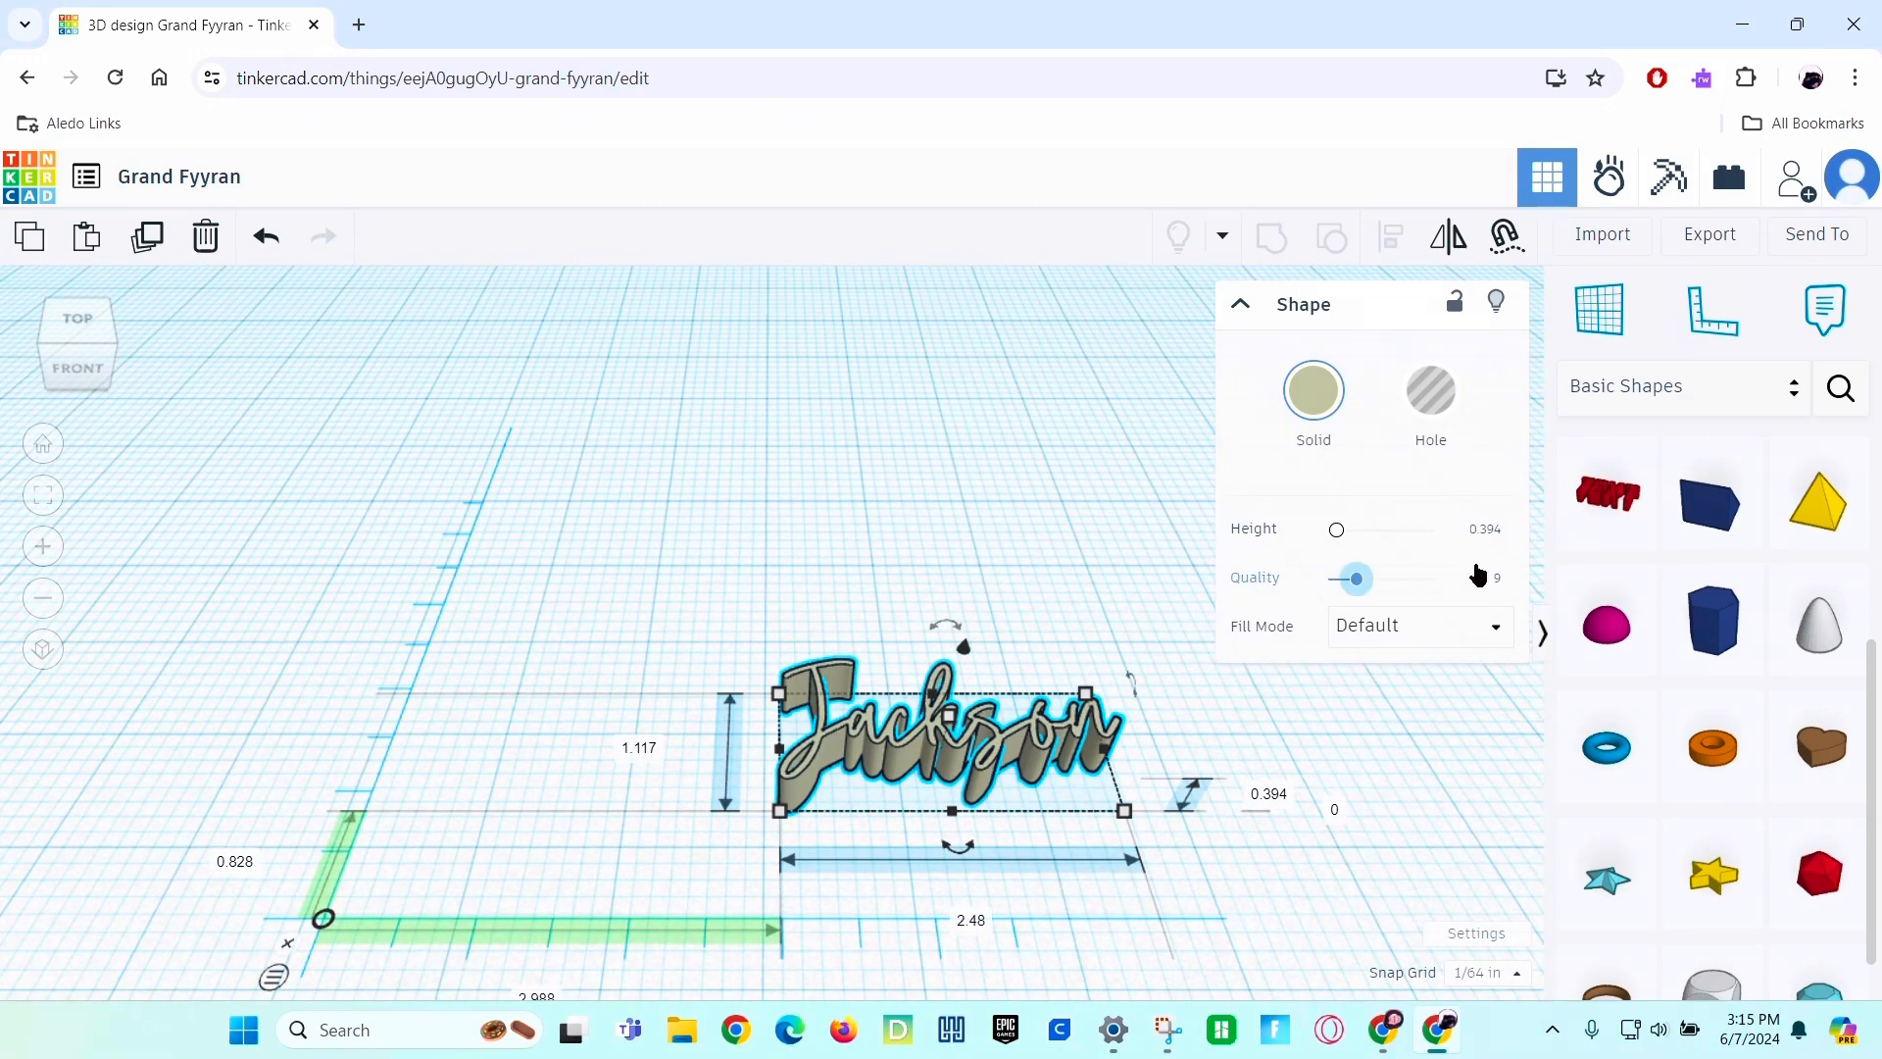
pyautogui.moveTo(1357, 576); pyautogui.dragTo(1432, 576)
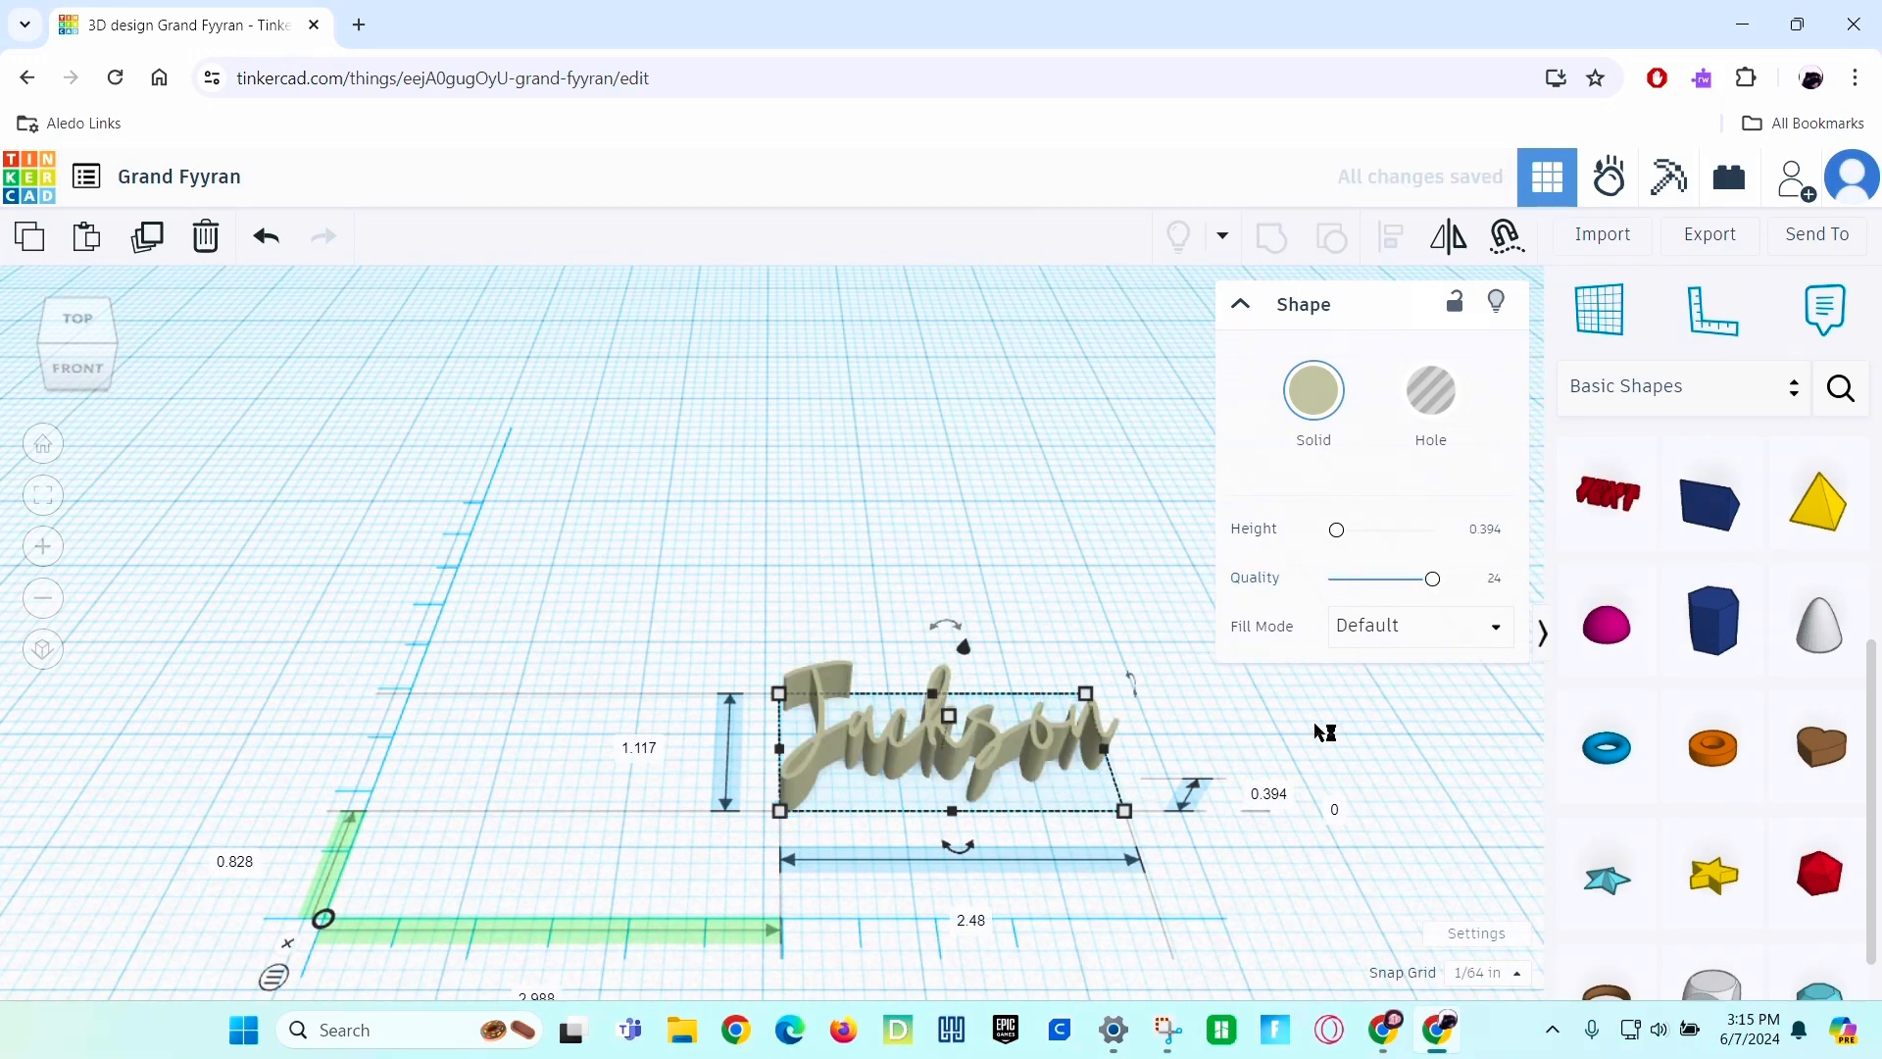
pyautogui.click(1266, 802)
pyautogui.write('1/4')
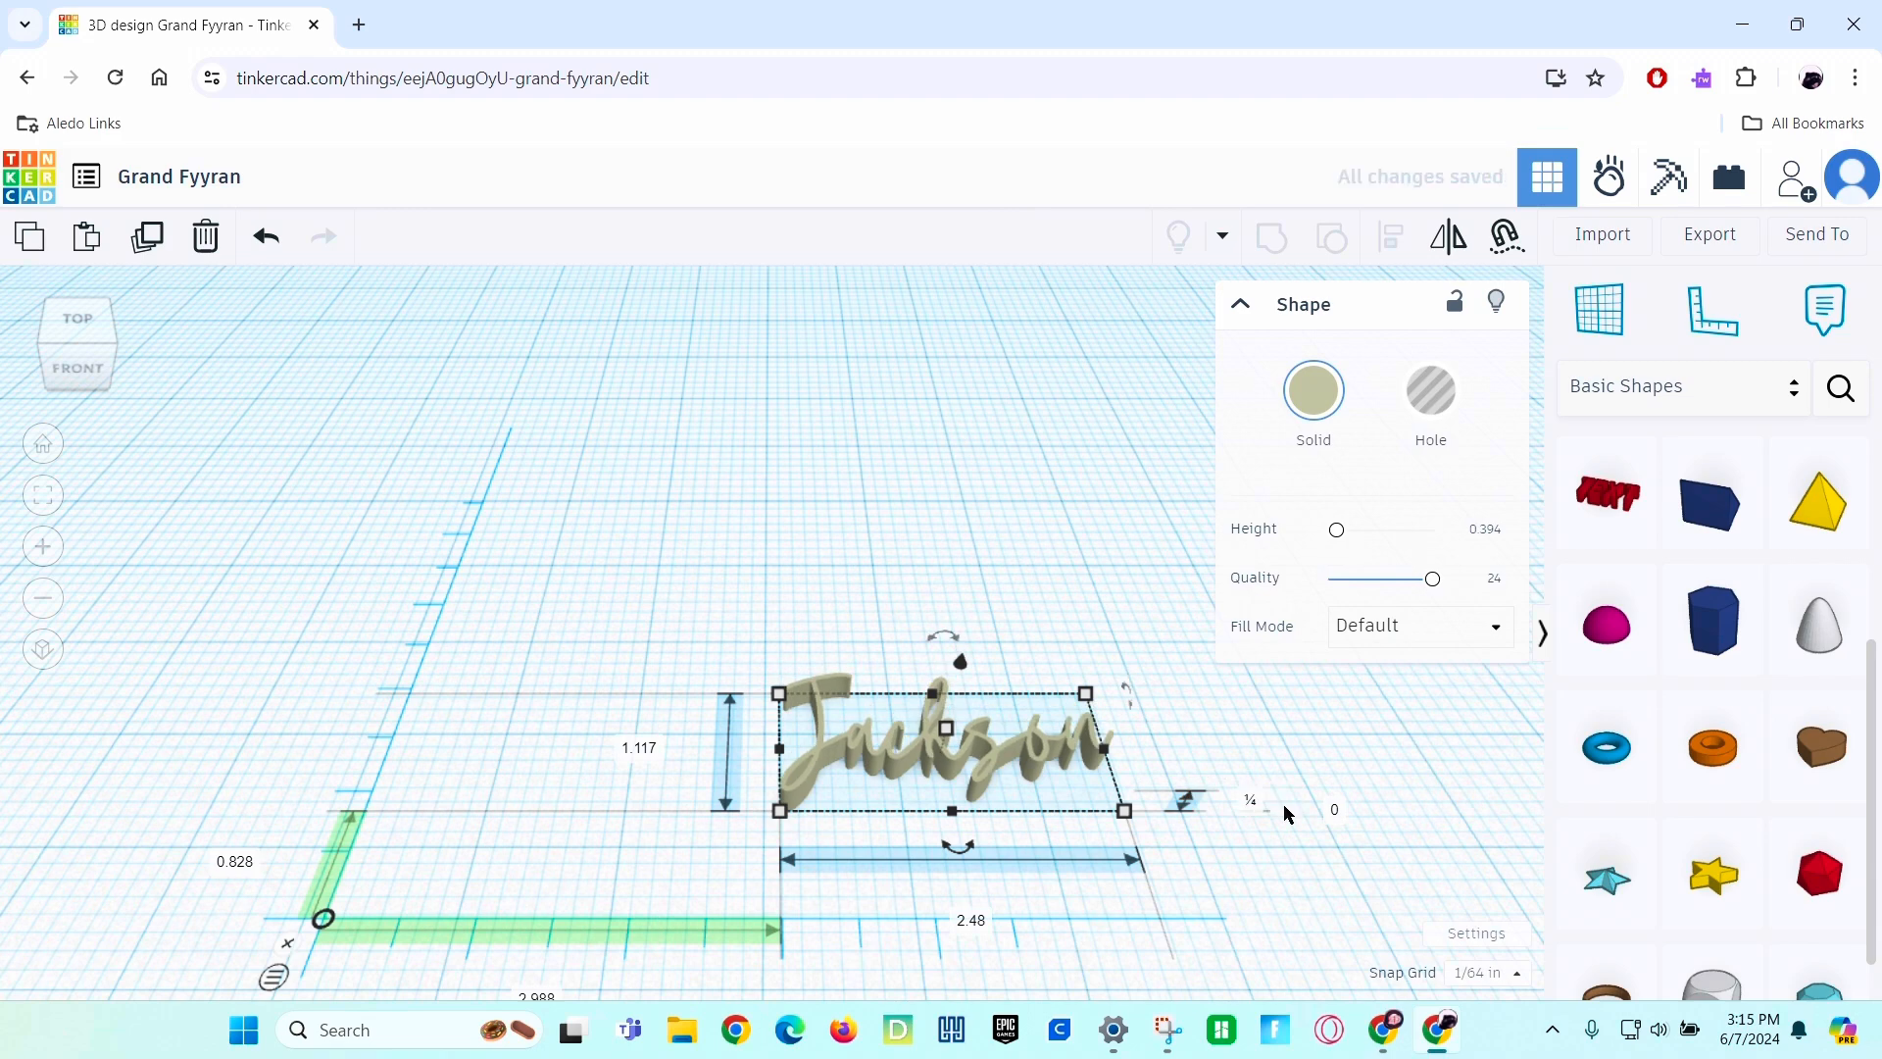
pyautogui.moveTo(1313, 588)
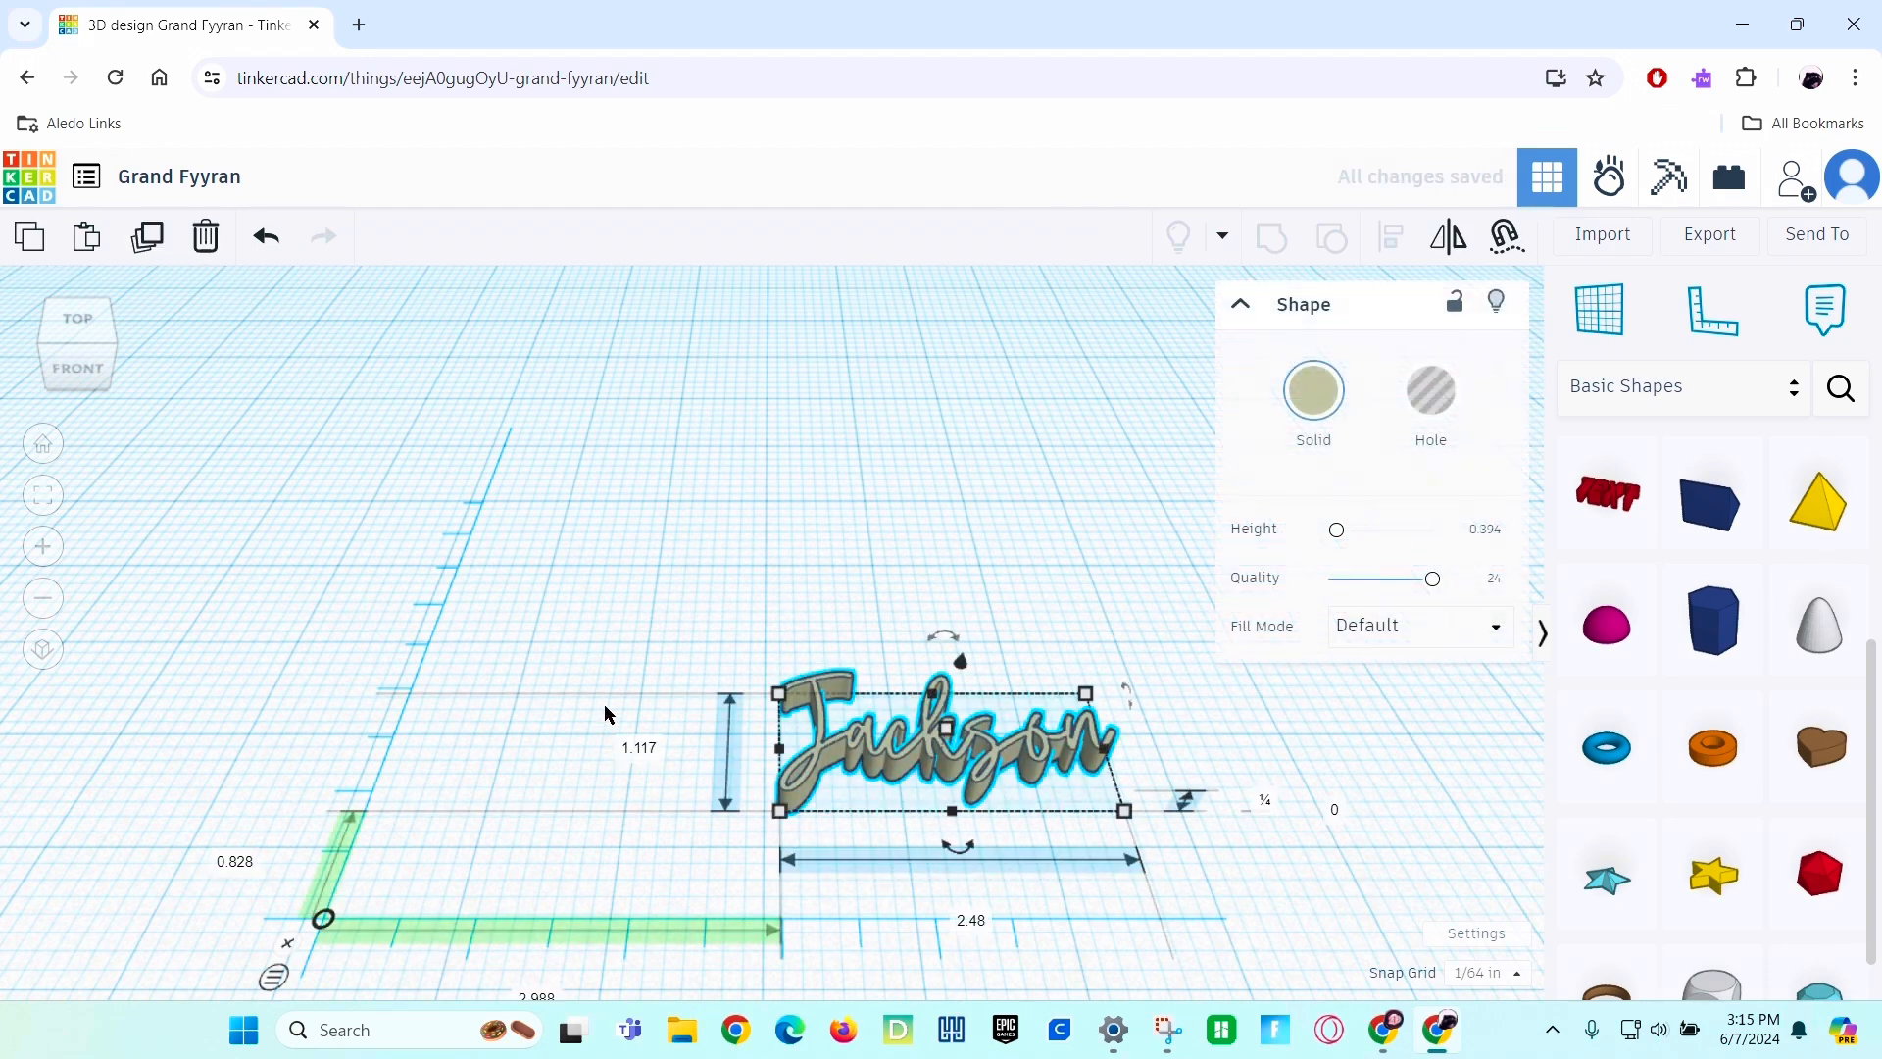
# Duplicate the Jackson name and set two copies' thickness to 0.18.
pyautogui.moveTo(943, 745); pyautogui.dragTo(943, 612)
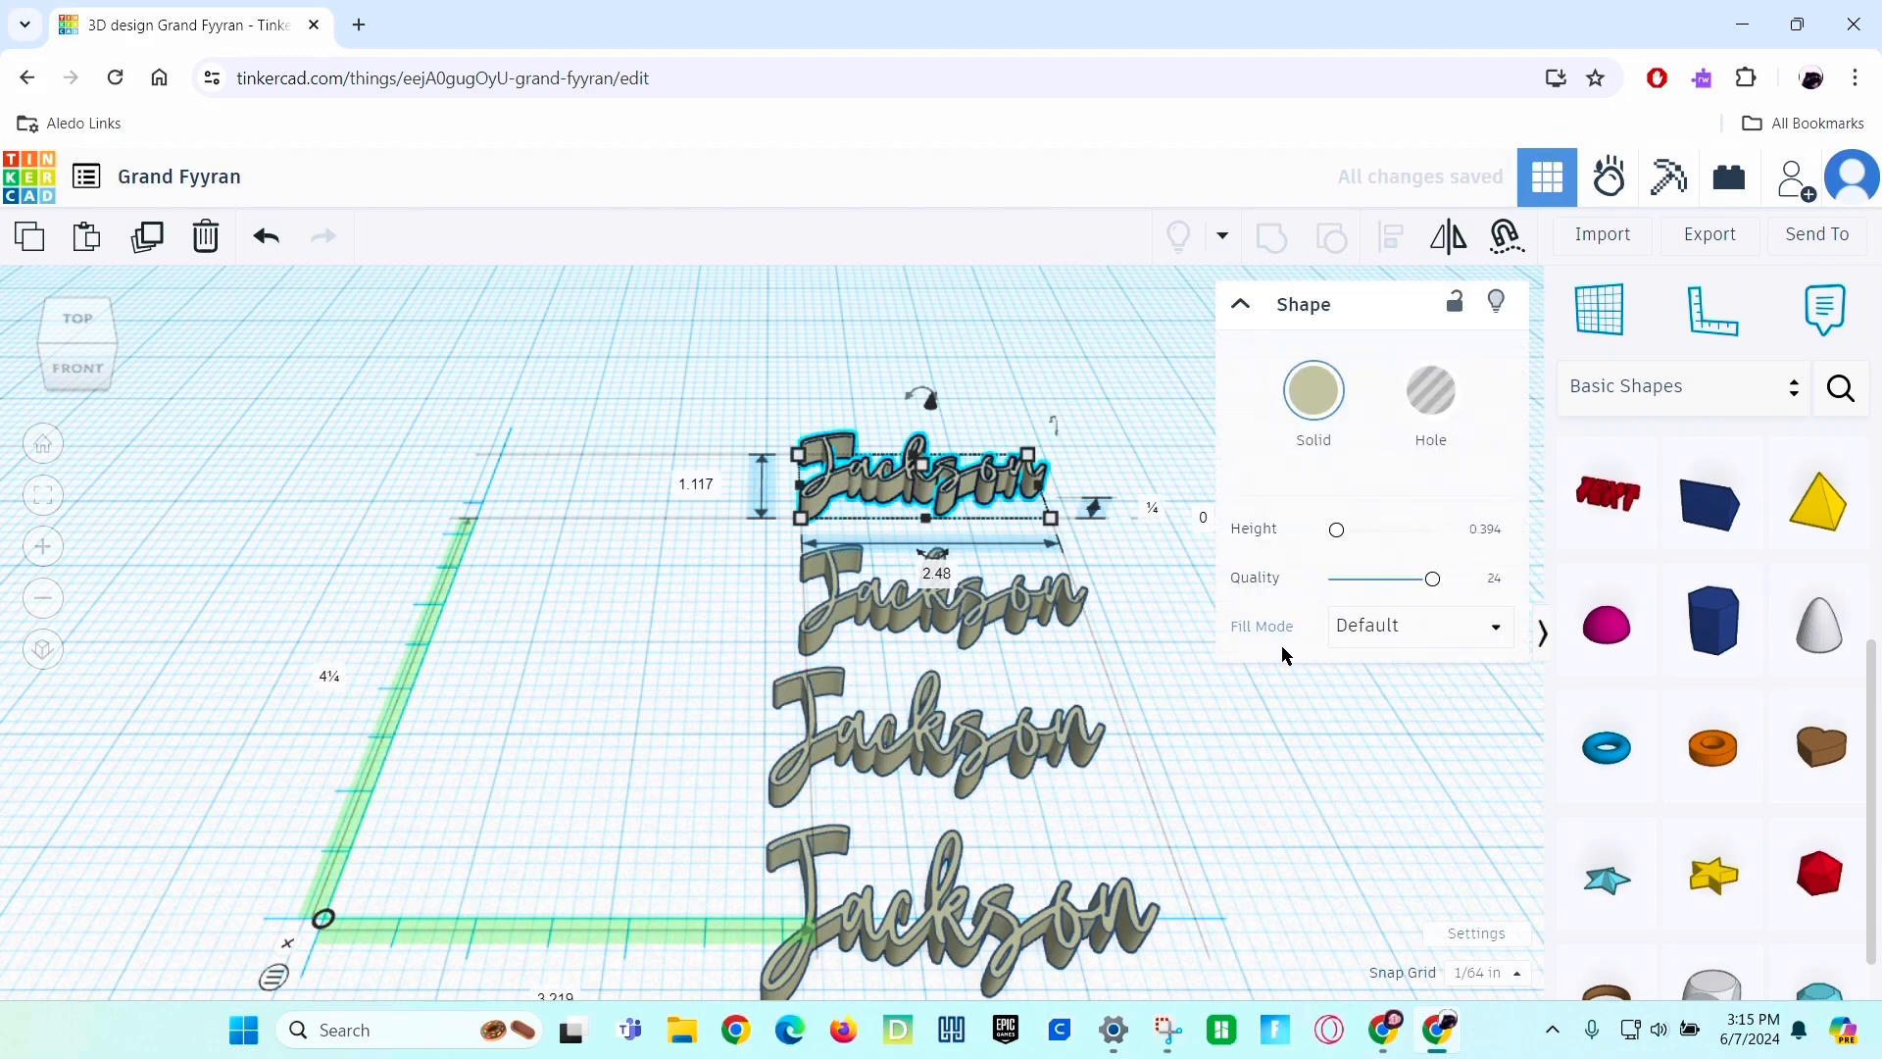
pyautogui.moveTo(1147, 510)
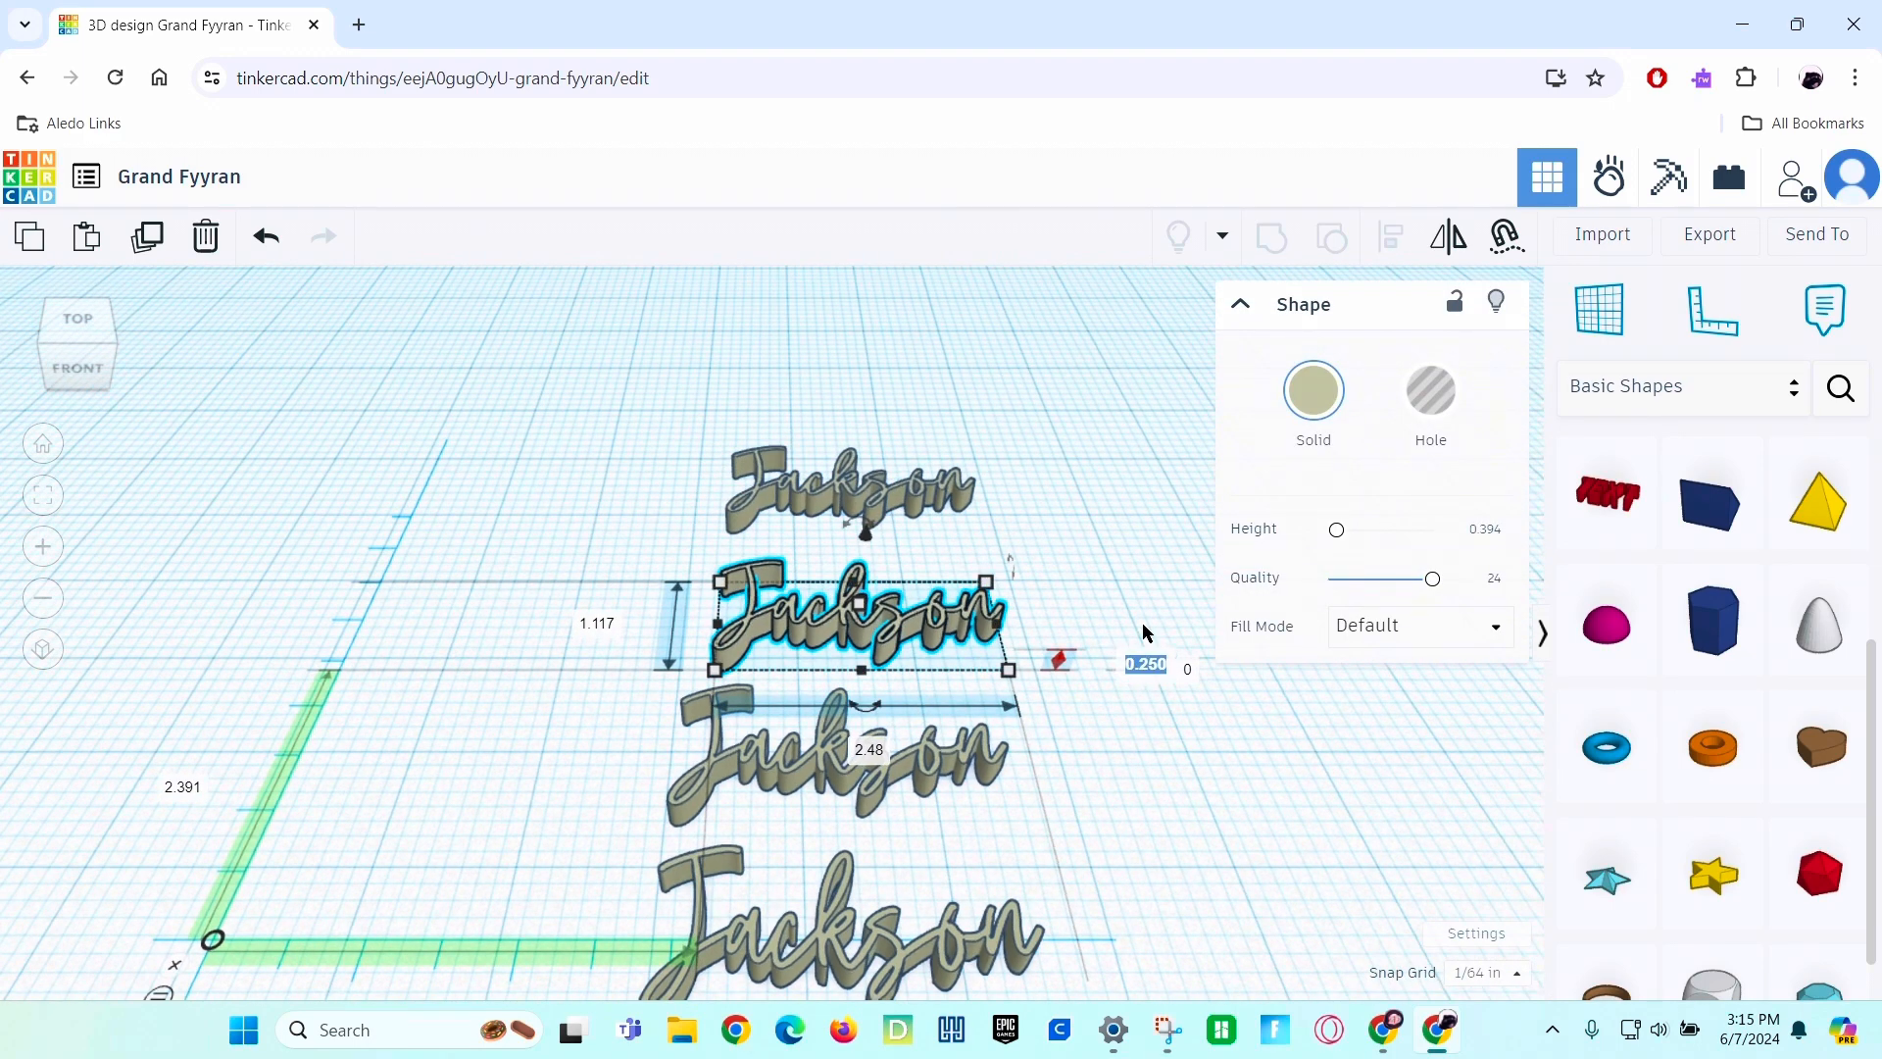
pyautogui.write('.18')
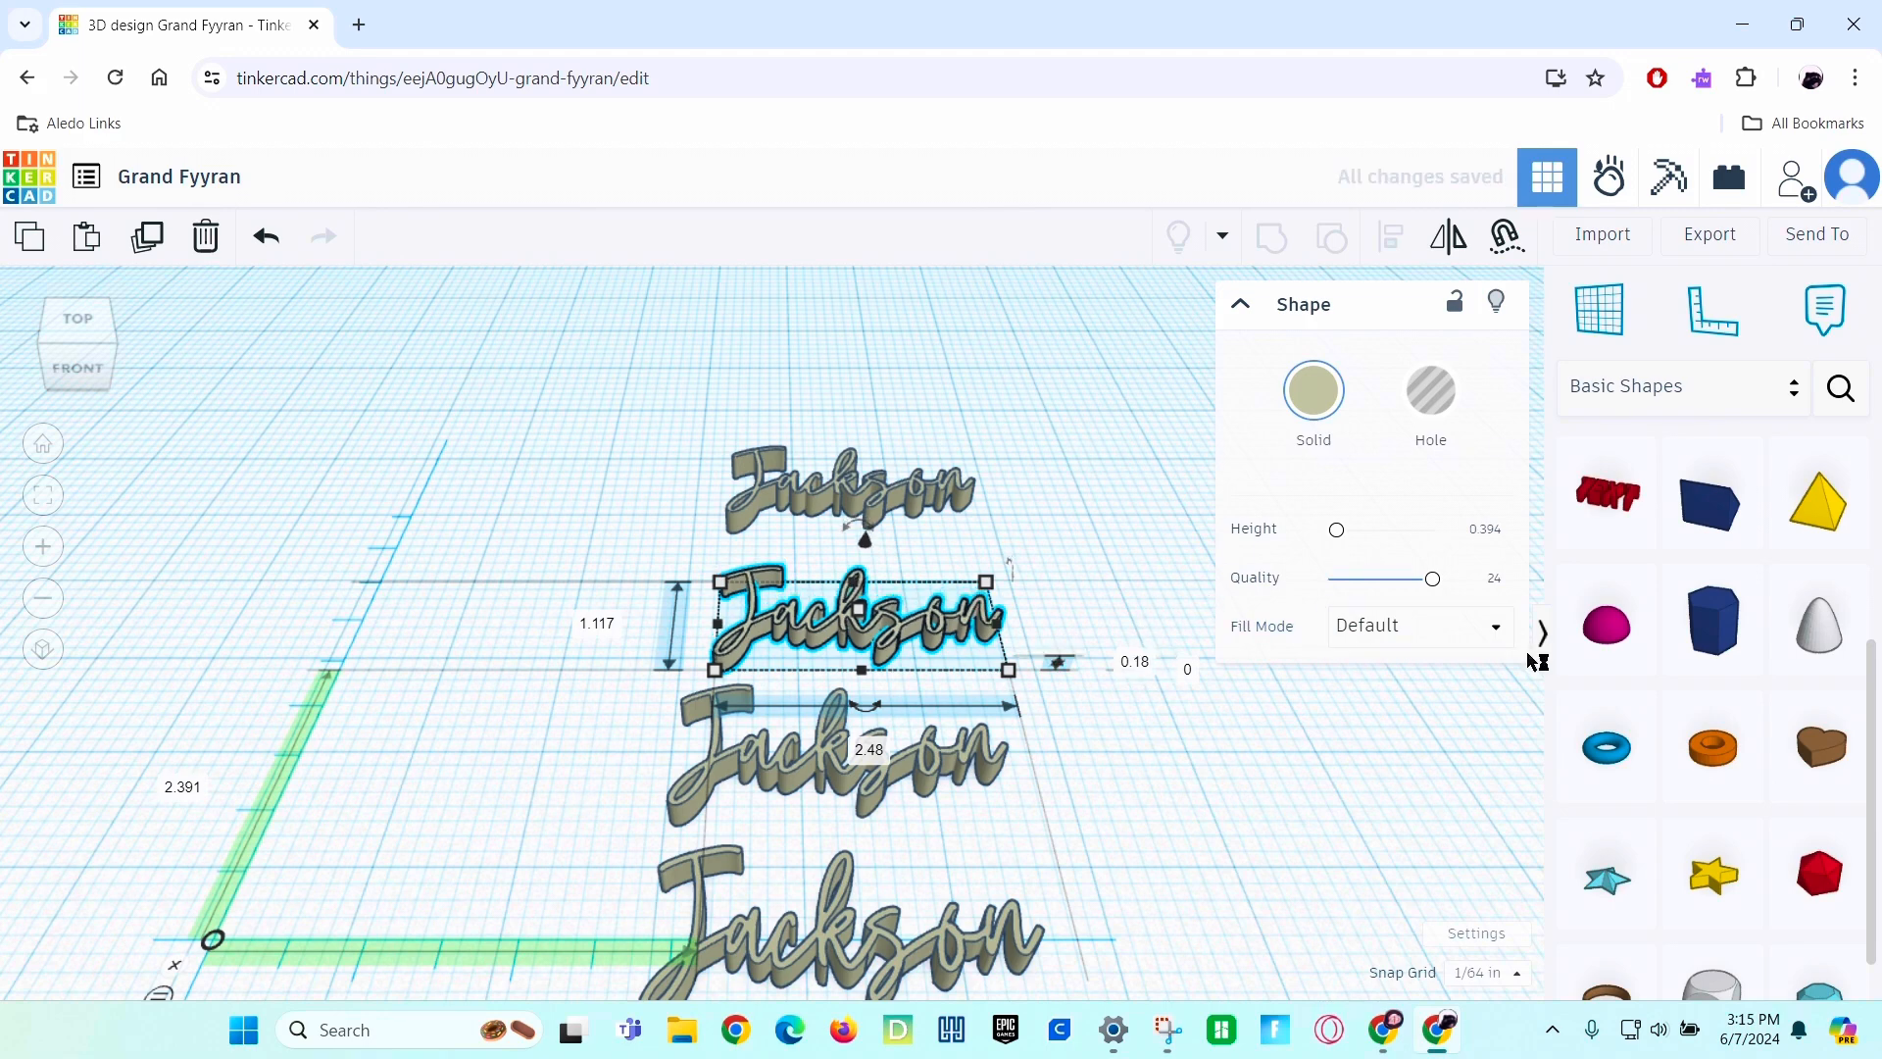
pyautogui.click(1417, 625)
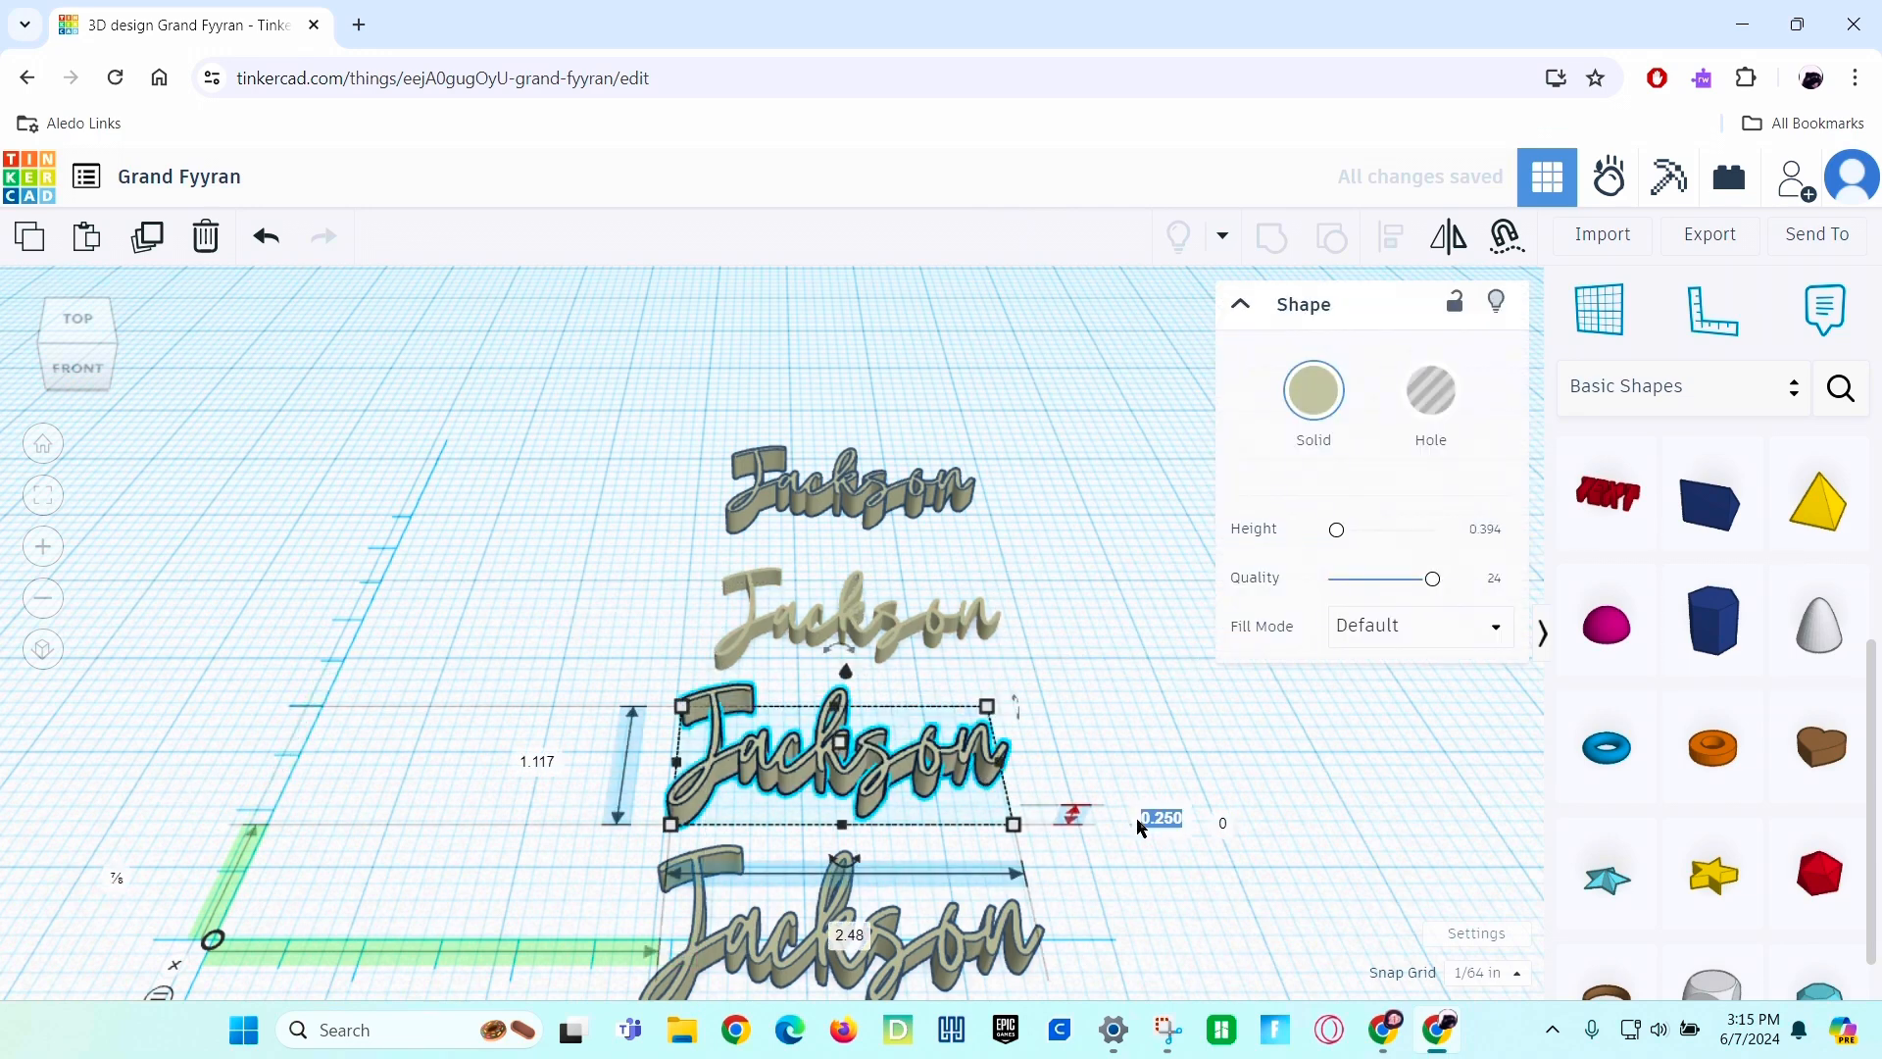
pyautogui.click(1158, 821)
pyautogui.write('0.18')
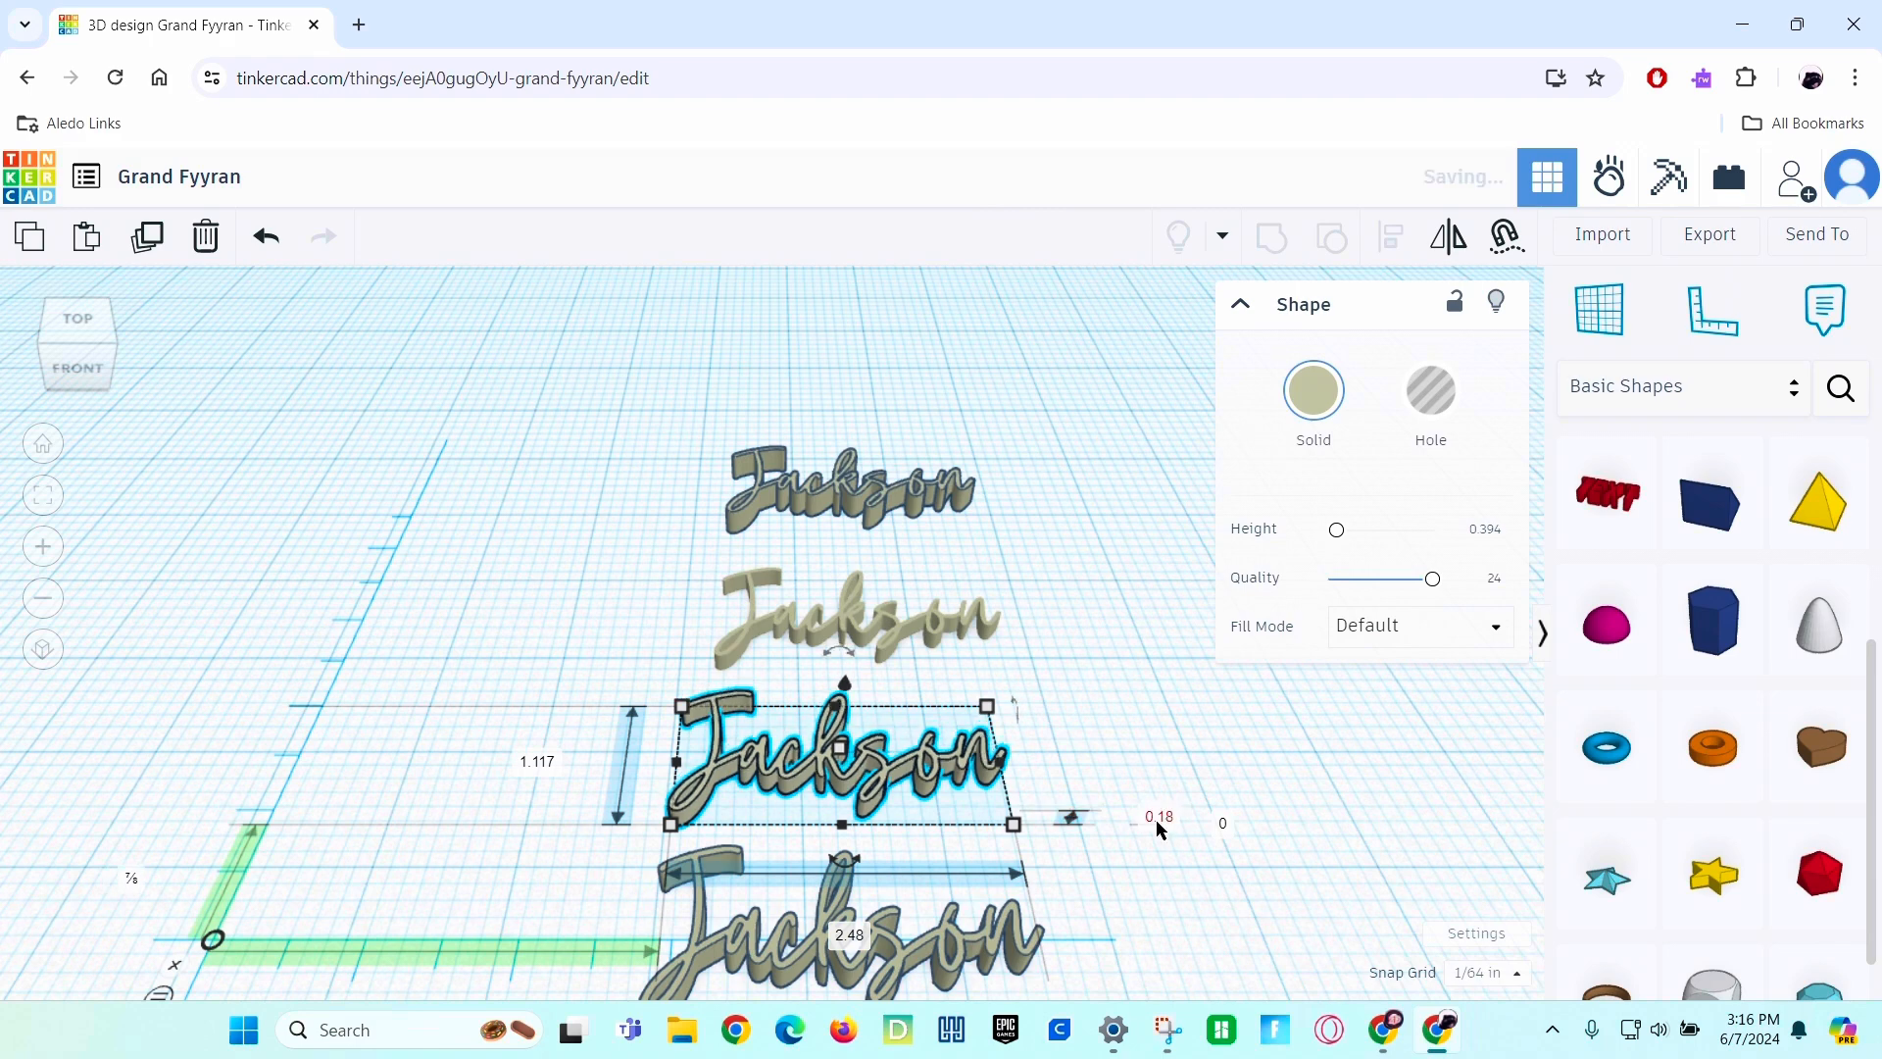
# Give one copy an Outer Line fill with sharp corners and line width 0.1.
pyautogui.click(1418, 625)
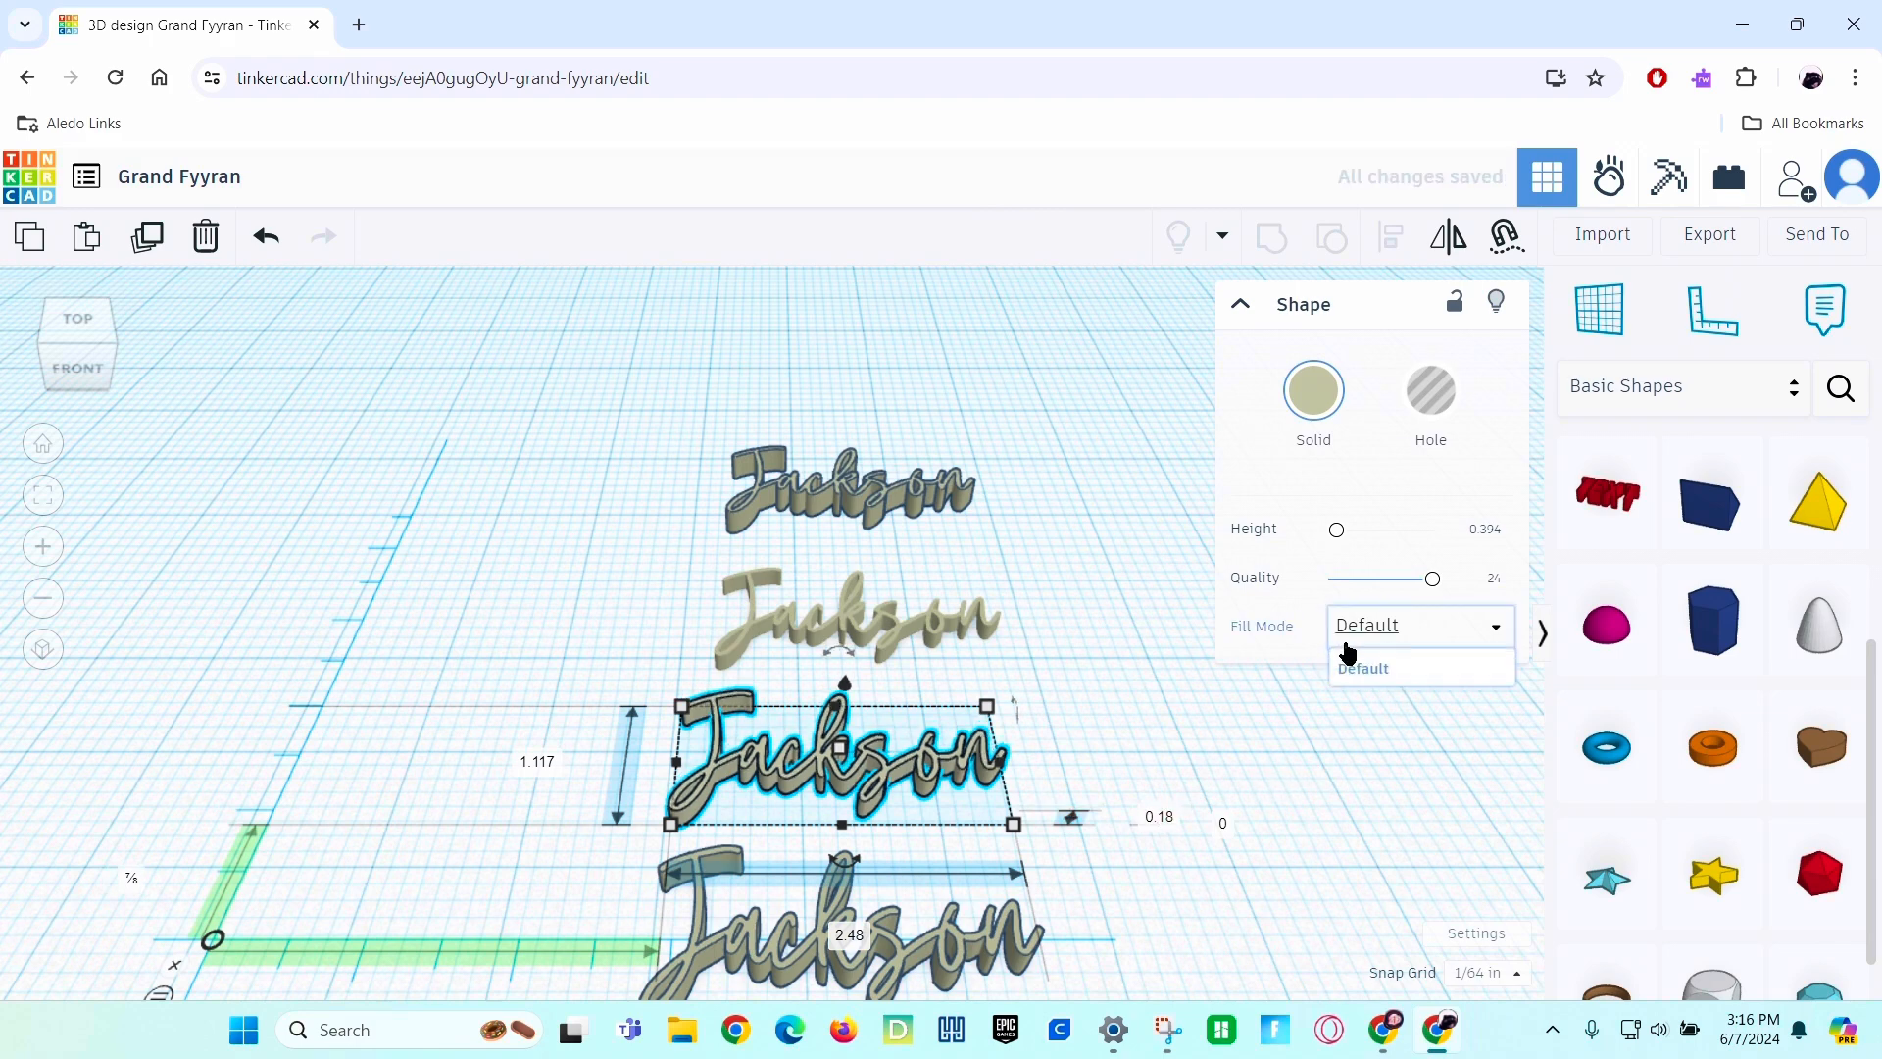
pyautogui.click(1363, 666)
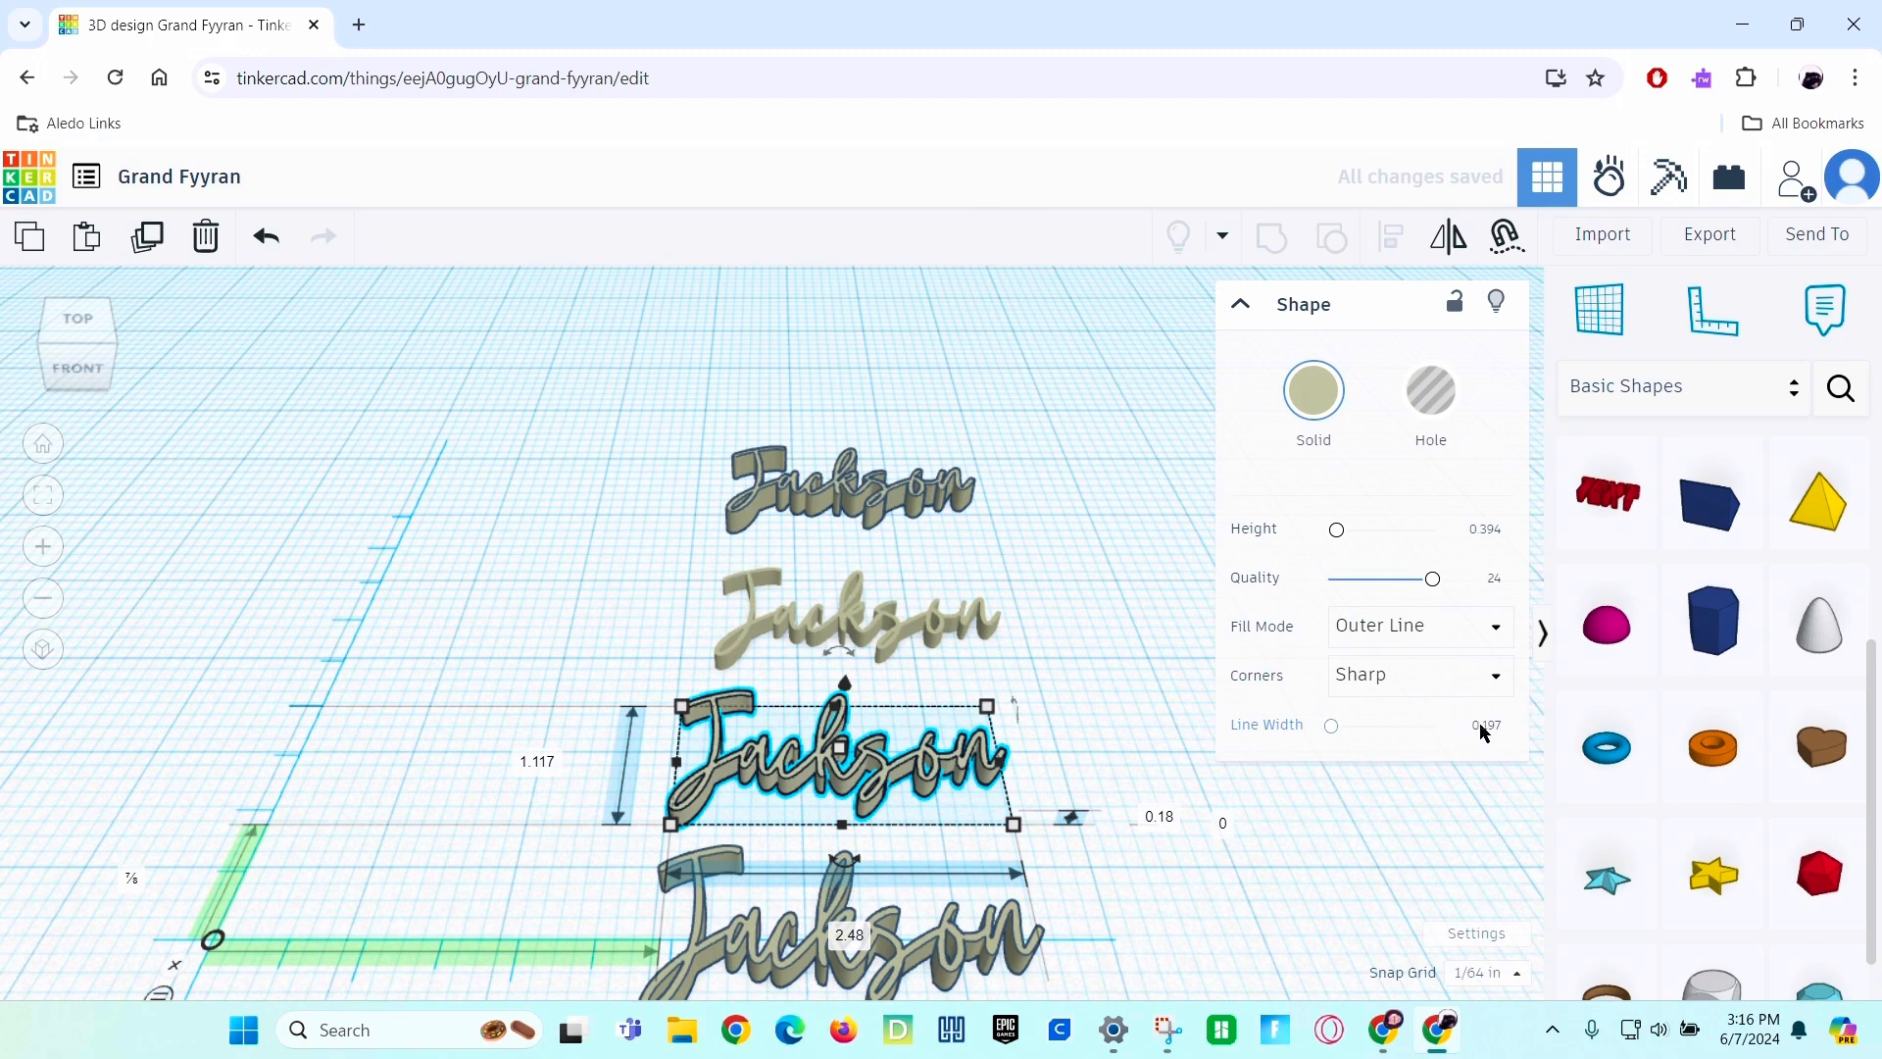
pyautogui.click(1482, 729)
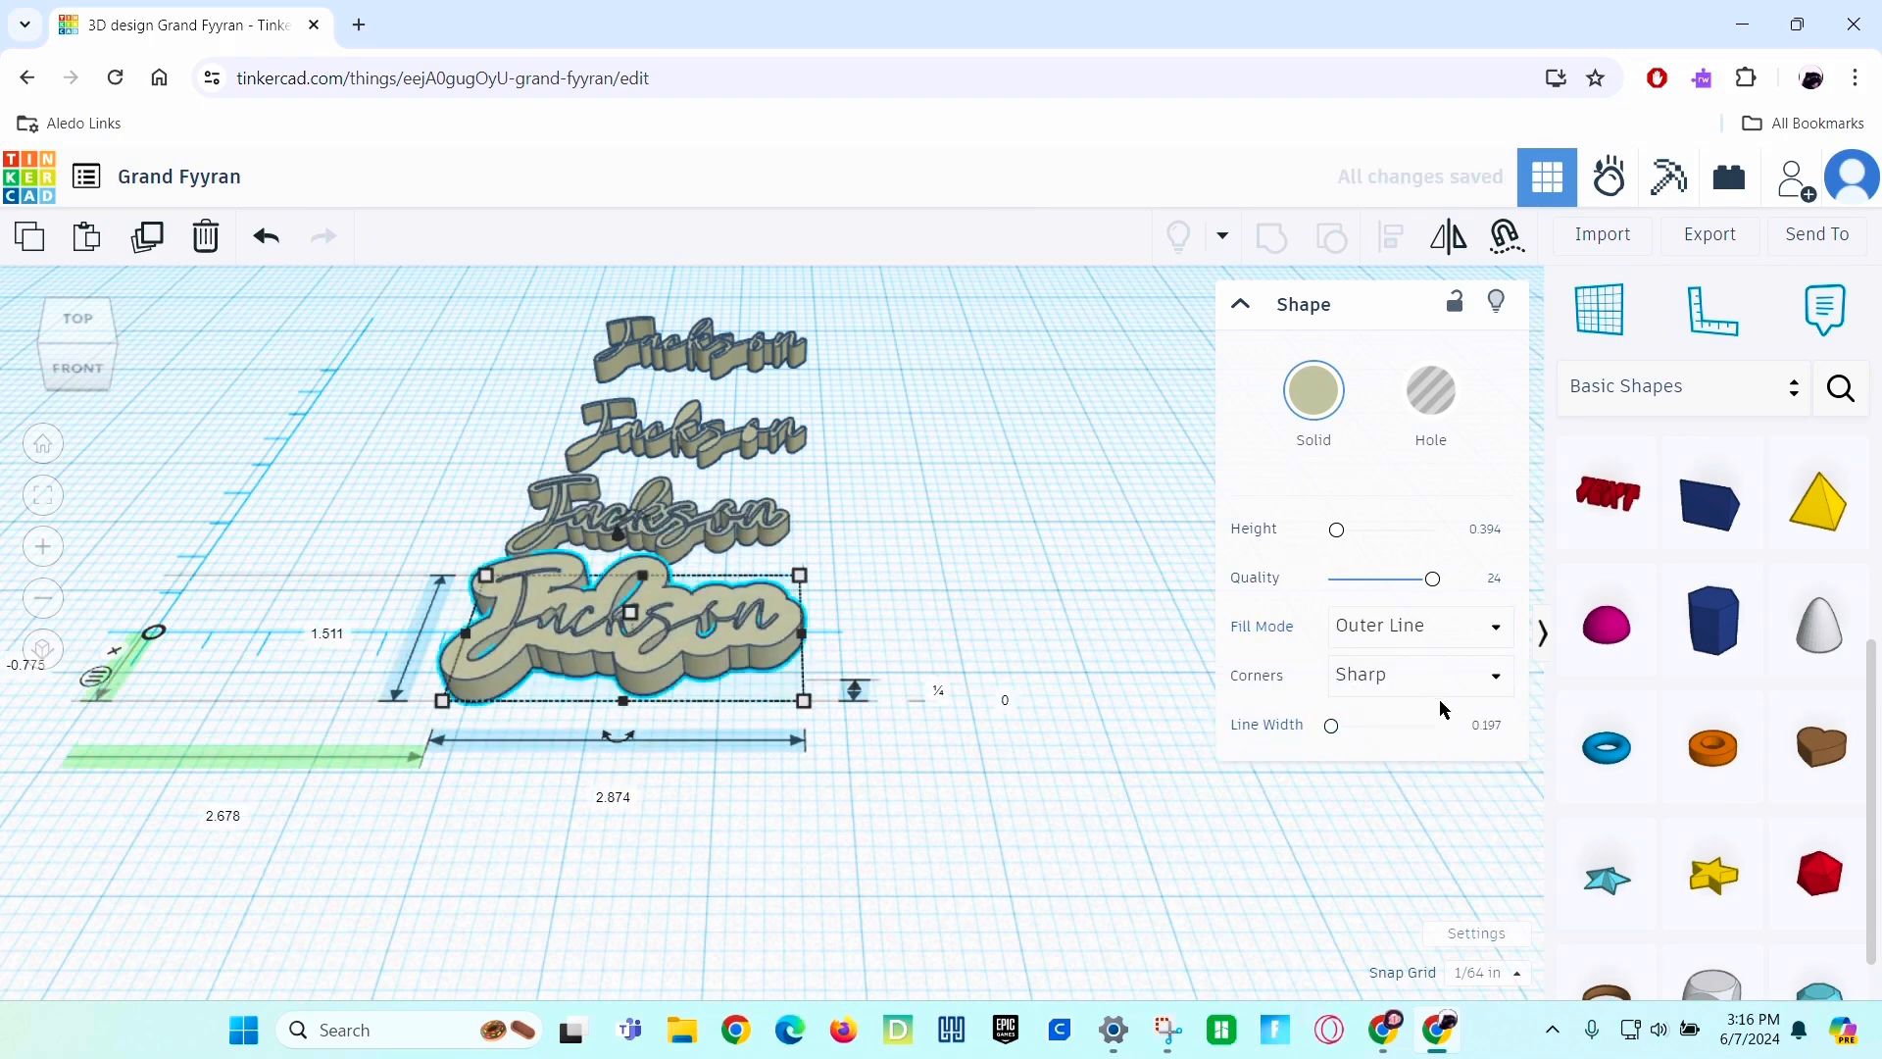
pyautogui.click(1484, 723)
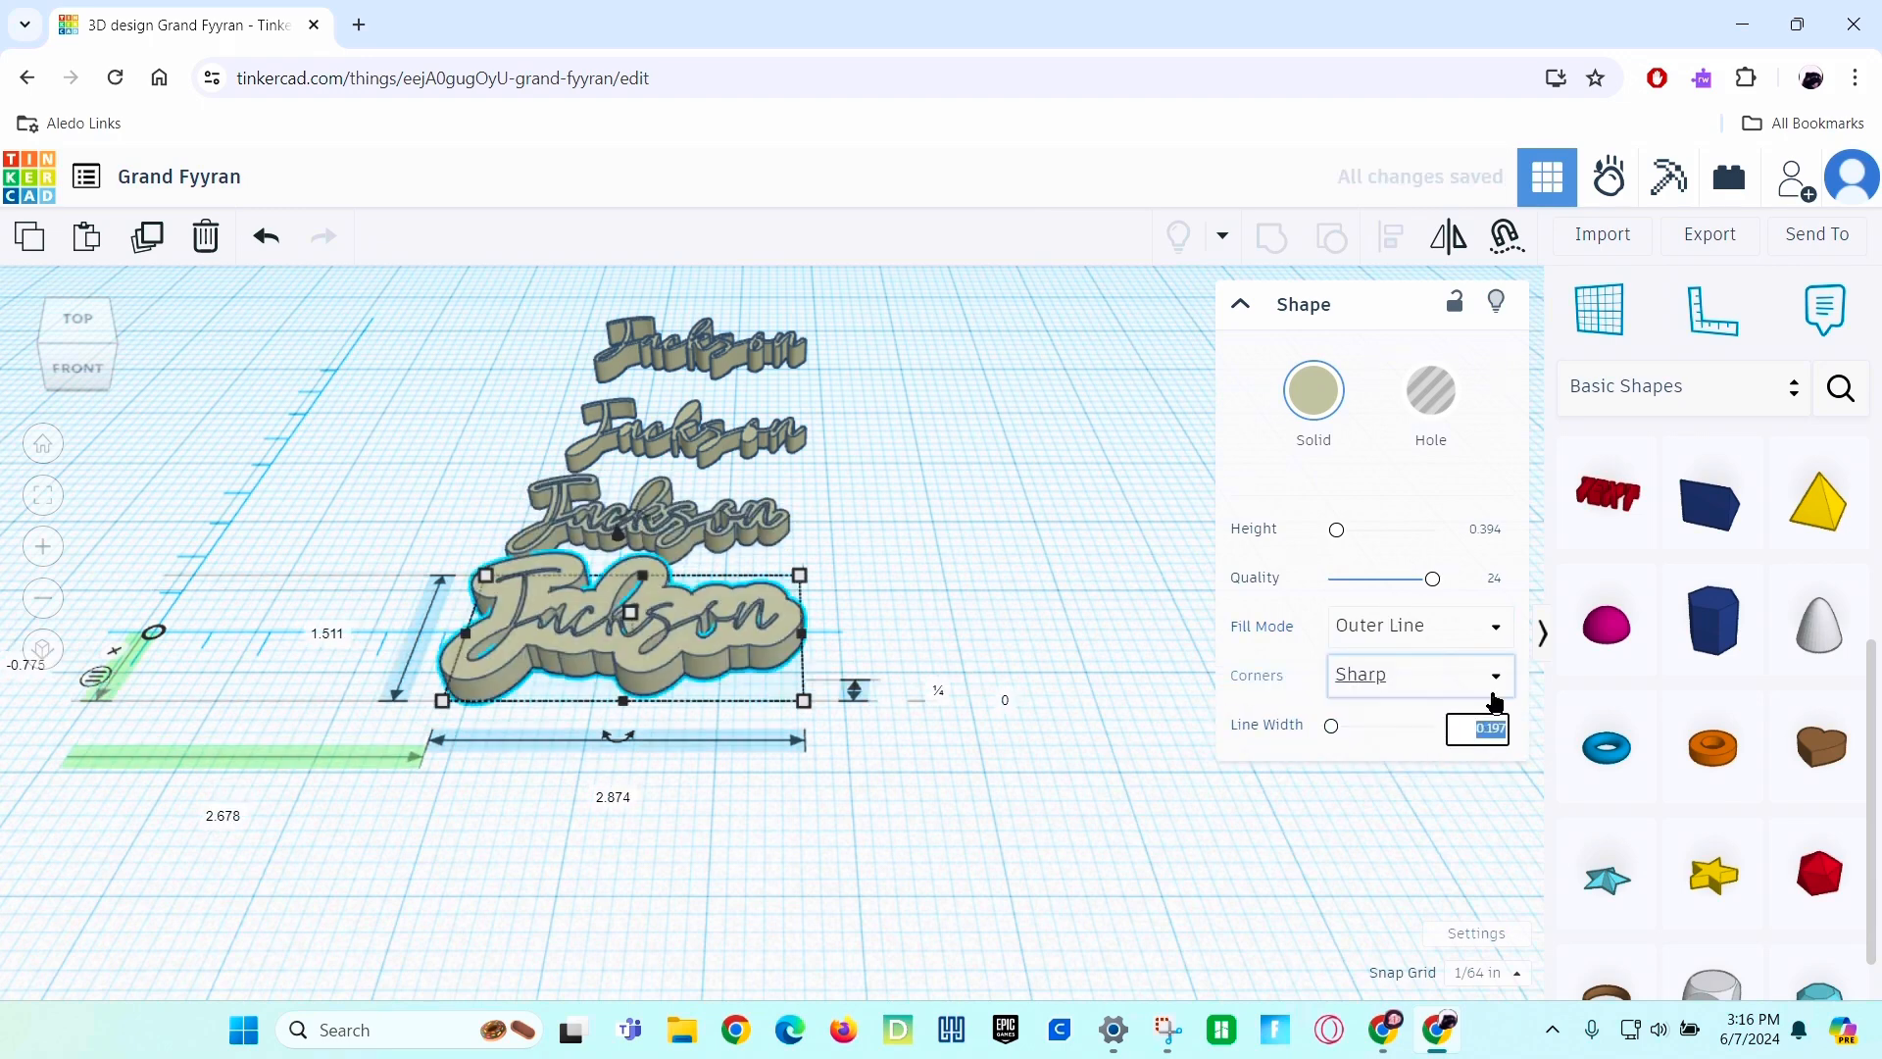
pyautogui.write('0.1')
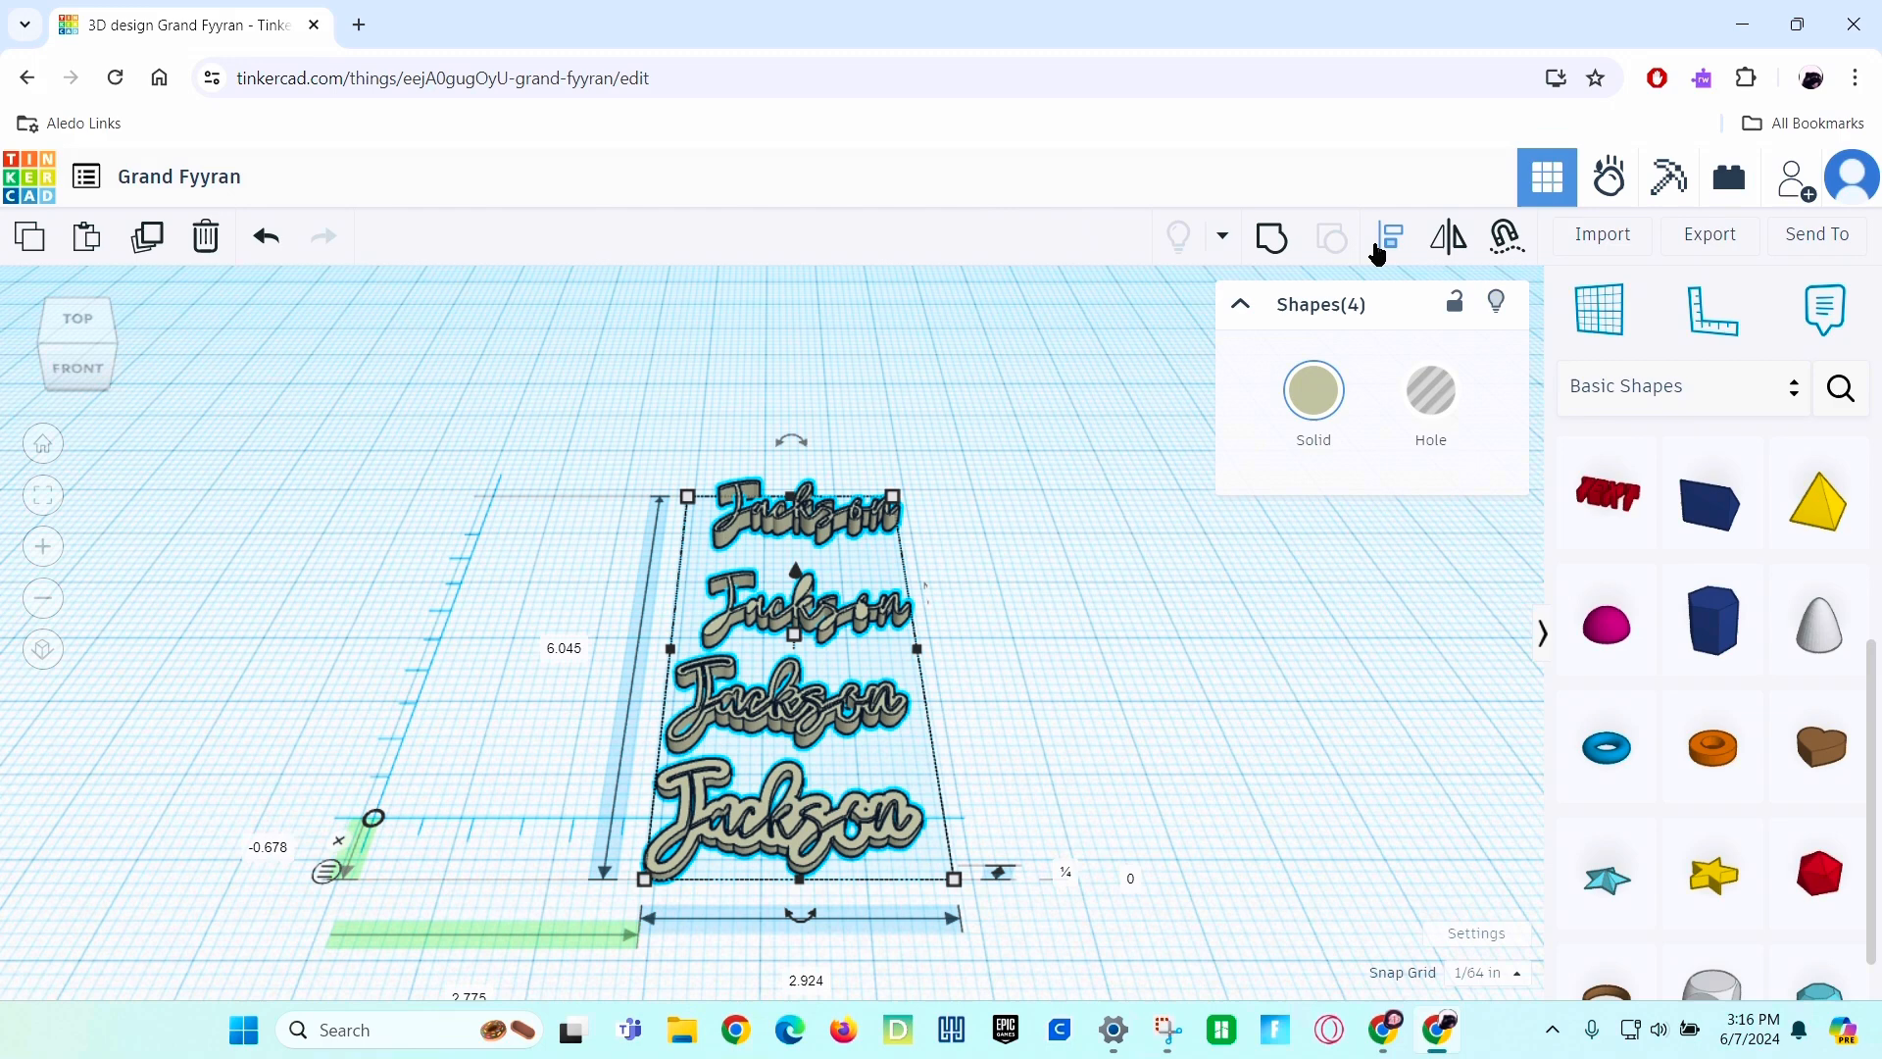
pyautogui.moveTo(1388, 237)
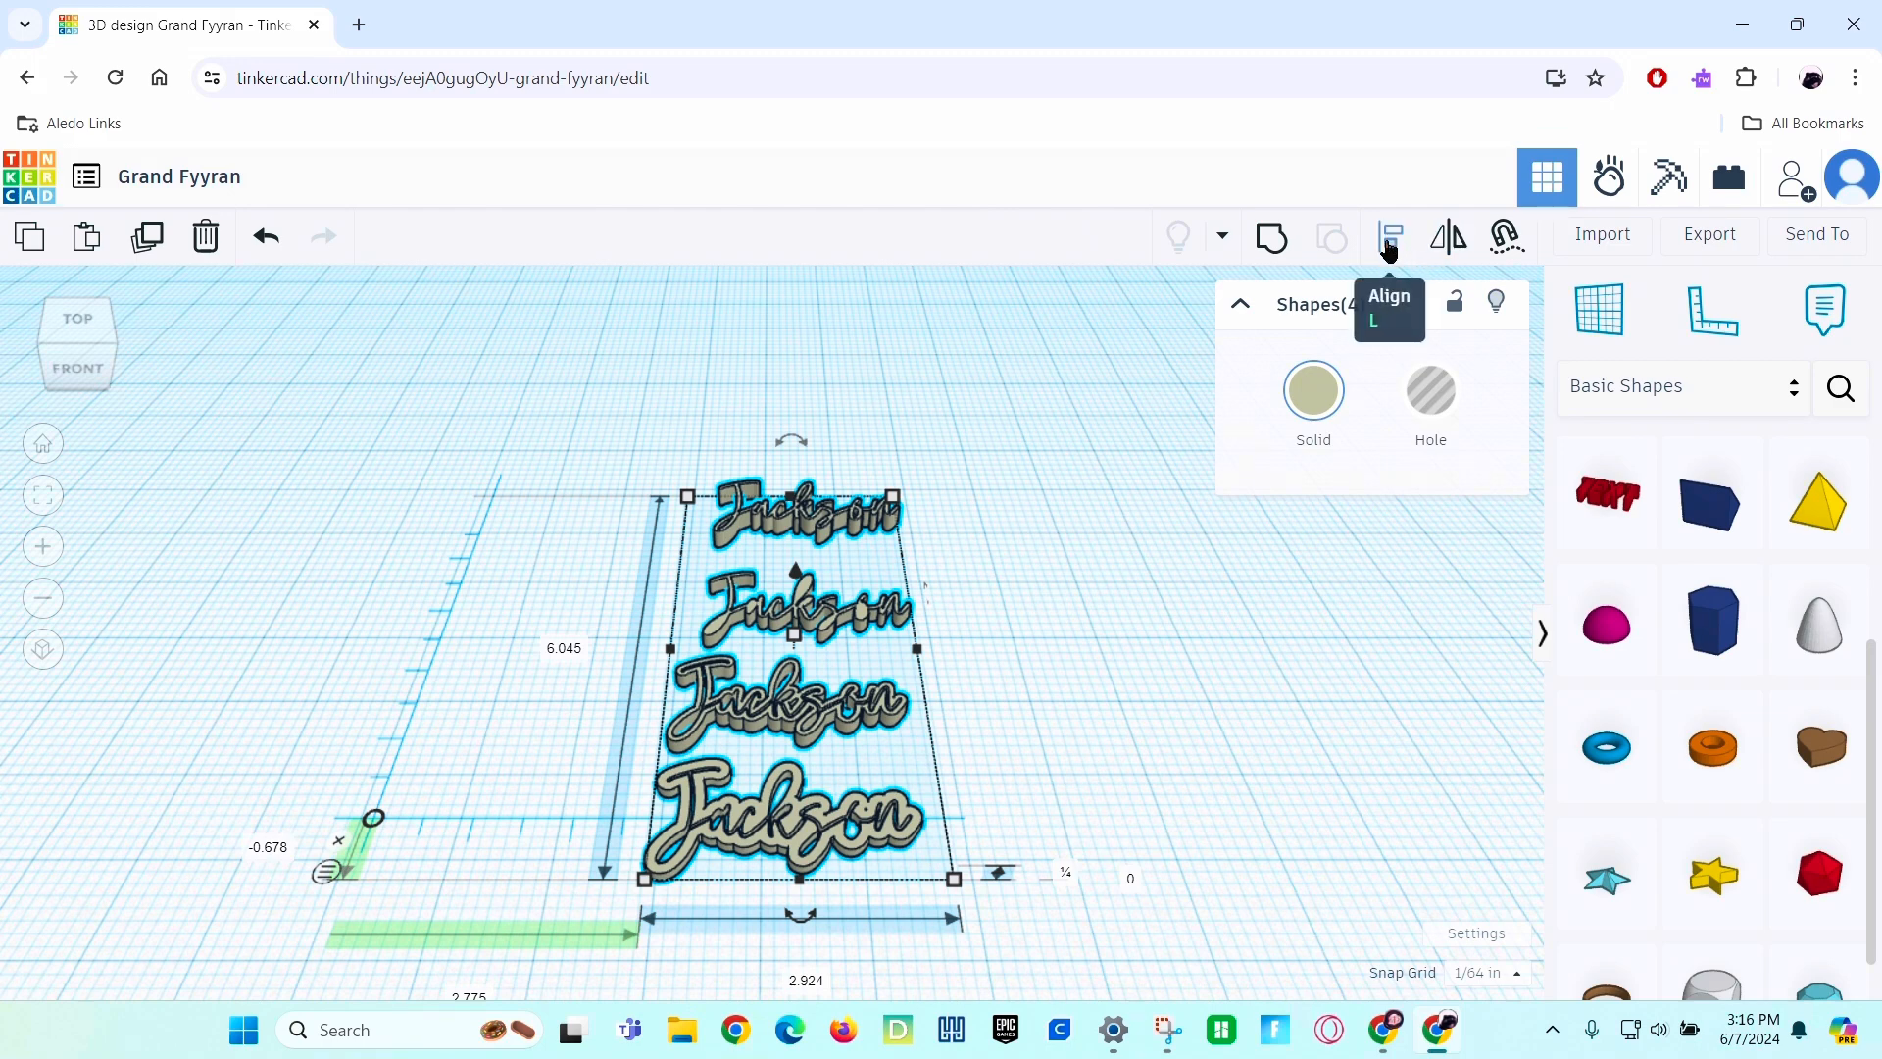
# Align the four Jackson copies centred on one another into one layered name.
pyautogui.click(1388, 237)
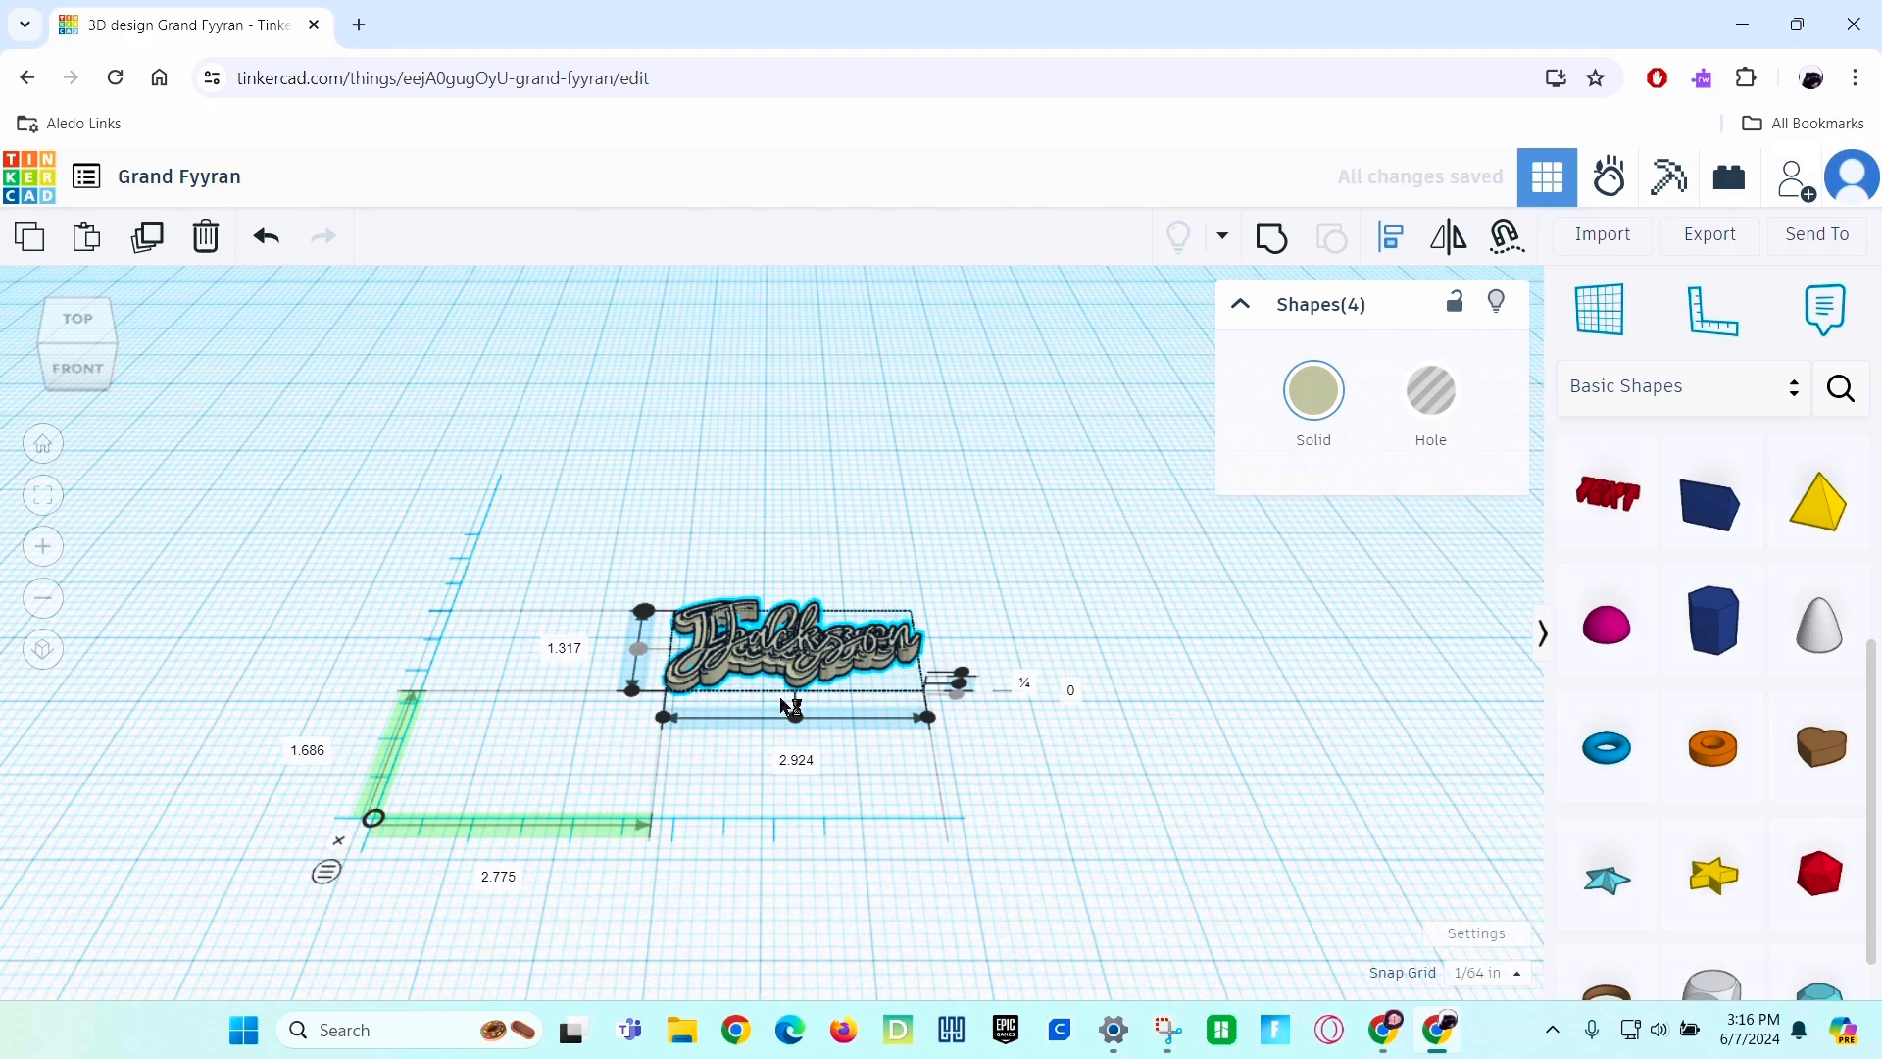
pyautogui.click(757, 792)
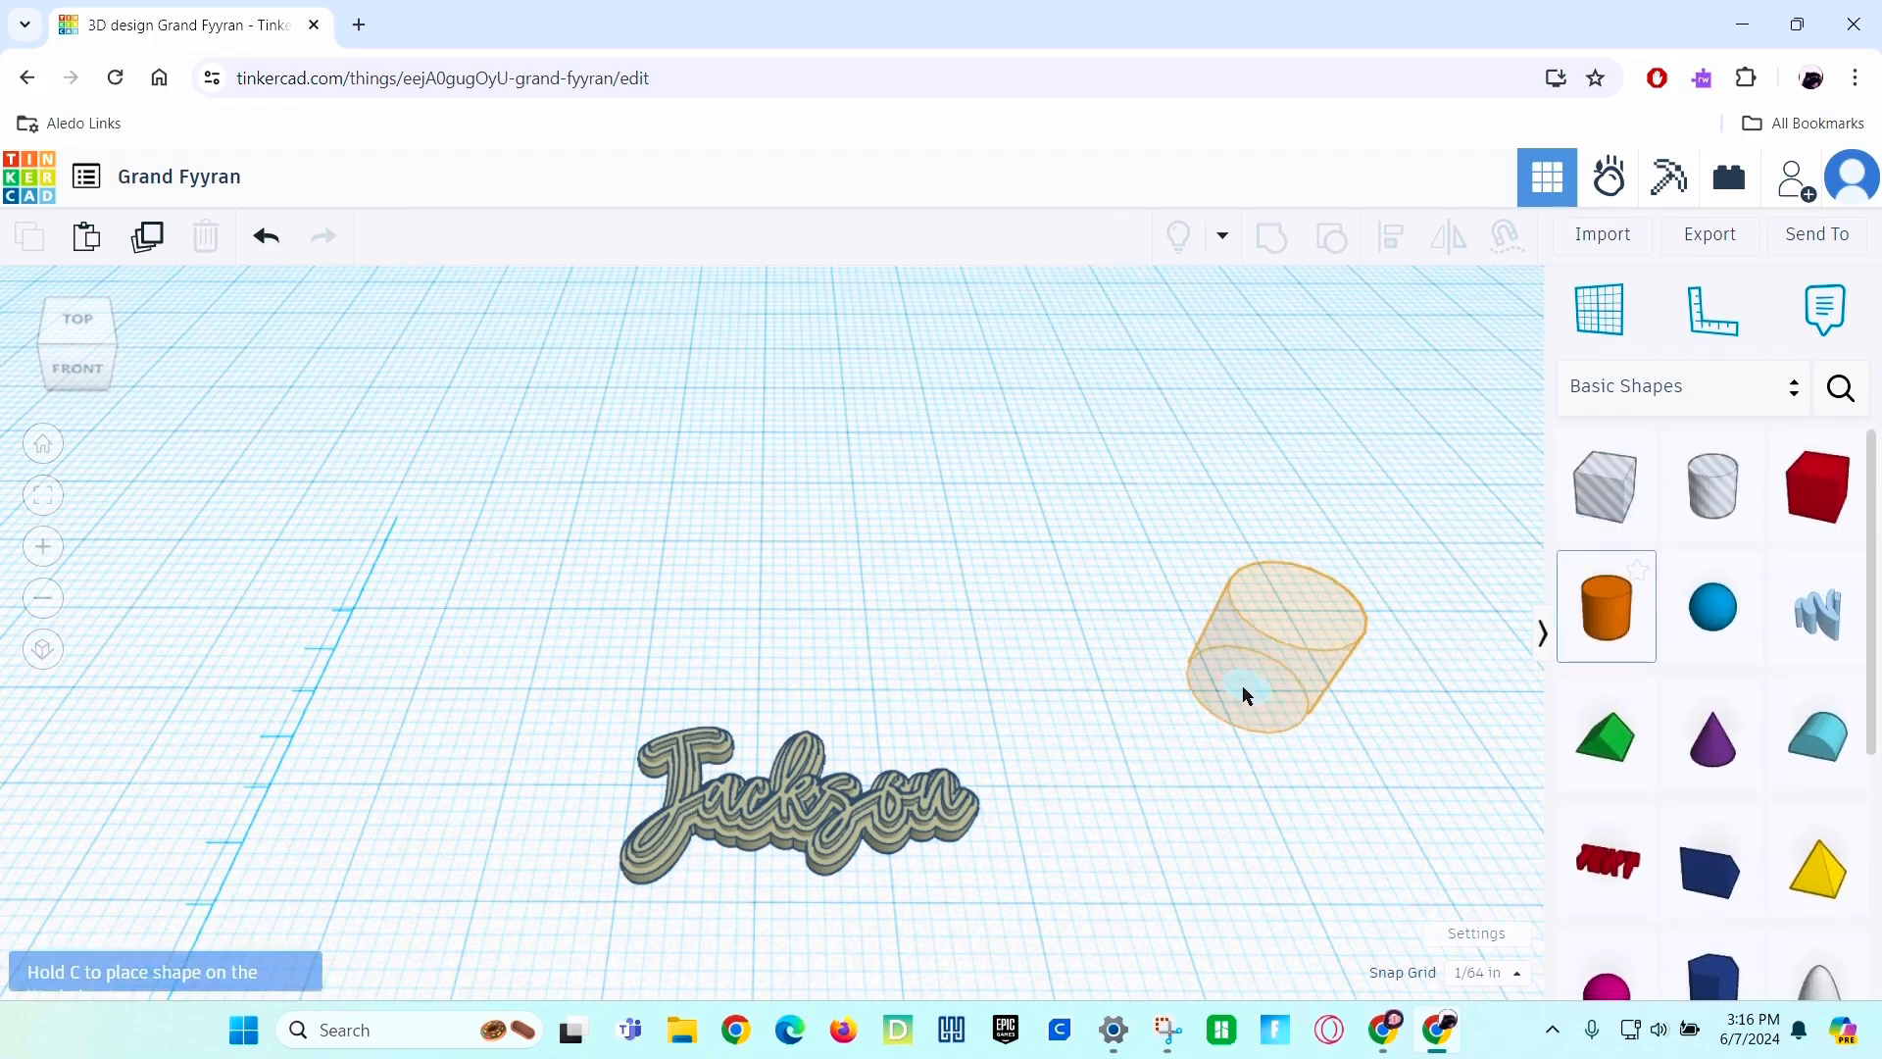
# Place a cylinder beside the name and size it 0.3 by 0.3 for the ring loop.
pyautogui.click(1245, 694)
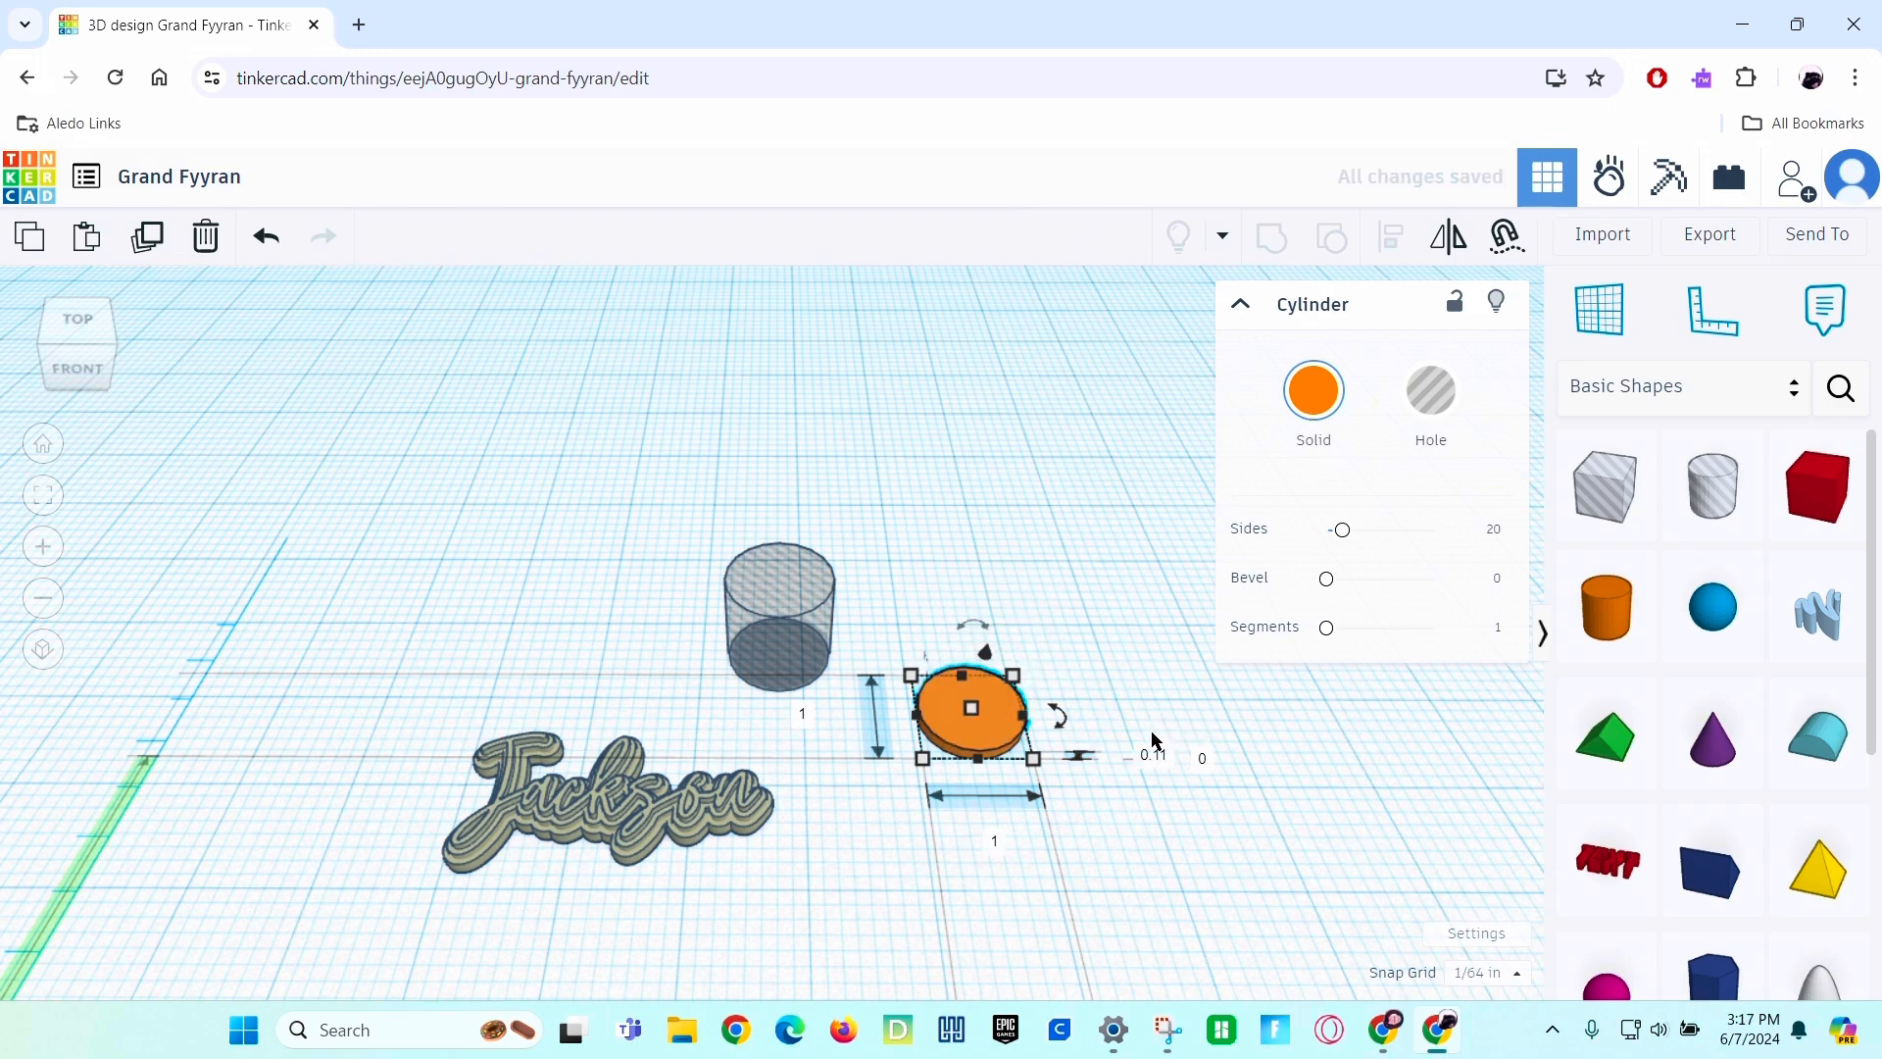
pyautogui.moveTo(882, 671)
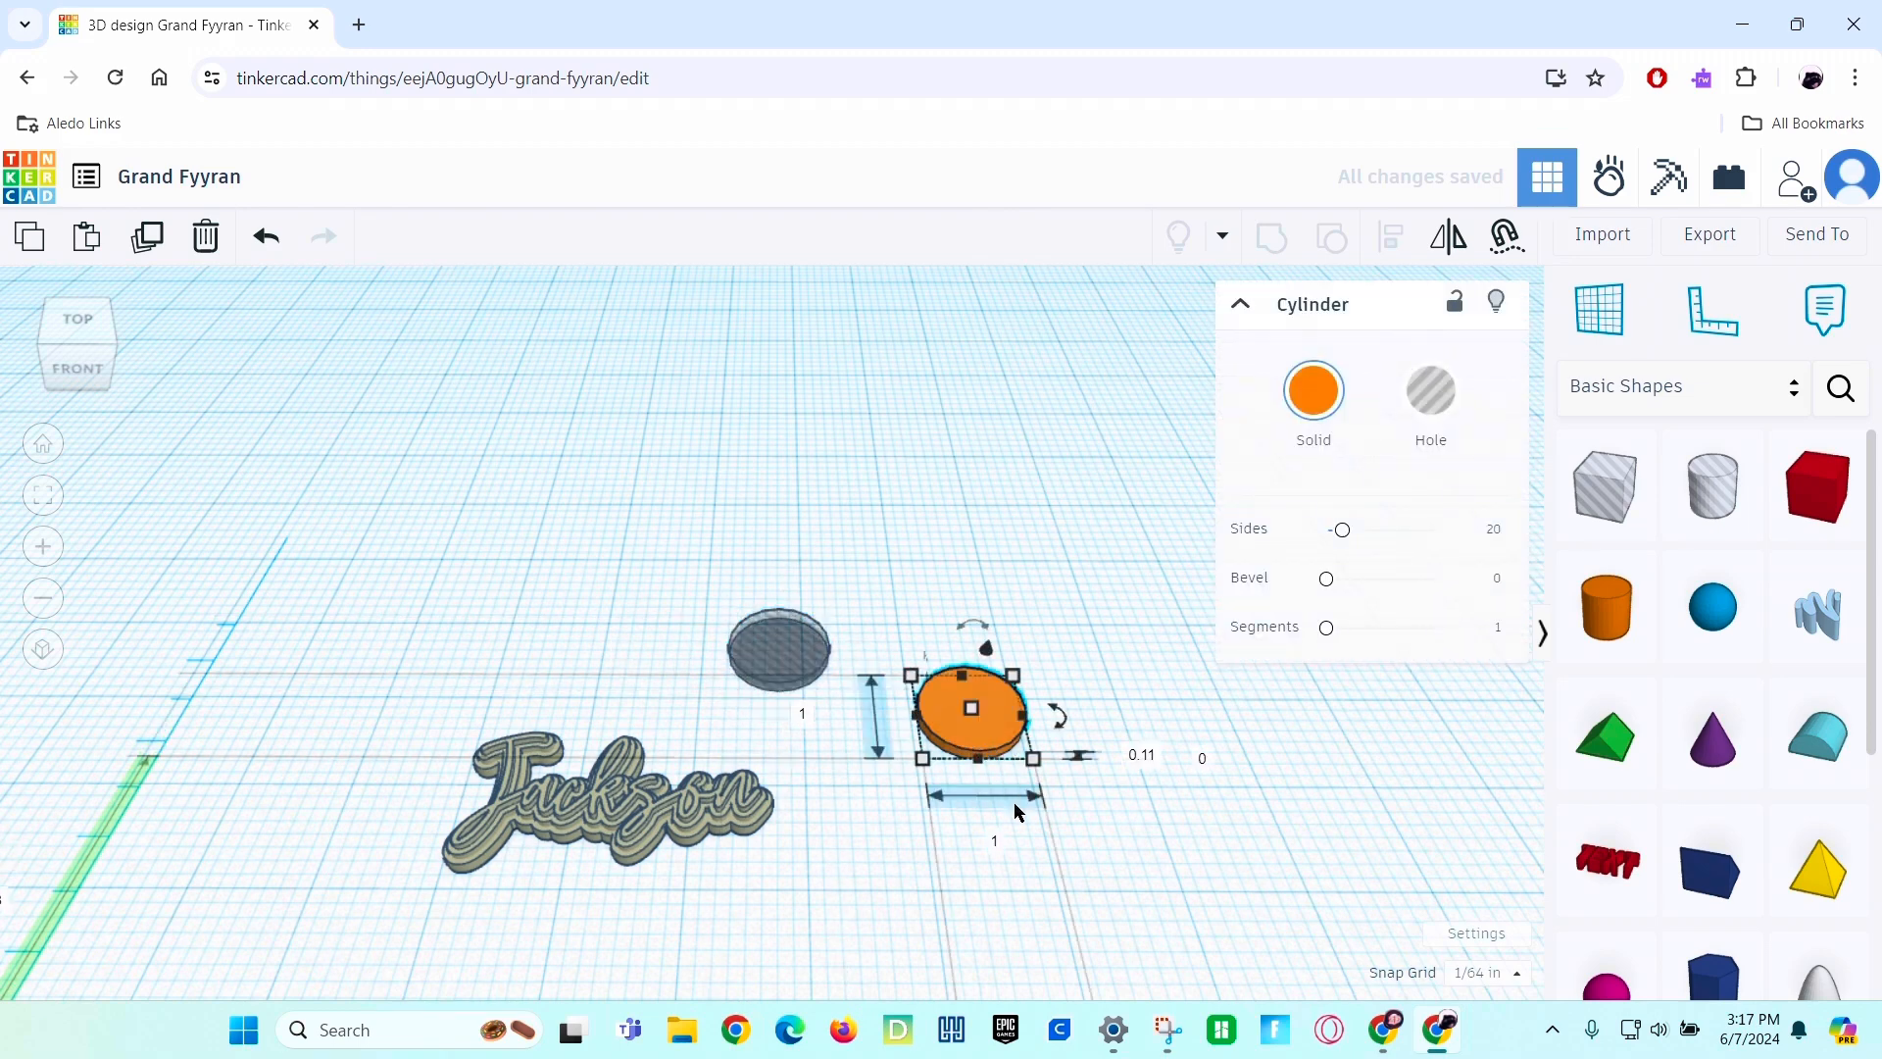
pyautogui.click(992, 841)
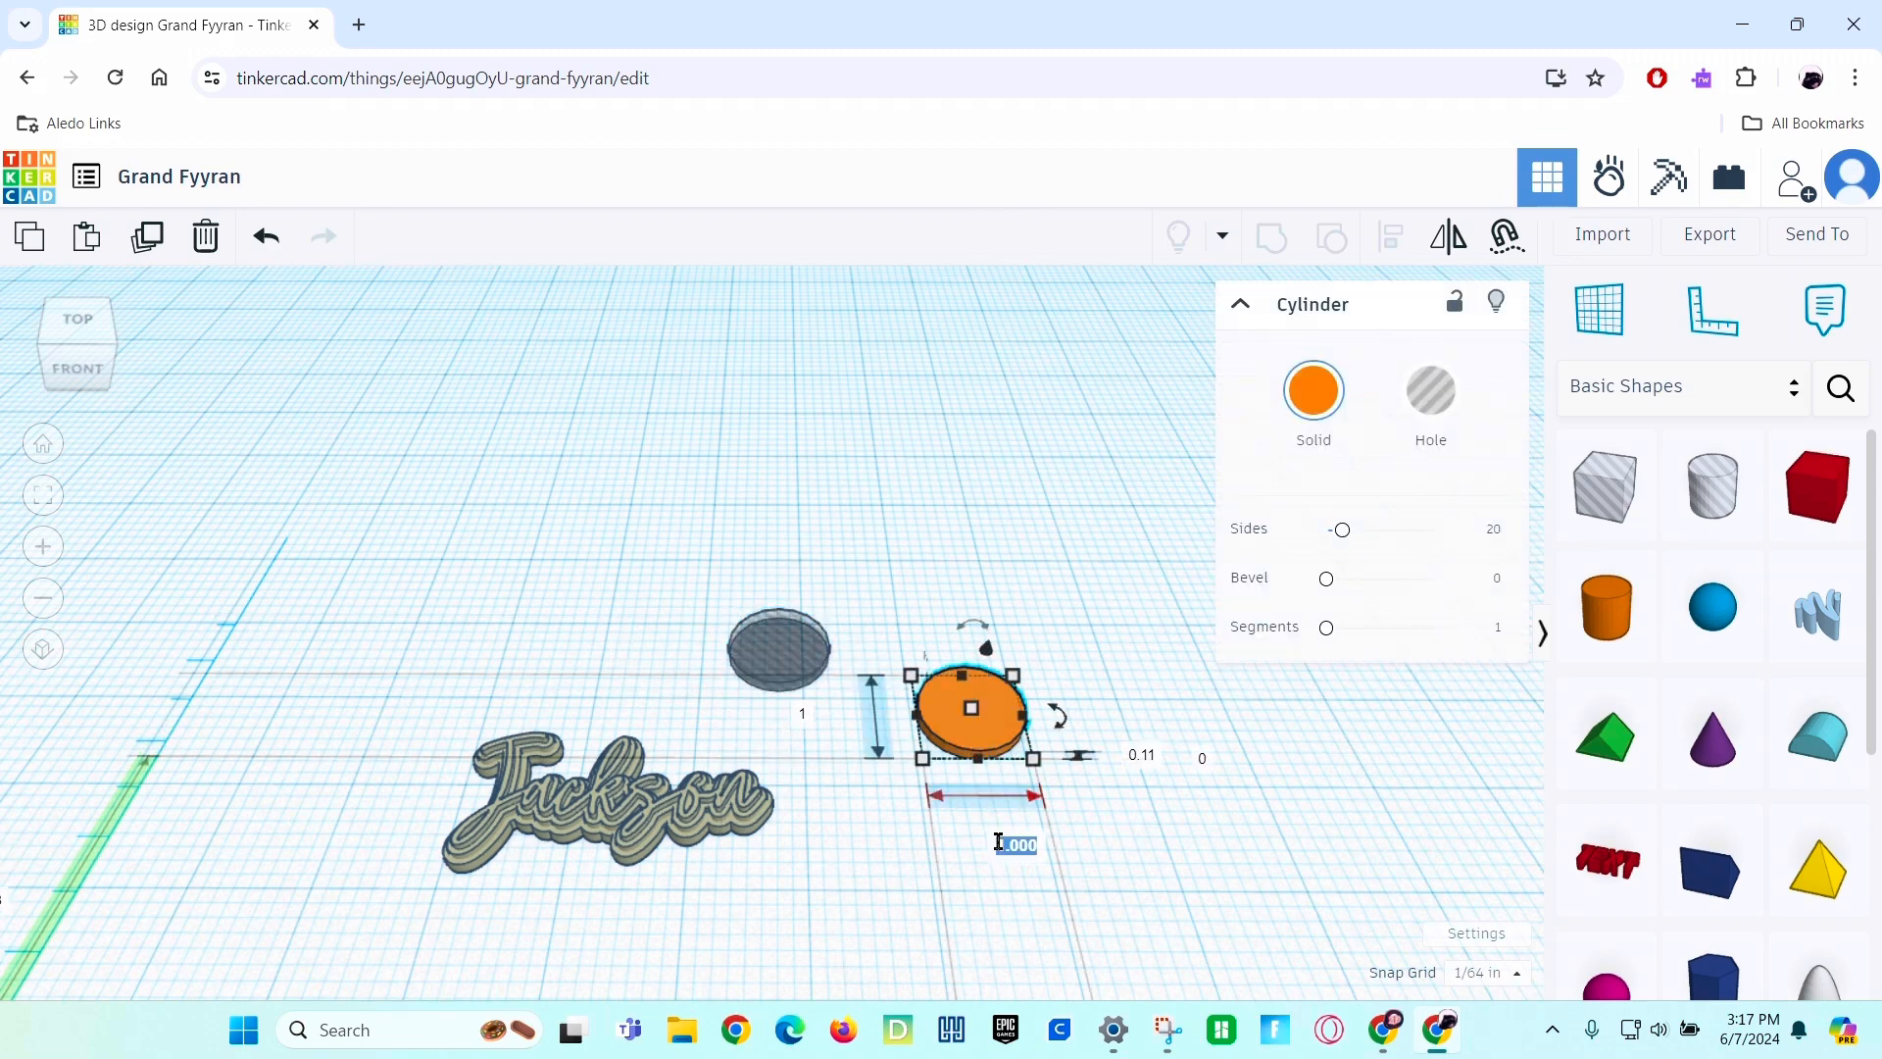
pyautogui.write('.3')
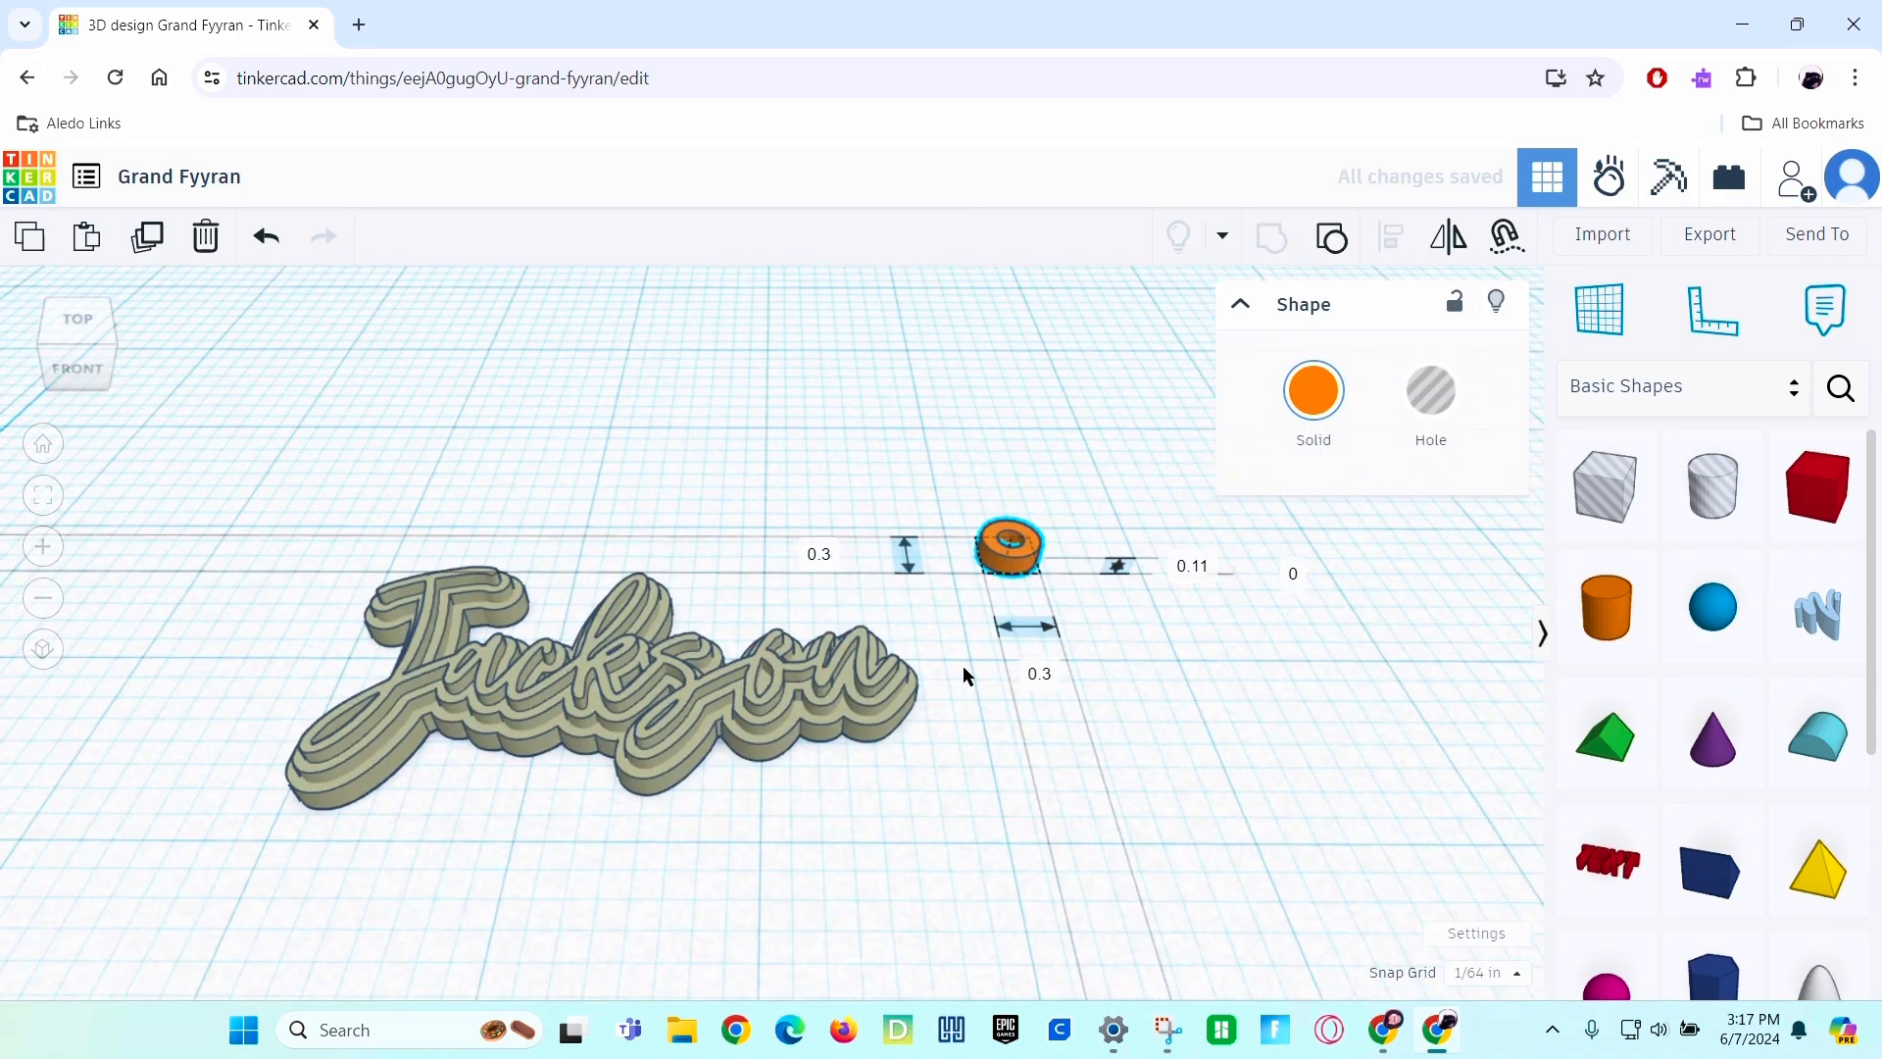
# Push the orange ring against the J's left edge and select it together with the Jackson script.
pyautogui.moveTo(1007, 543); pyautogui.dragTo(700, 628)
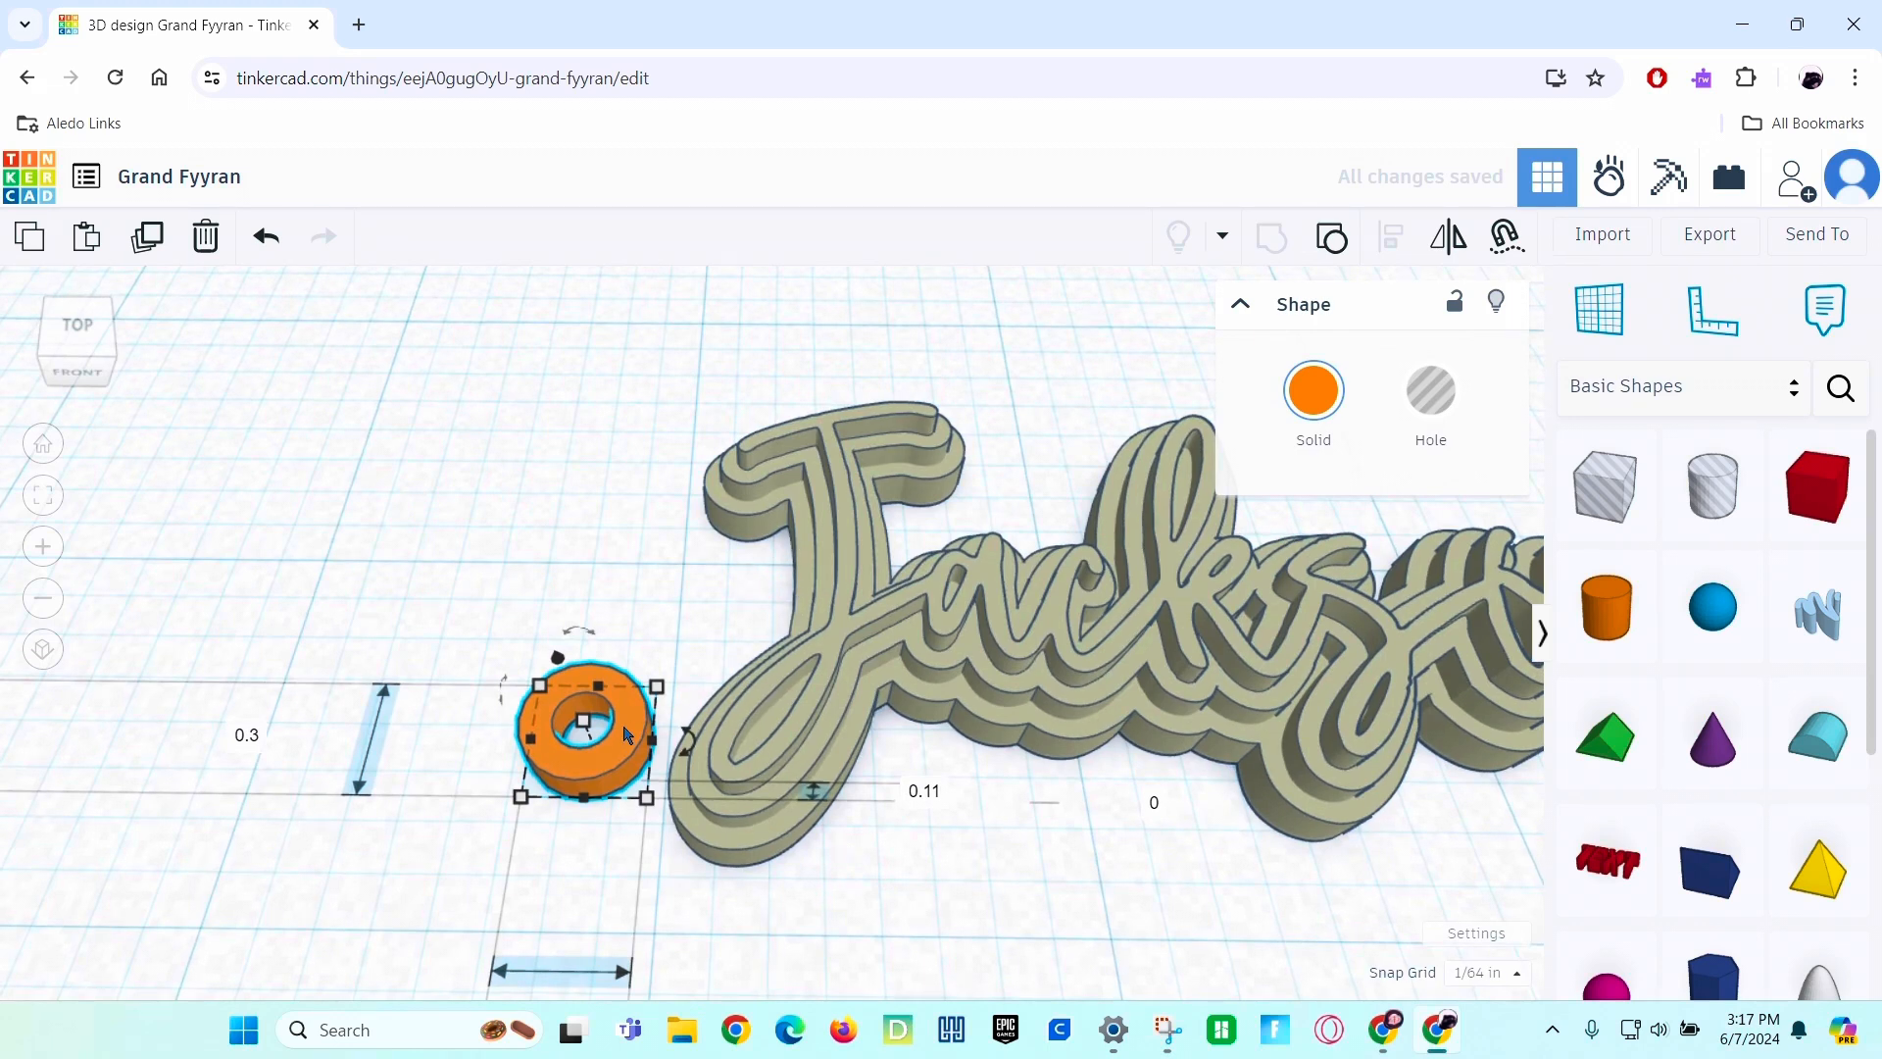
pyautogui.moveTo(588, 731); pyautogui.dragTo(617, 775)
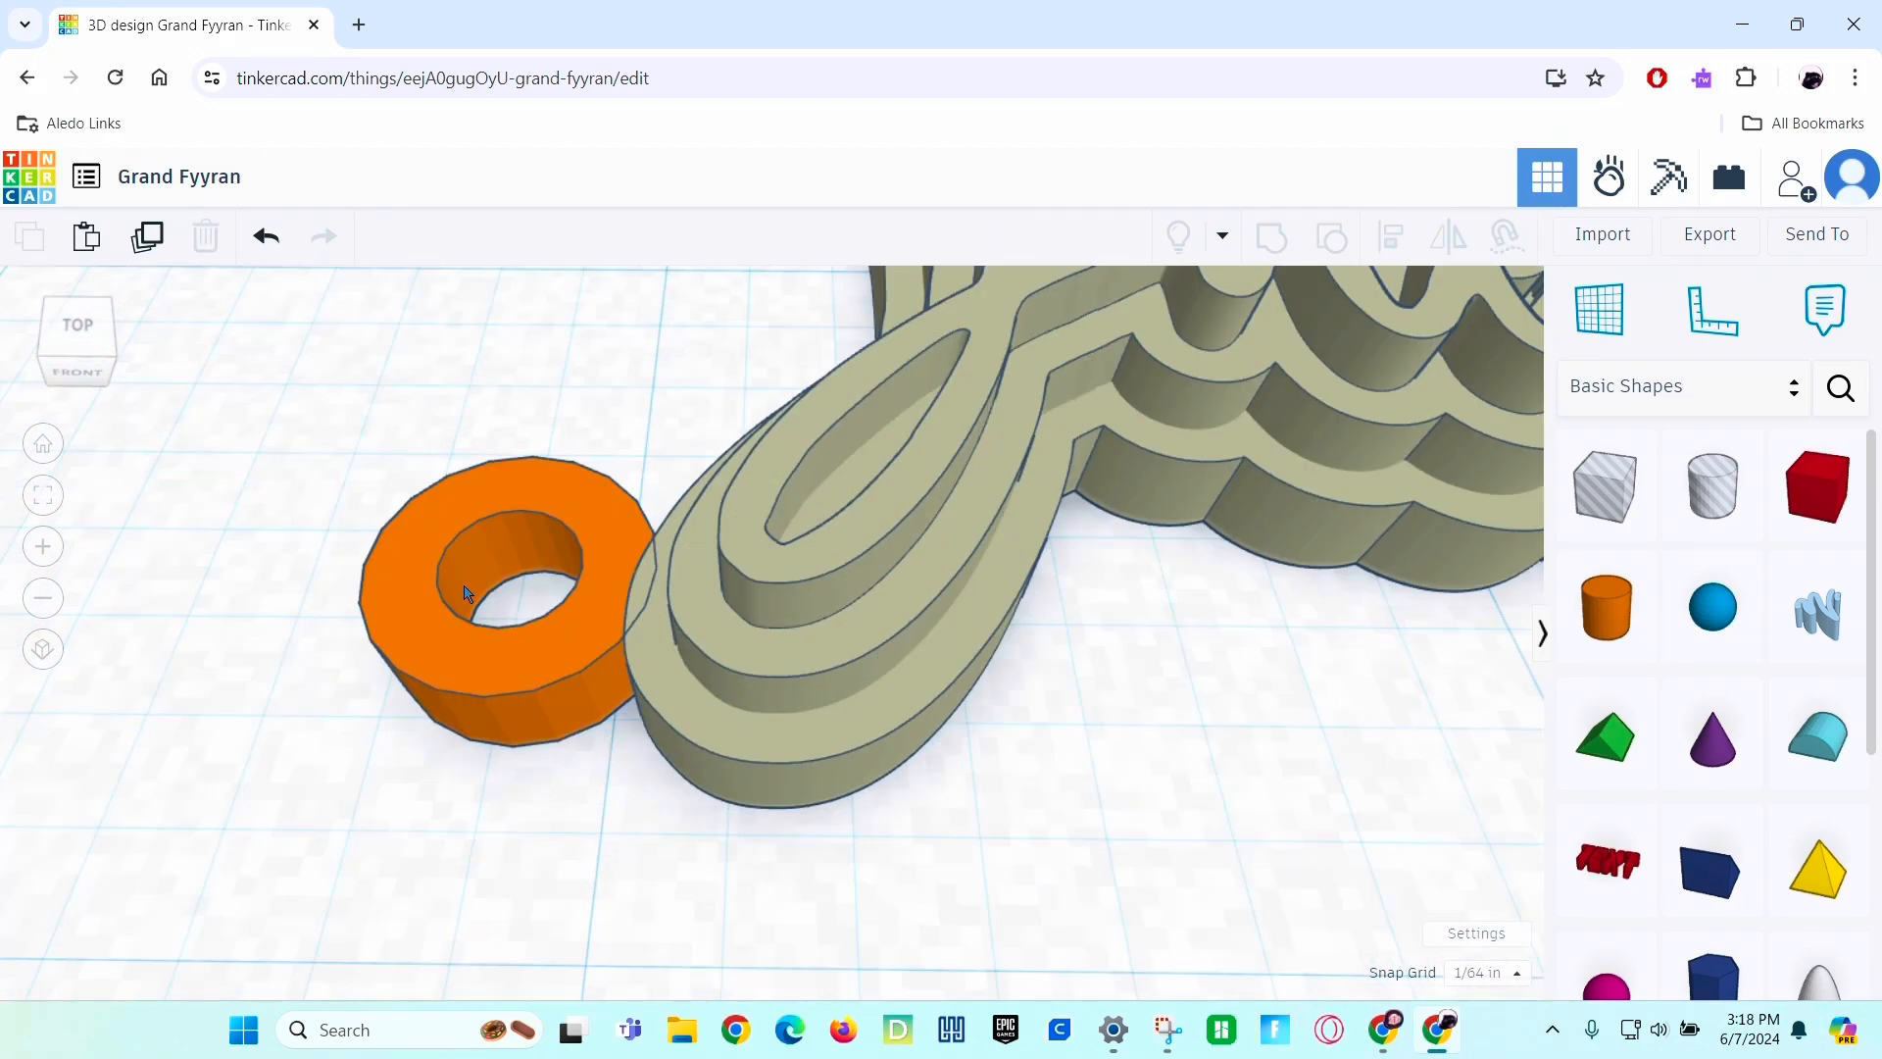
pyautogui.click(504, 600)
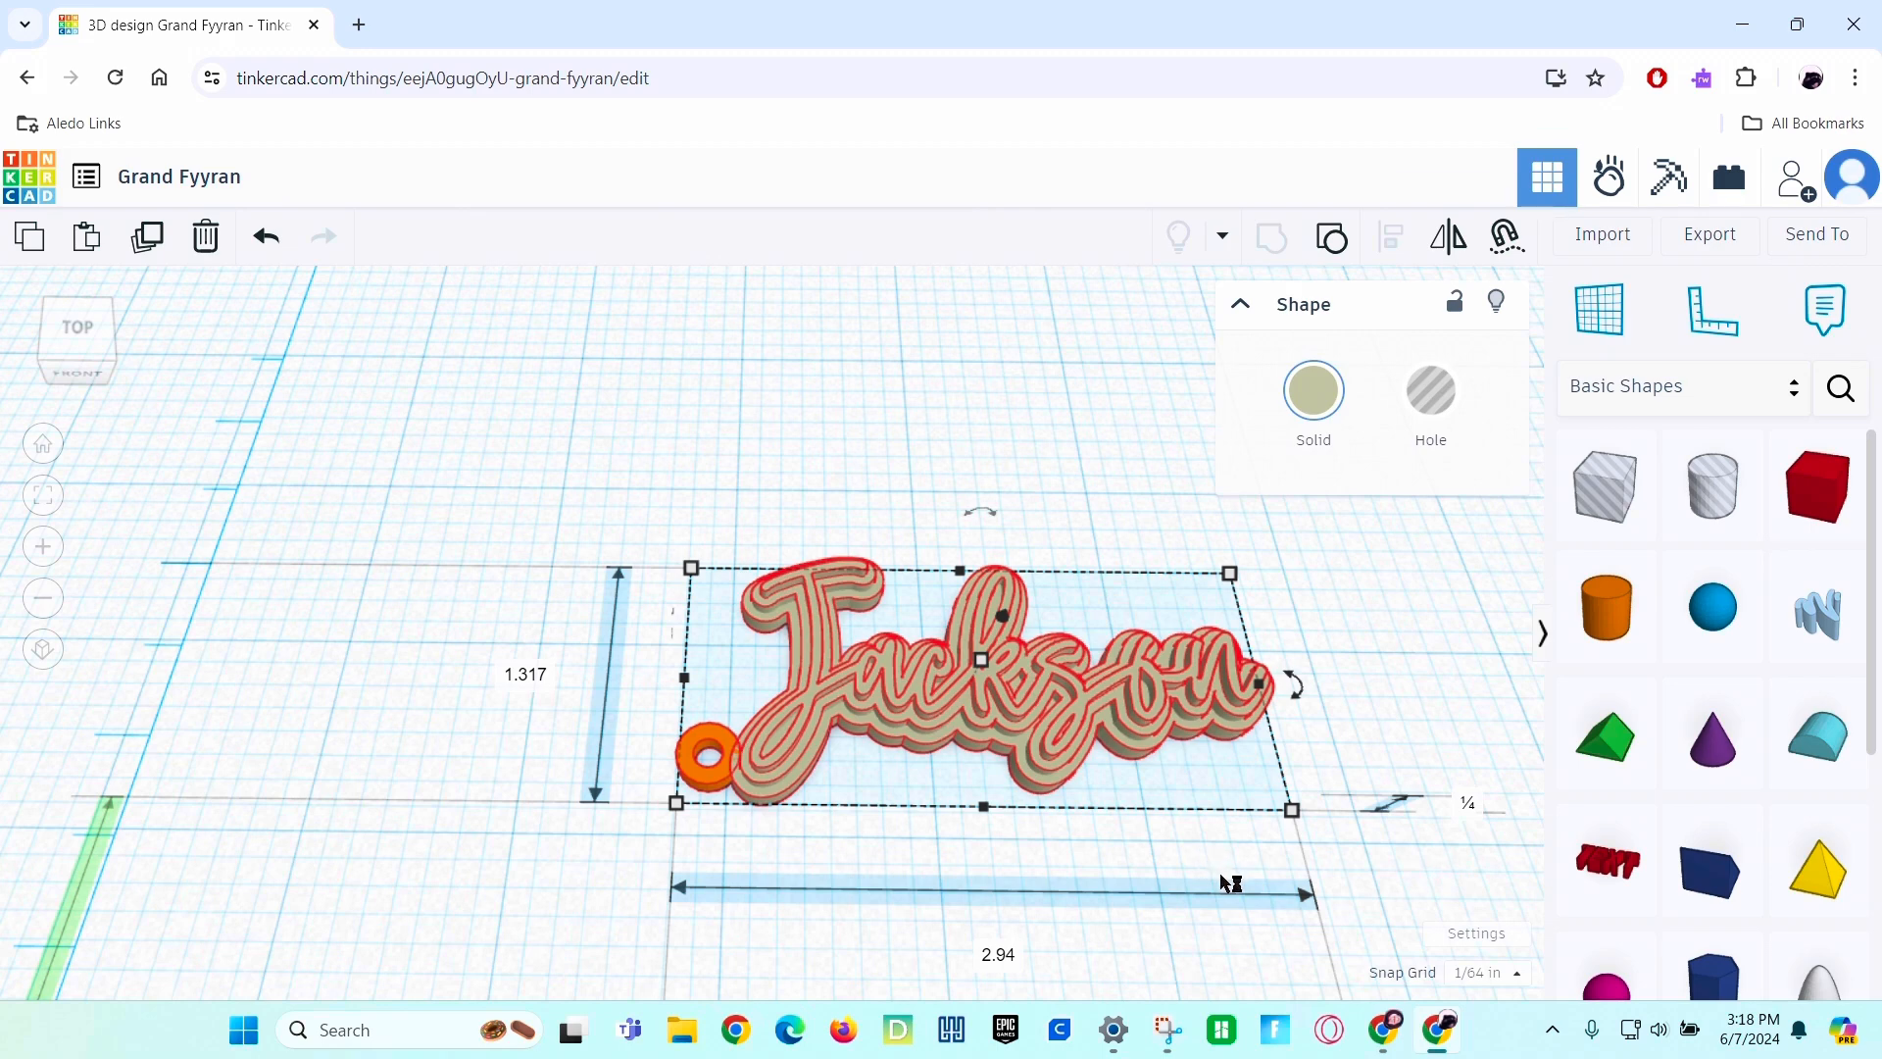
# Export the merged ring-and-Jackson keychain as an .STL for 3D printing.
pyautogui.click(1188, 831)
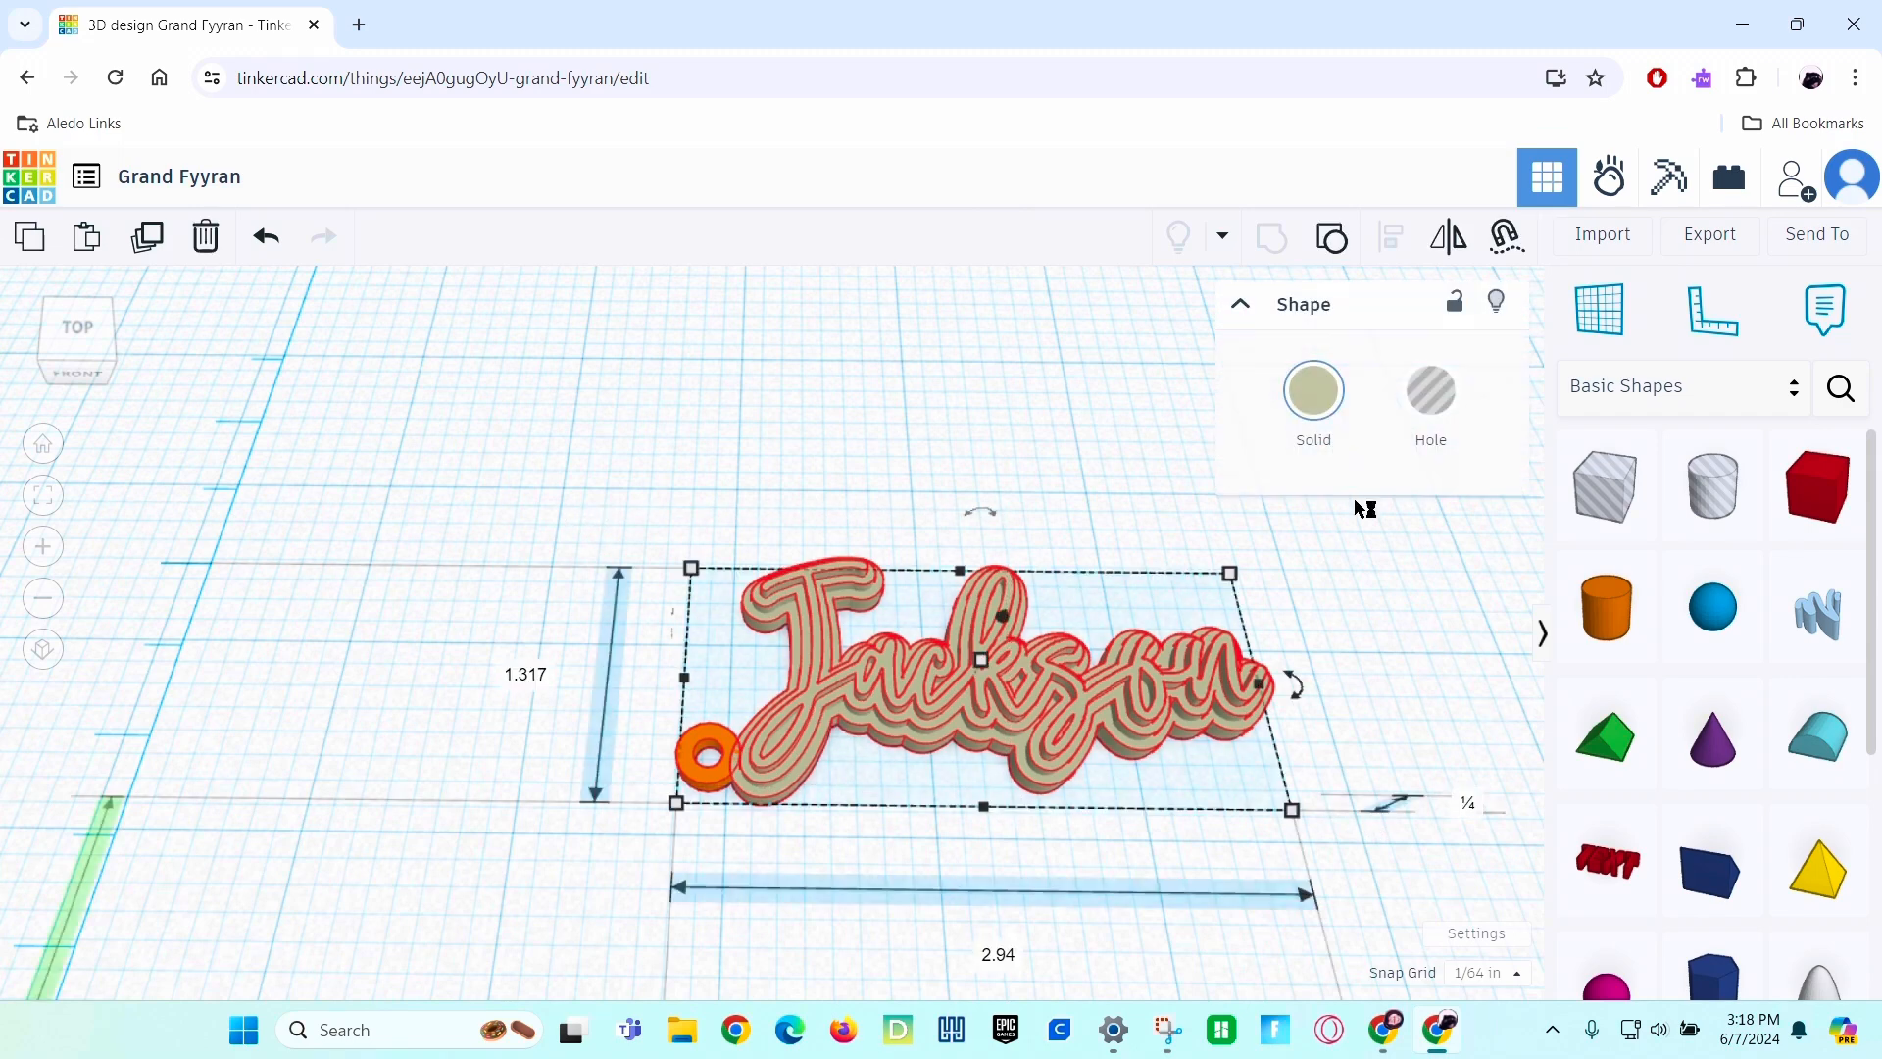
pyautogui.click(1709, 233)
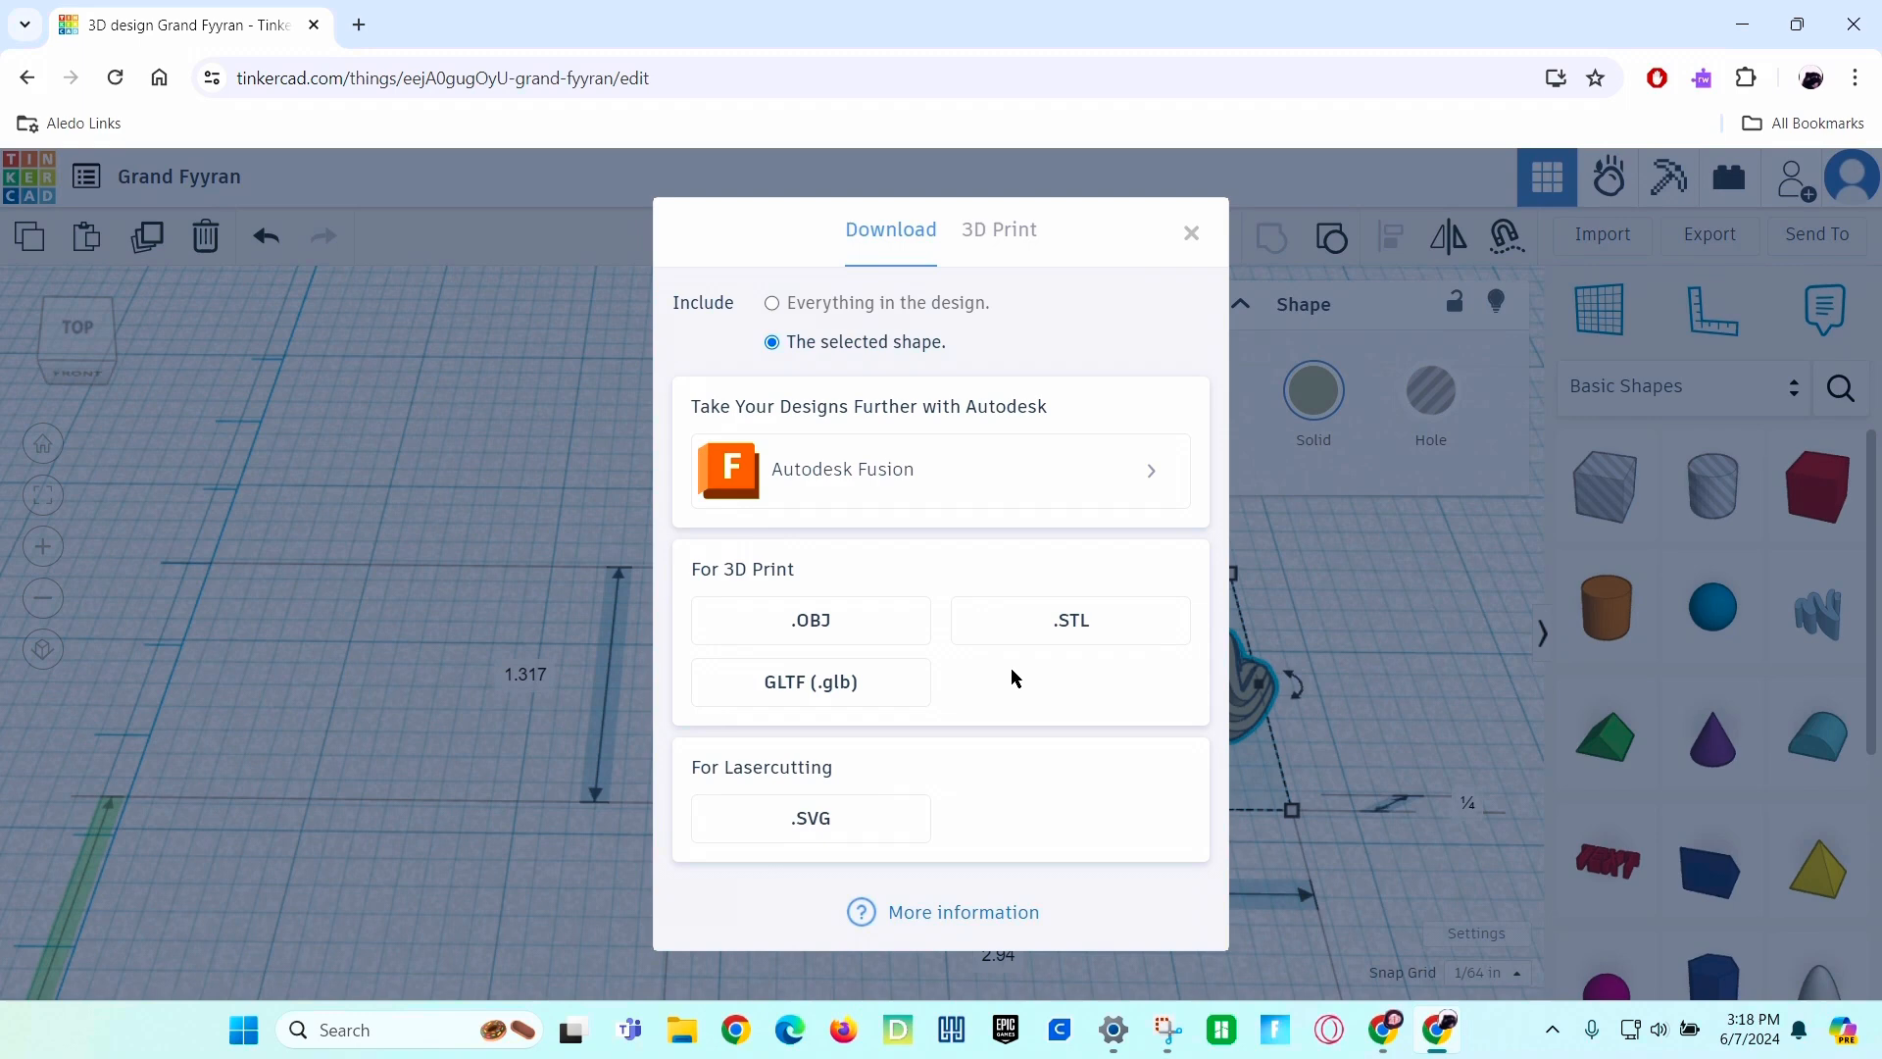
pyautogui.click(1190, 233)
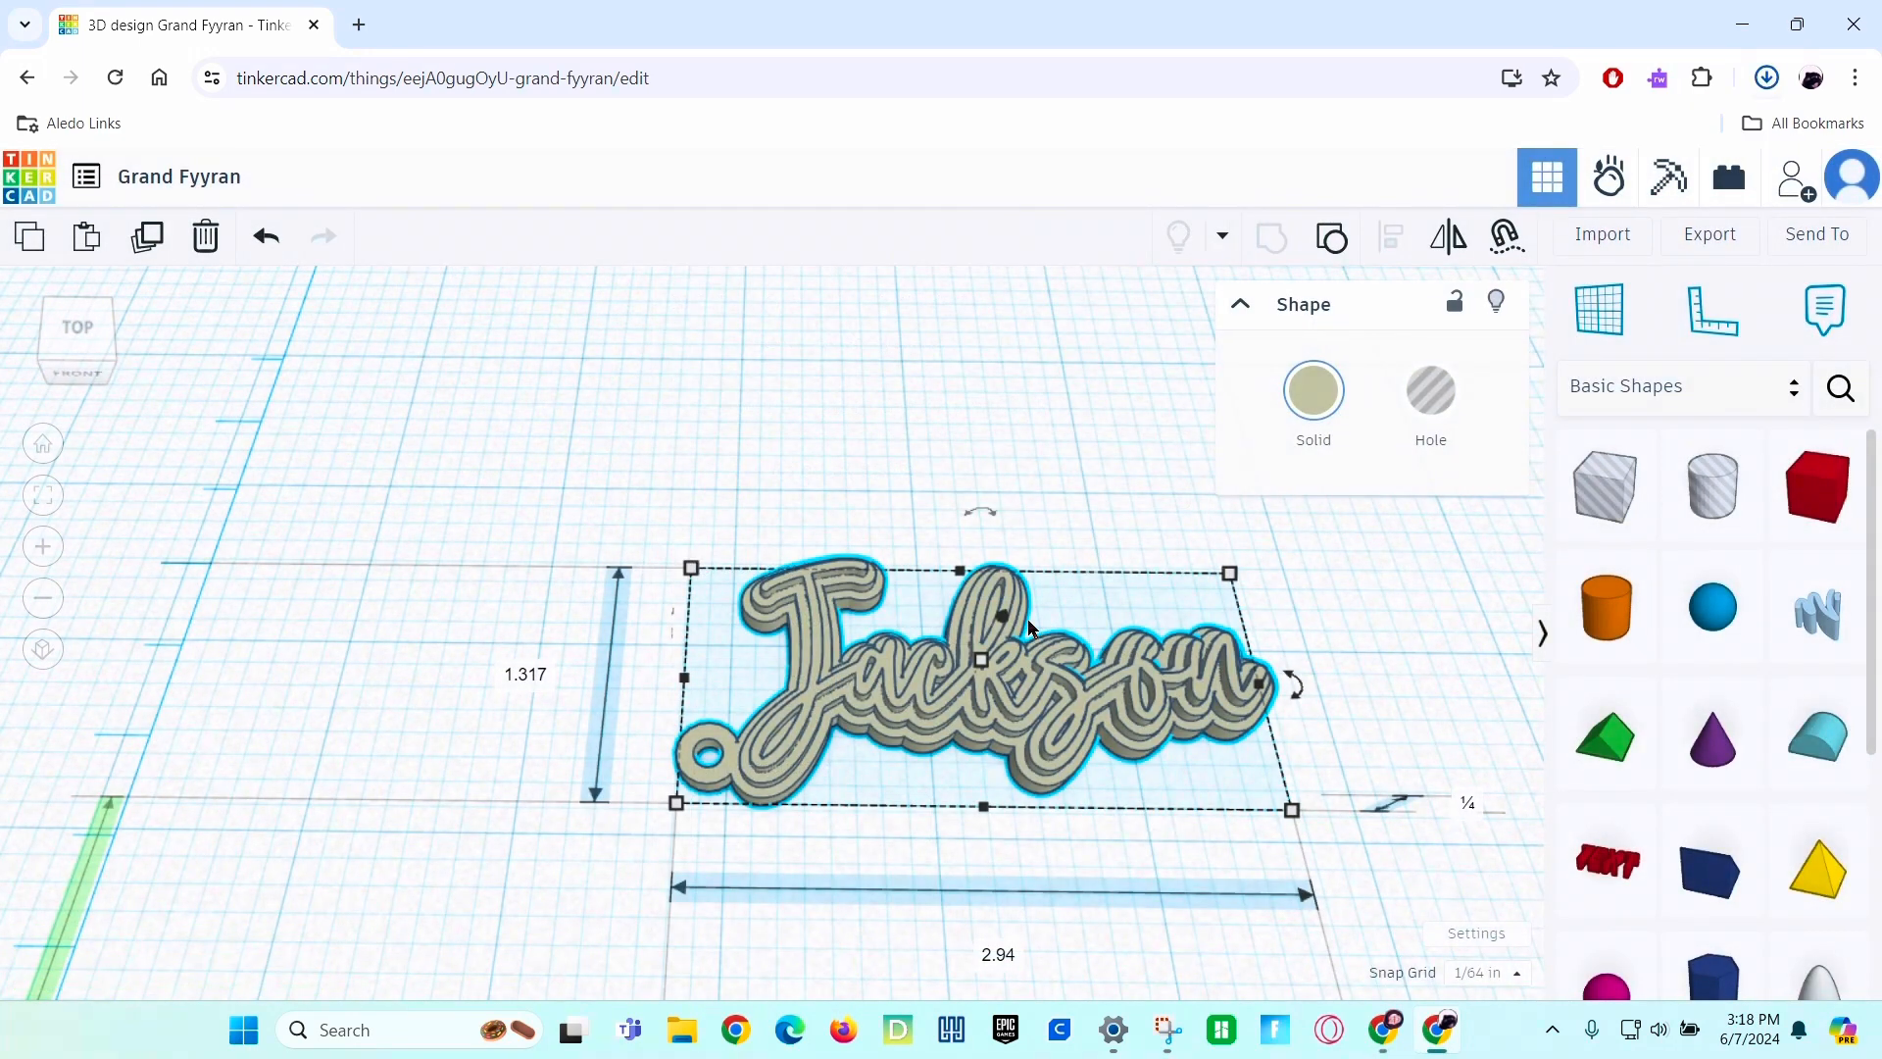
pyautogui.click(1764, 77)
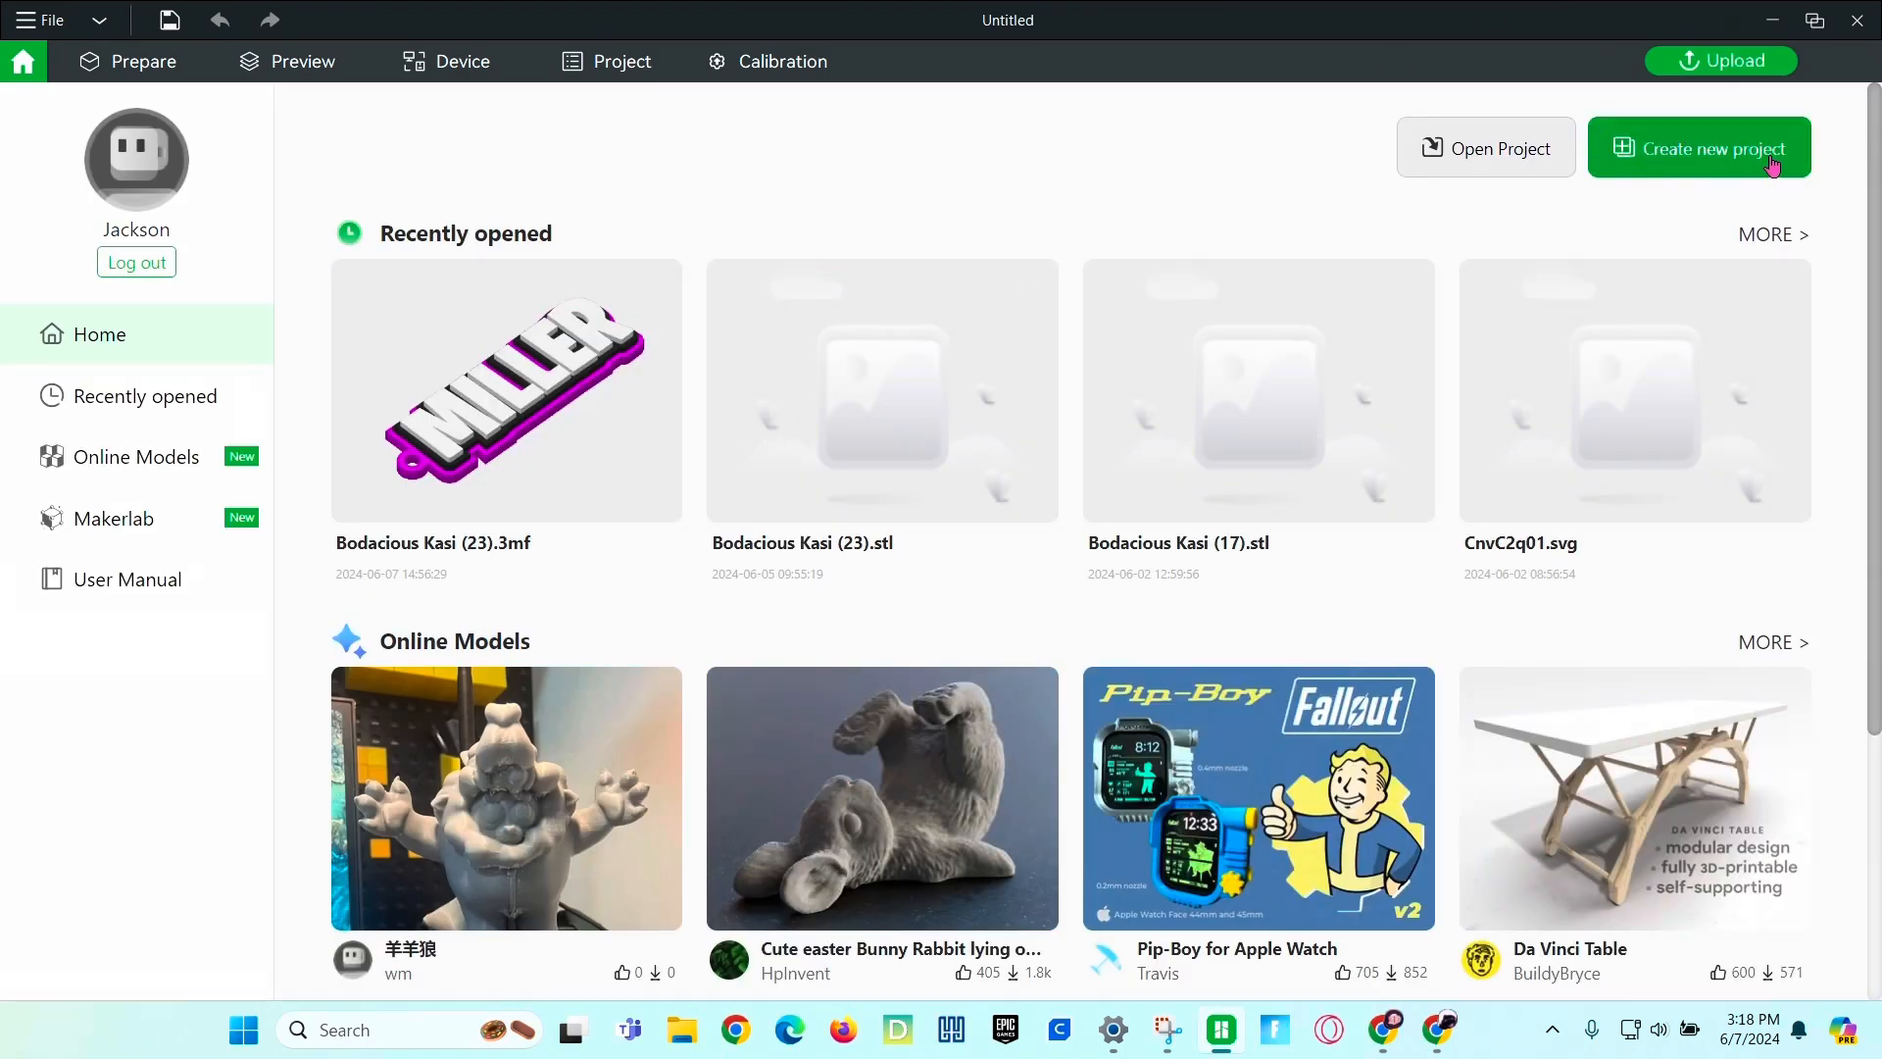
# Create a new Bambu Studio project and import the Grand Fyyran Jackson STL from Downloads.
pyautogui.click(1698, 147)
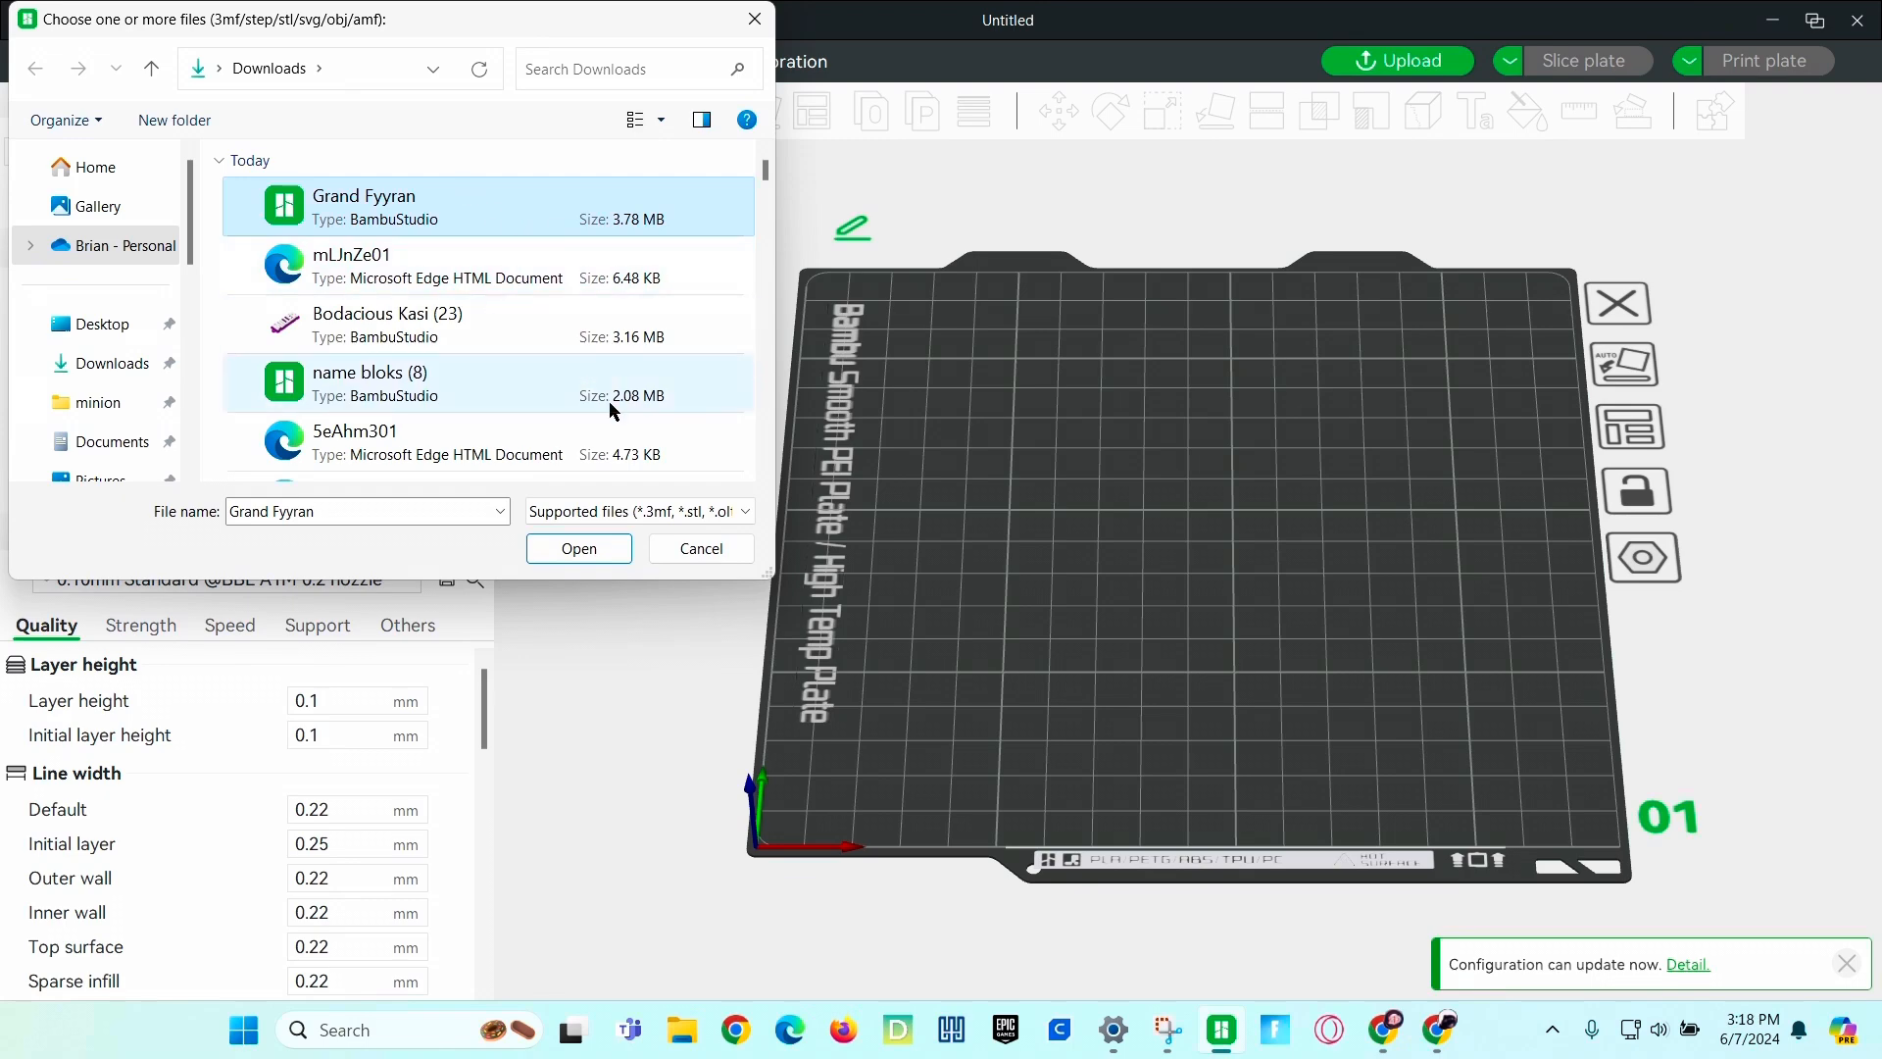
pyautogui.click(576, 549)
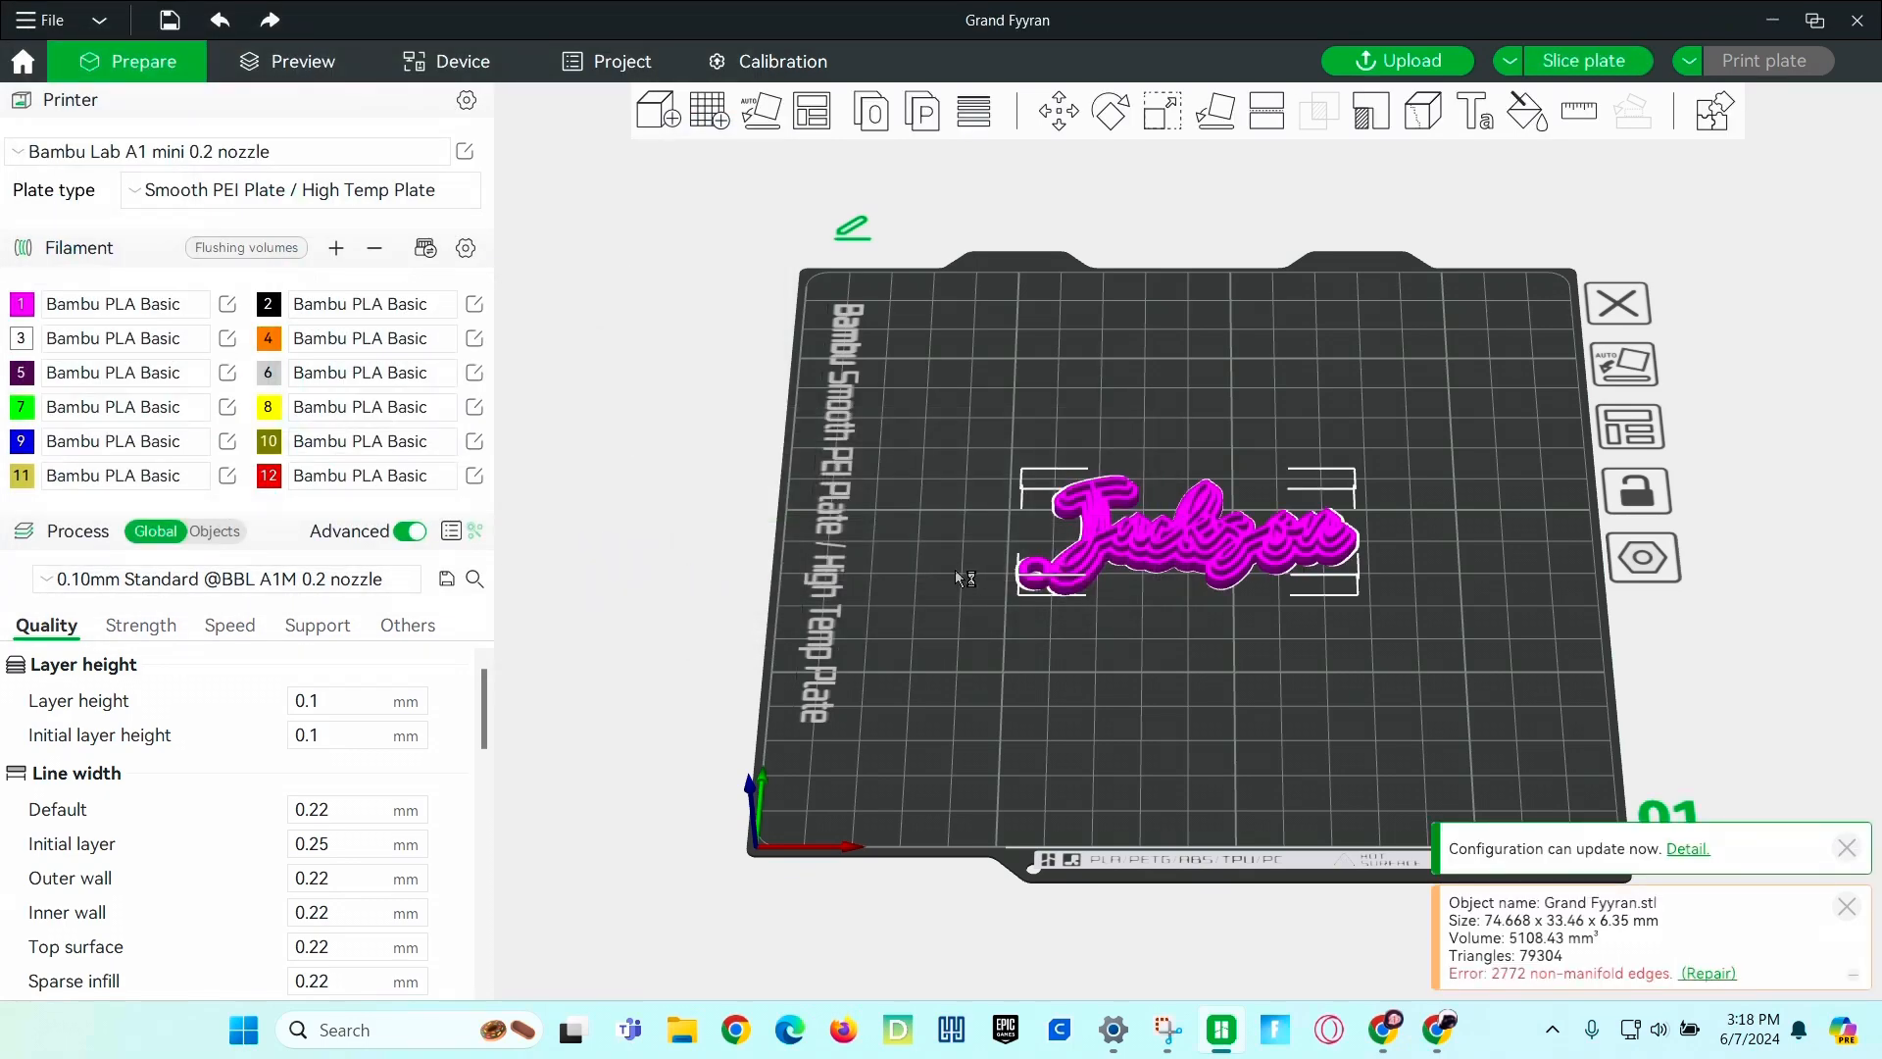
pyautogui.moveTo(375, 249)
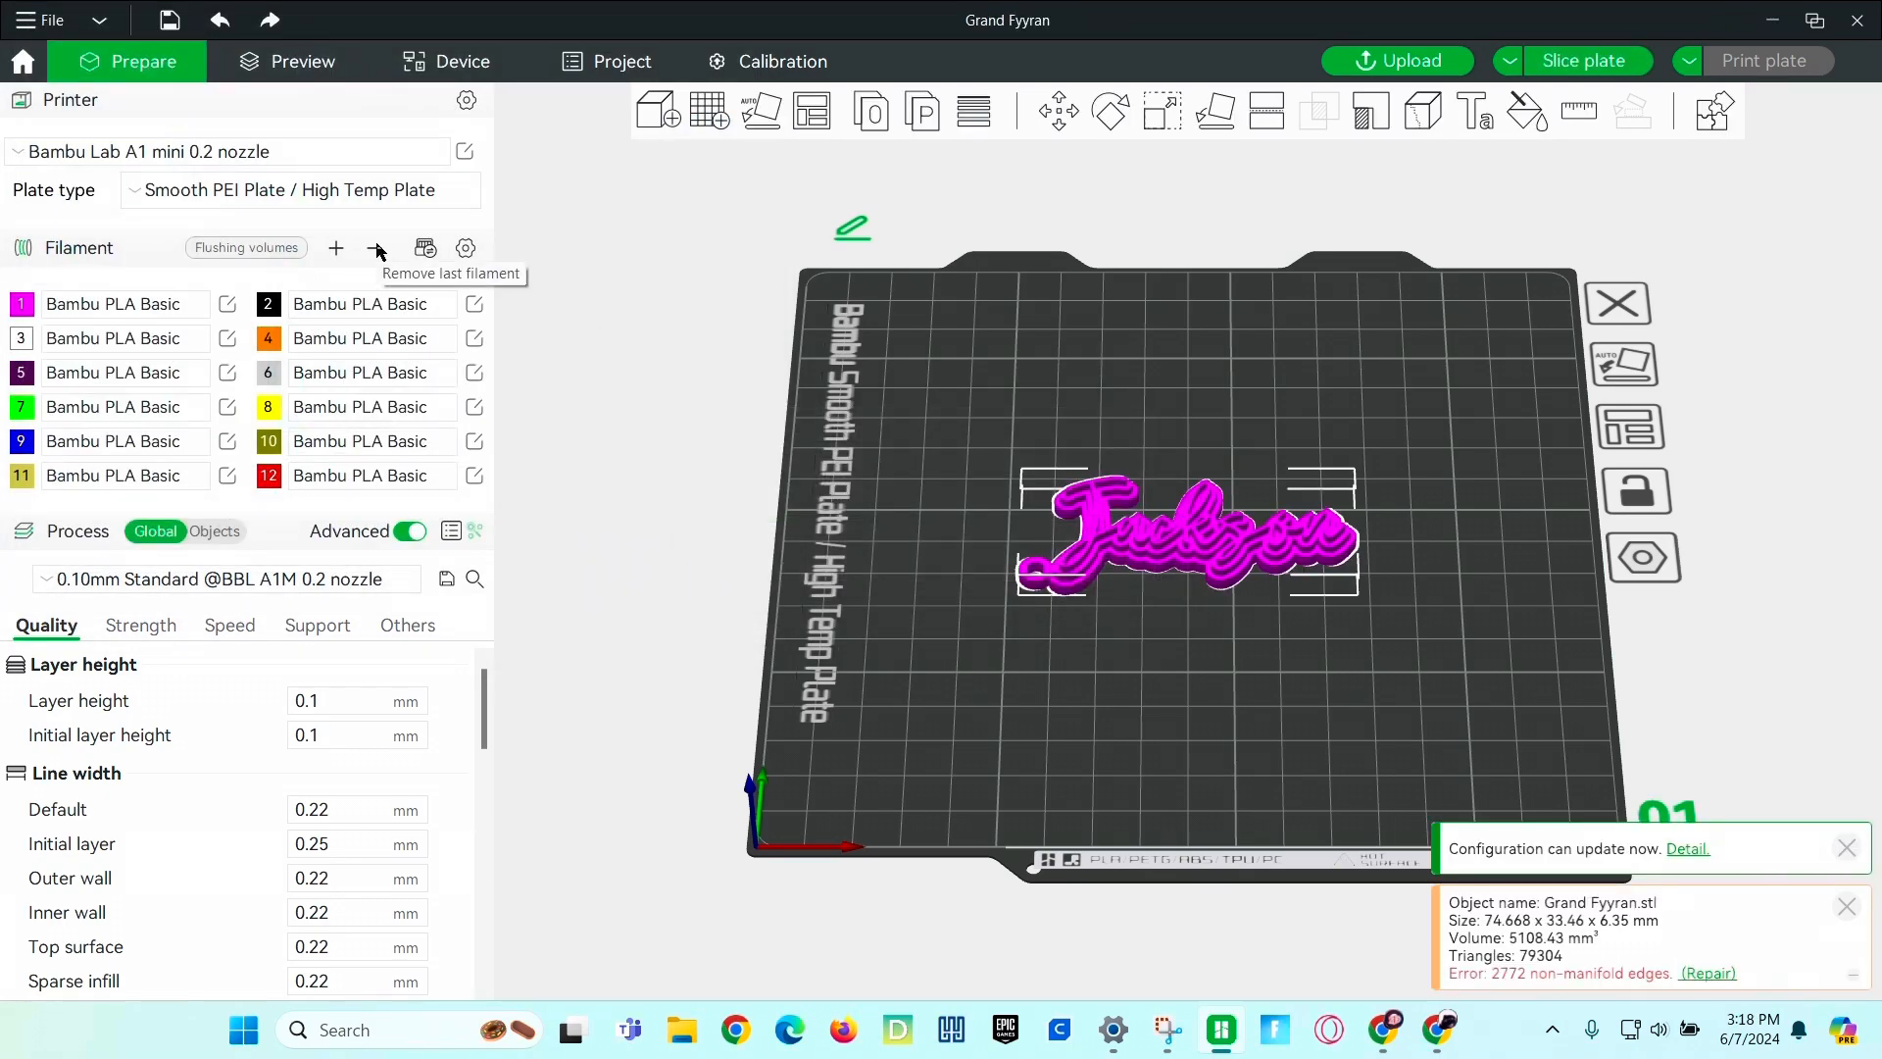
# Trim the filament list to three and recolour filament 1 orange so the keychain shows orange.
pyautogui.click(377, 249)
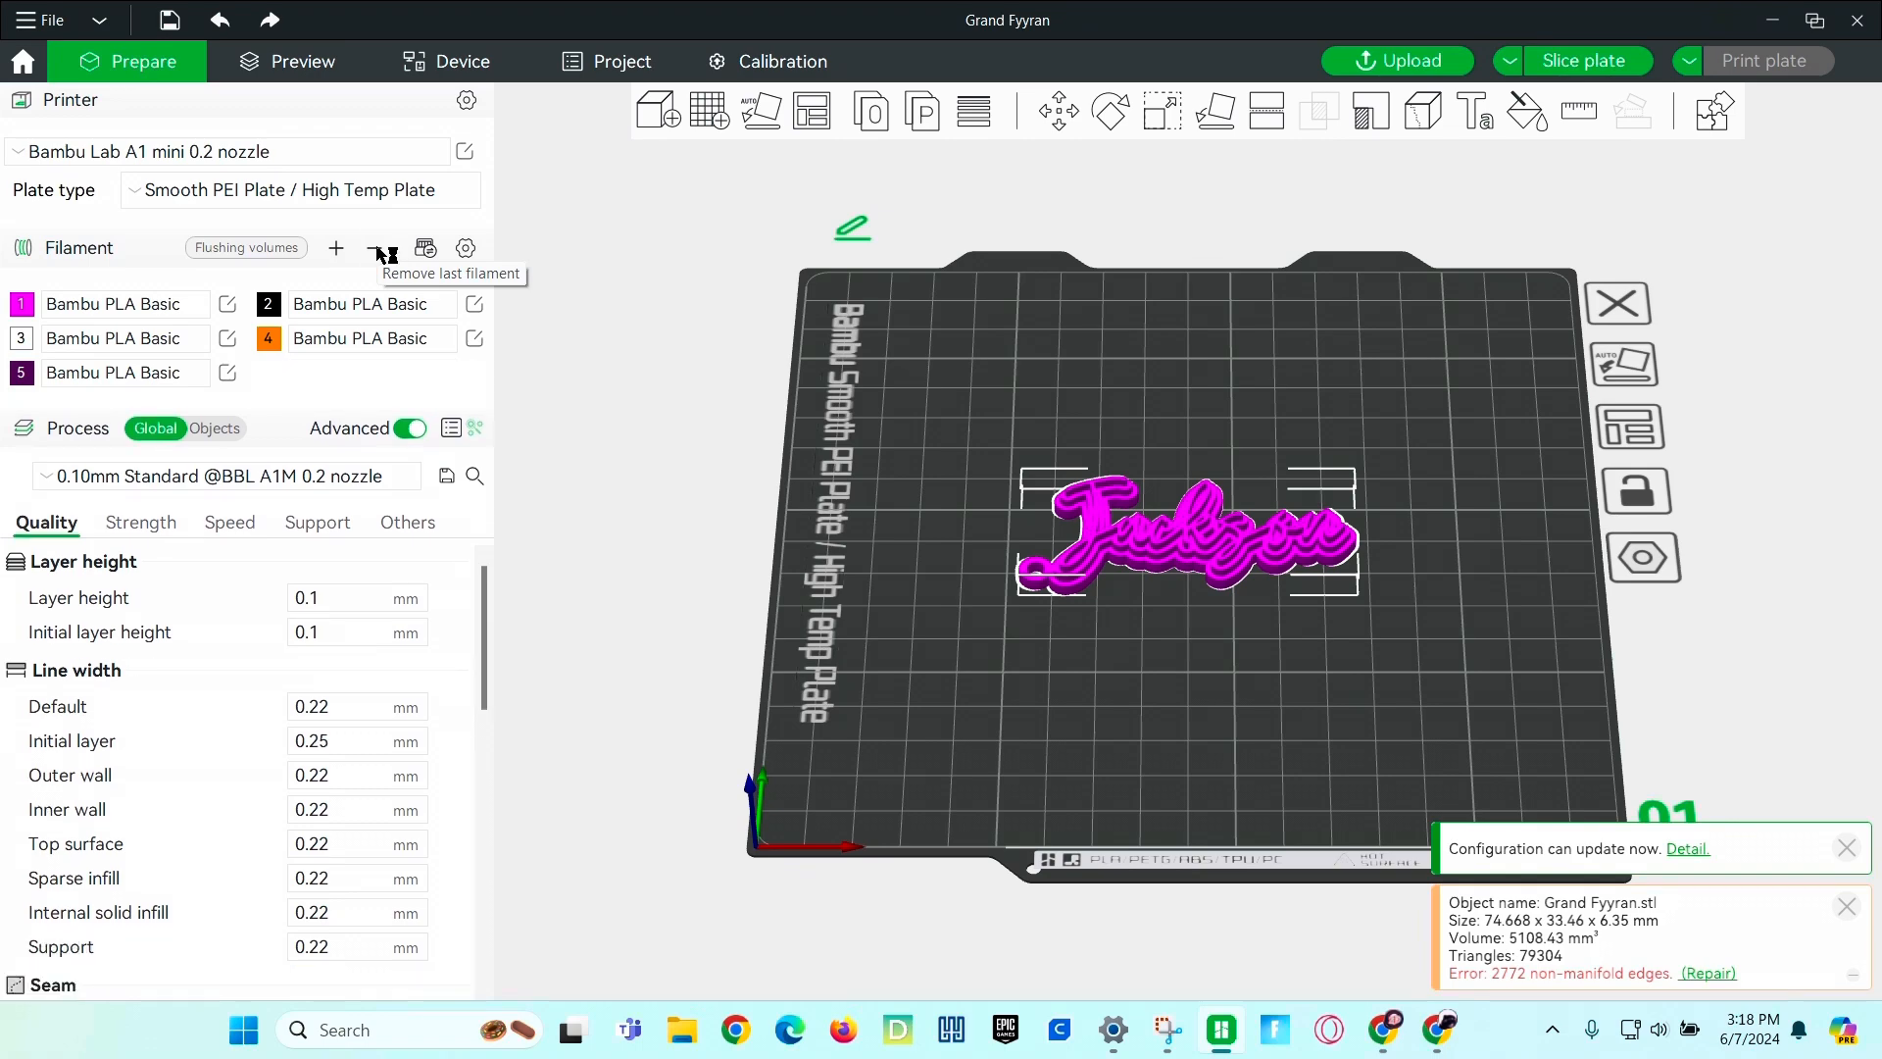
pyautogui.click(372, 249)
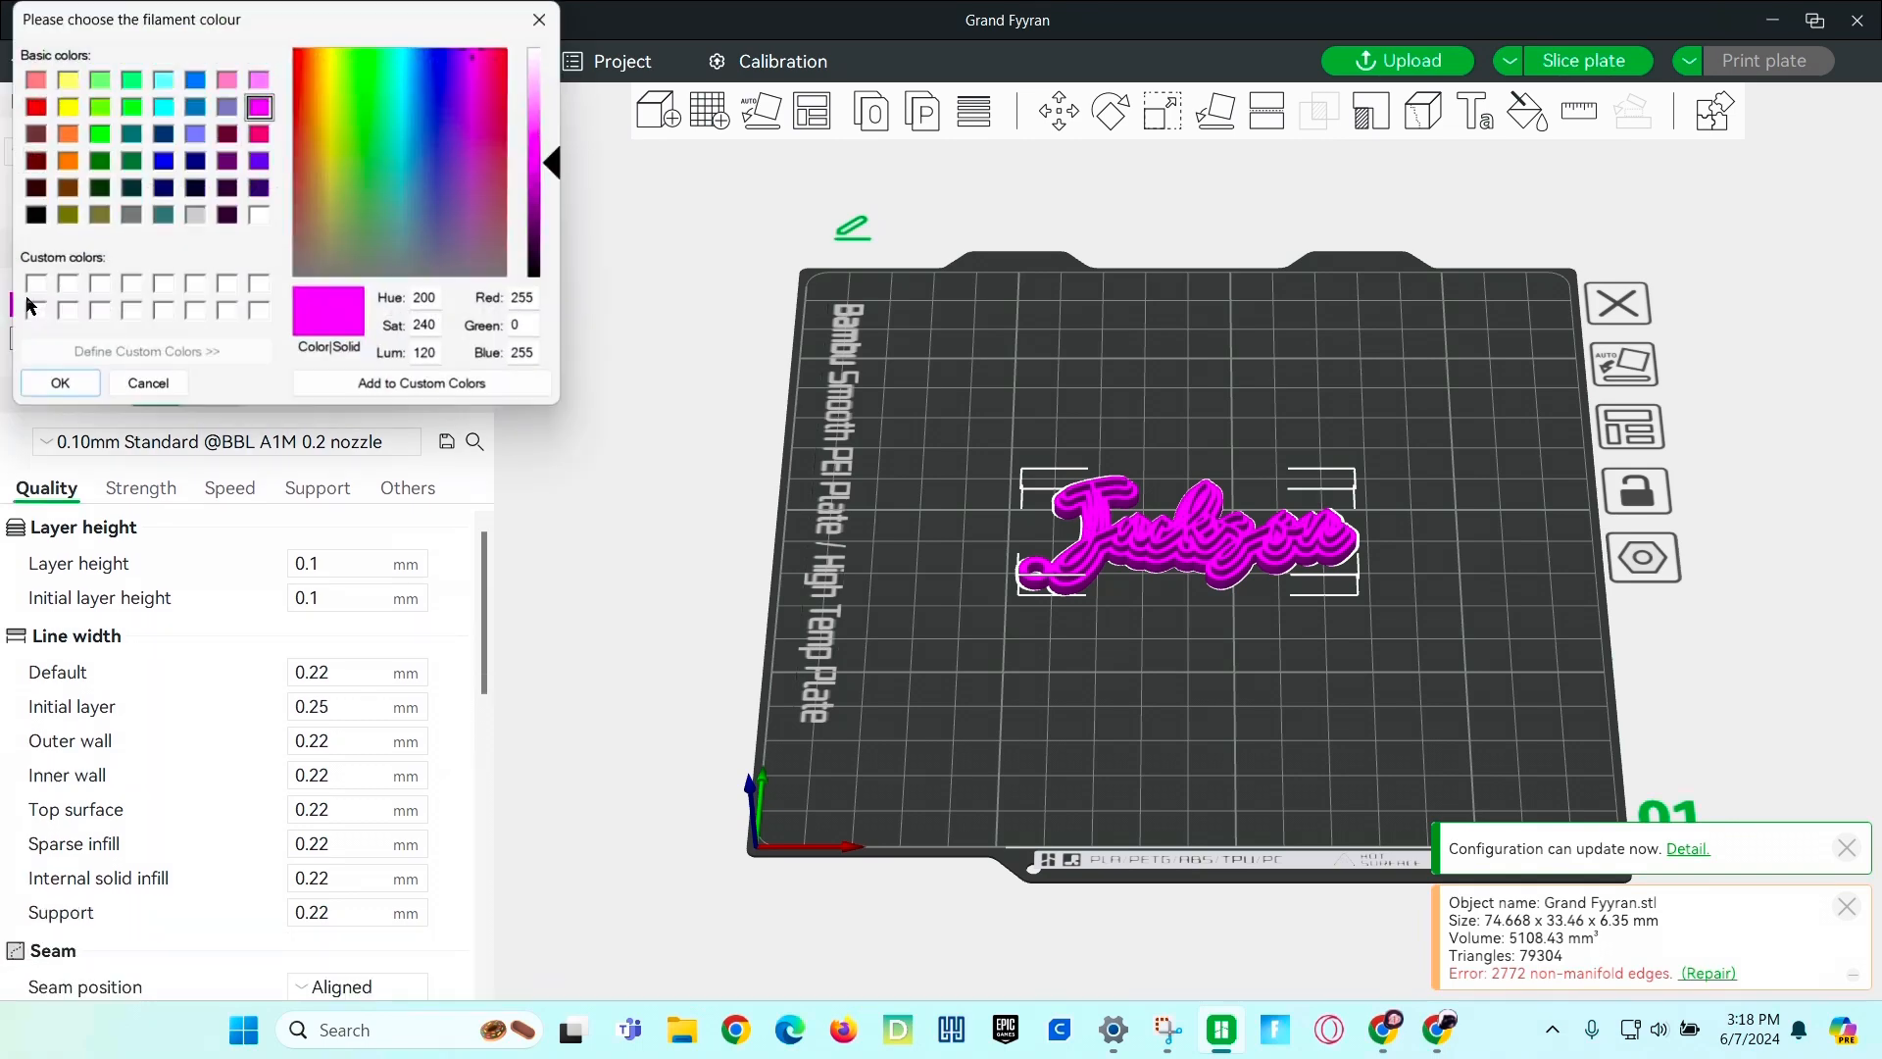
pyautogui.click(66, 161)
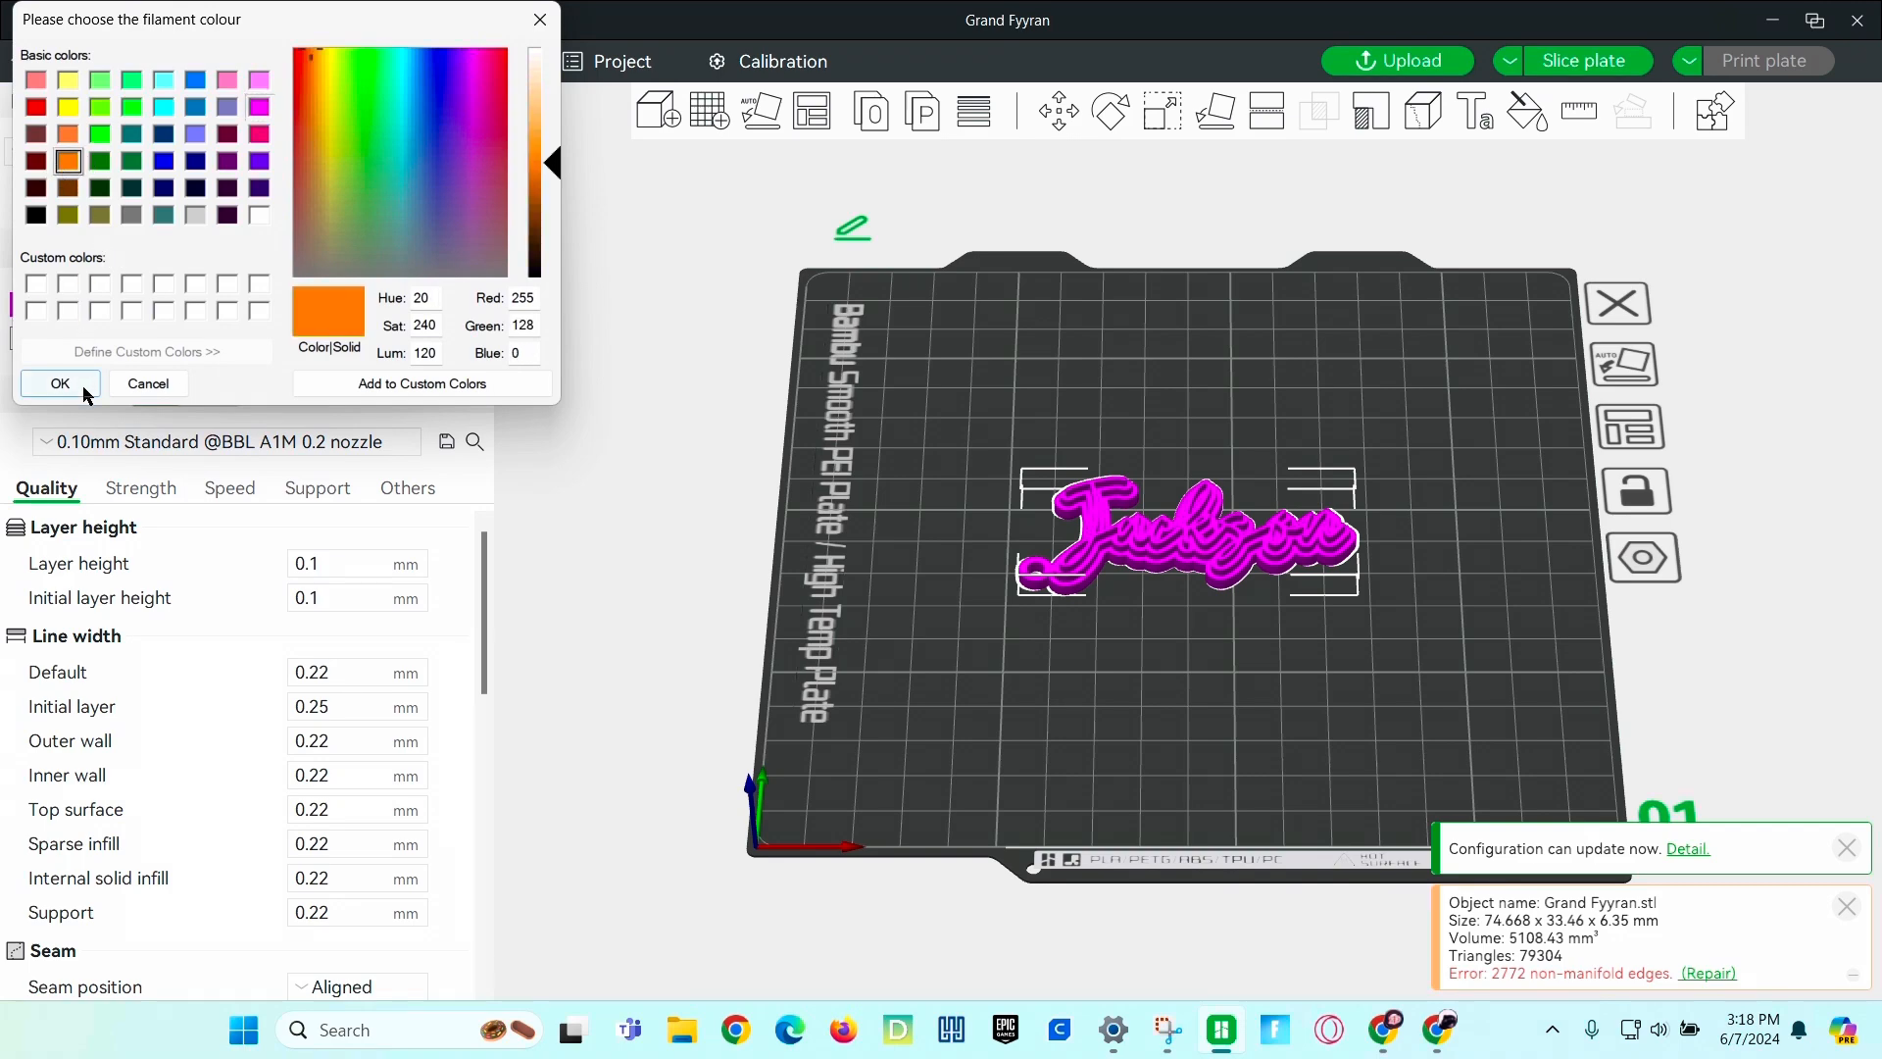
pyautogui.click(61, 383)
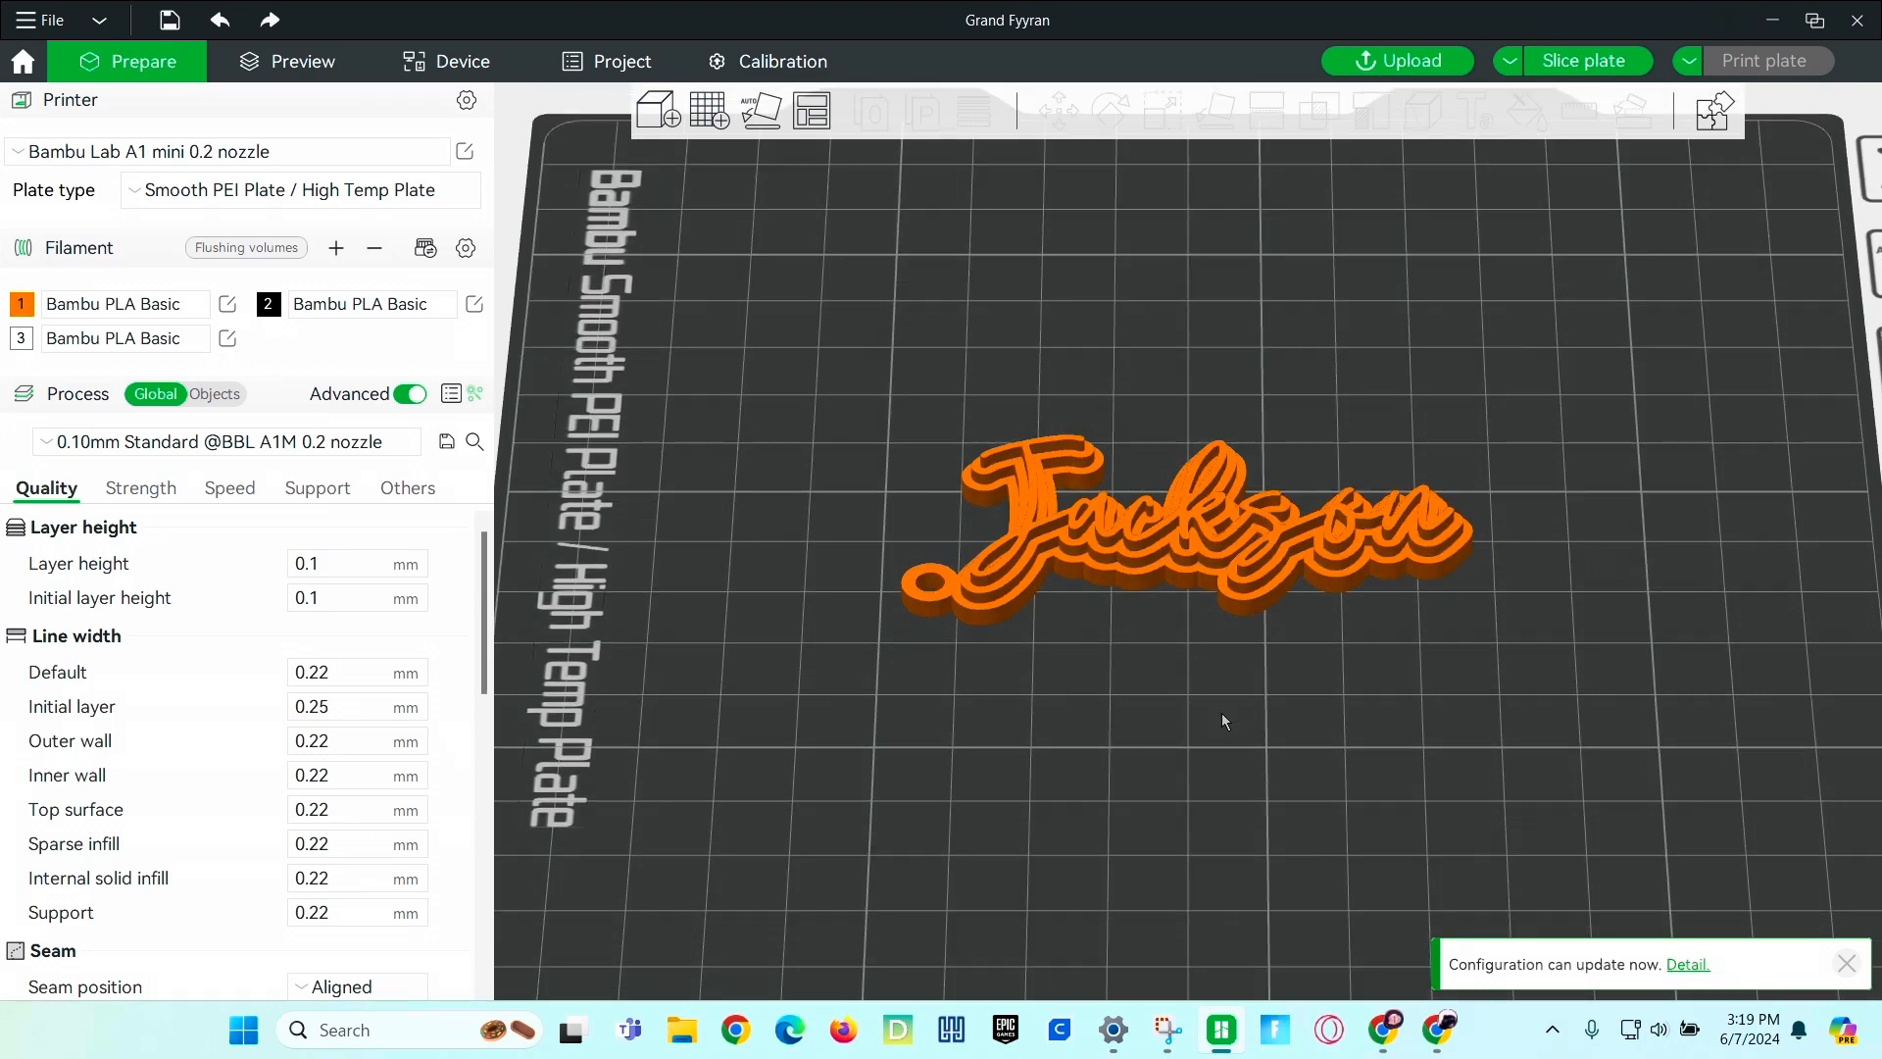
pyautogui.click(1183, 528)
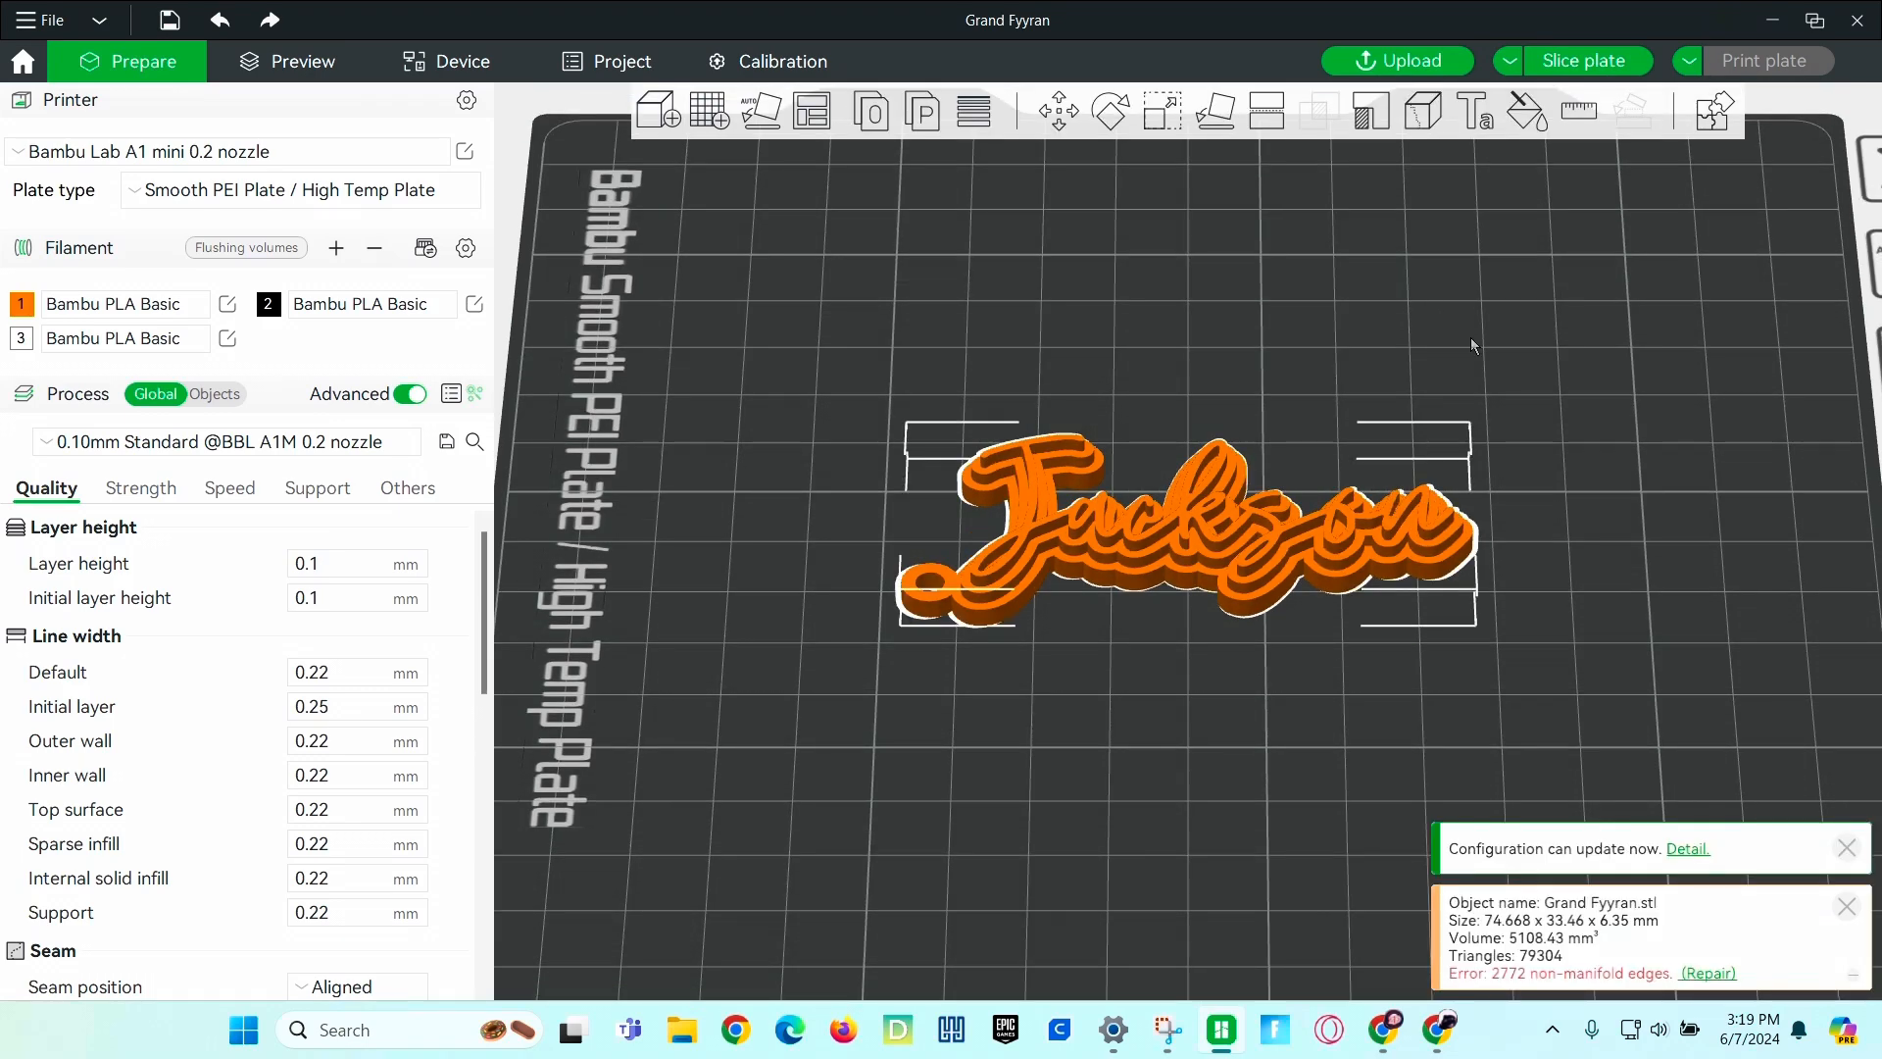
# Colour-paint by height range 8.00 with the white filament over the orange base.
pyautogui.click(1525, 111)
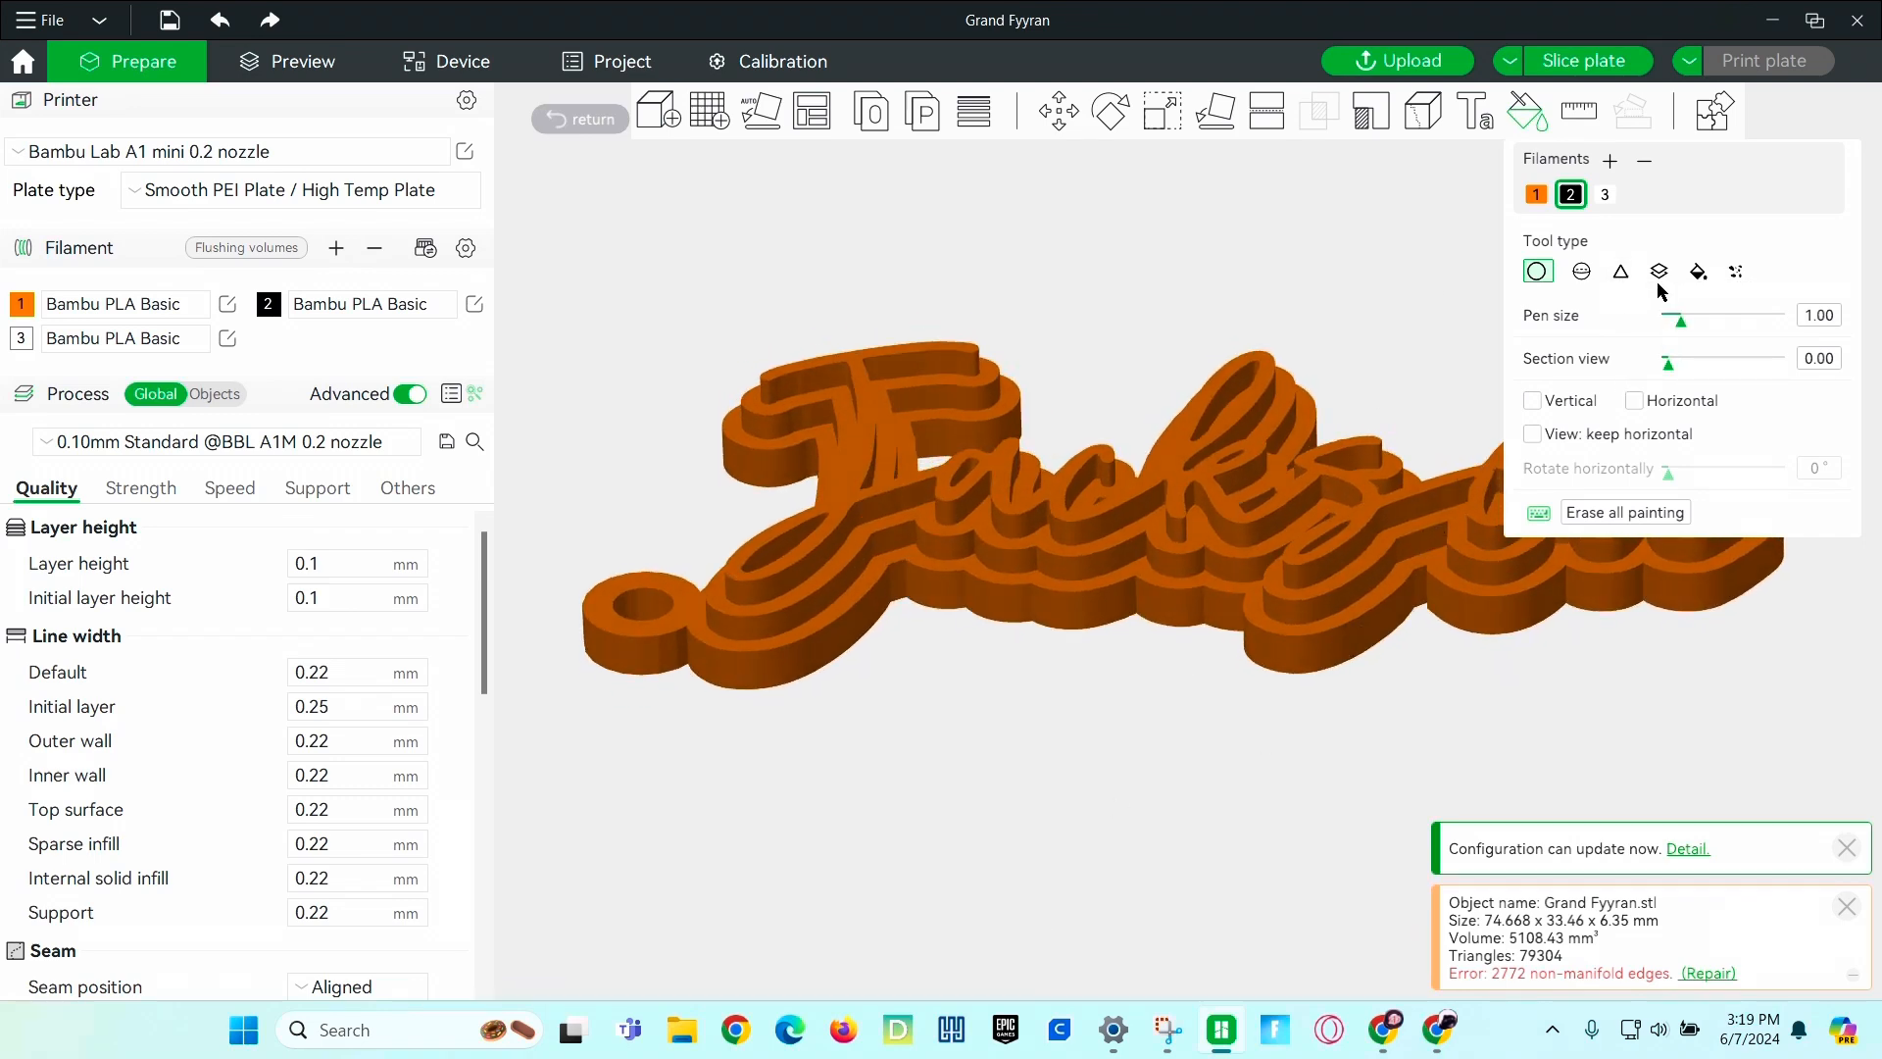
pyautogui.click(1660, 271)
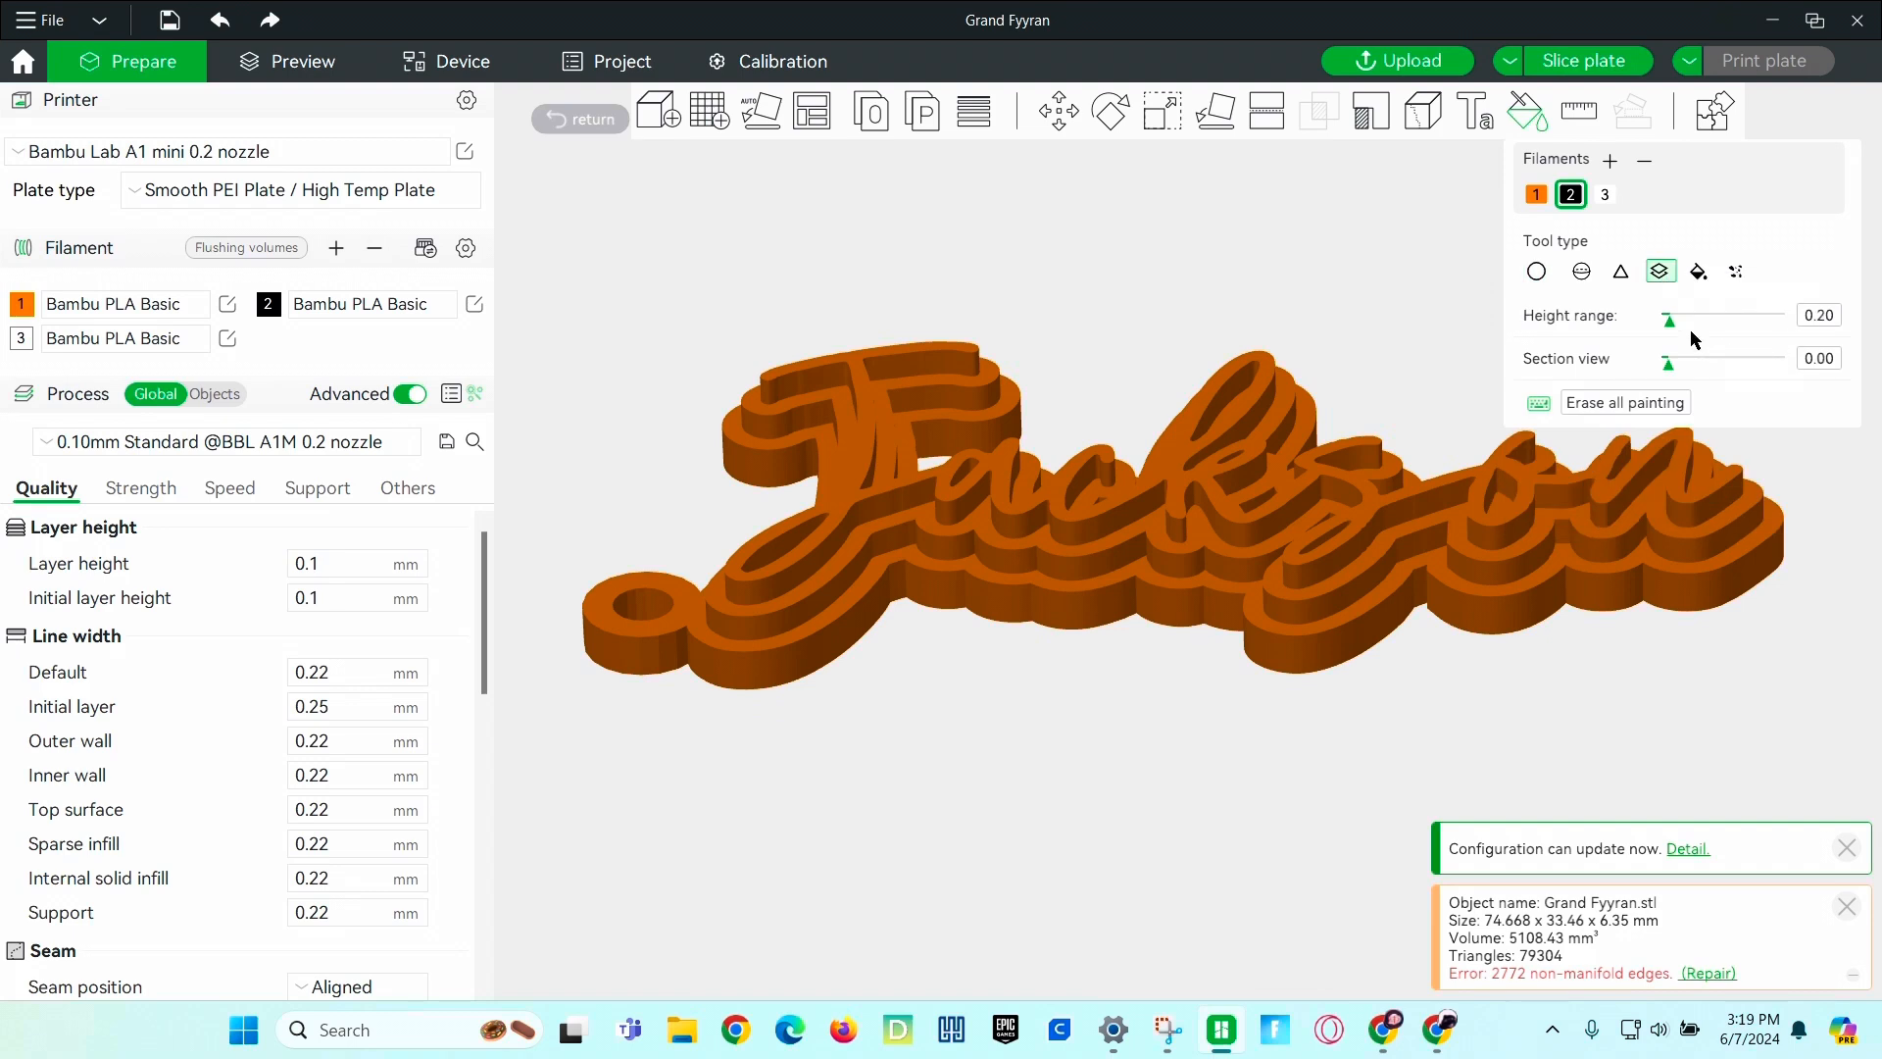
pyautogui.moveTo(1667, 316); pyautogui.dragTo(1781, 315)
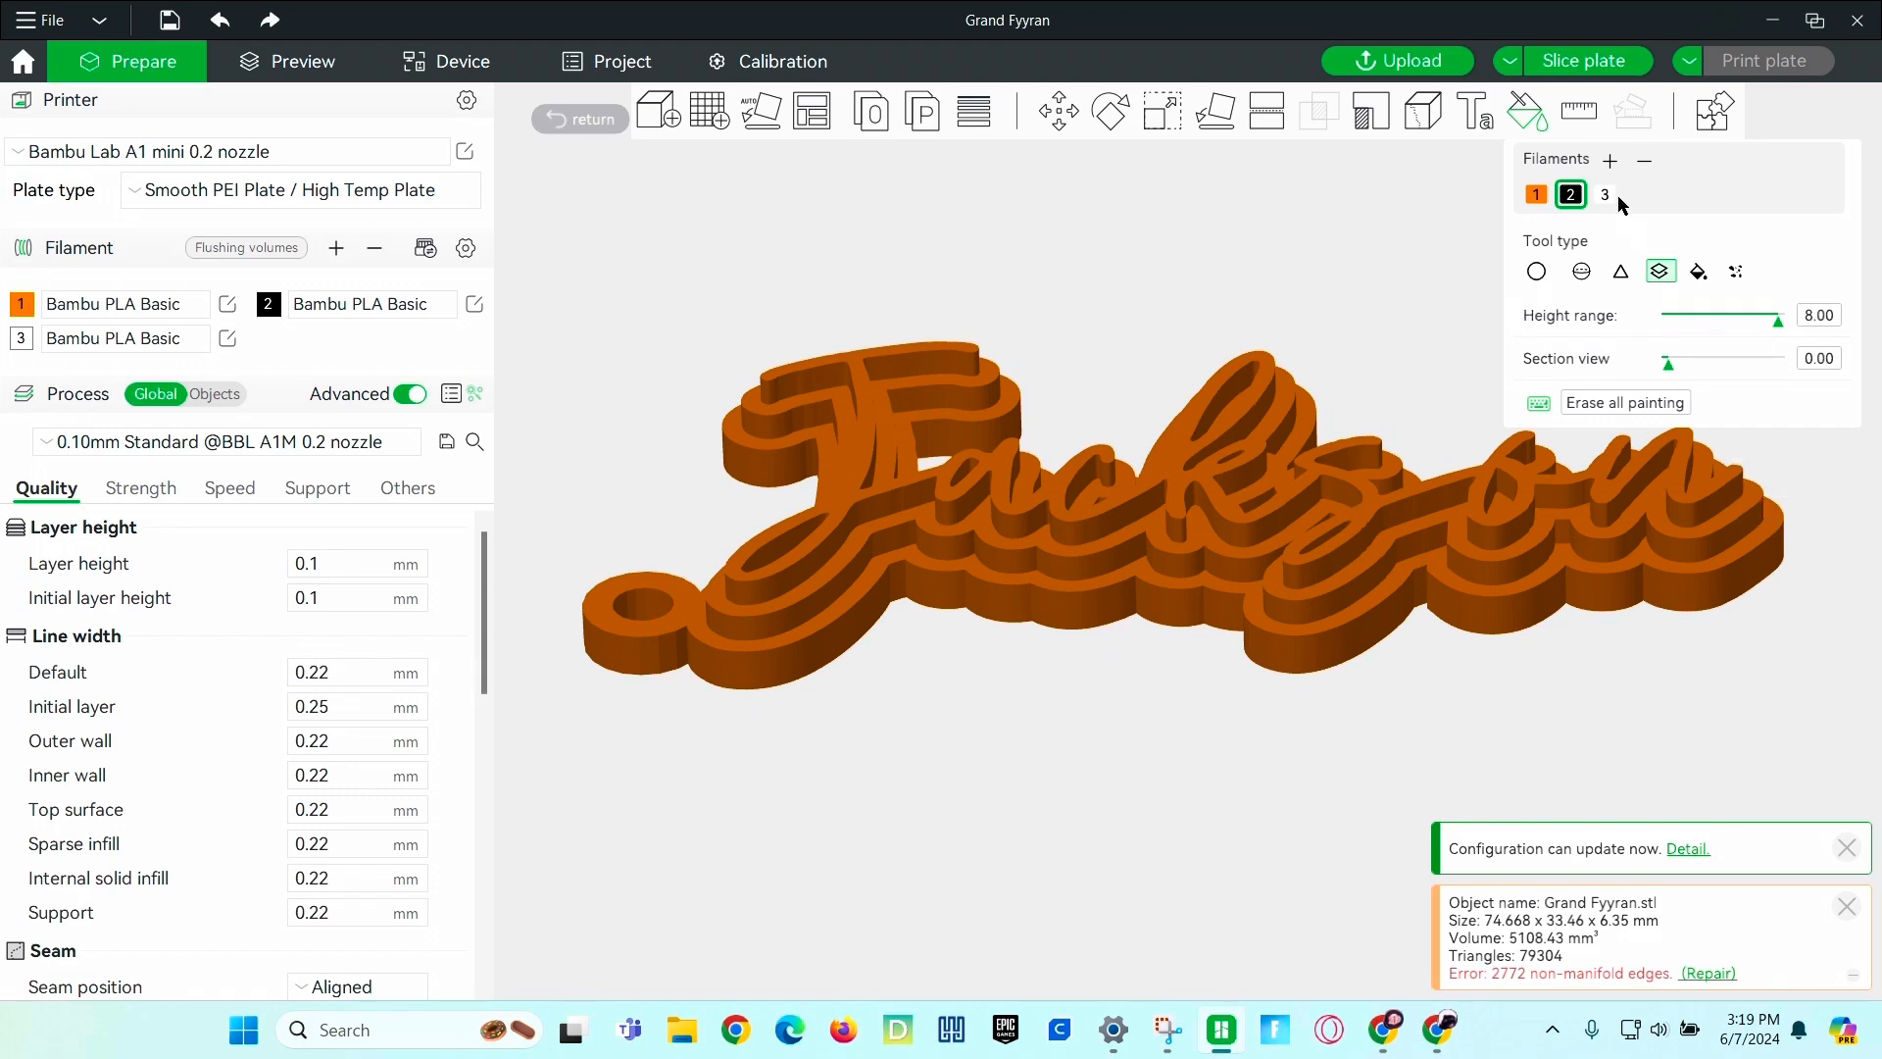
pyautogui.click(1605, 194)
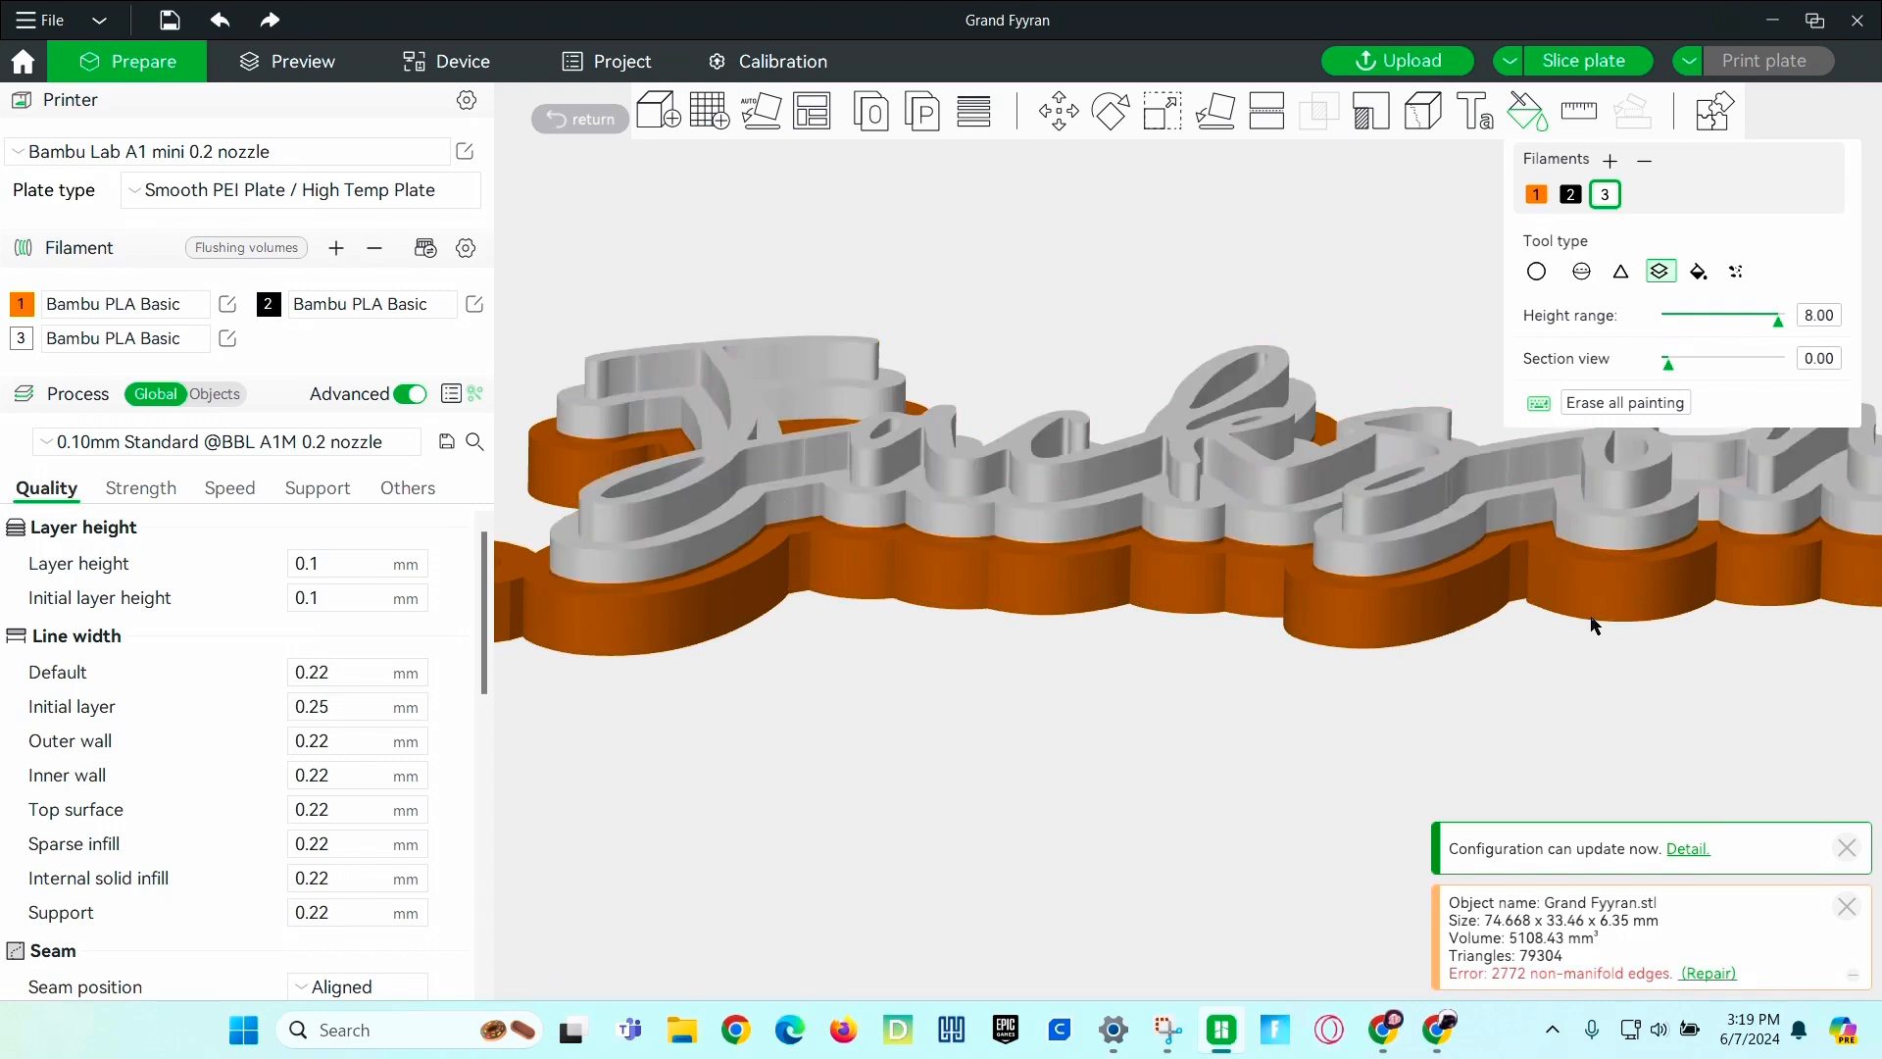
pyautogui.moveTo(1582, 110)
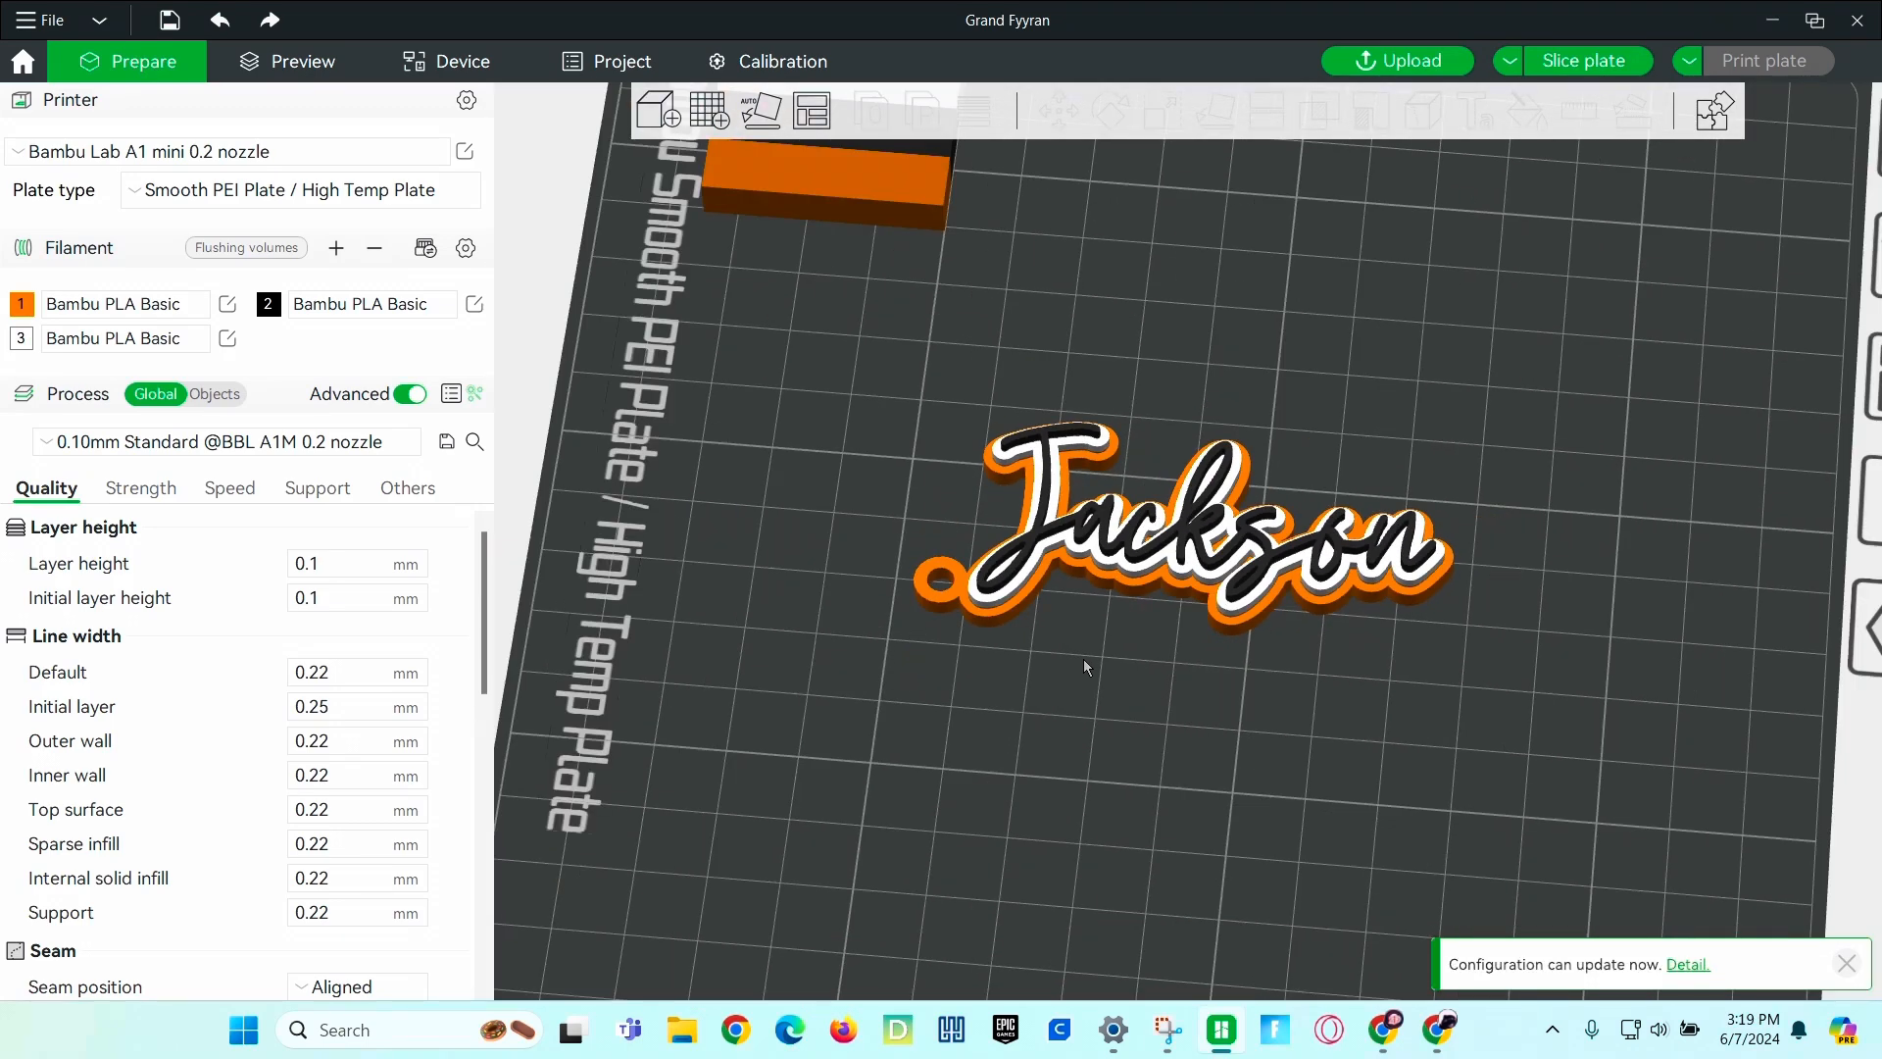
# Slice the plate (about 2h 5m, 11.10 g) and start sending the print job.
pyautogui.click(1584, 61)
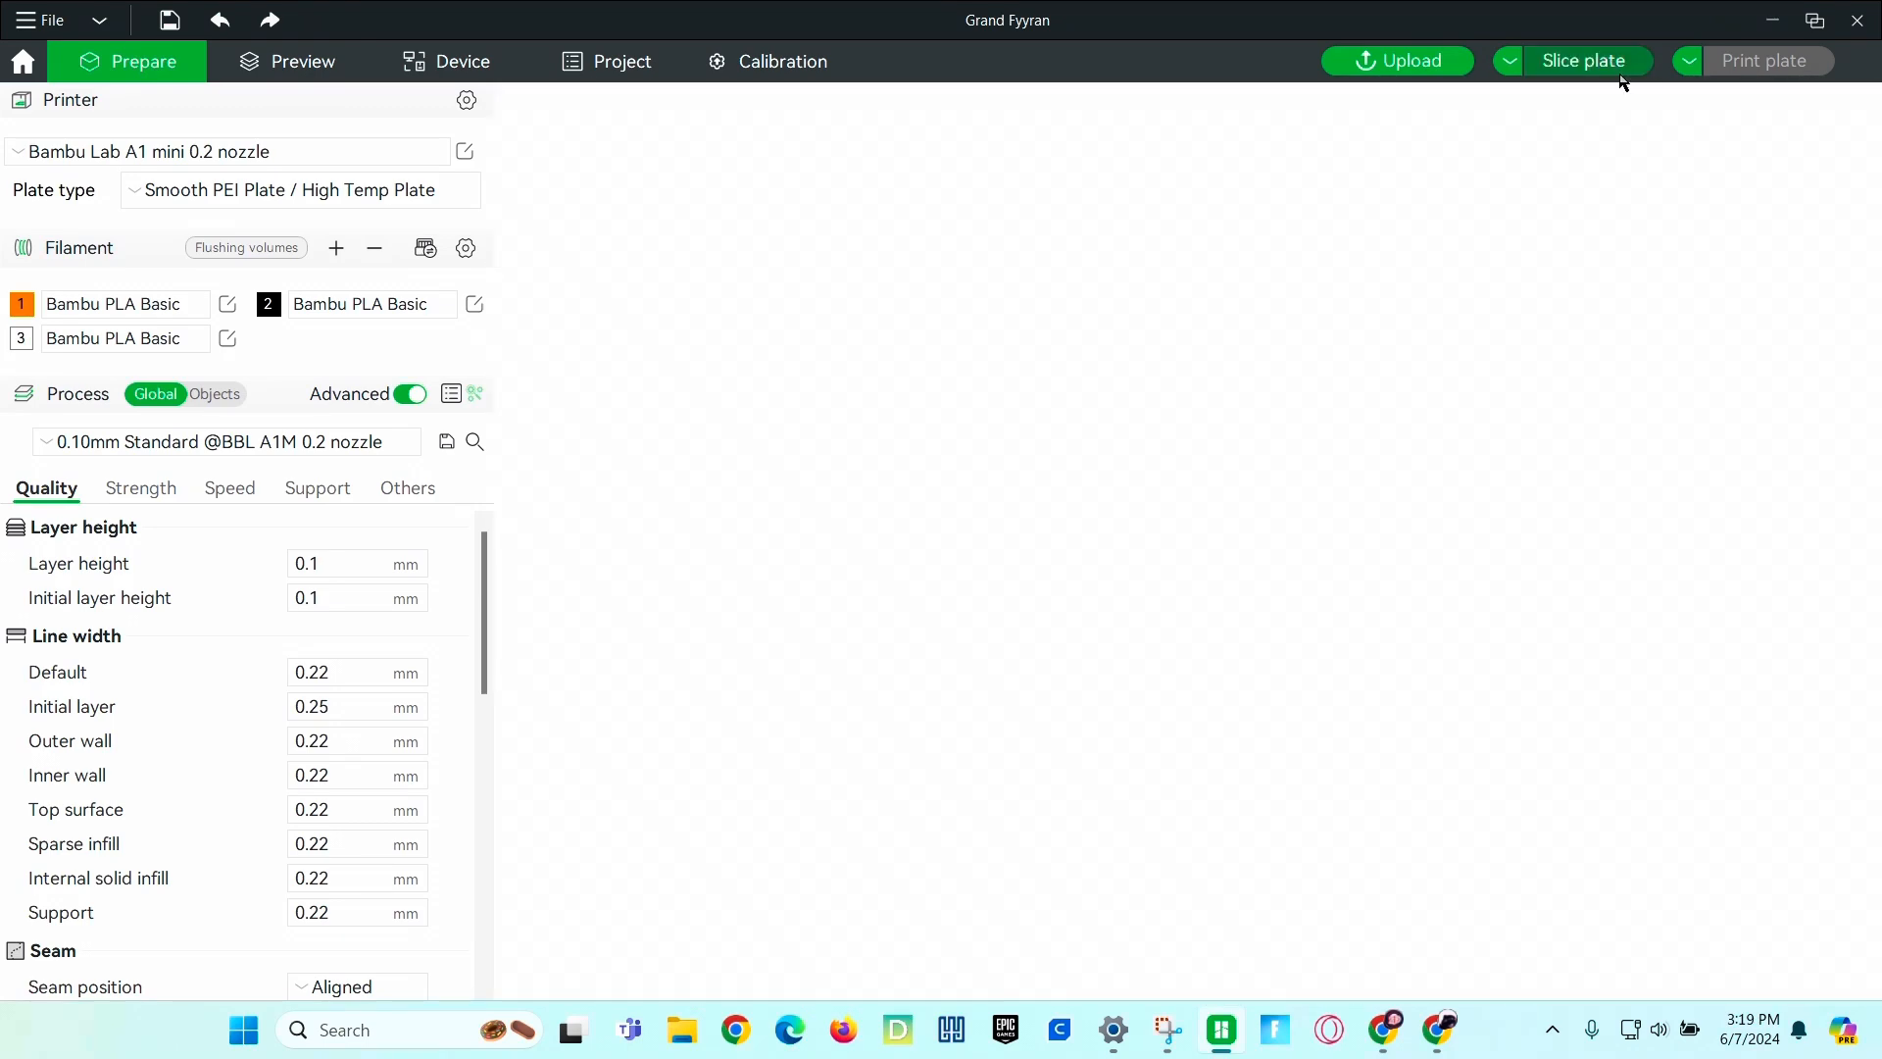
pyautogui.click(1584, 60)
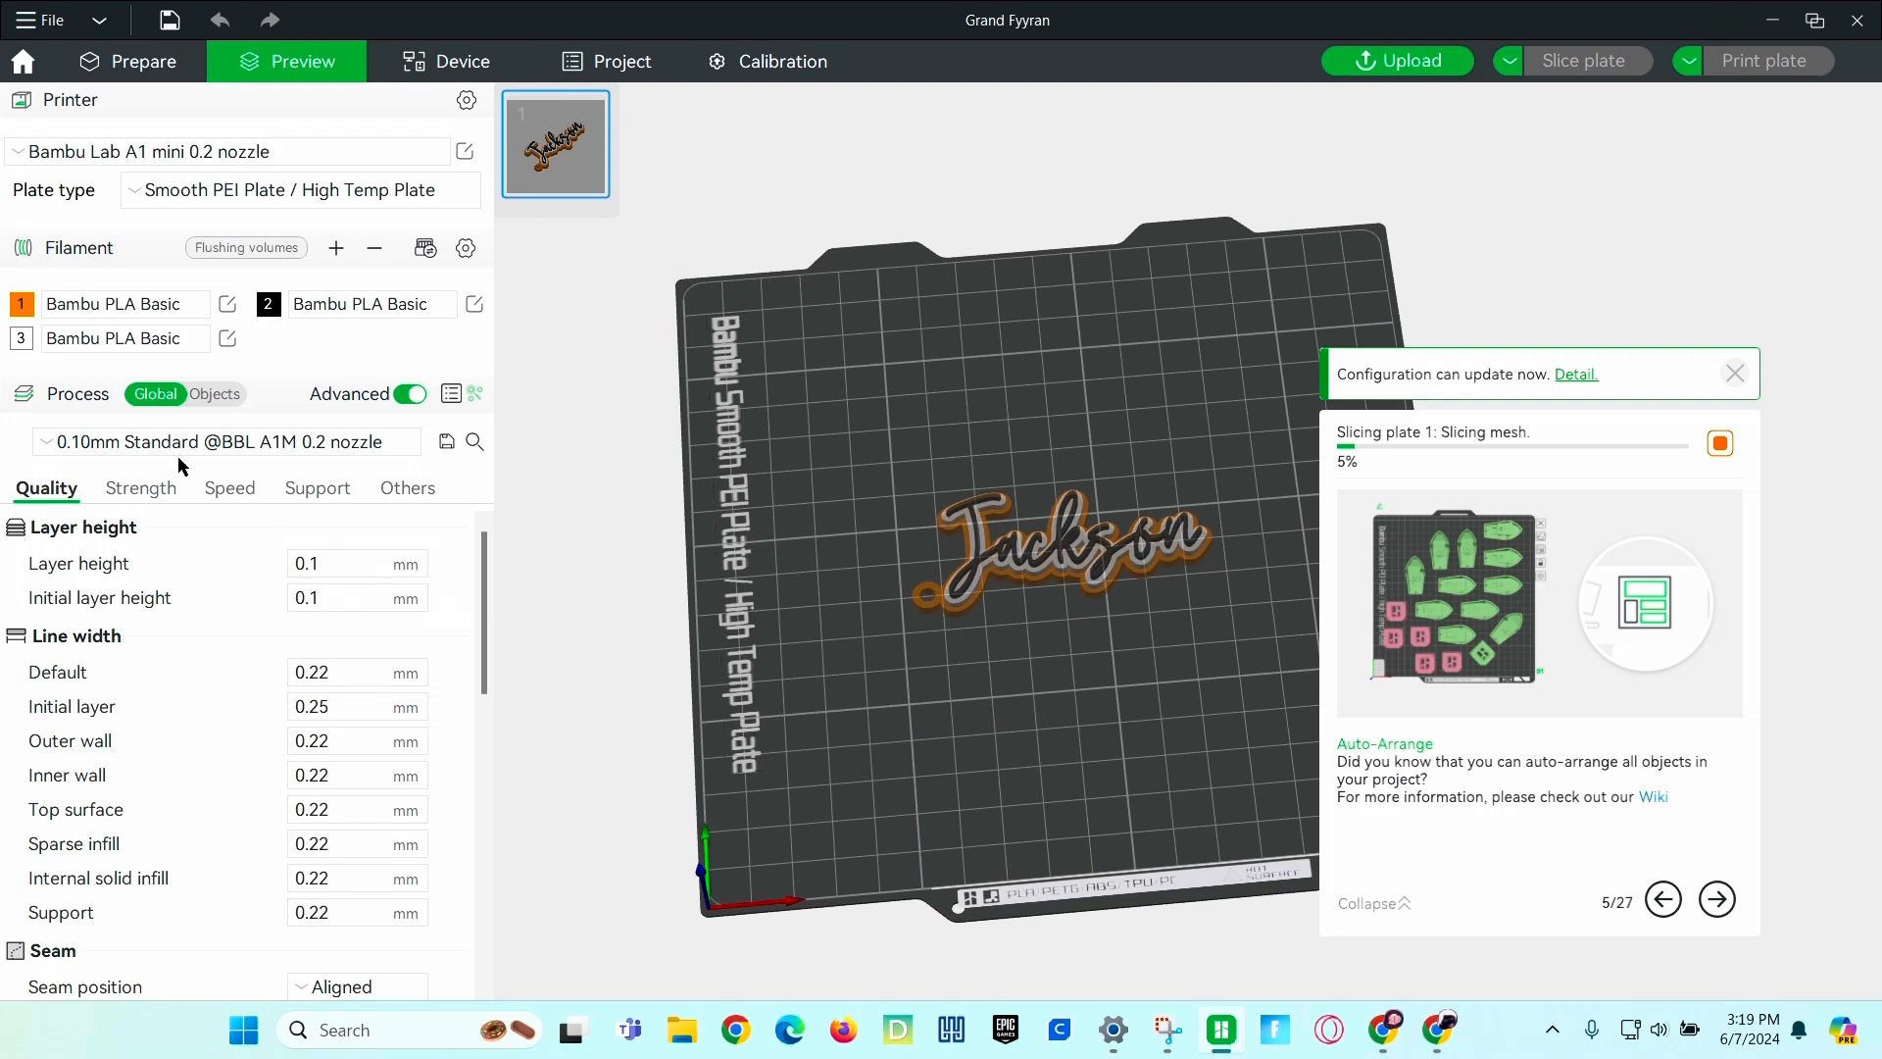
pyautogui.moveTo(217, 512)
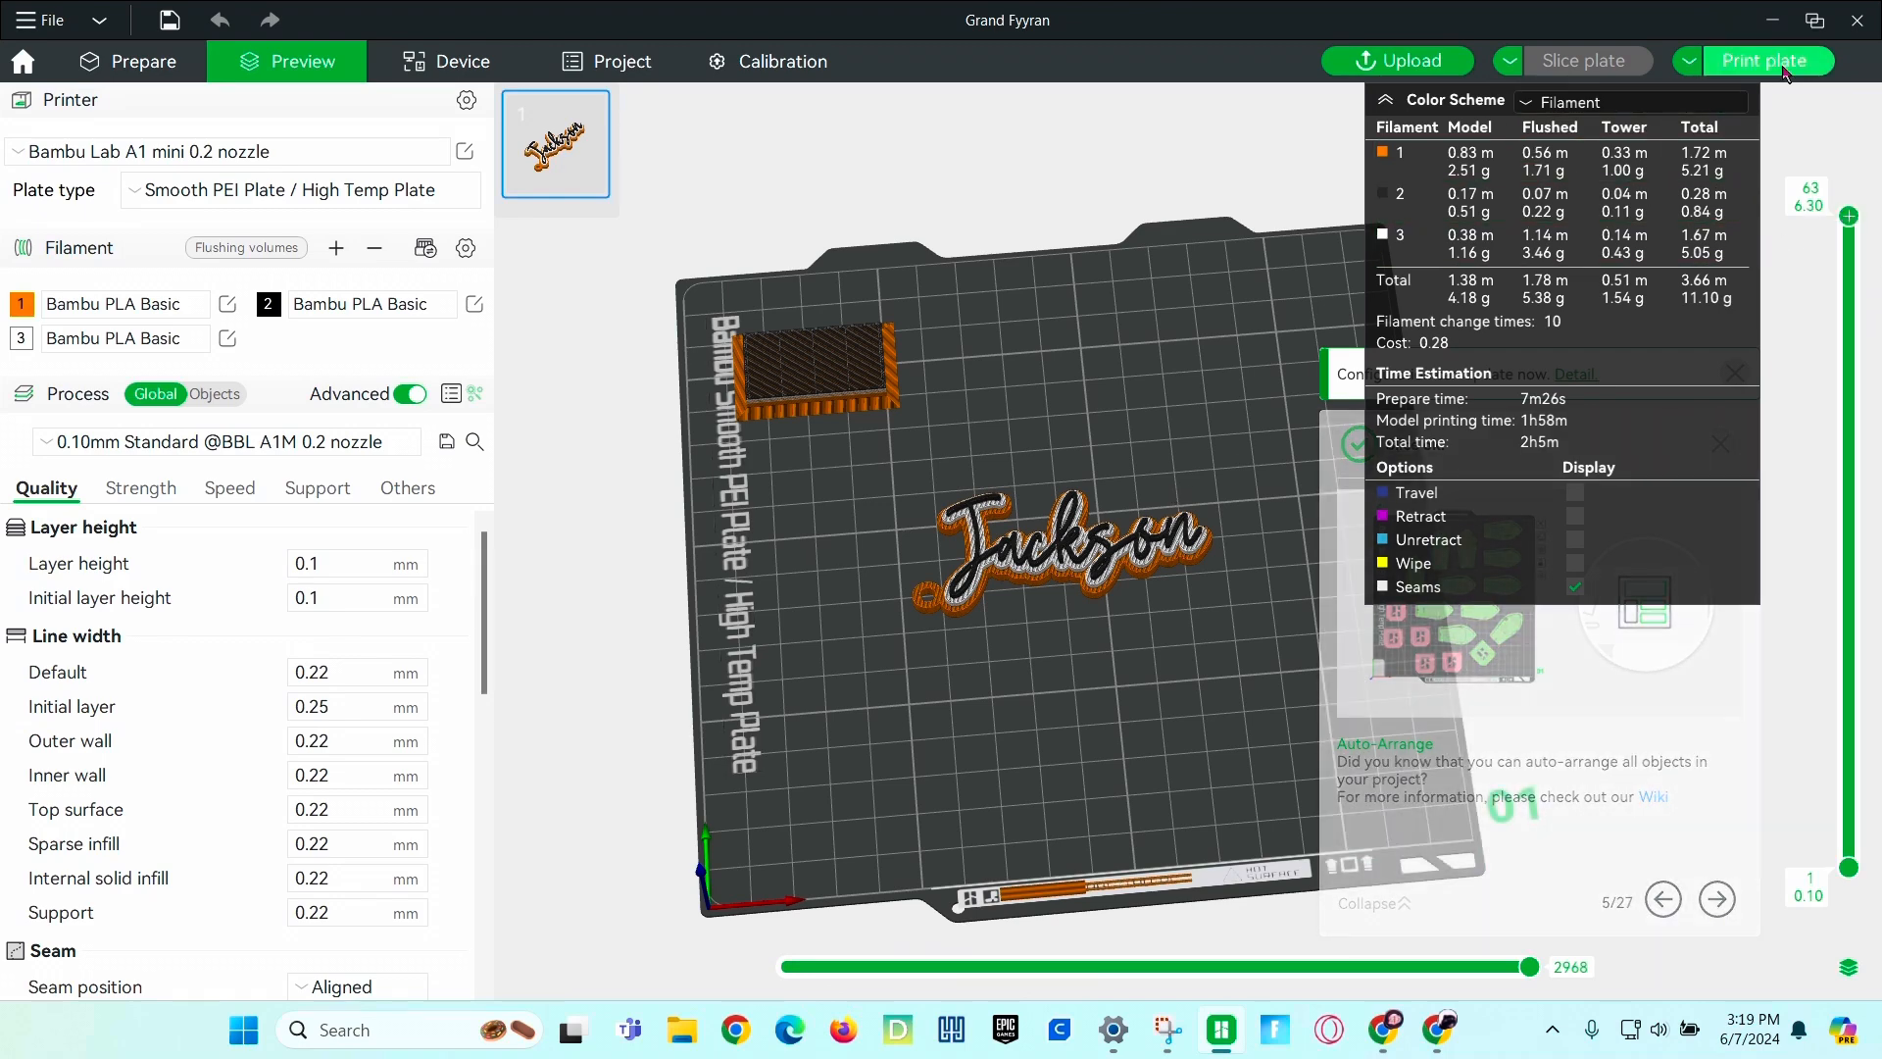
pyautogui.click(1765, 61)
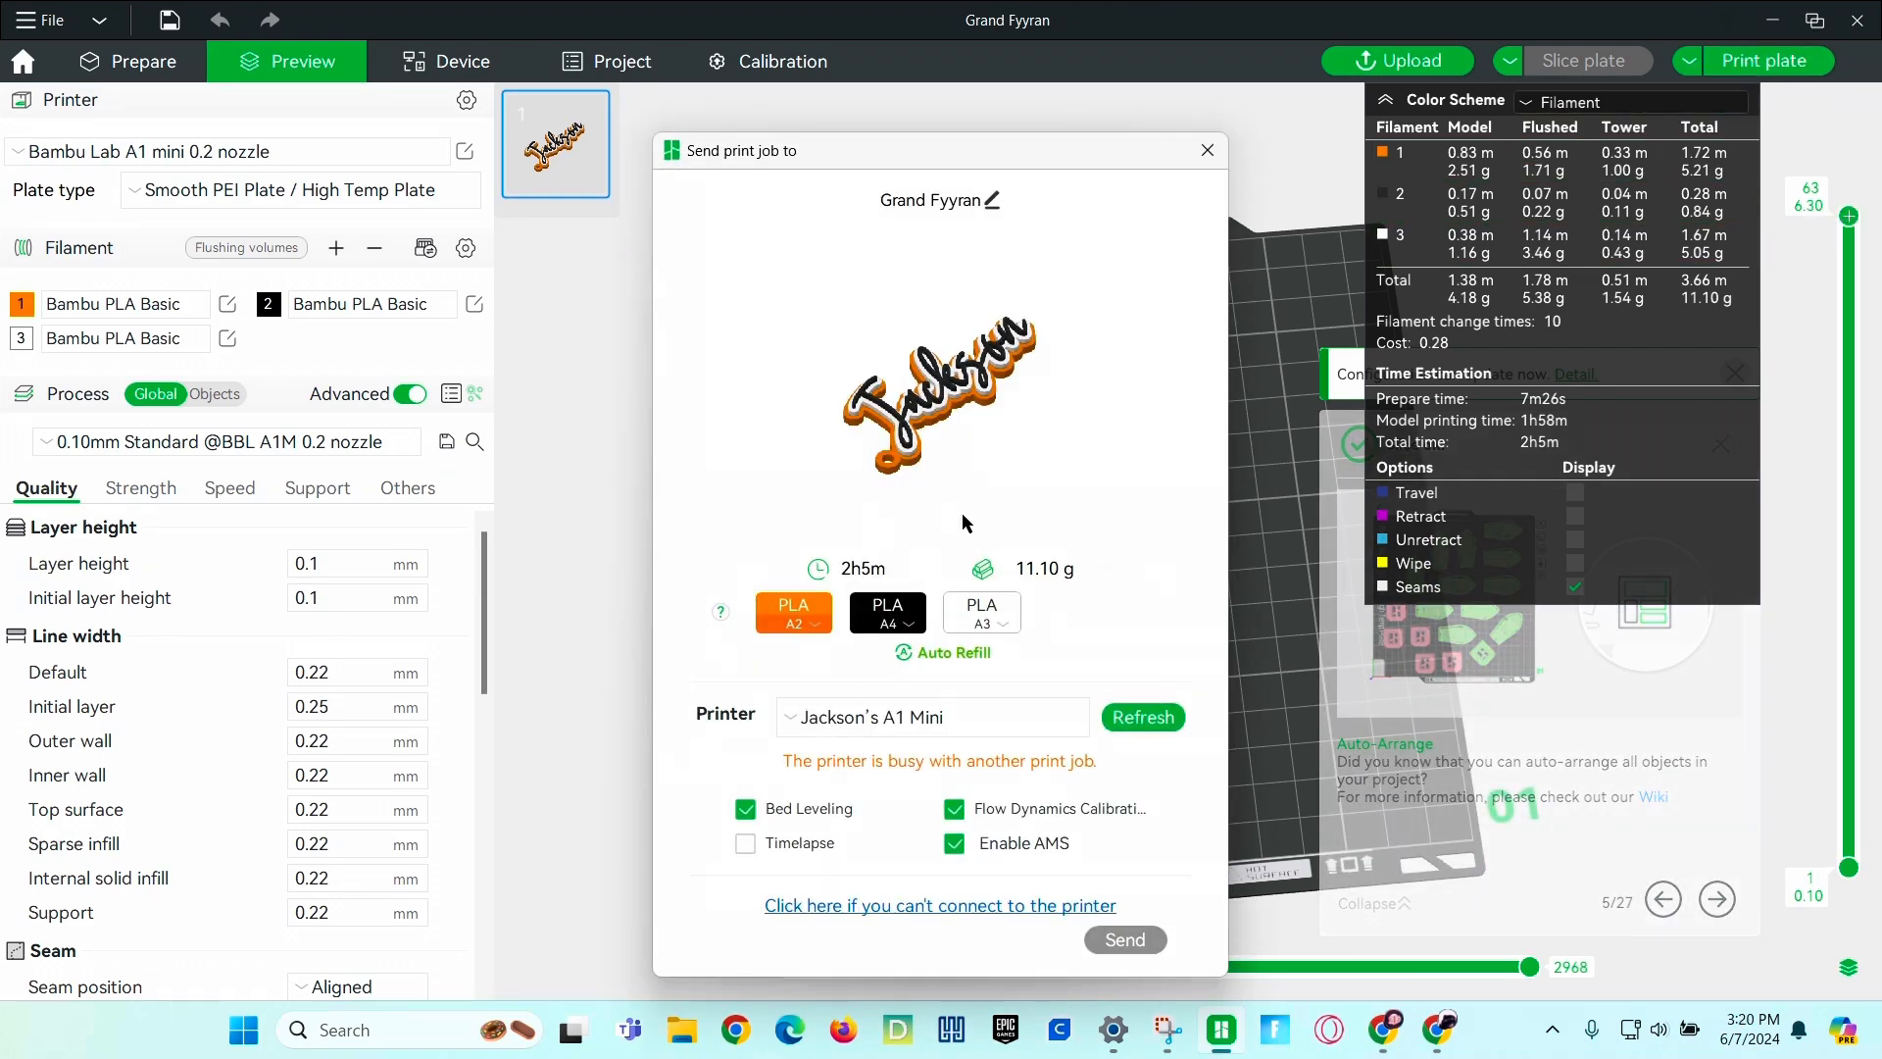
pyautogui.moveTo(806, 769)
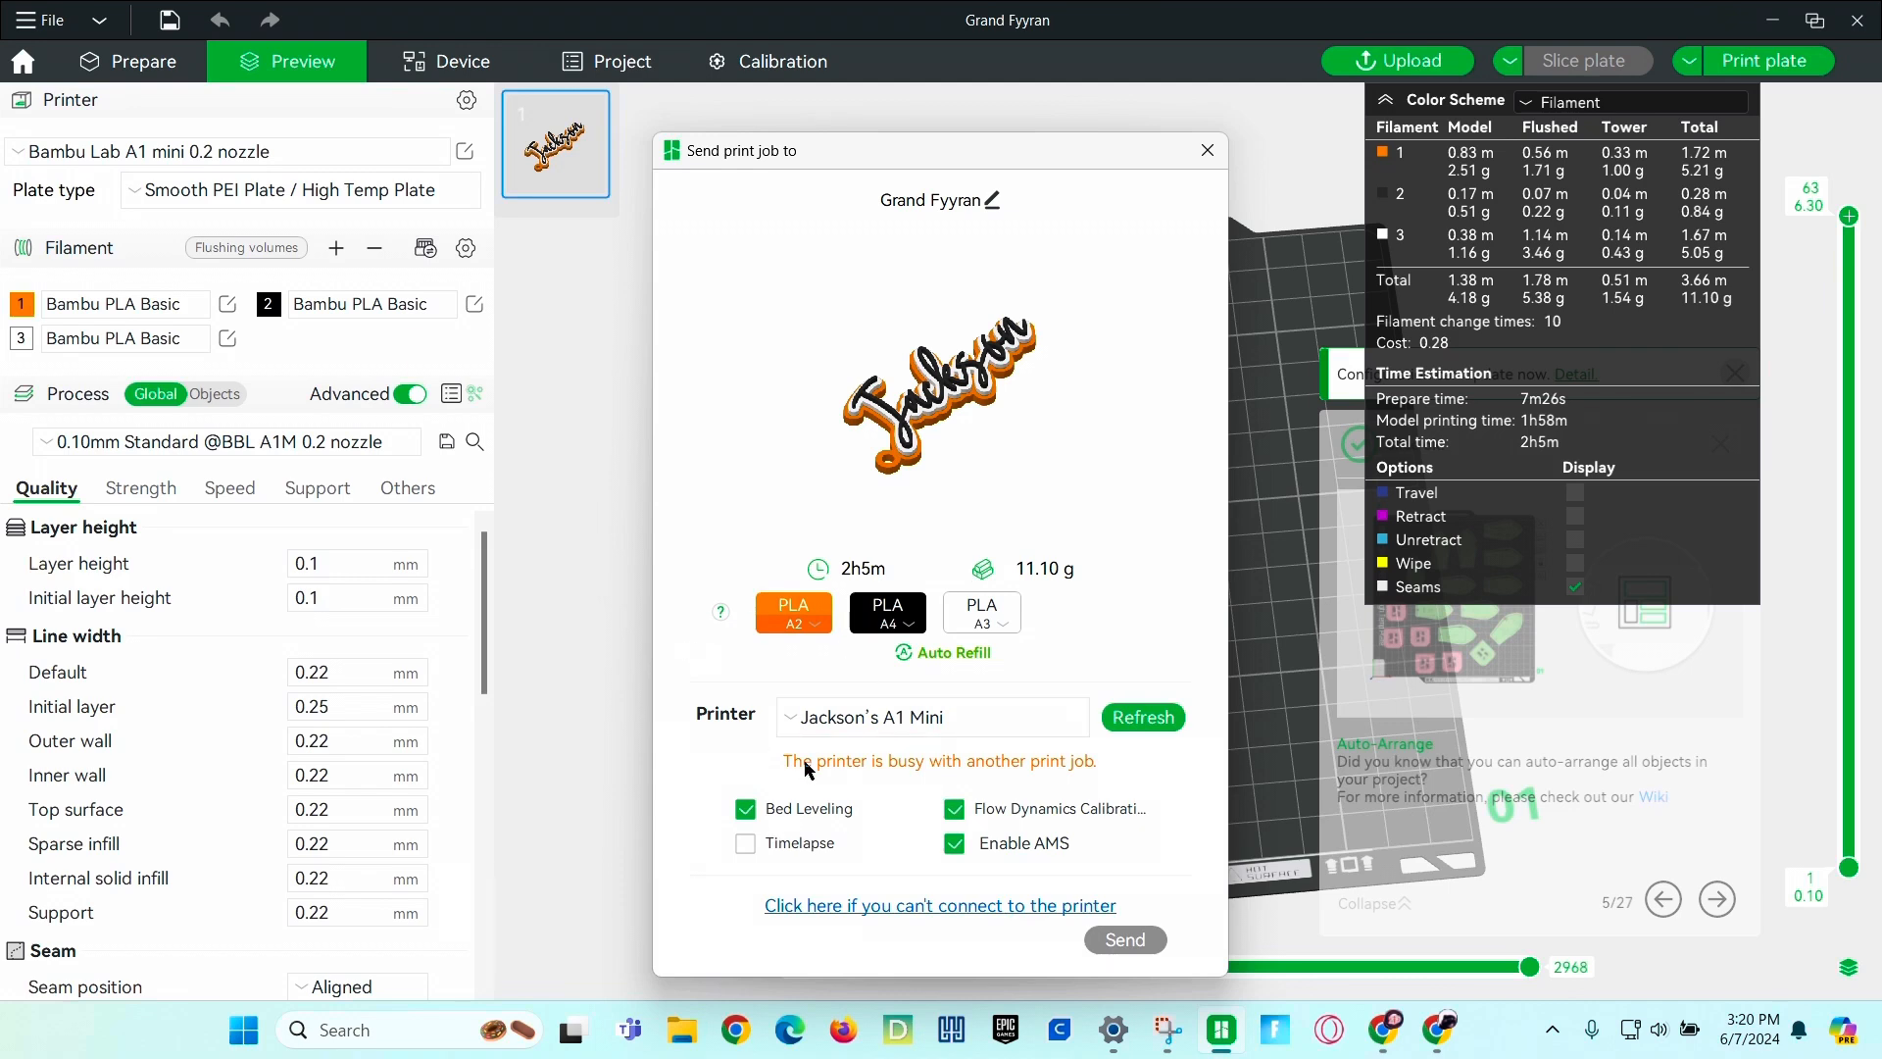